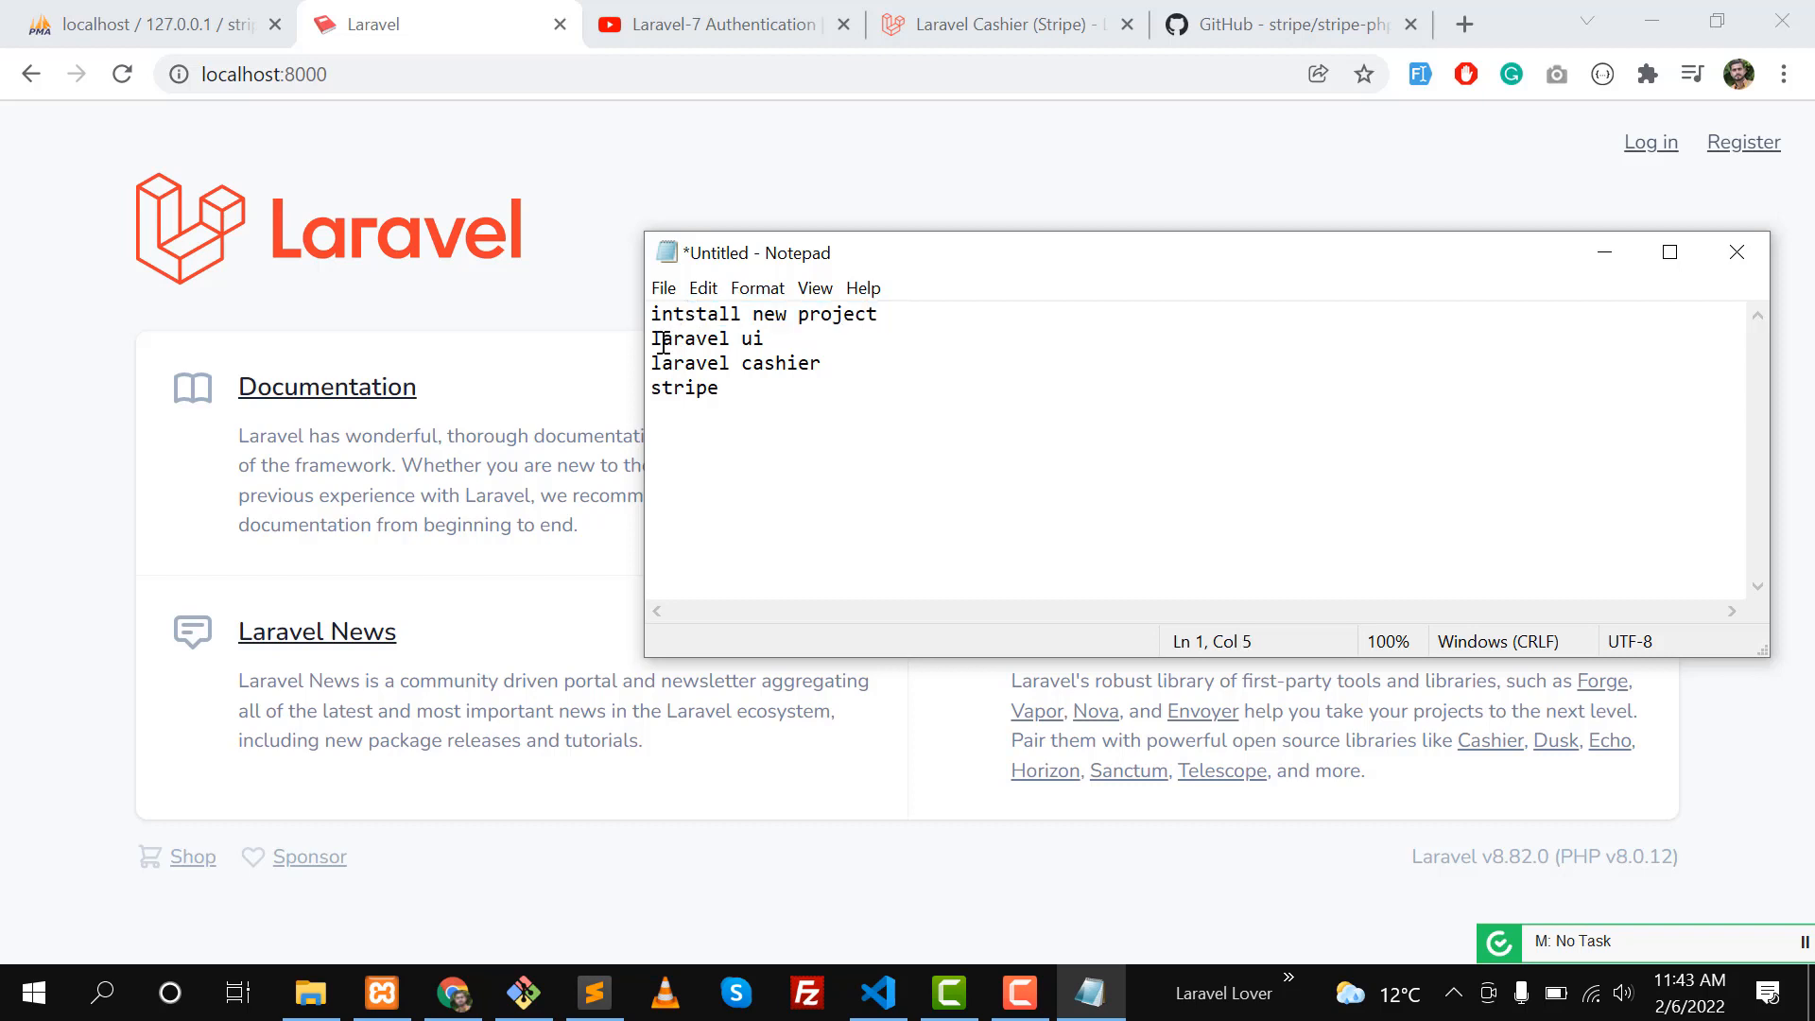
Reach the local Laravel site's Login page, then bring up the Laravel Cashier (Stripe) documentation.
{"action": "double_click", "coordinate": [775, 363]}
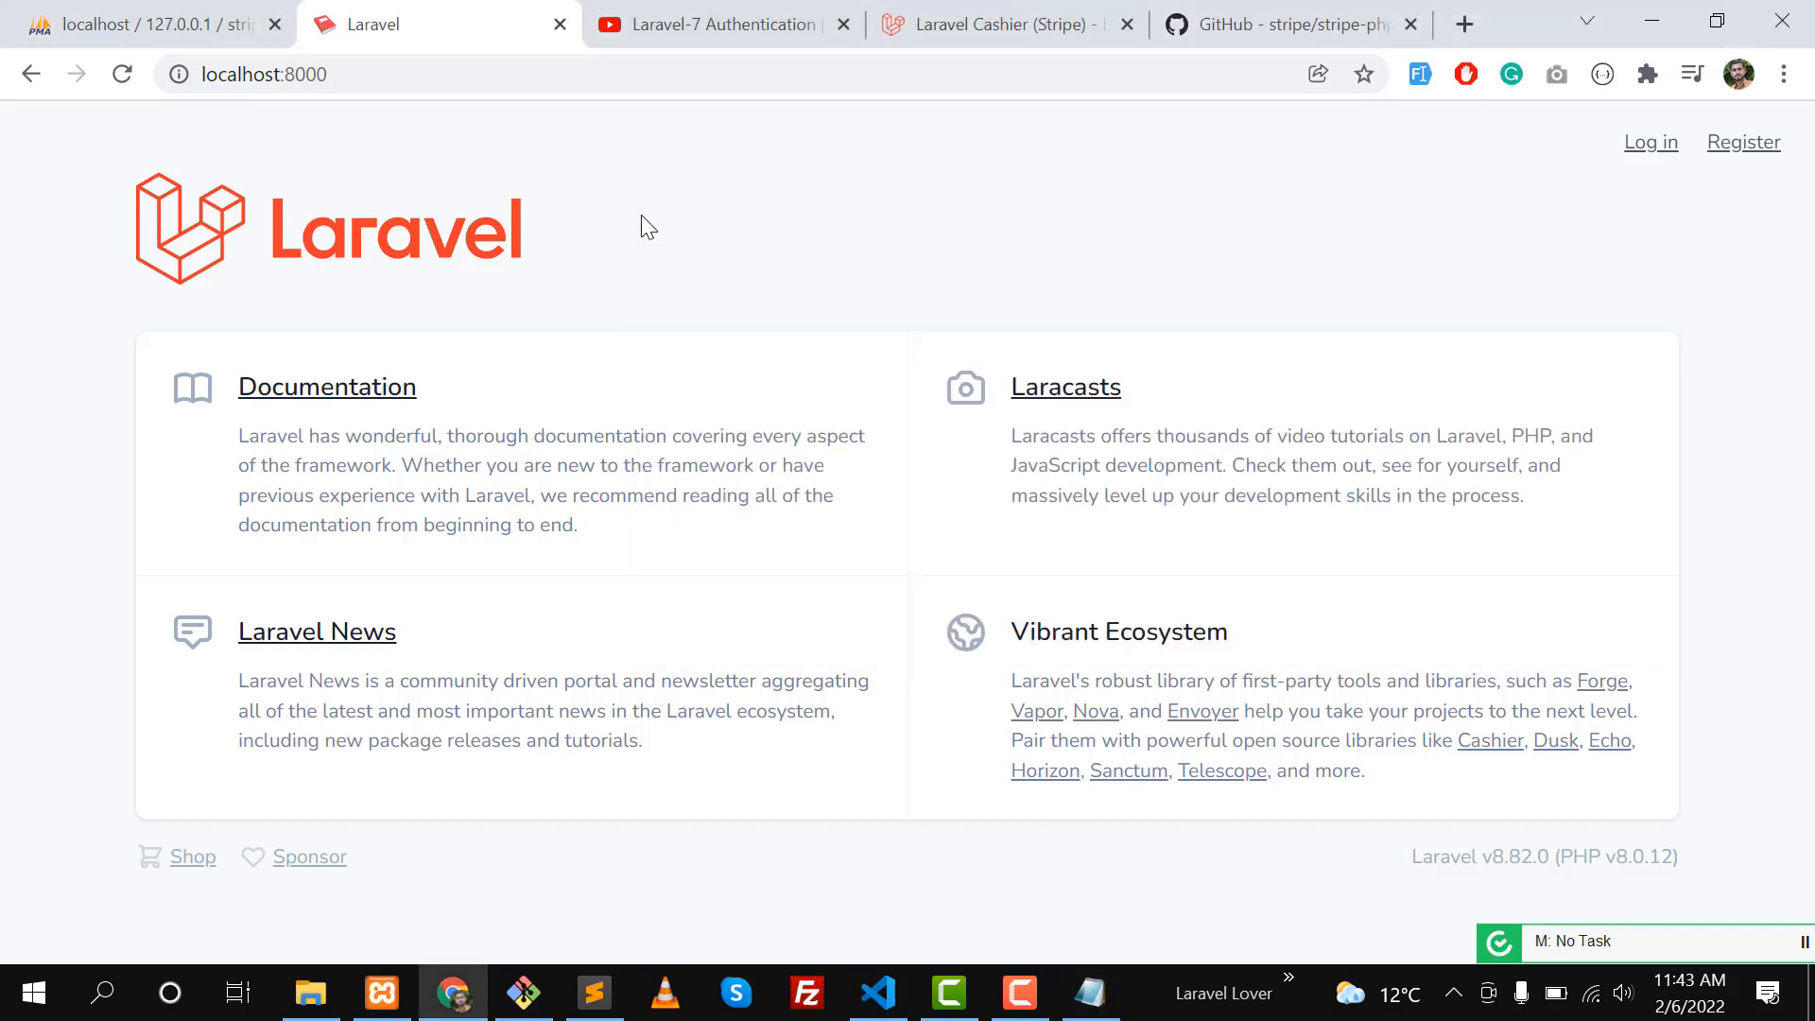
{"action": "mouse_move", "coordinate": [634, 312]}
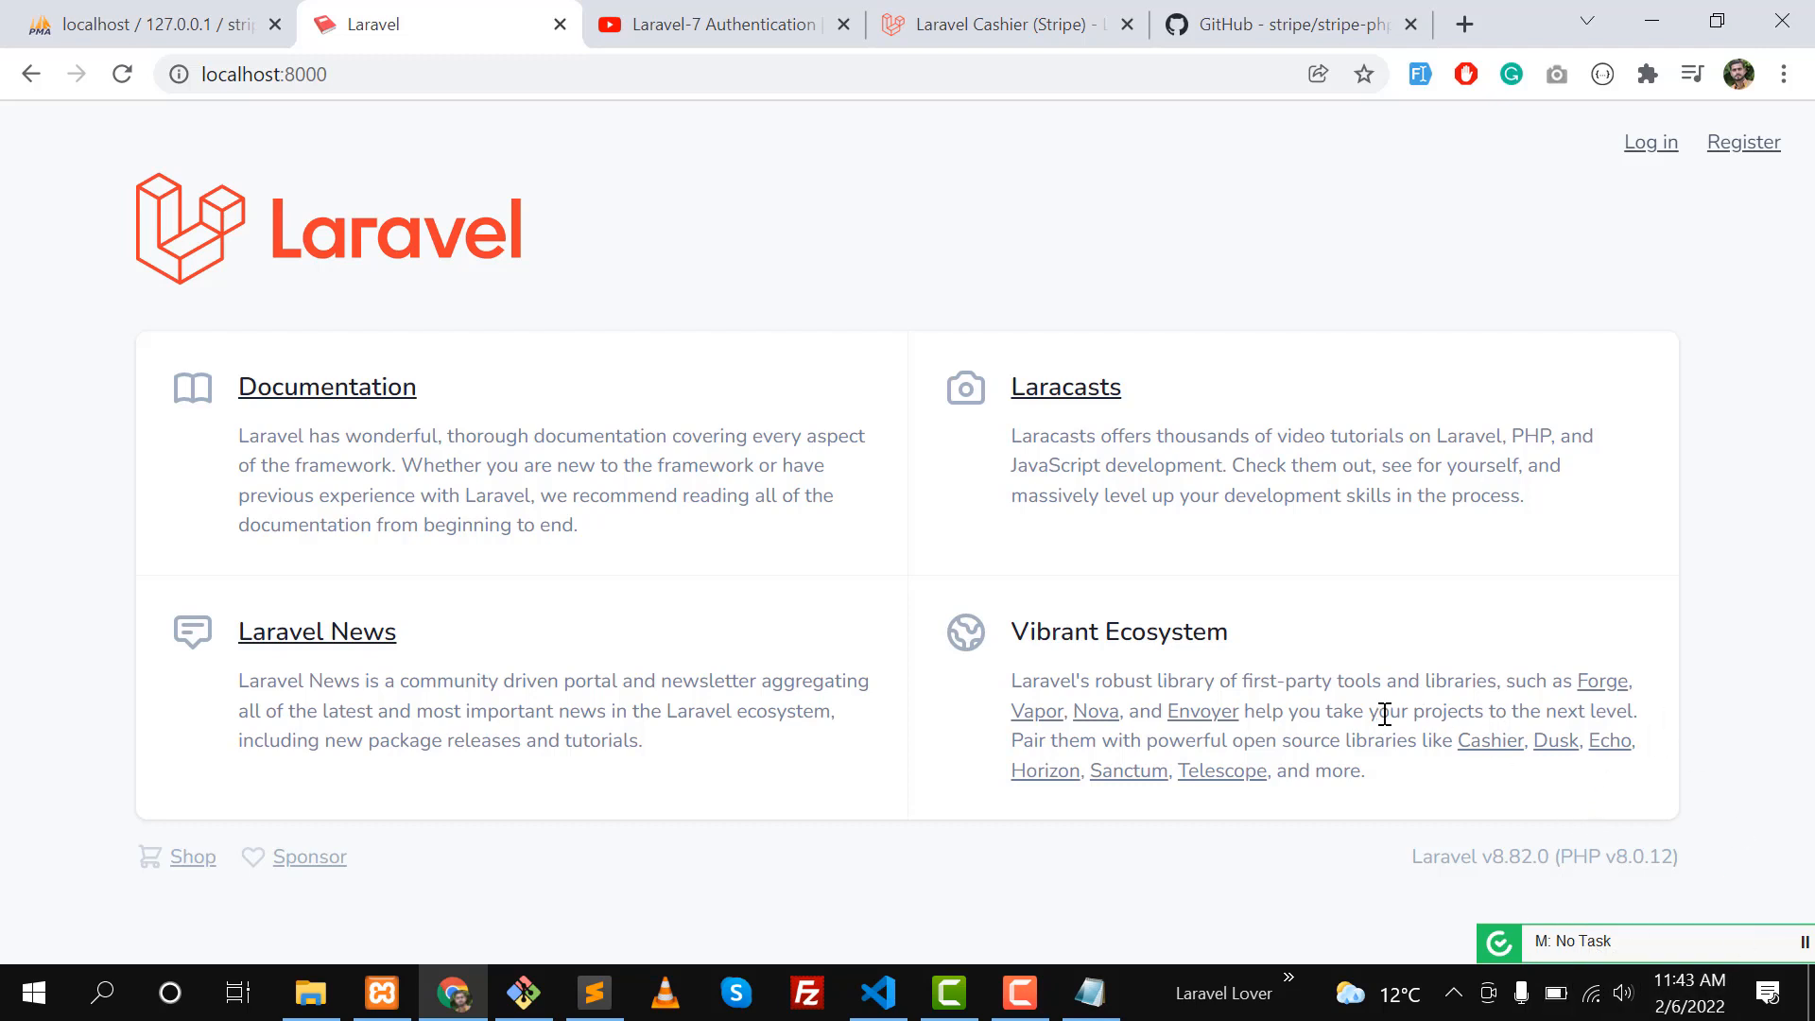
{"action": "mouse_move", "coordinate": [1291, 453]}
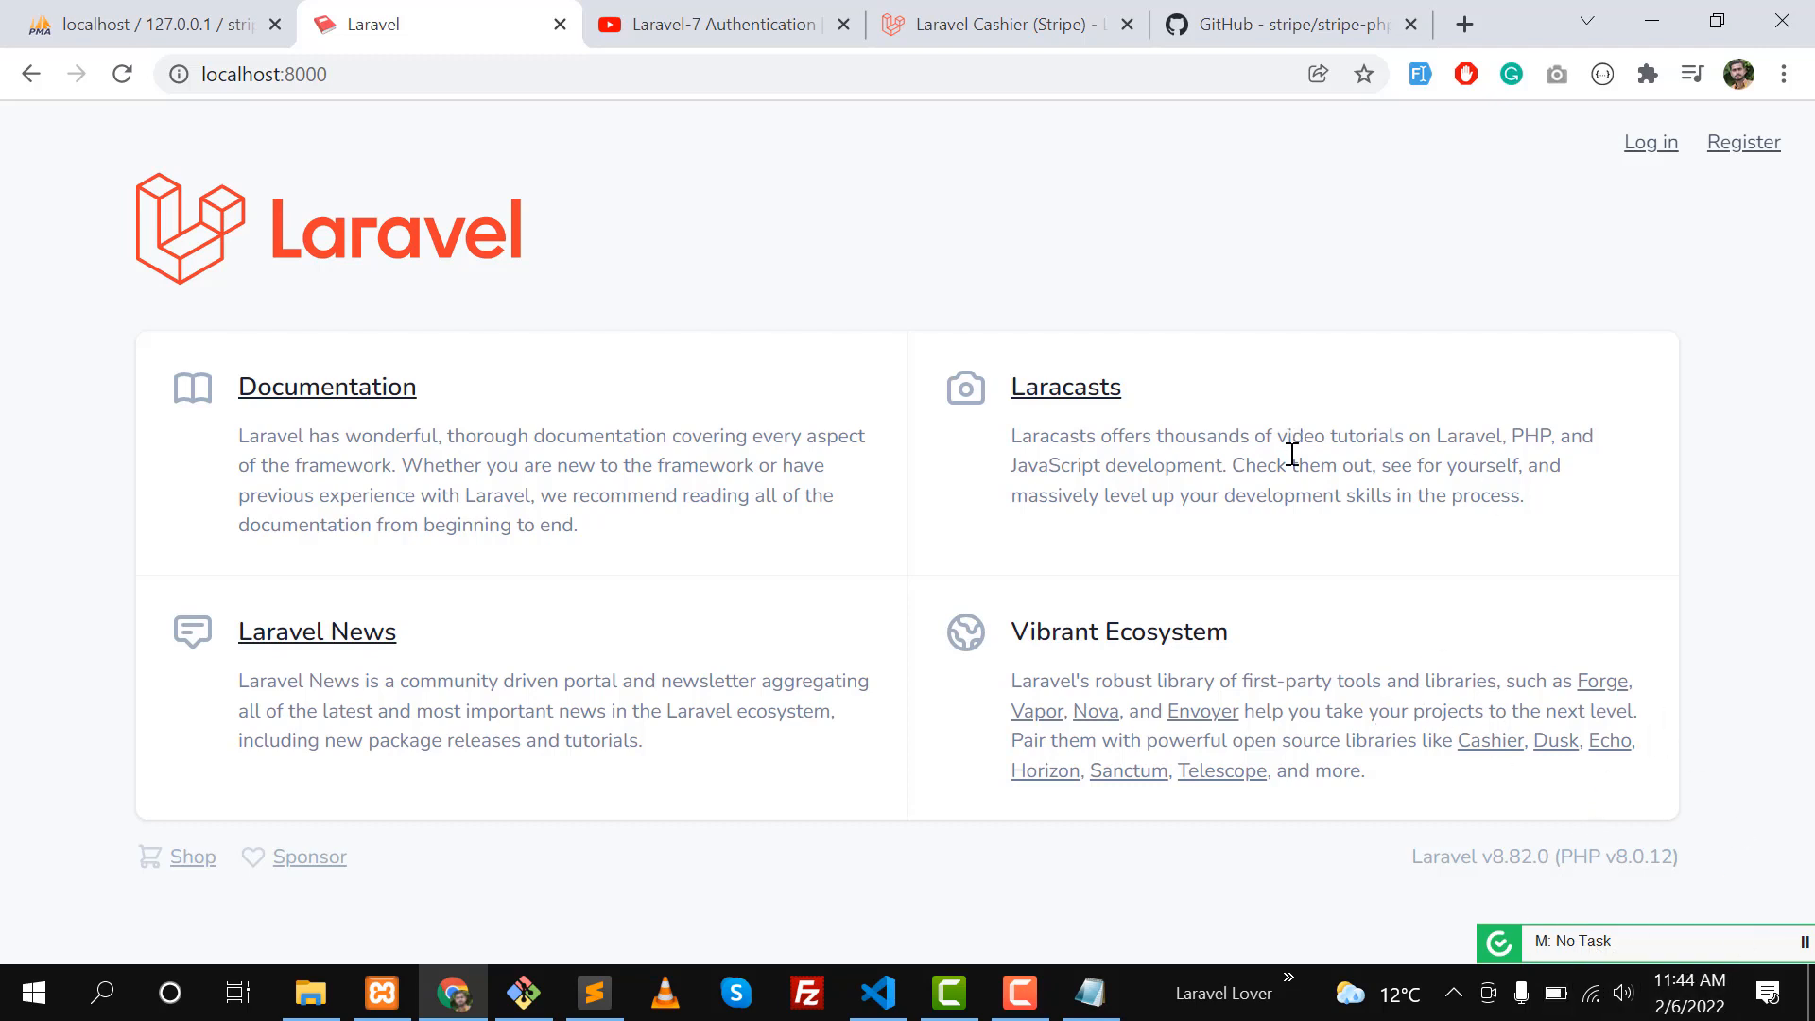
{"action": "mouse_move", "coordinate": [1535, 375]}
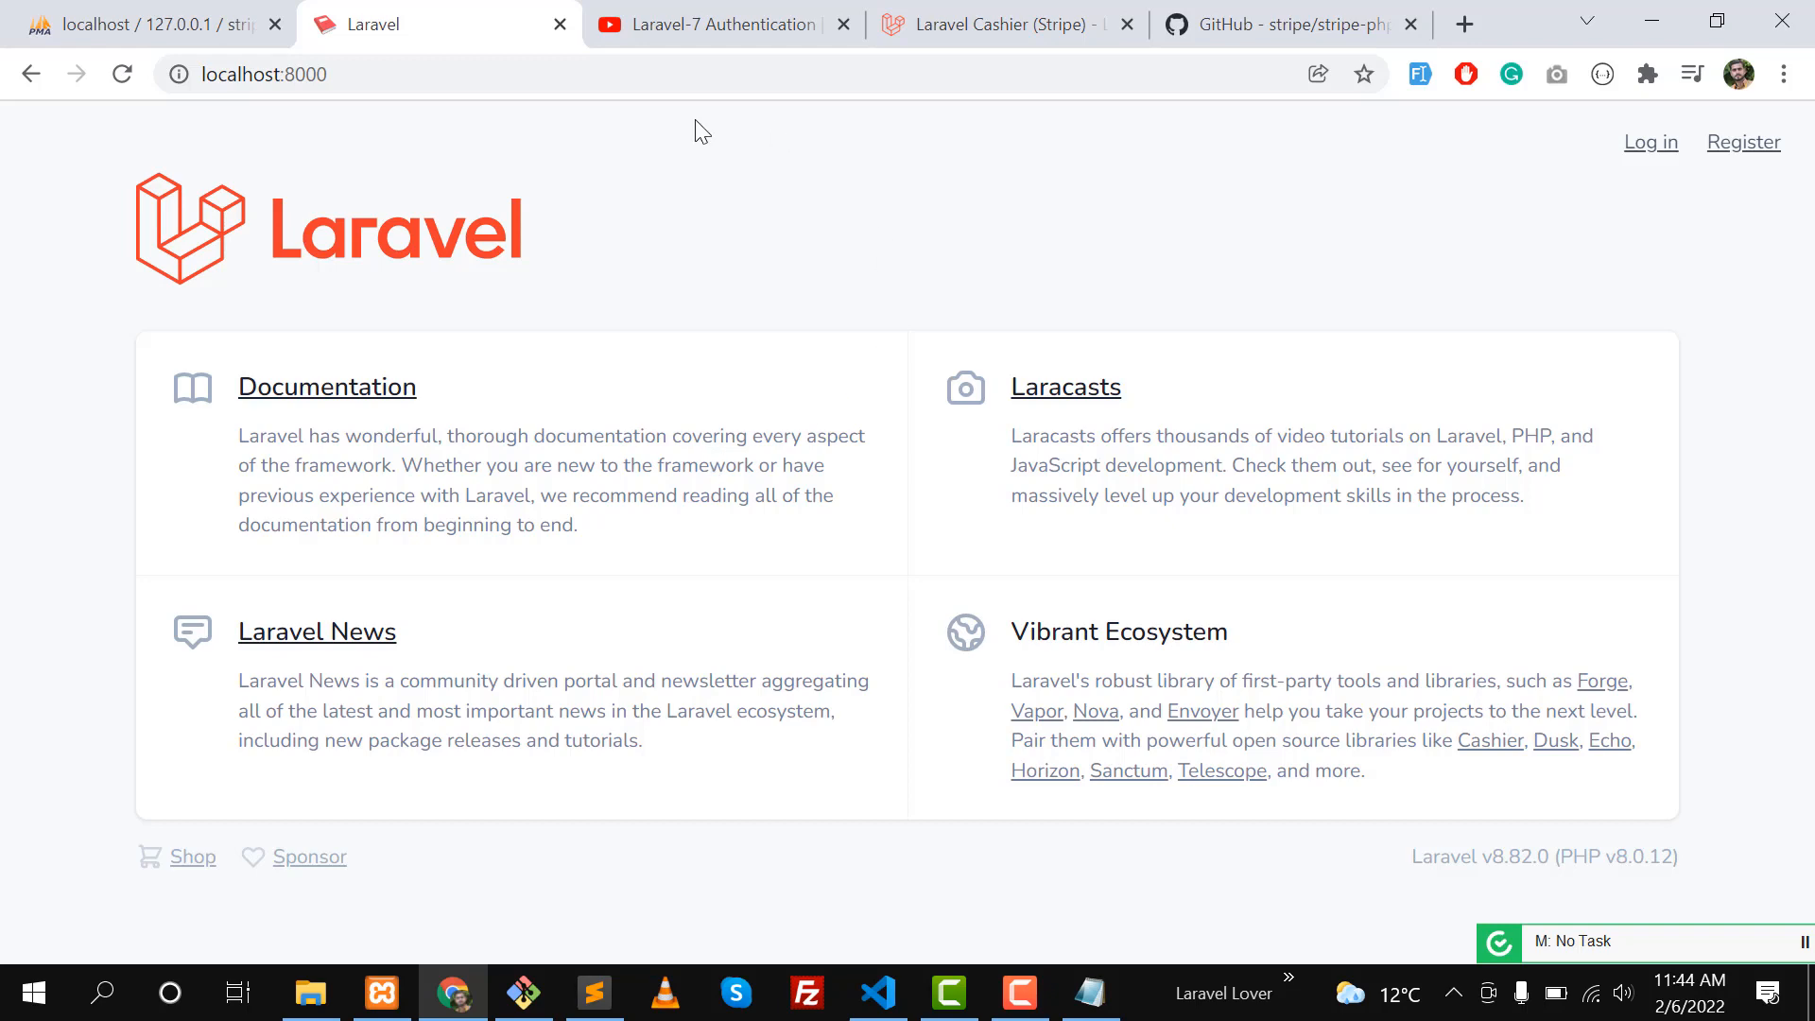
{"action": "left_click", "coordinate": [718, 24]}
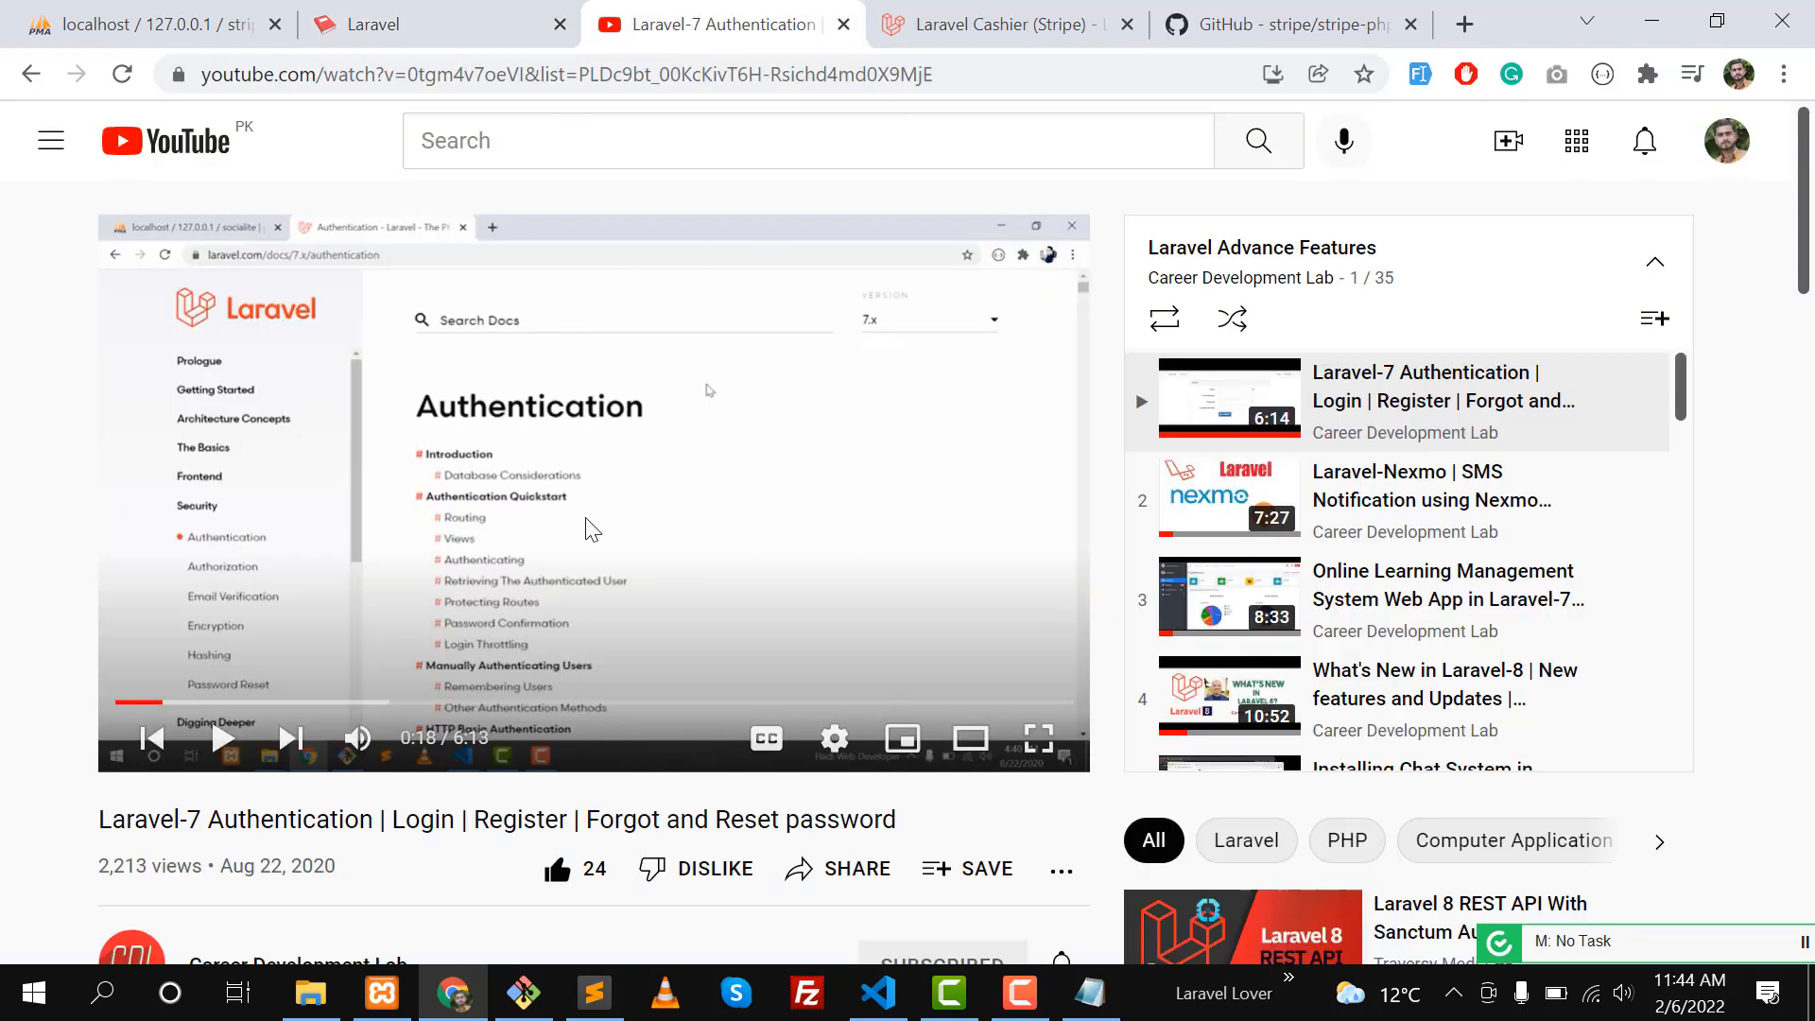
{"action": "scroll", "scroll_direction": "down", "scroll_amount": 3}
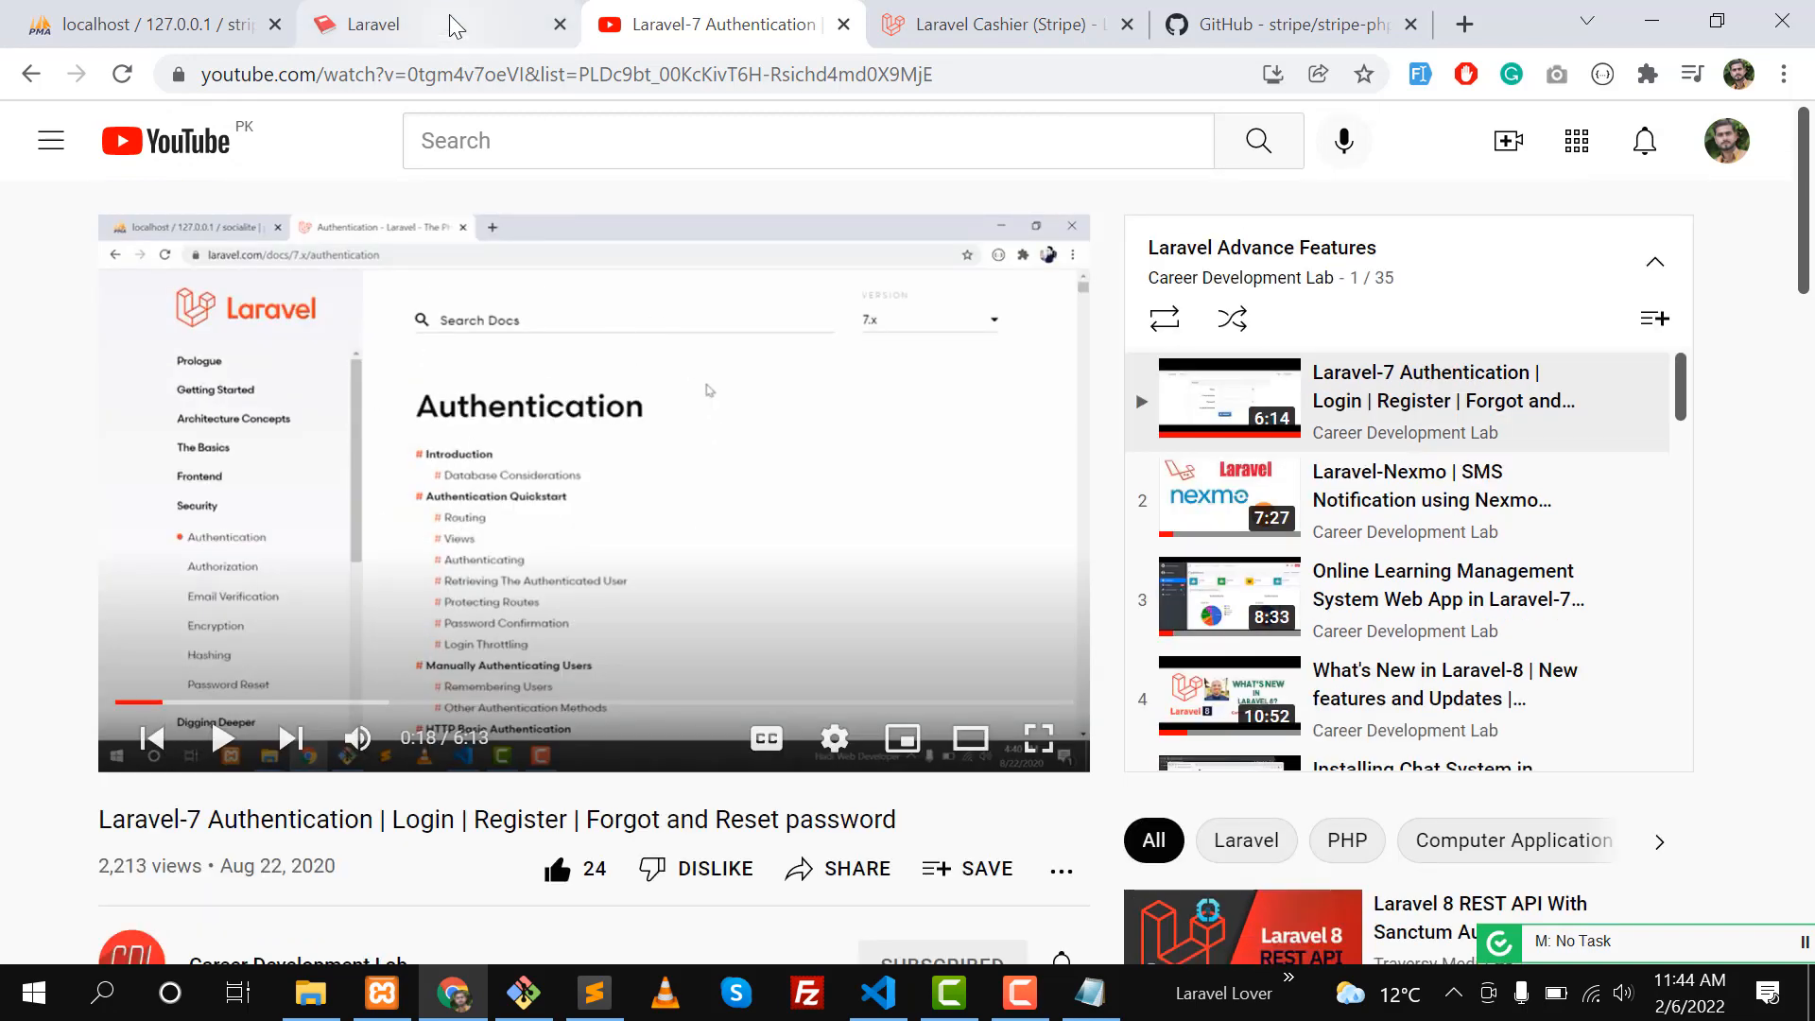
{"action": "left_click", "coordinate": [405, 23]}
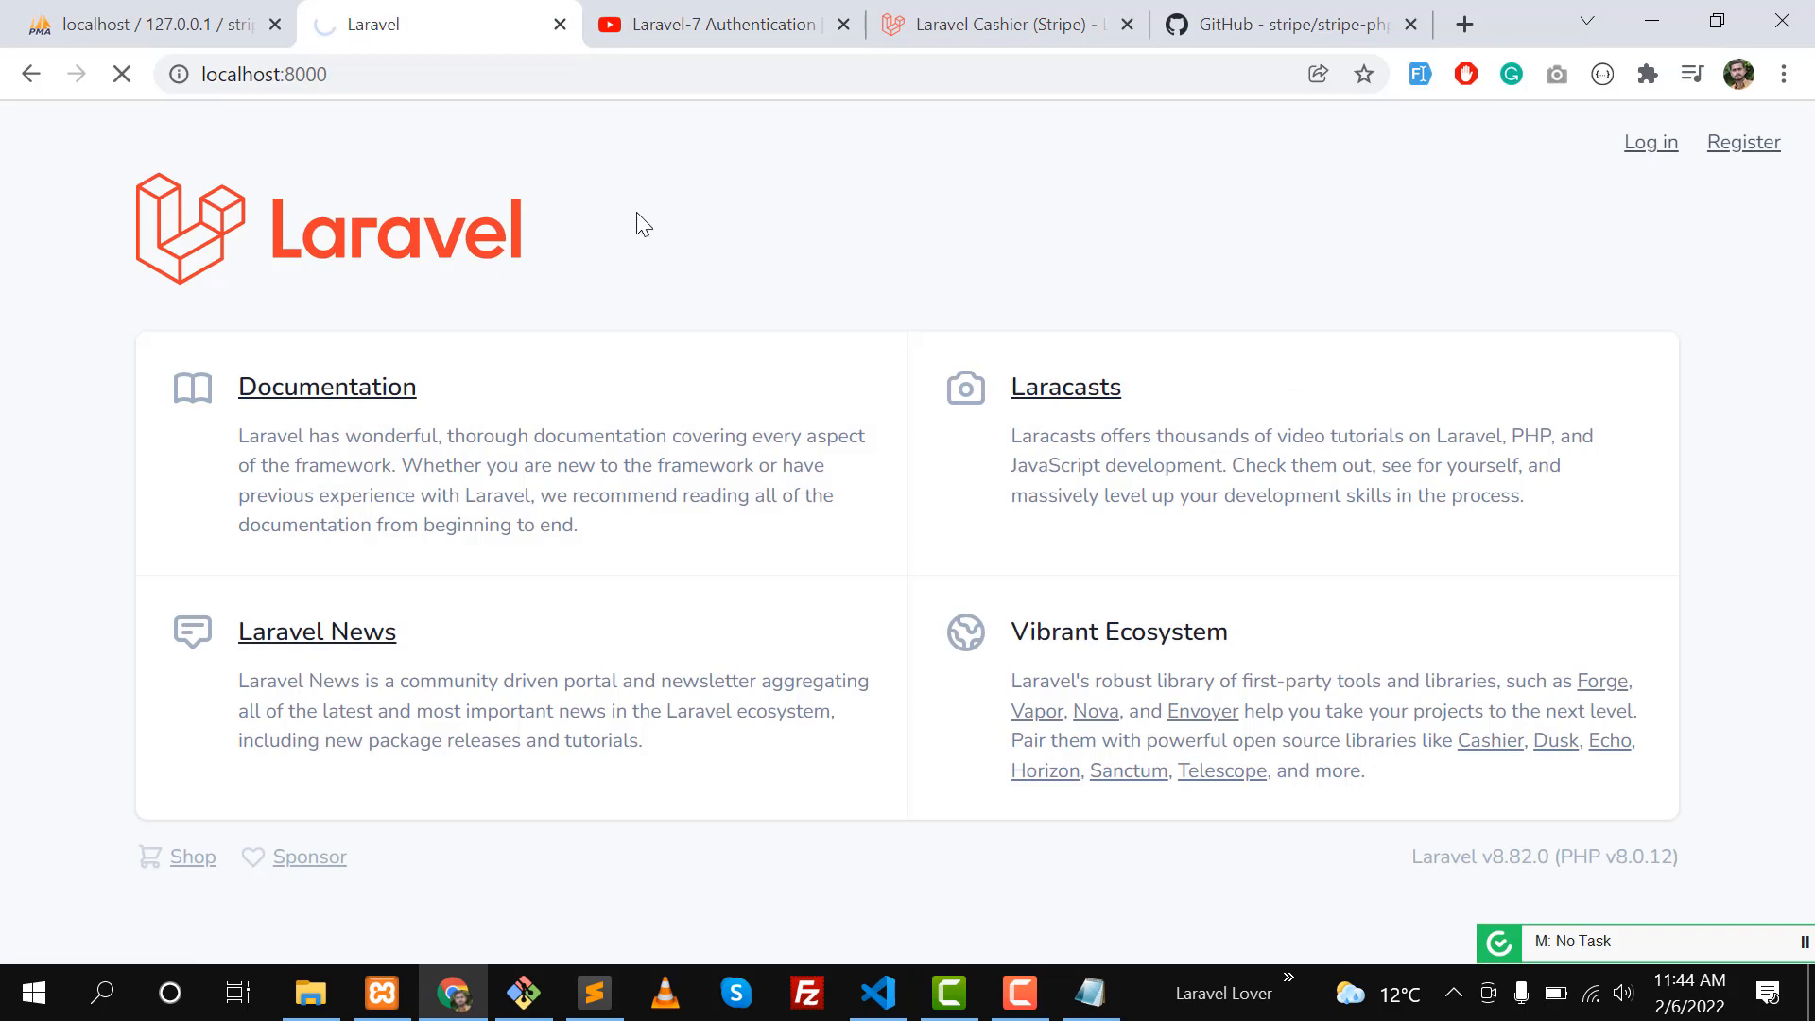
{"action": "left_click", "coordinate": [1648, 142]}
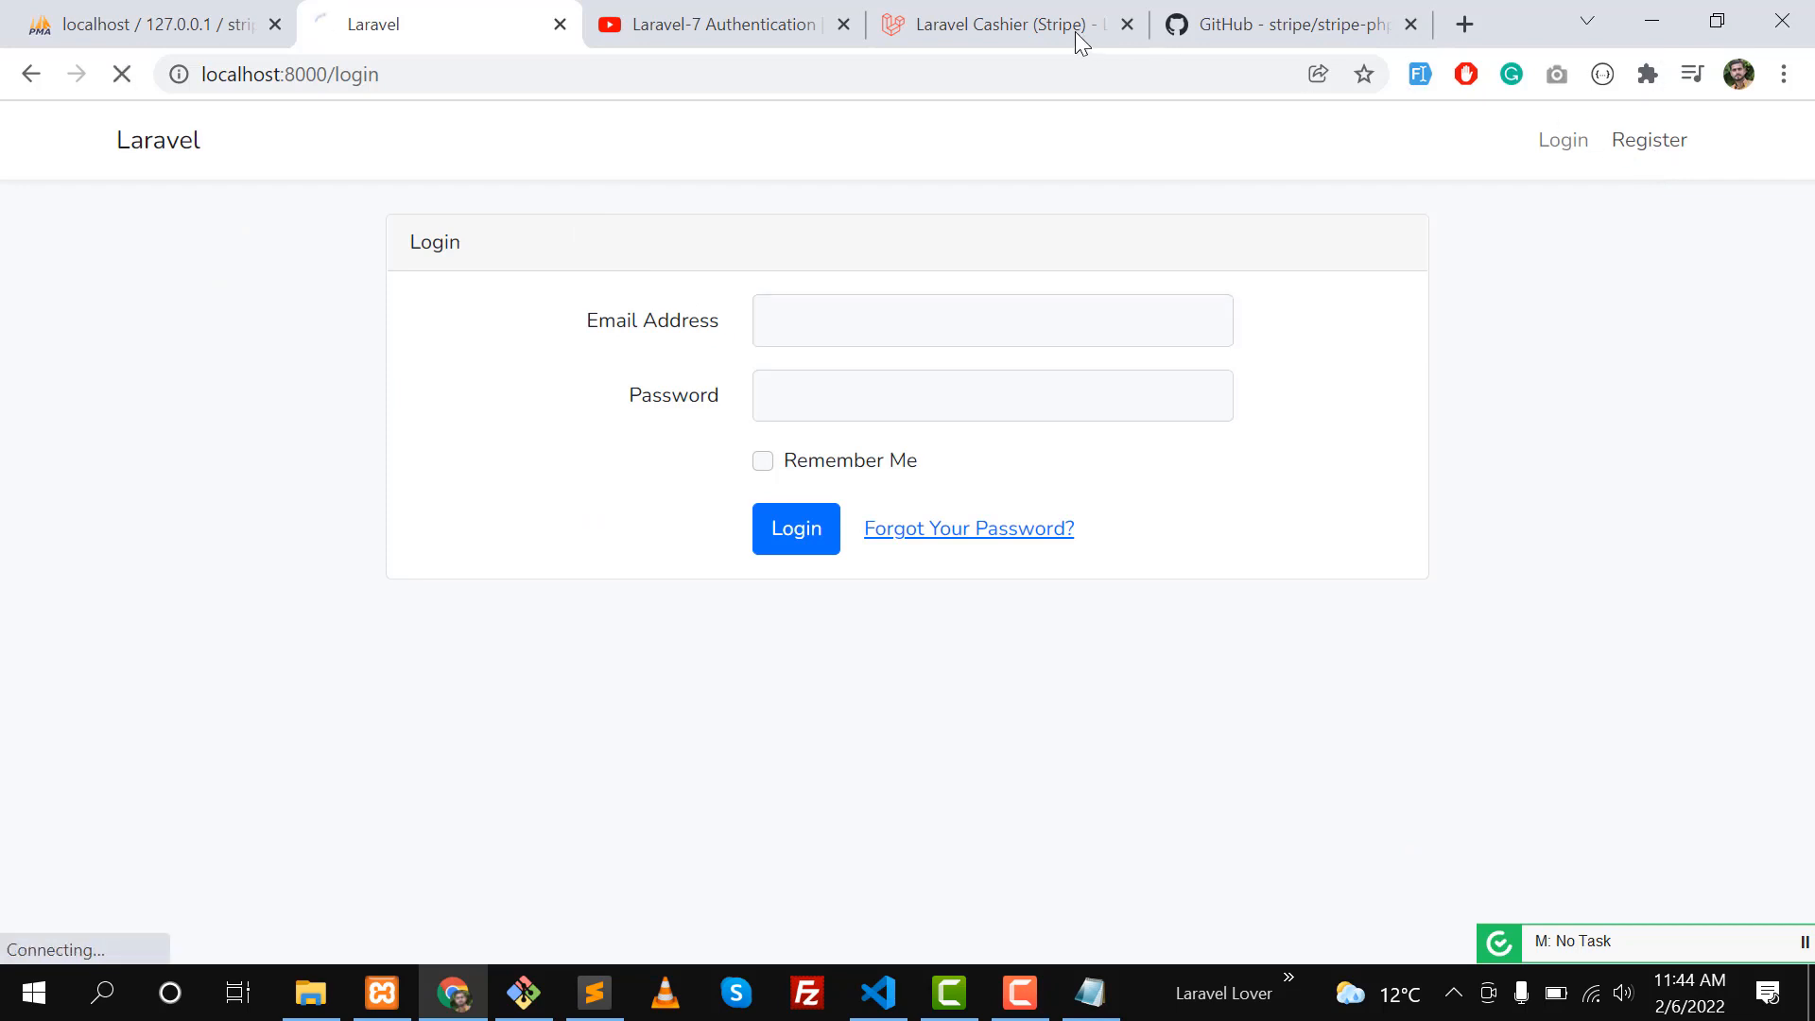
{"action": "left_click", "coordinate": [996, 24]}
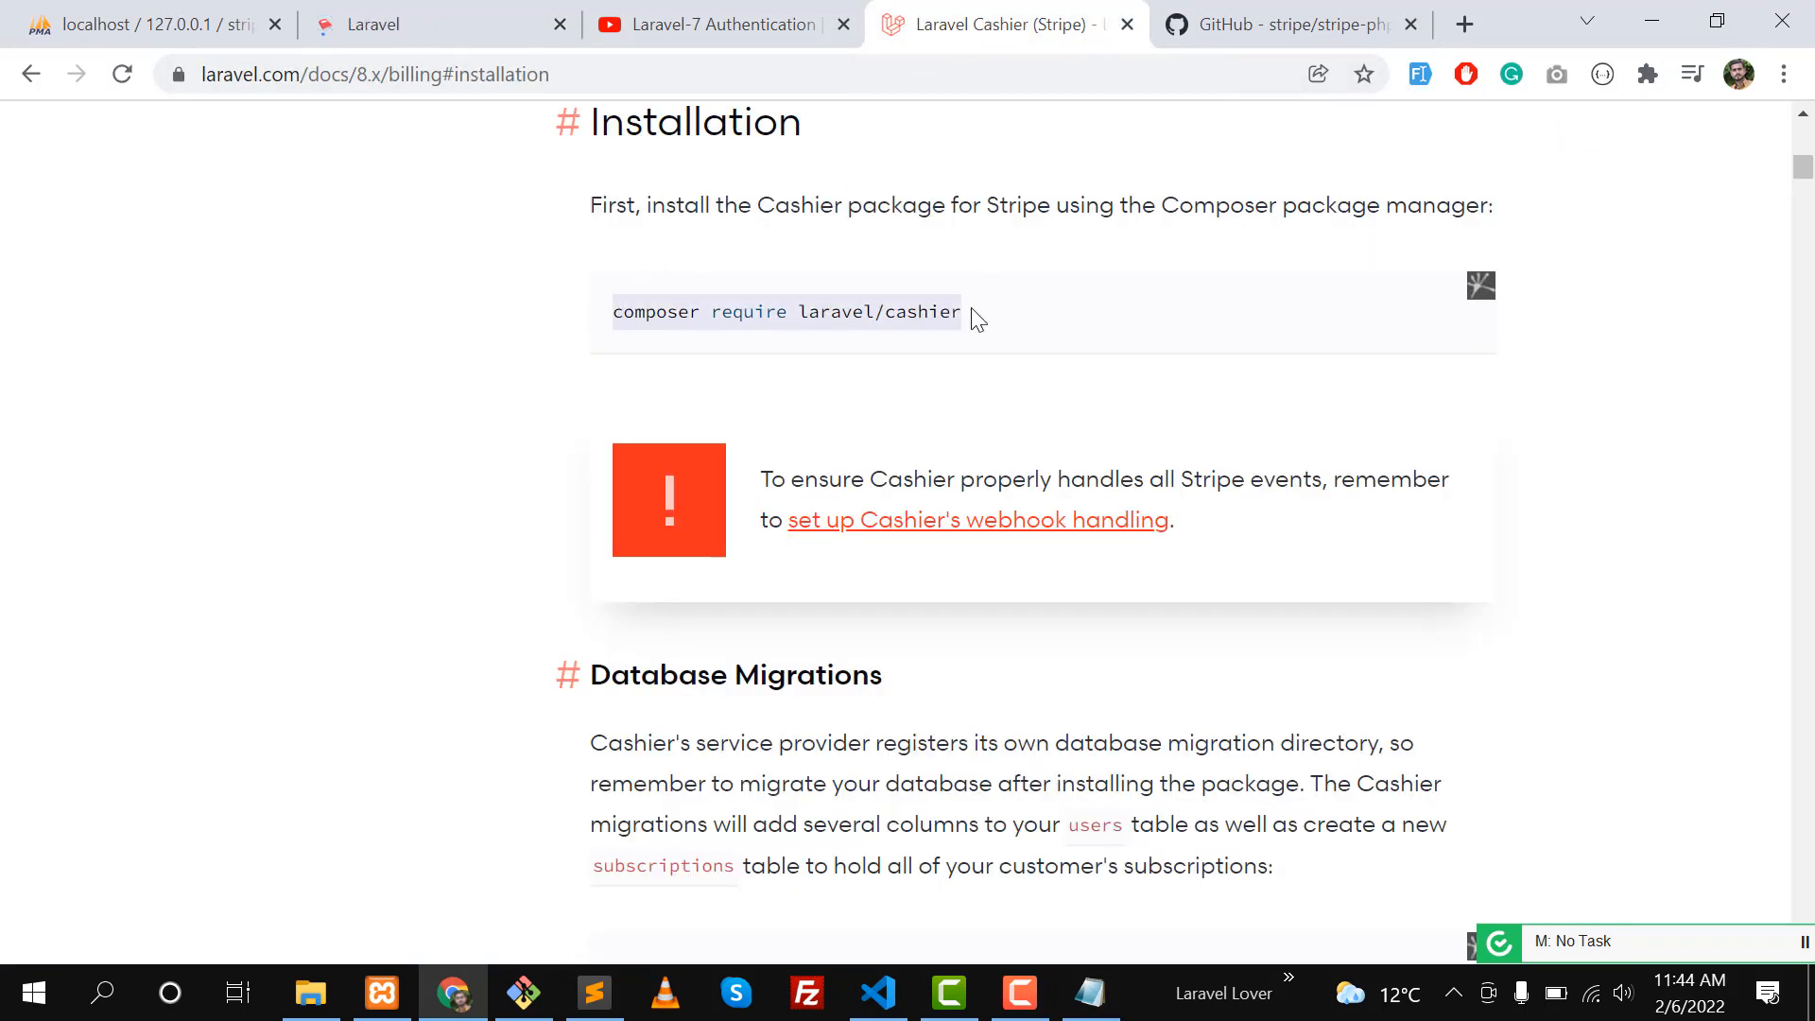
{"action": "mouse_move", "coordinate": [594, 316]}
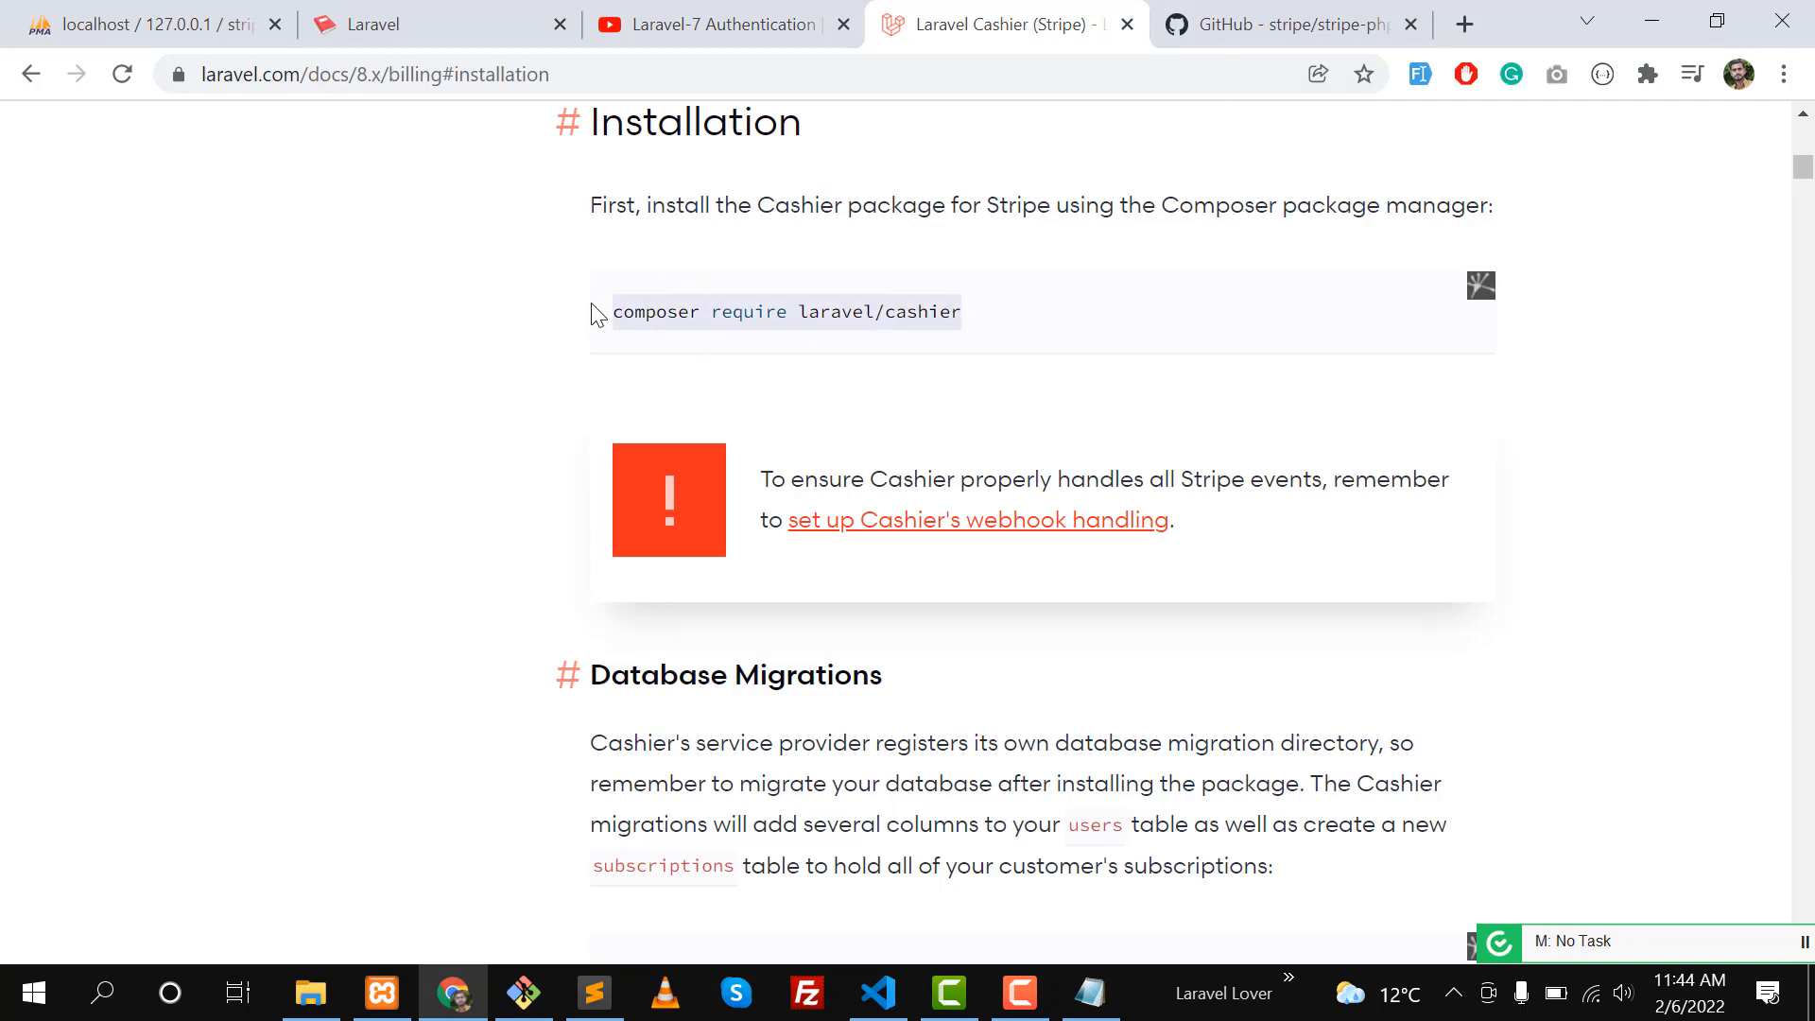
Run composer require laravel/cashier in the stripe-integration project's terminal.
{"action": "left_click", "coordinate": [877, 992]}
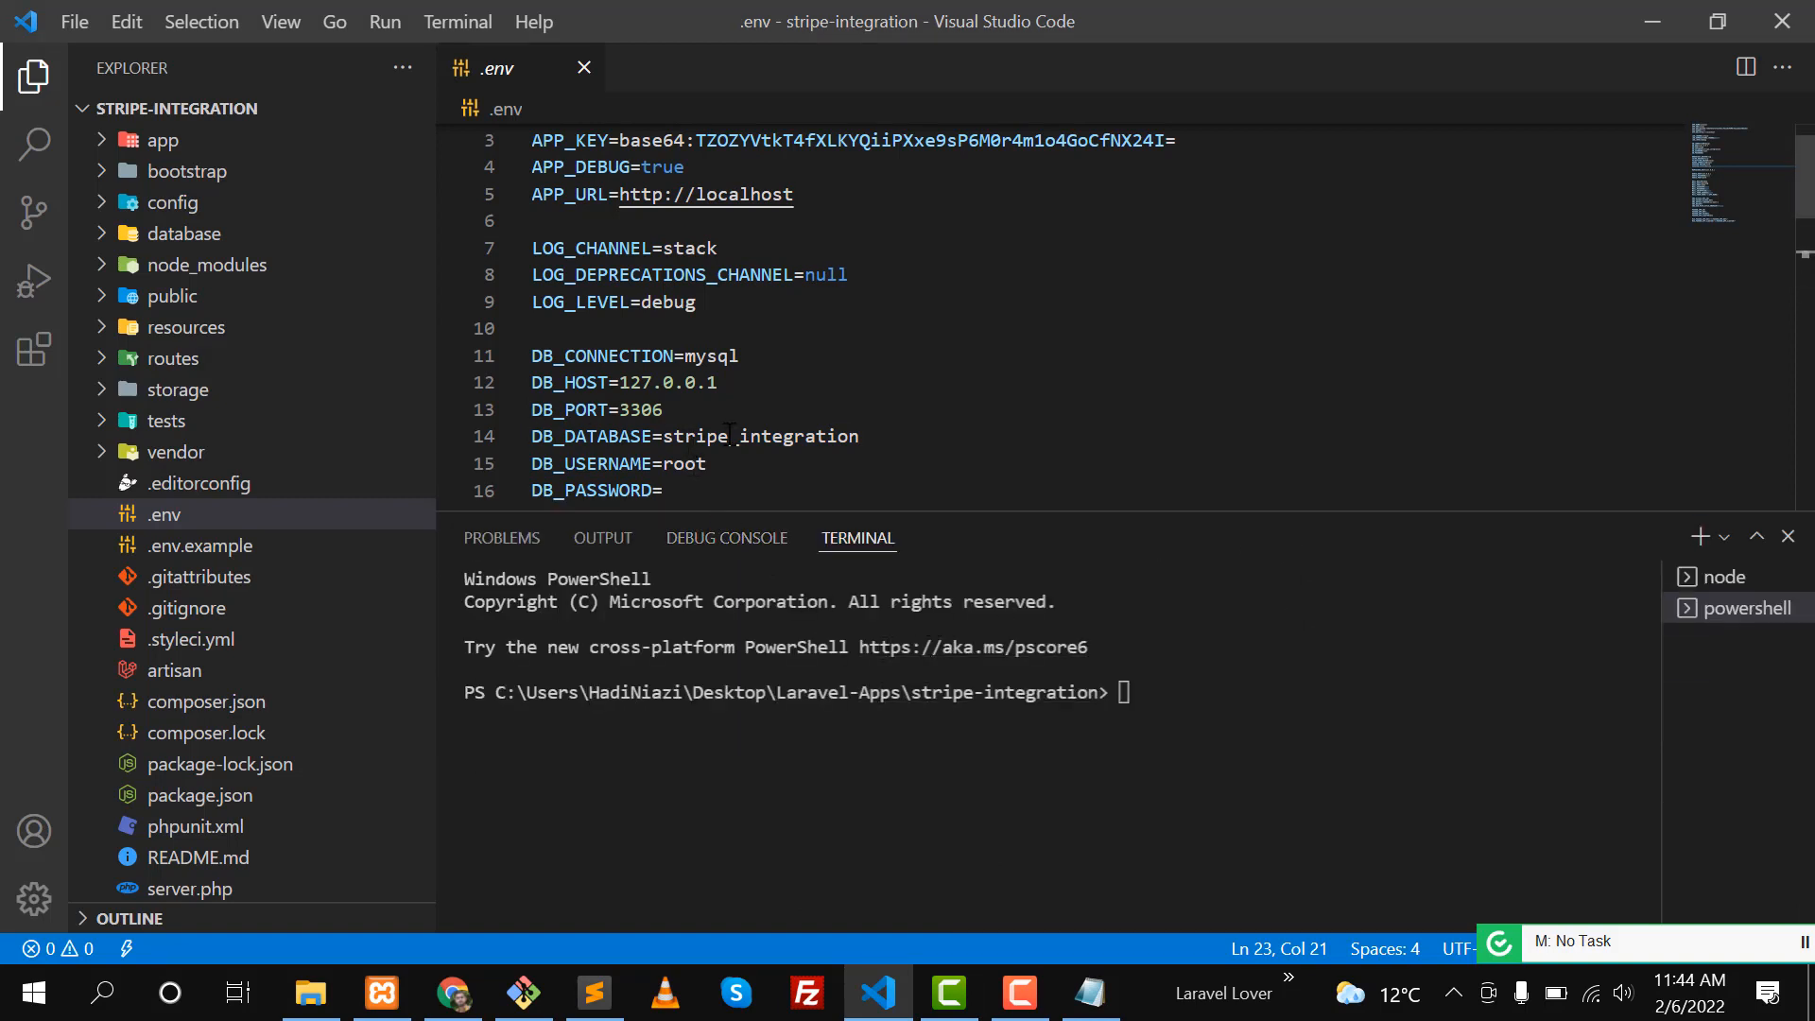
{"action": "left_click_drag", "start_coordinate": [688, 437], "coordinate": [858, 437]}
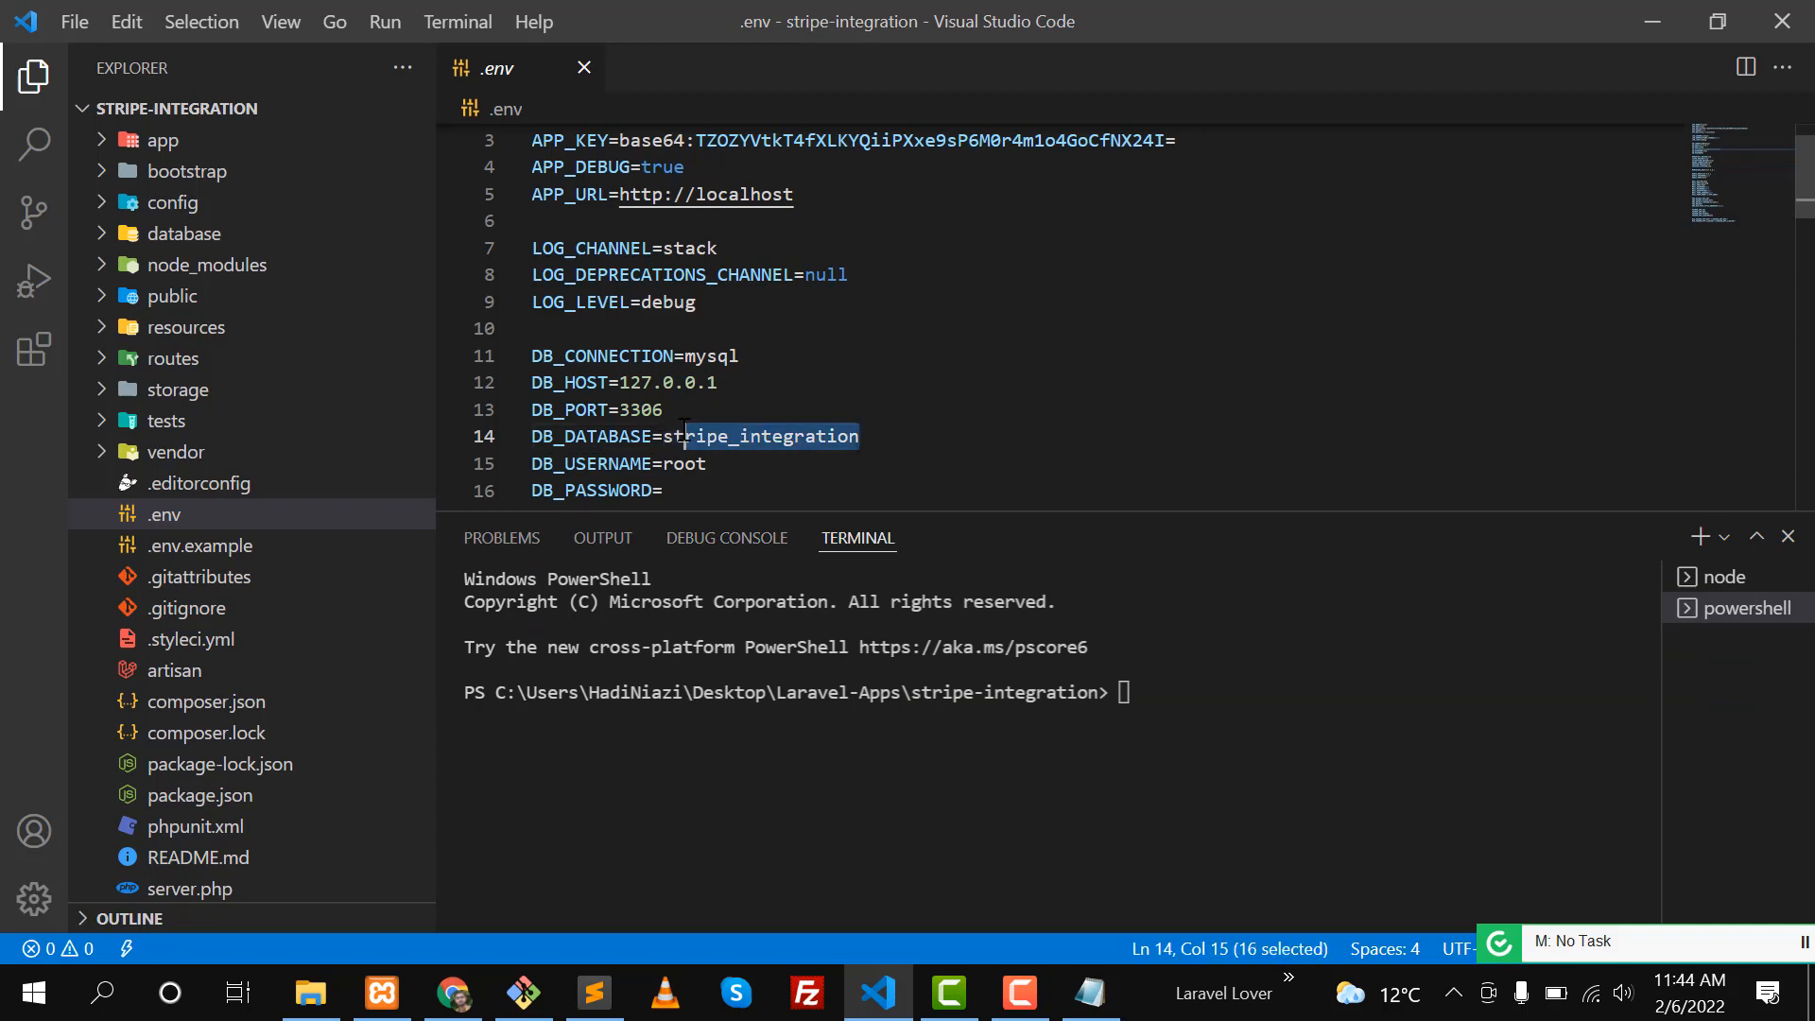
{"action": "key", "text": "alt+tab"}
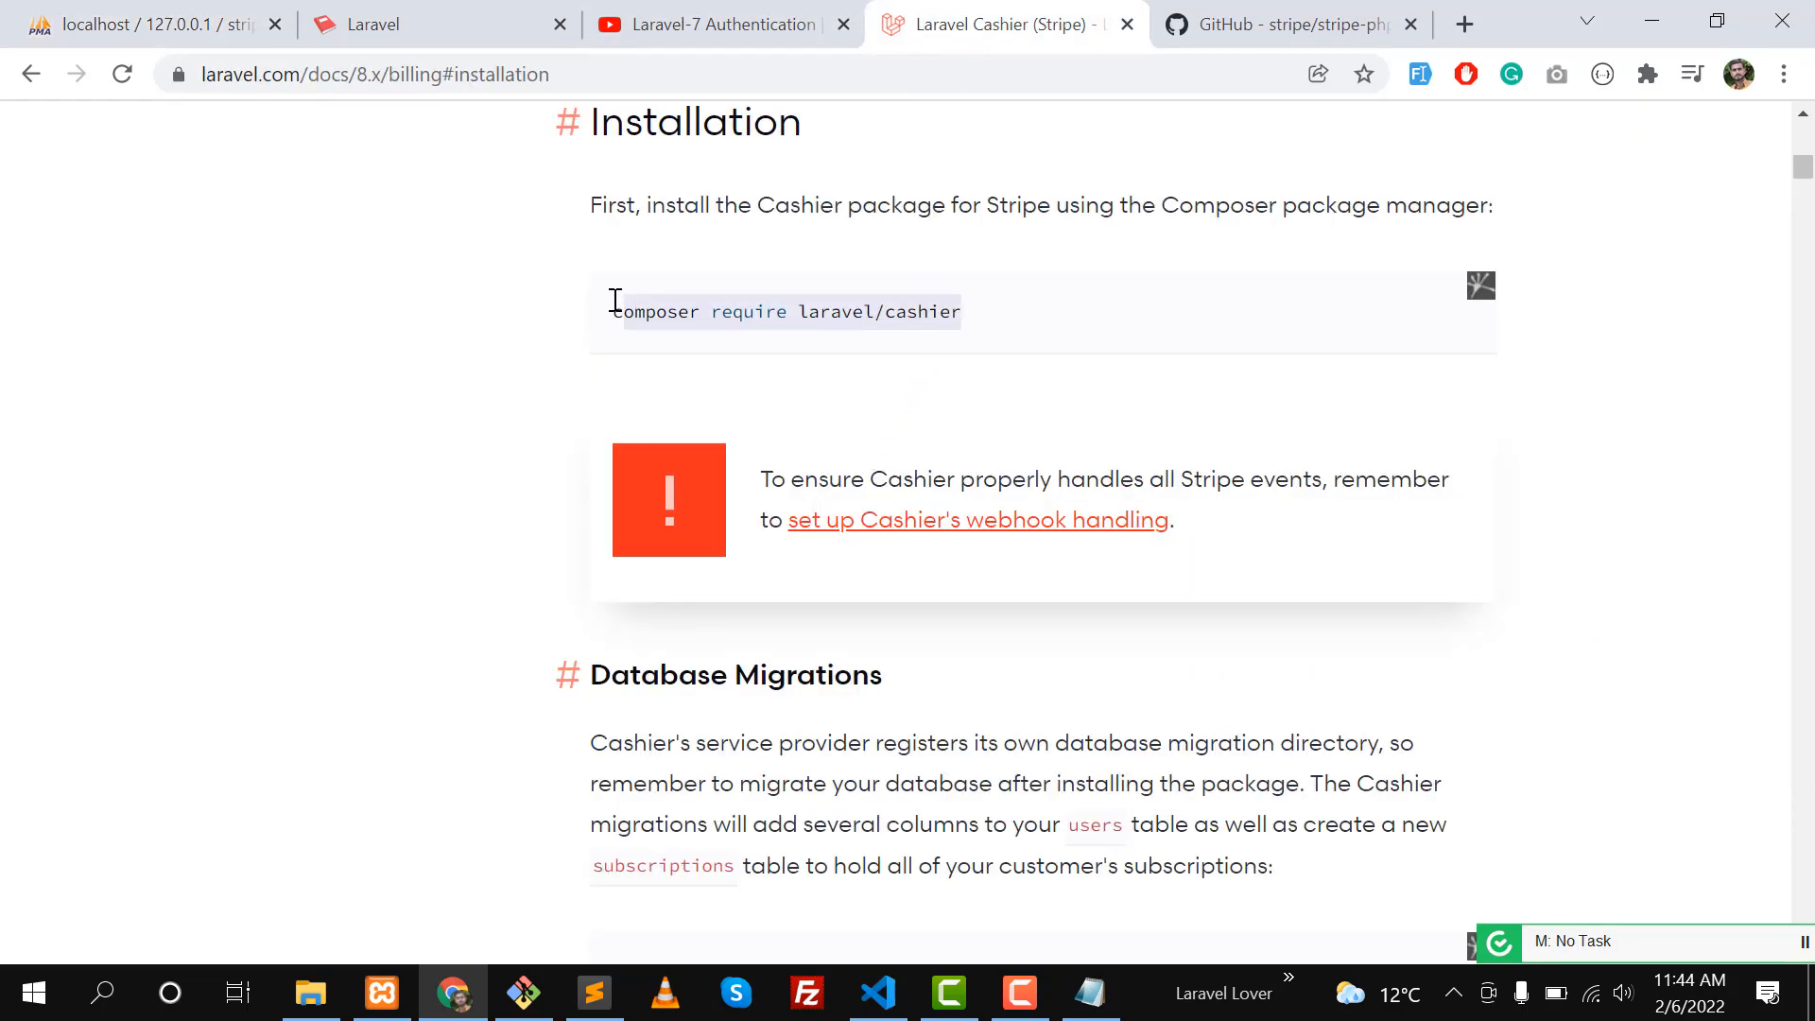
{"action": "left_click", "coordinate": [875, 993]}
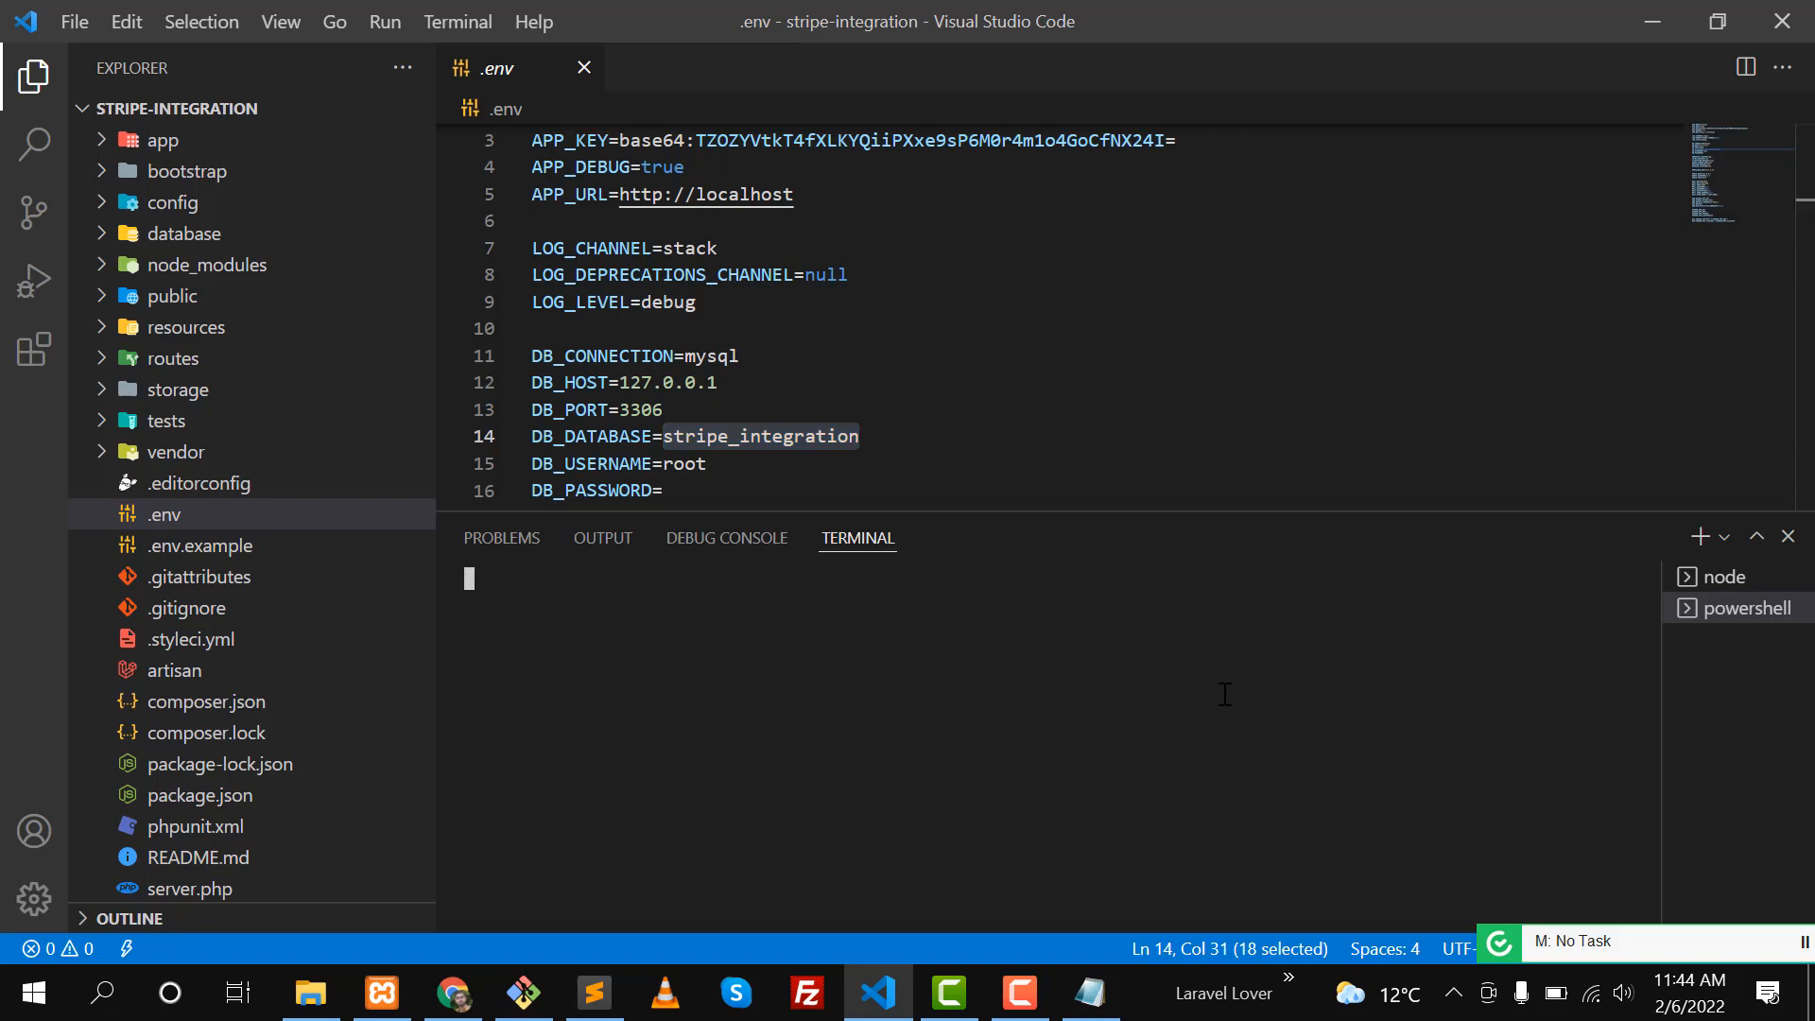
{"action": "type", "text": "composer require laravel/cashier"}
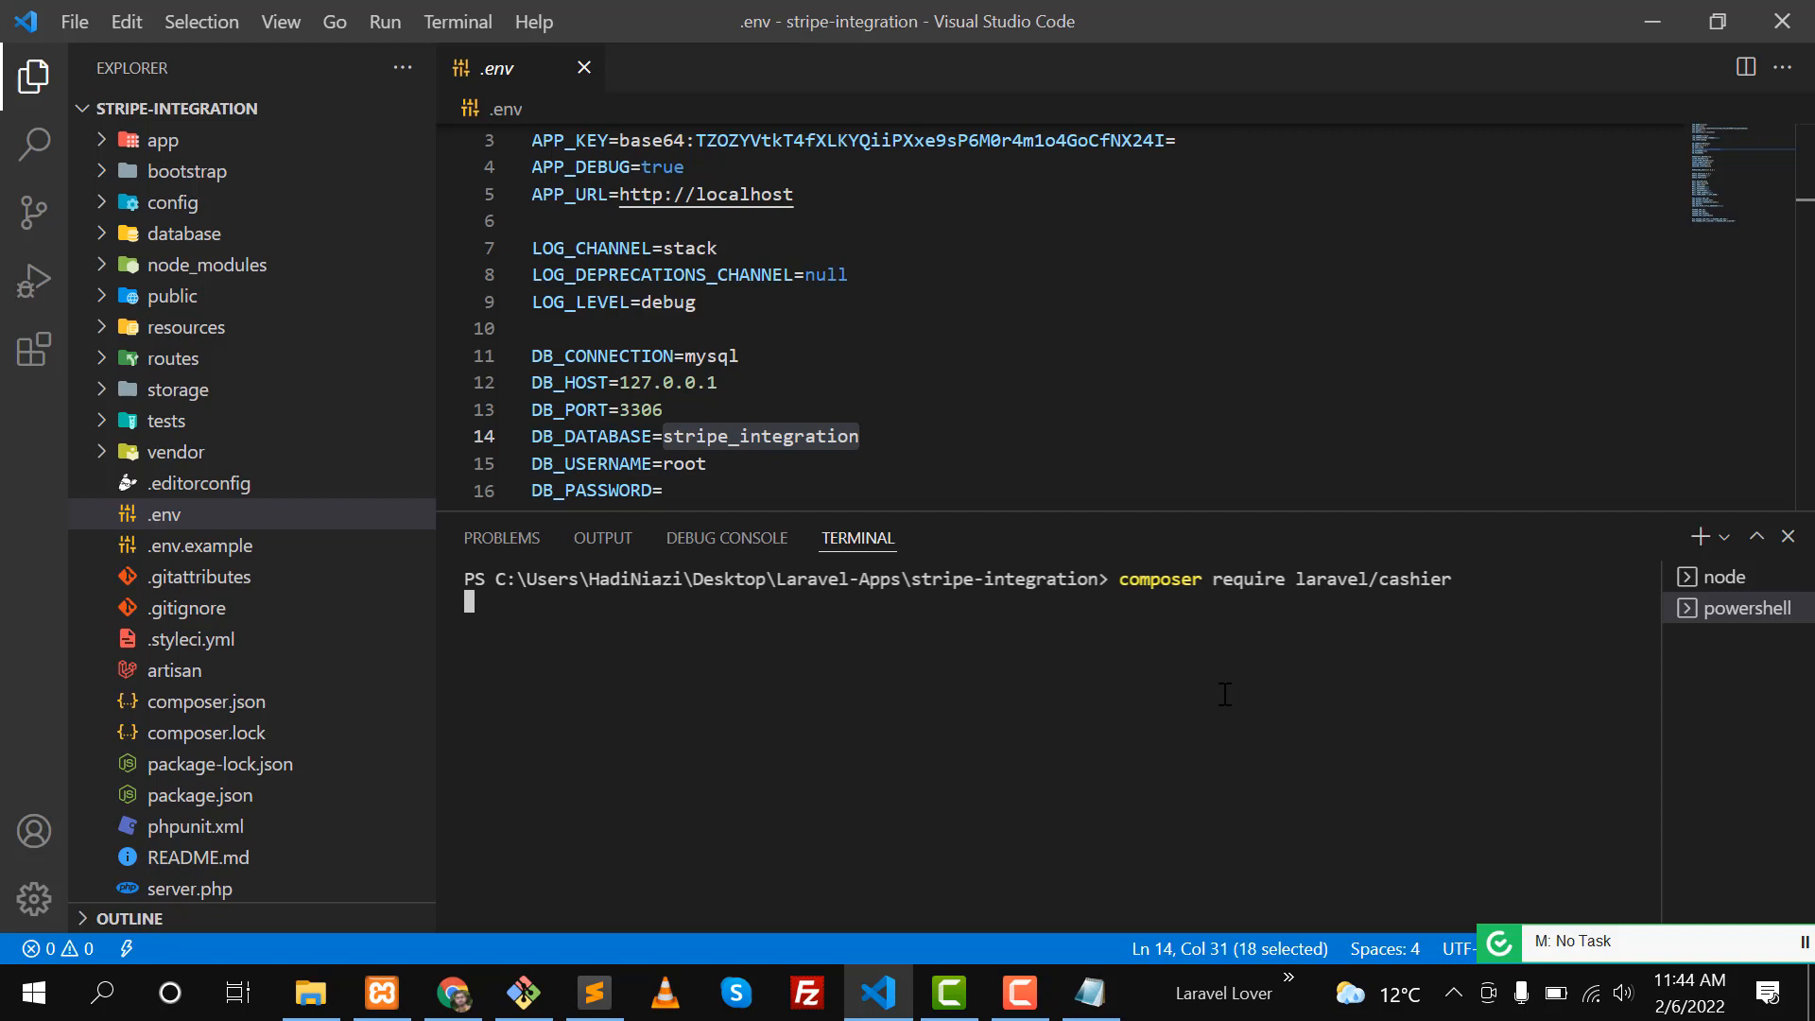
{"action": "mouse_move", "coordinate": [1387, 567]}
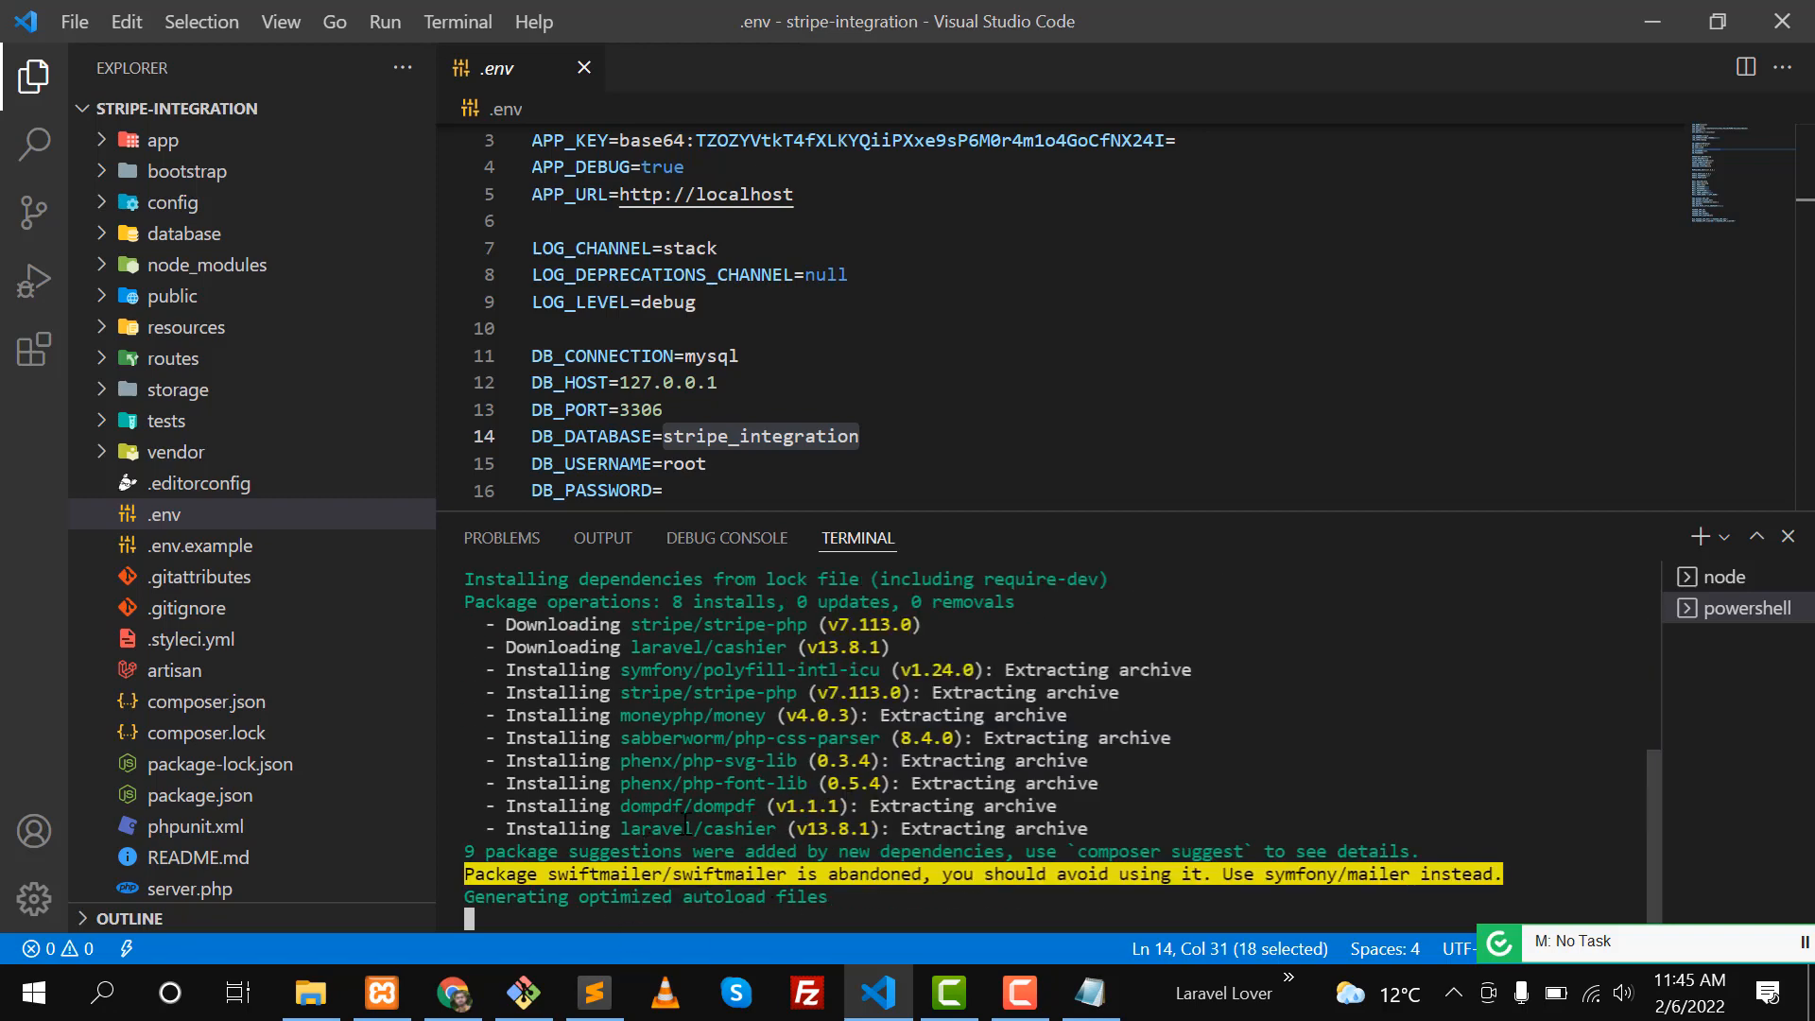
Browse the empty users table of the stripe_integration database alongside Cashier's Database Migrations docs.
{"action": "left_click", "coordinate": [452, 992]}
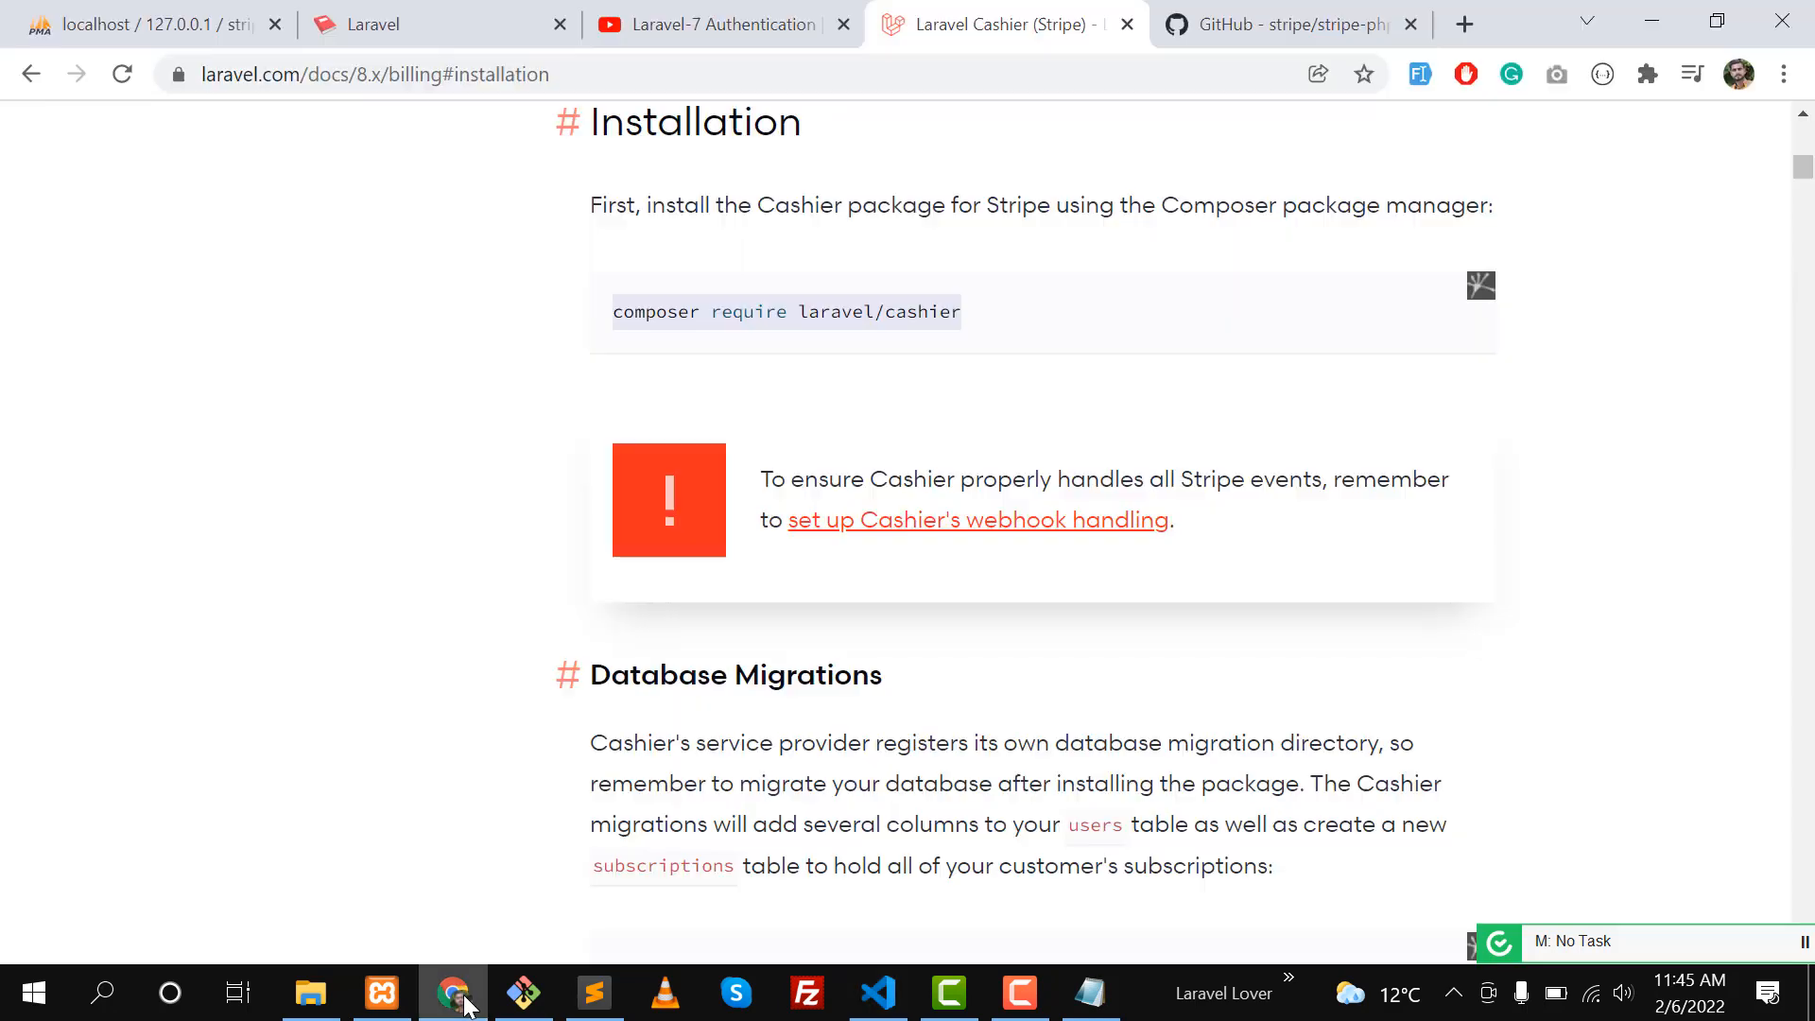
{"action": "scroll", "scroll_direction": "down", "scroll_amount": 3}
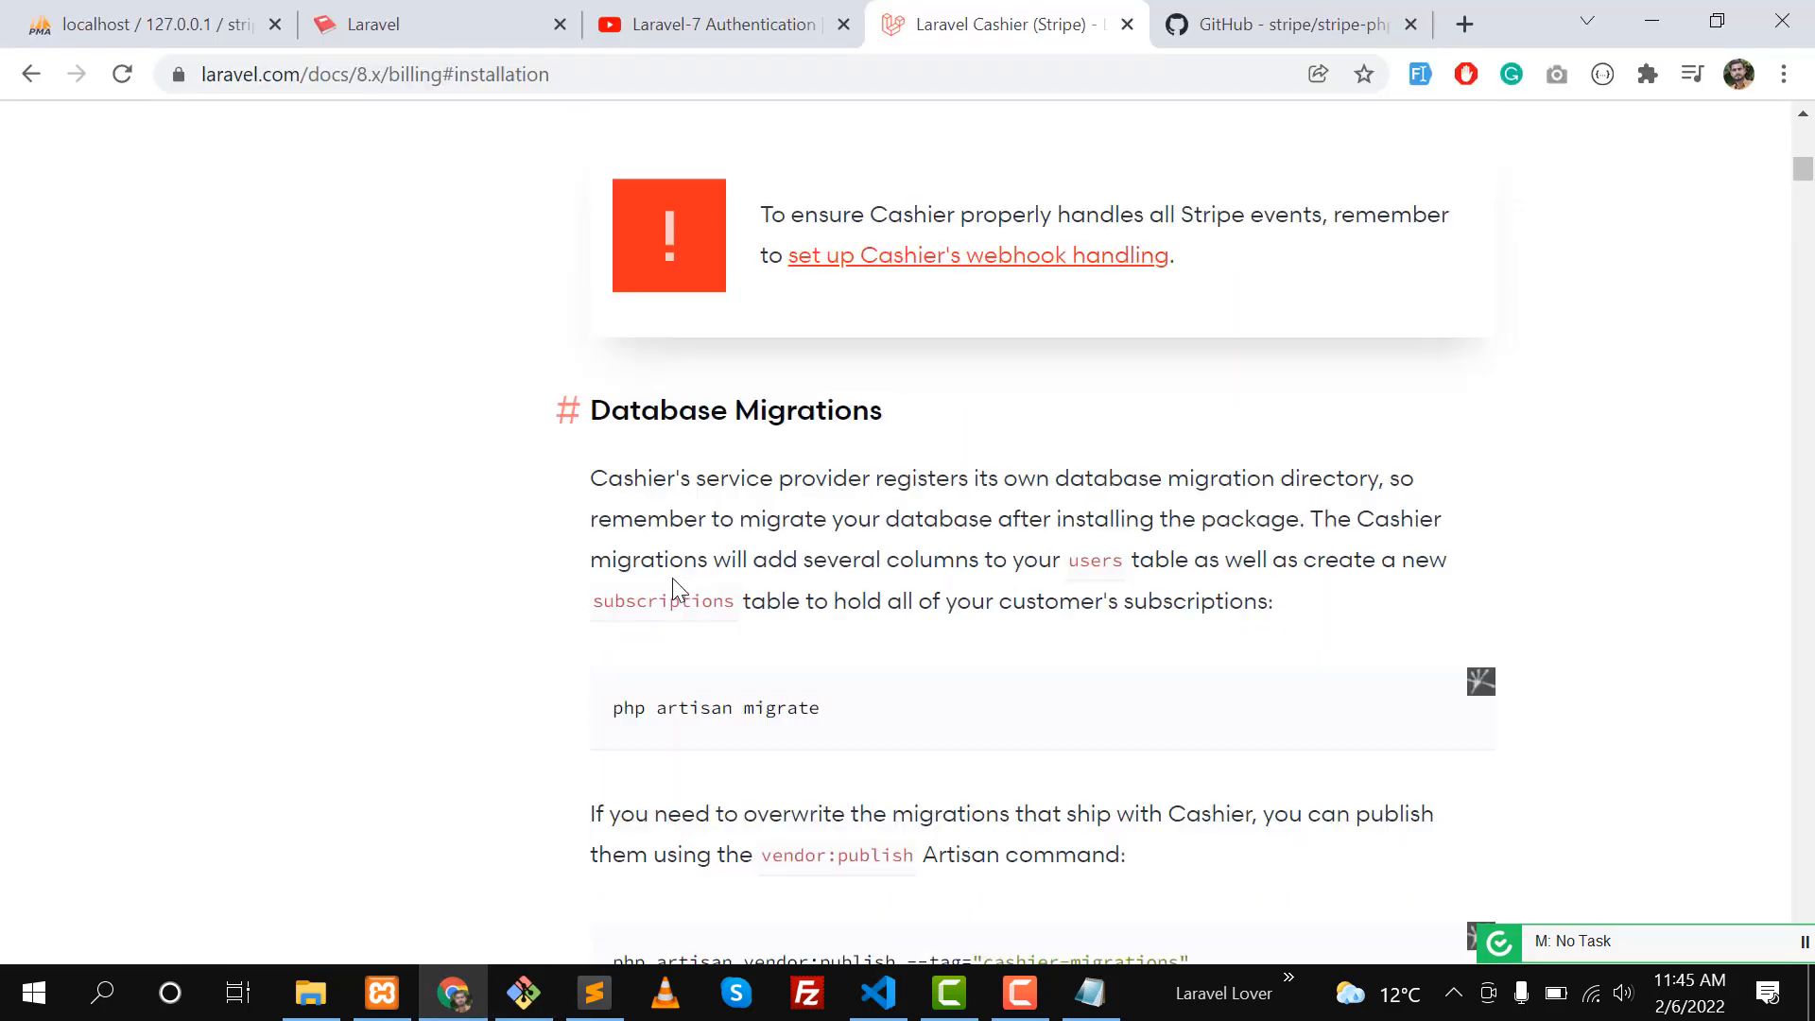
{"action": "scroll", "scroll_direction": "down", "scroll_amount": 3}
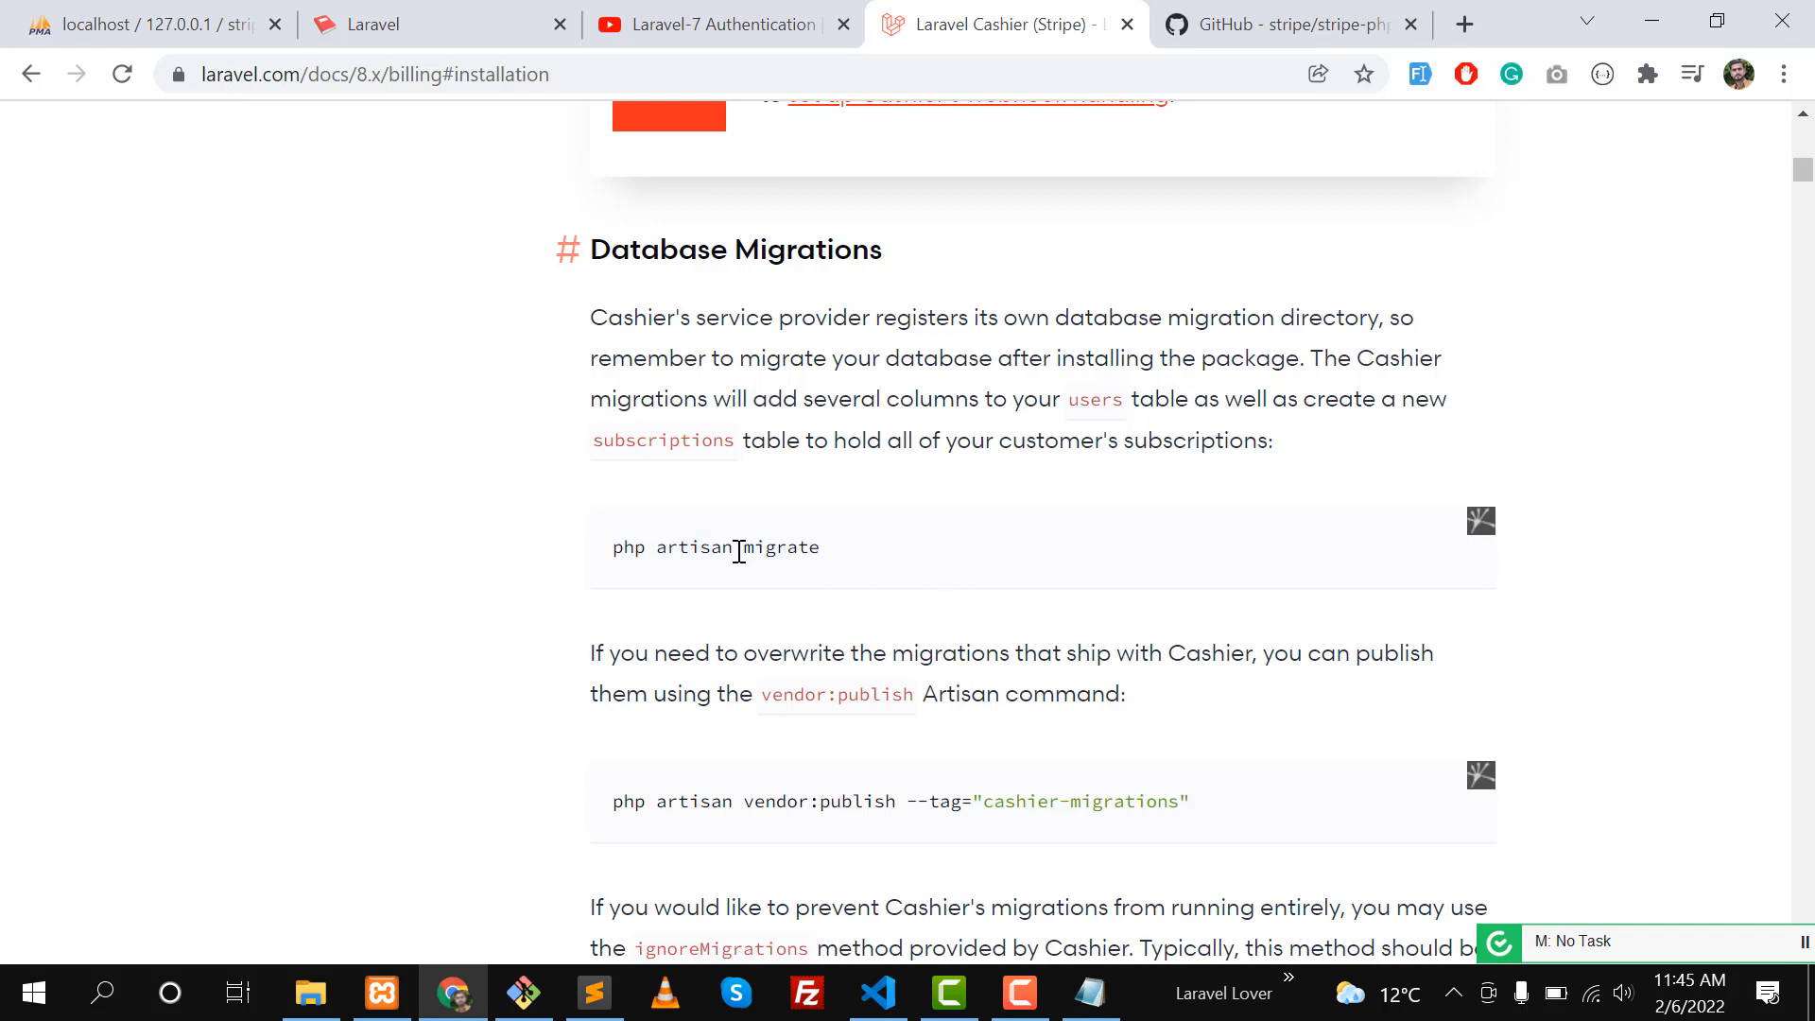
{"action": "left_click", "coordinate": [138, 22]}
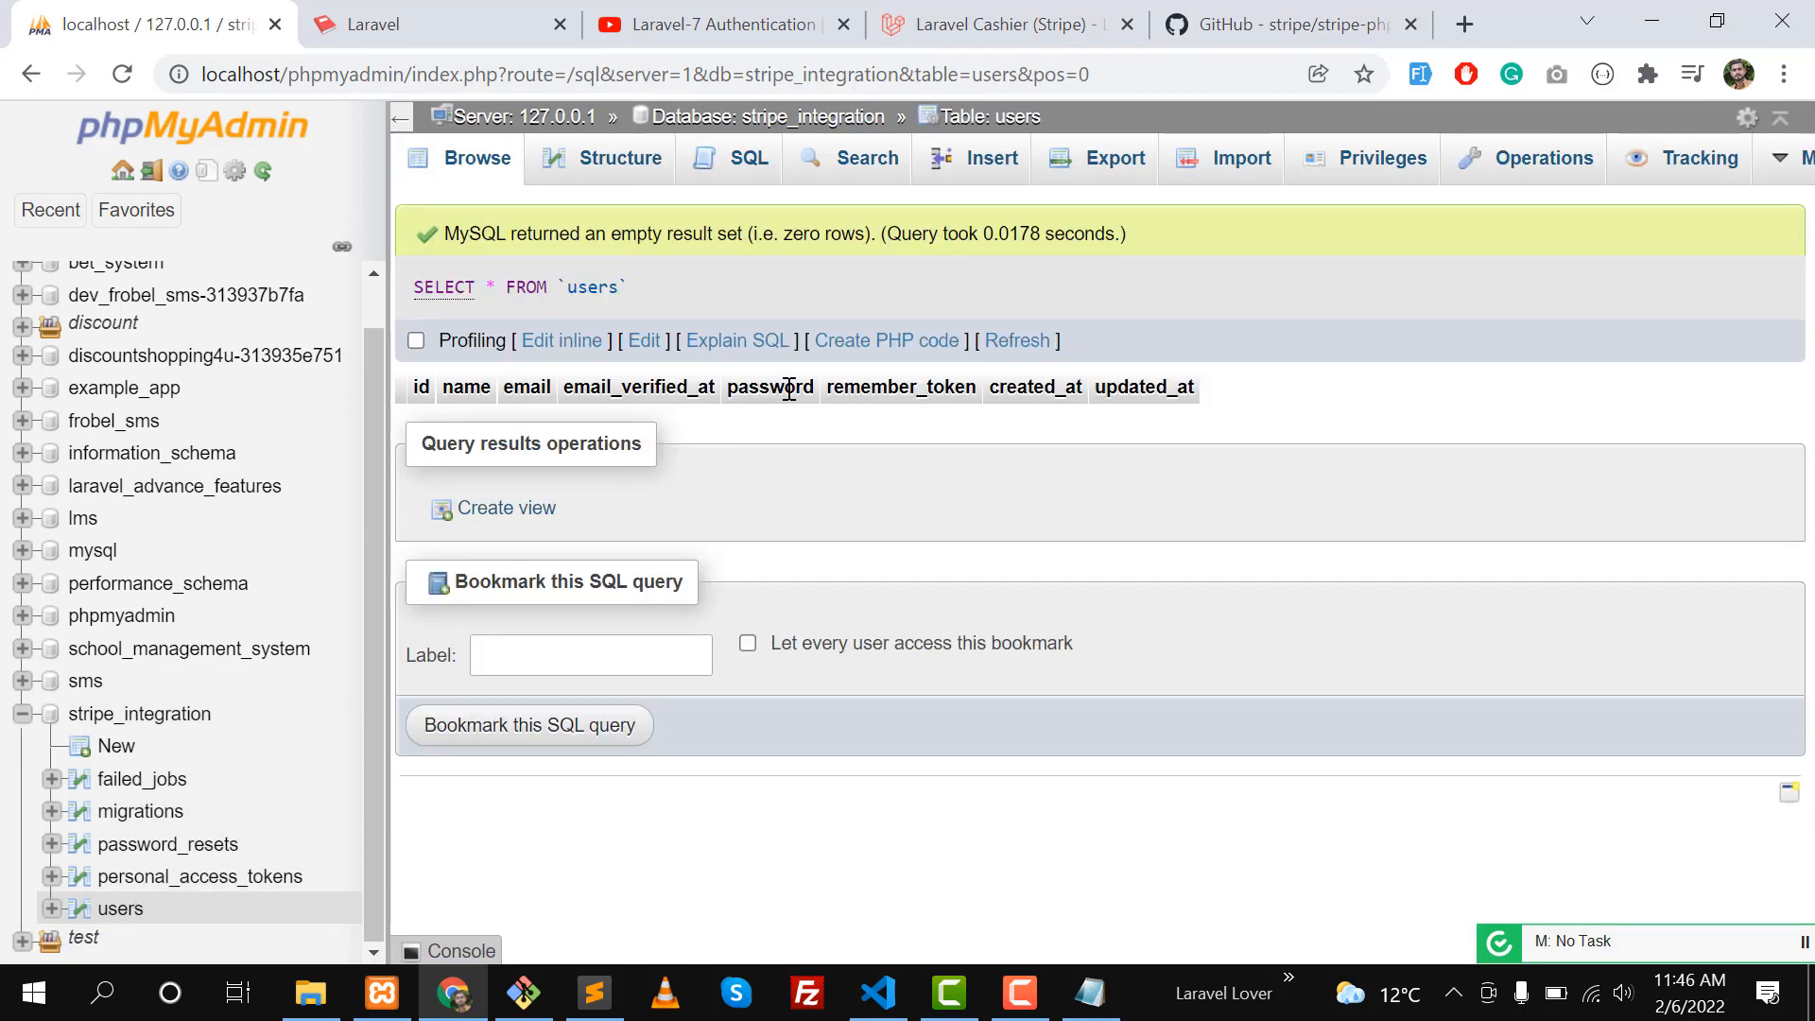
{"action": "left_click_drag", "start_coordinate": [1145, 386], "coordinate": [1193, 385]}
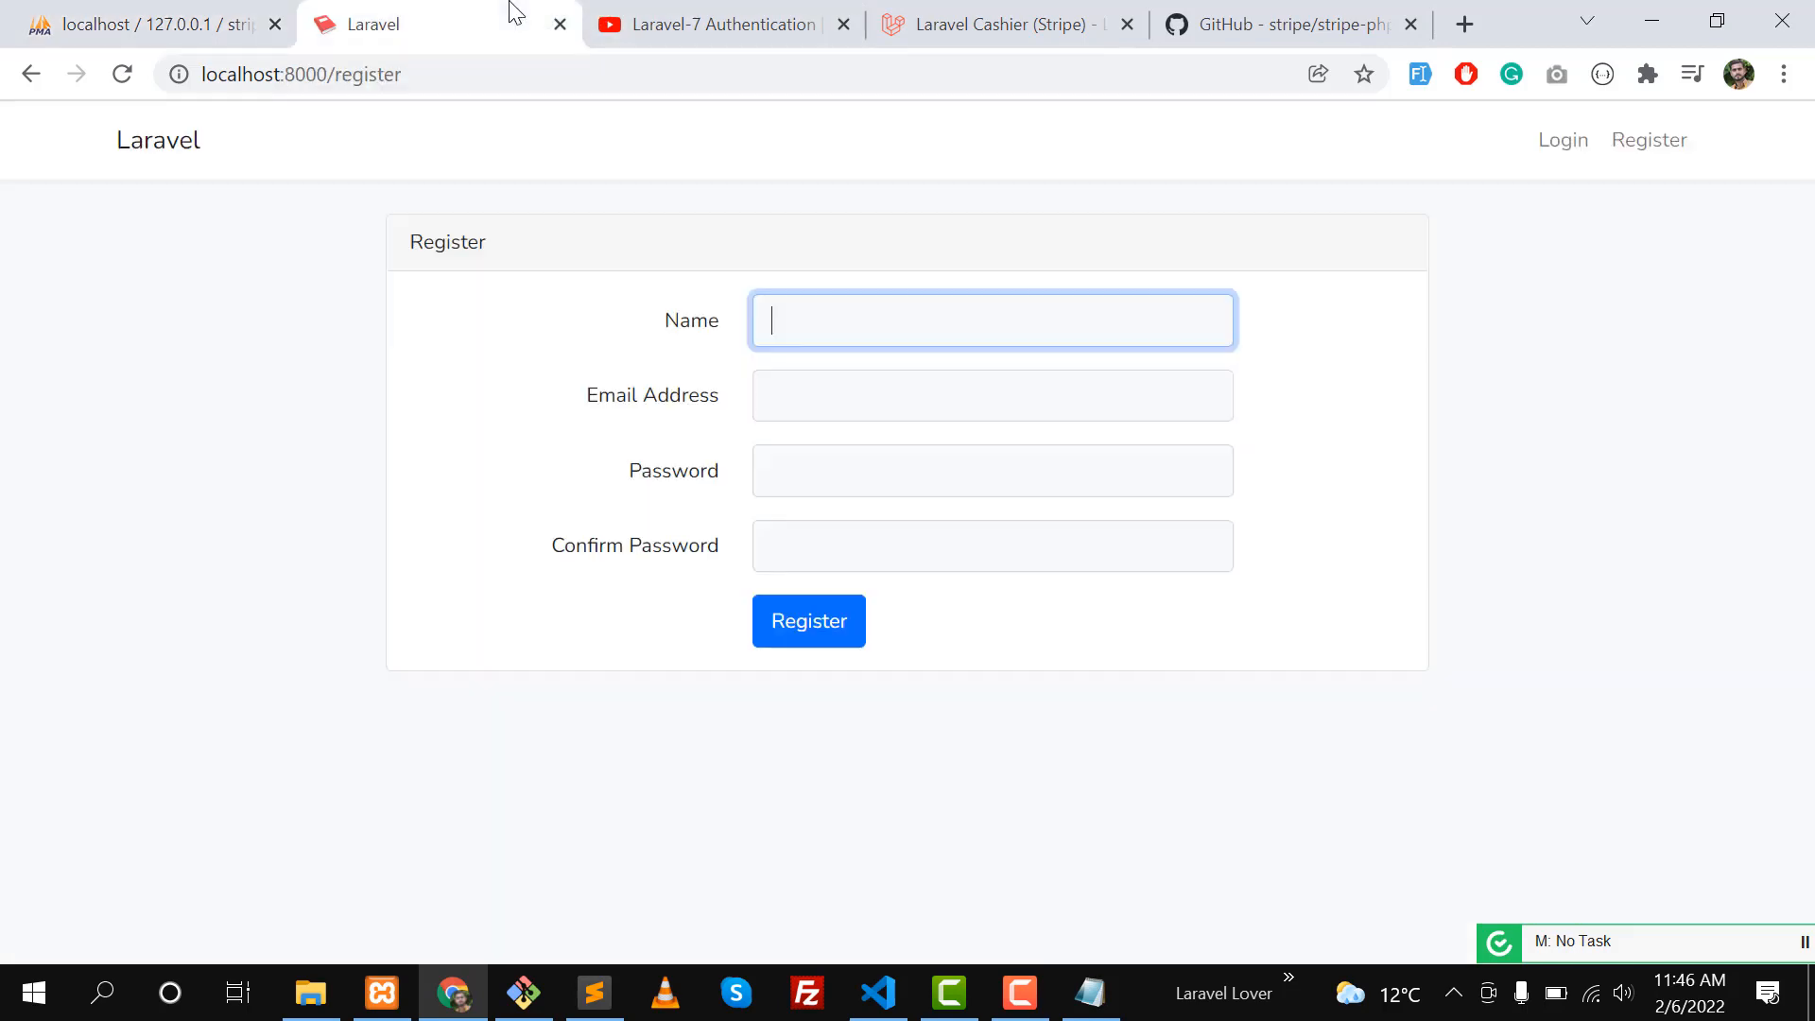
{"action": "left_click", "coordinate": [1004, 25]}
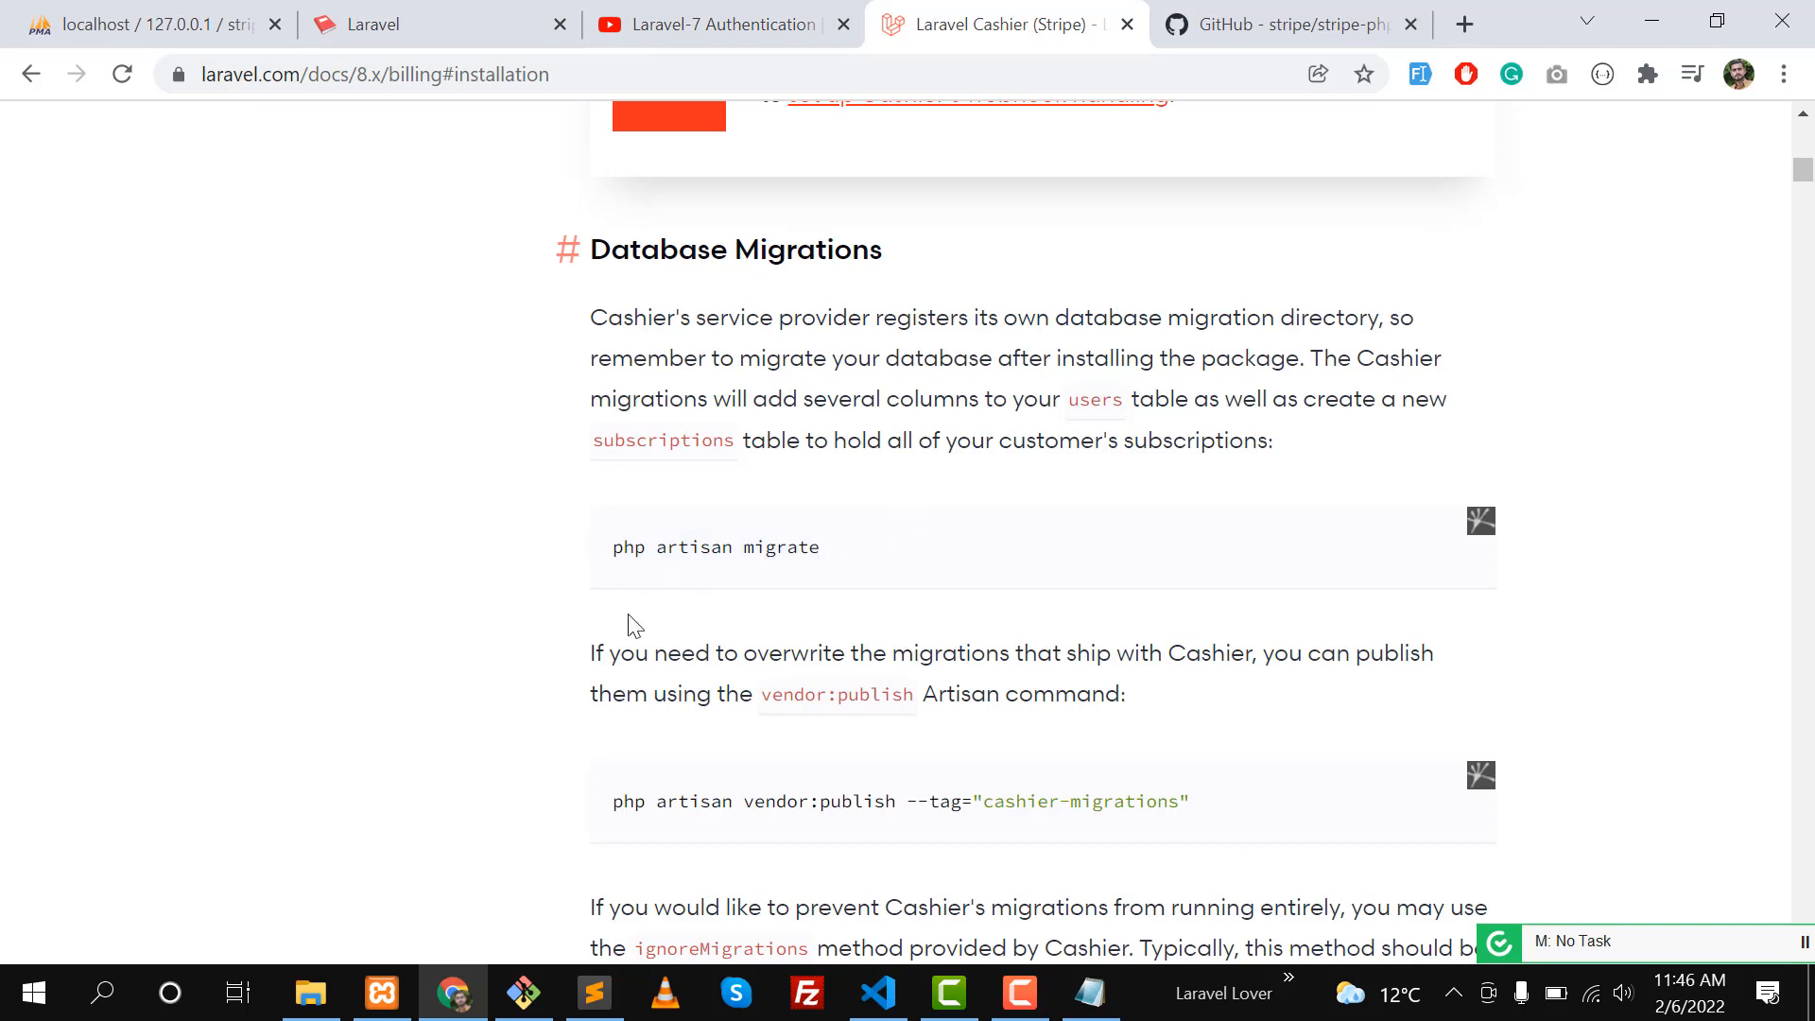
{"action": "mouse_move", "coordinate": [841, 532]}
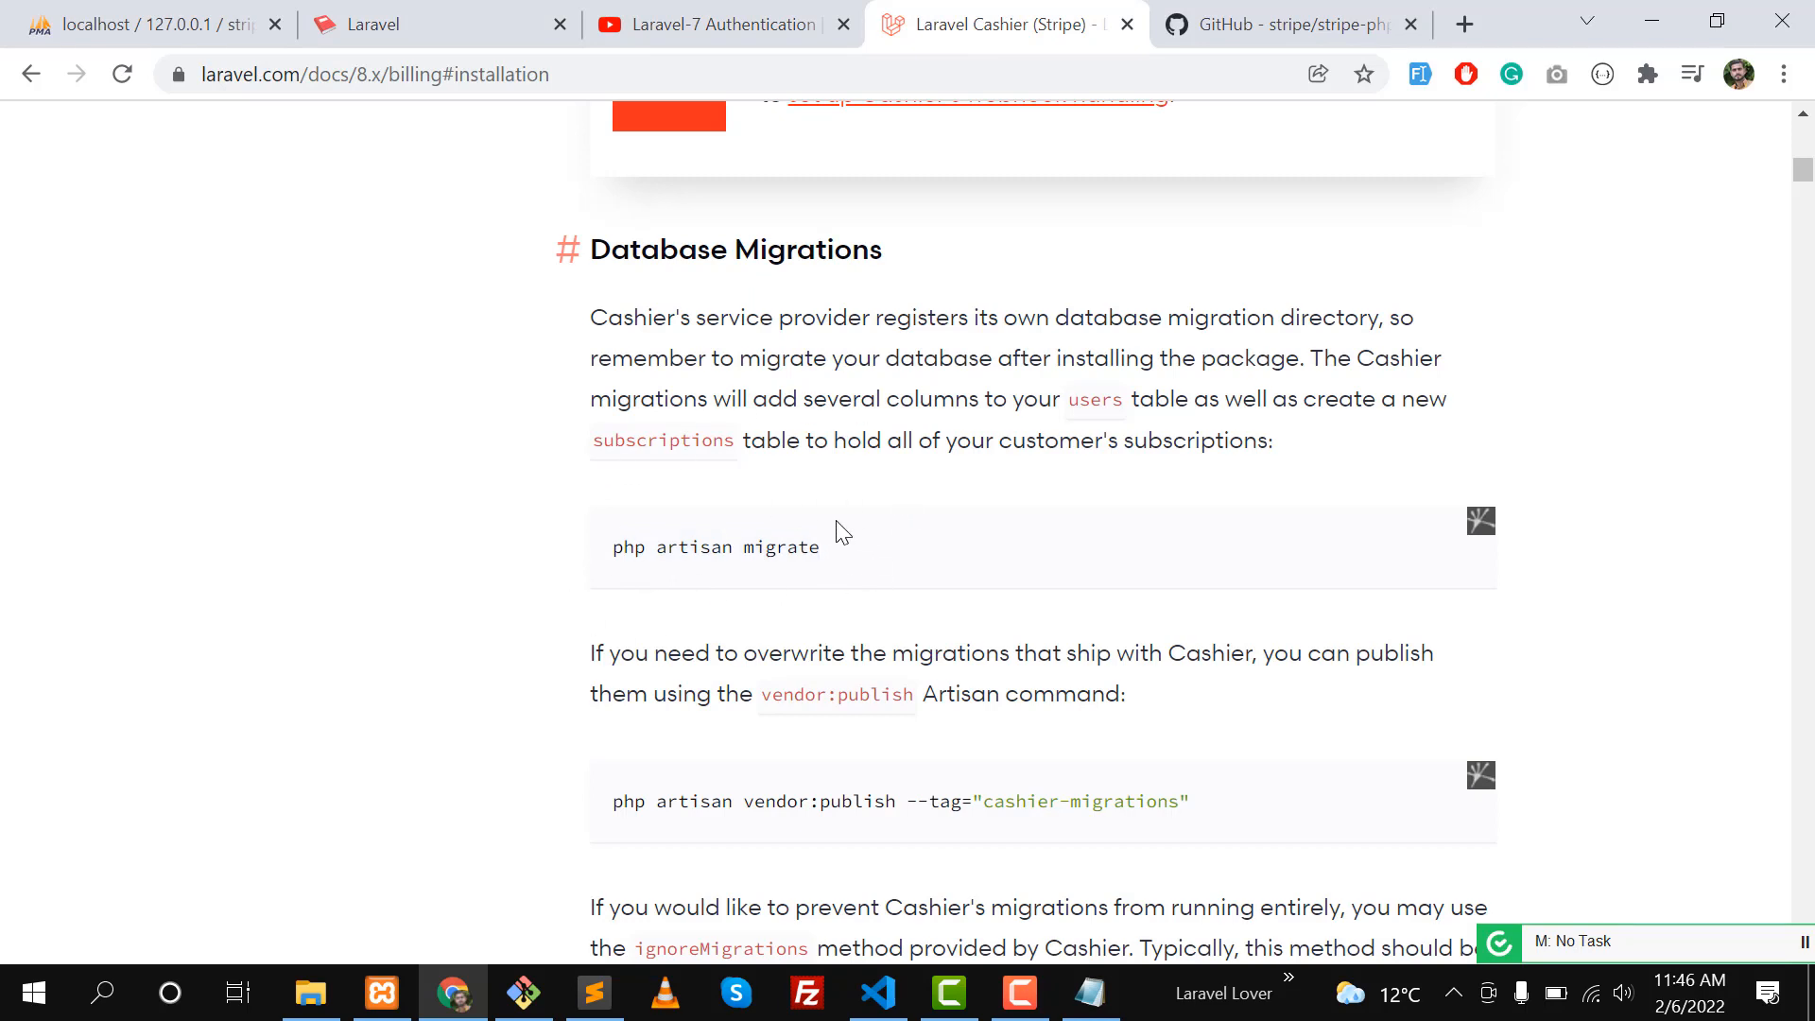
{"action": "mouse_move", "coordinate": [289, 127]}
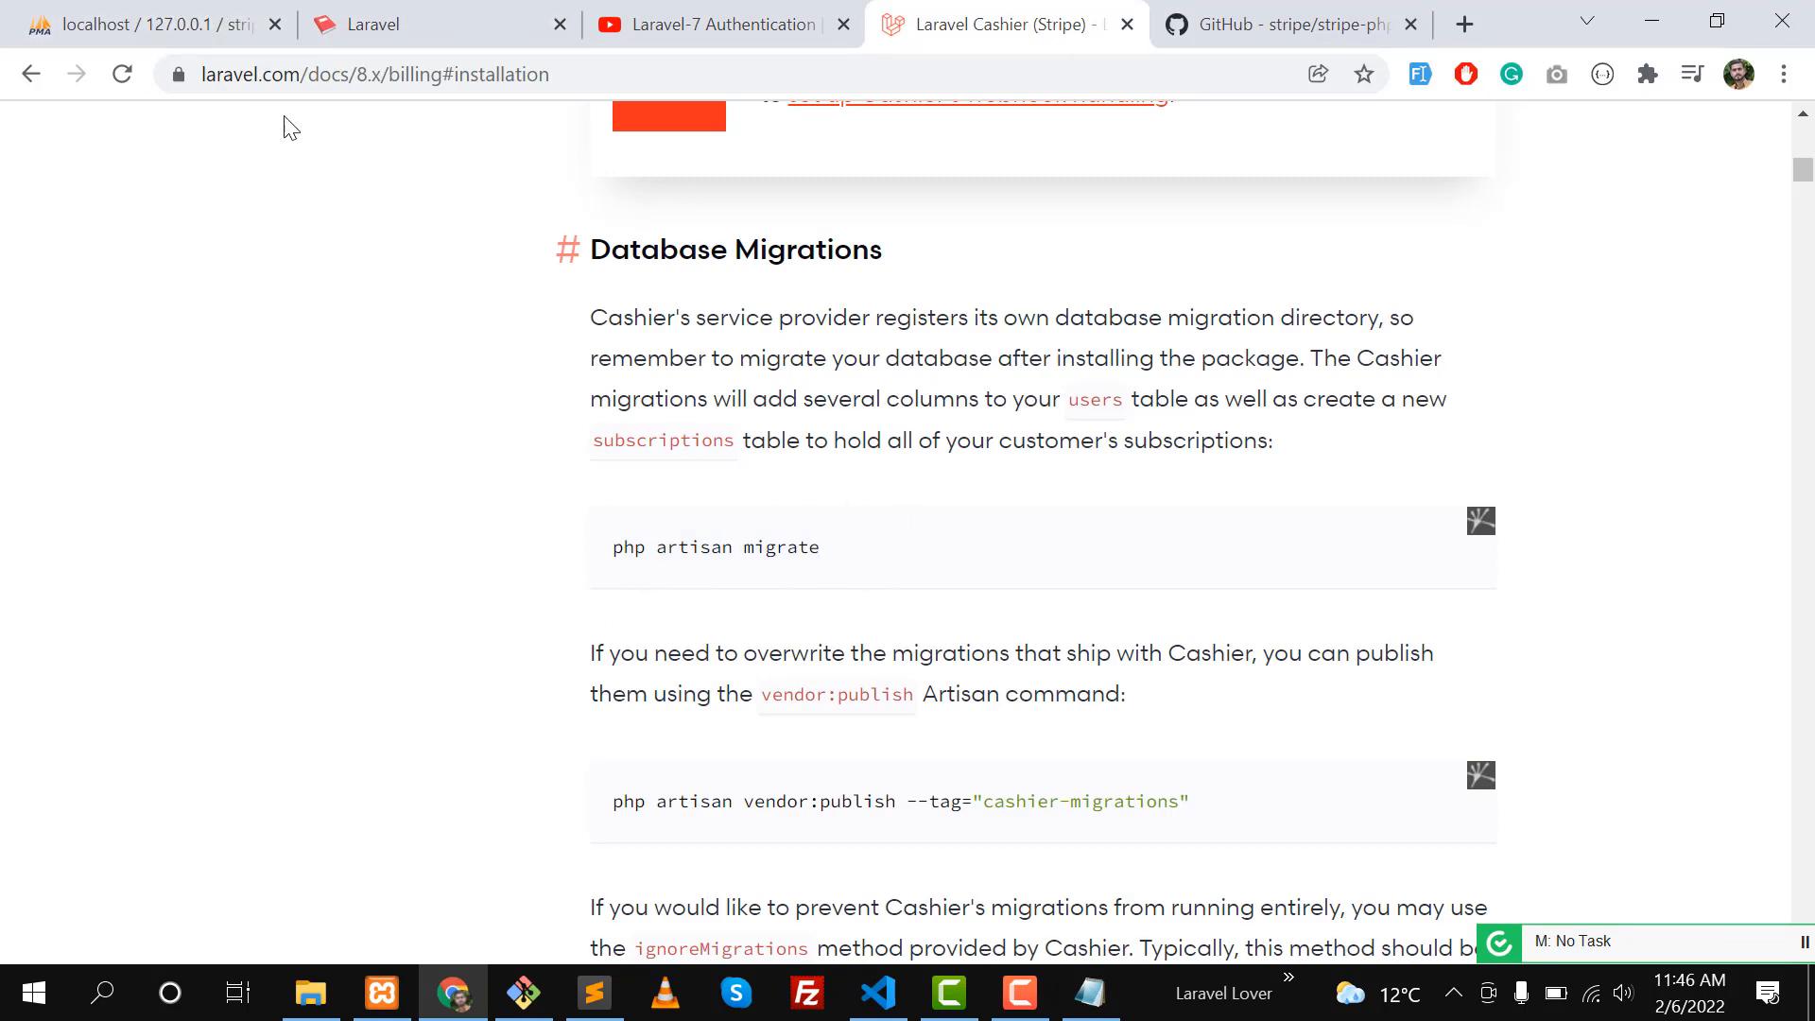
{"action": "left_click", "coordinate": [138, 23]}
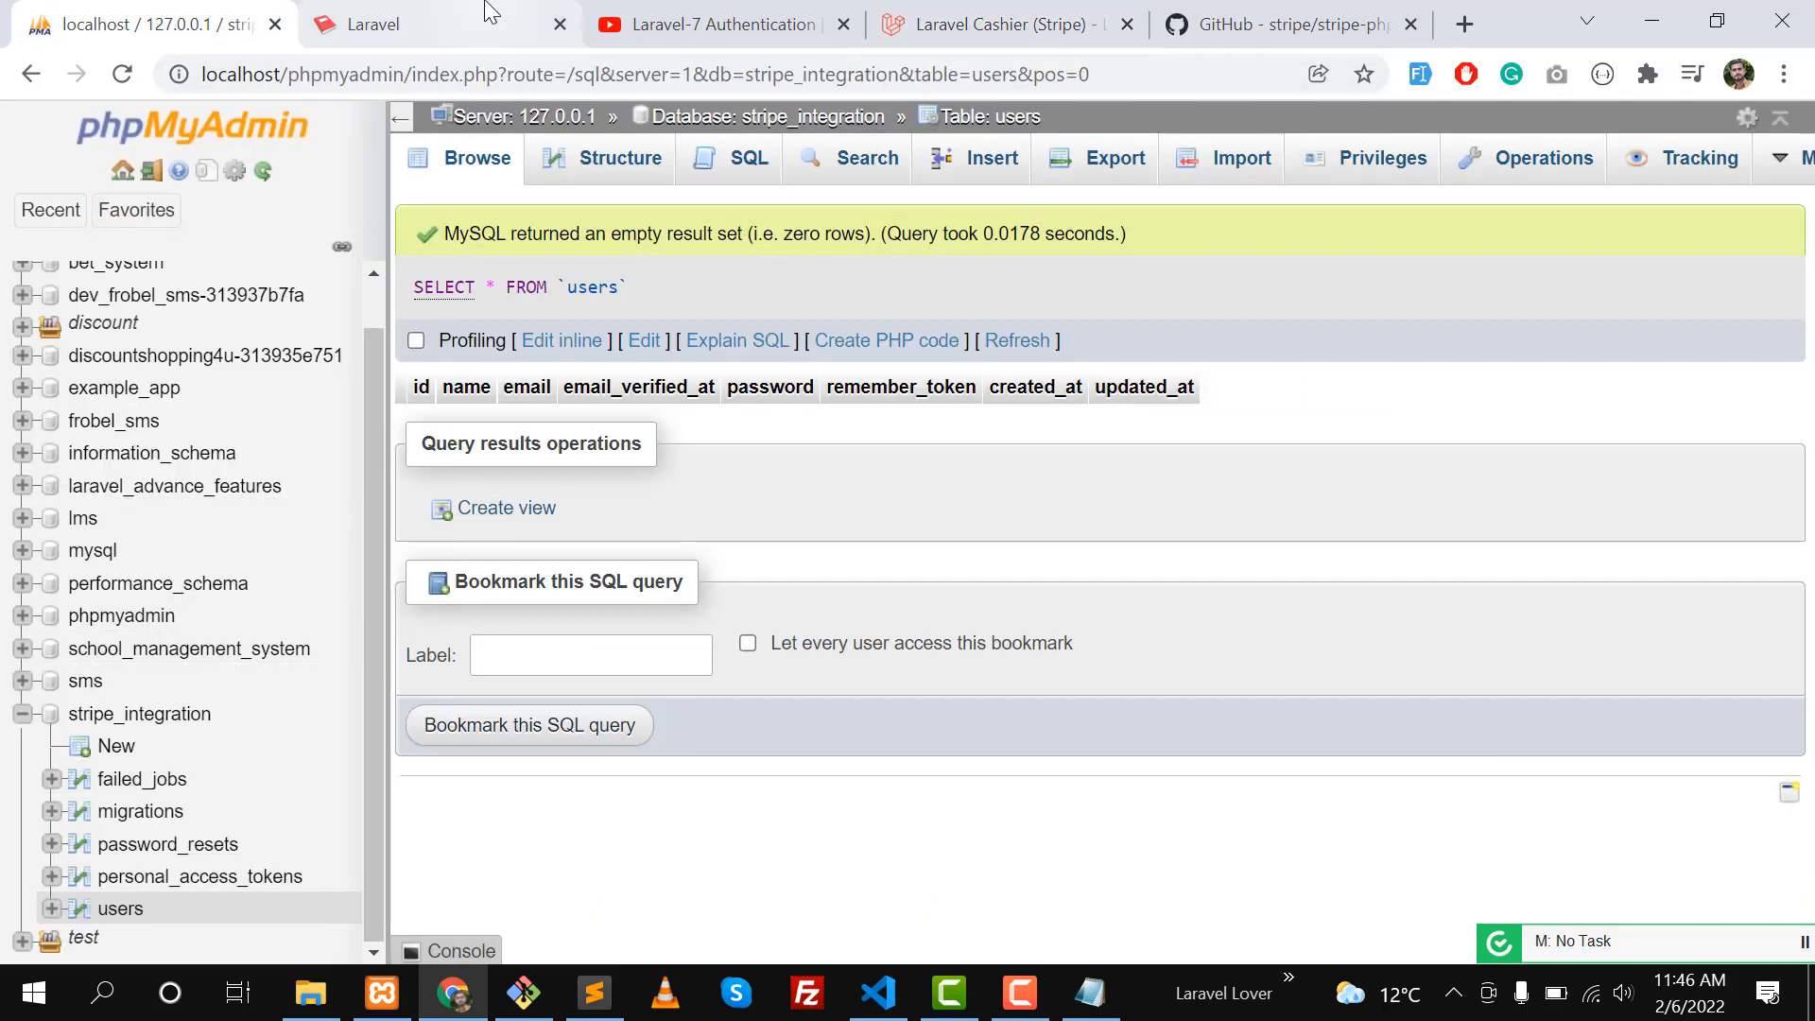
Run php artisan migrate in the terminal to create Cashier's customer columns and subscription tables.
{"action": "left_click", "coordinate": [875, 993]}
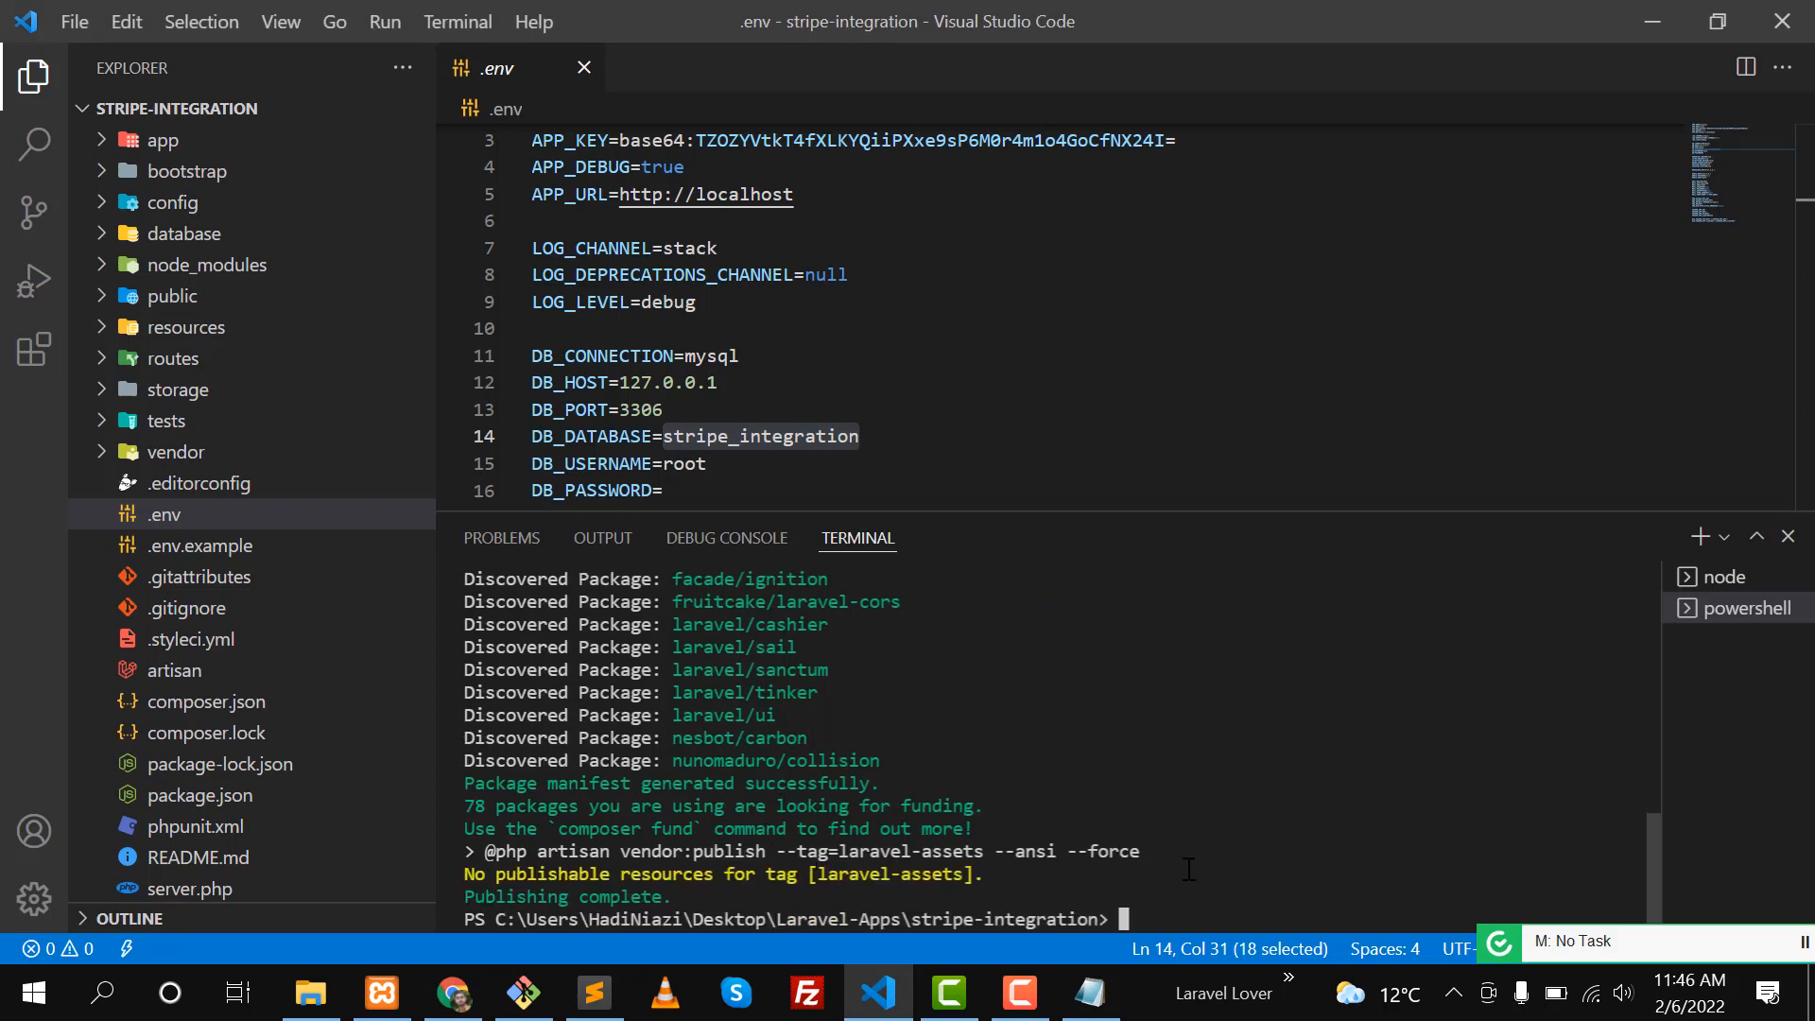
{"action": "mouse_move", "coordinate": [1199, 903]}
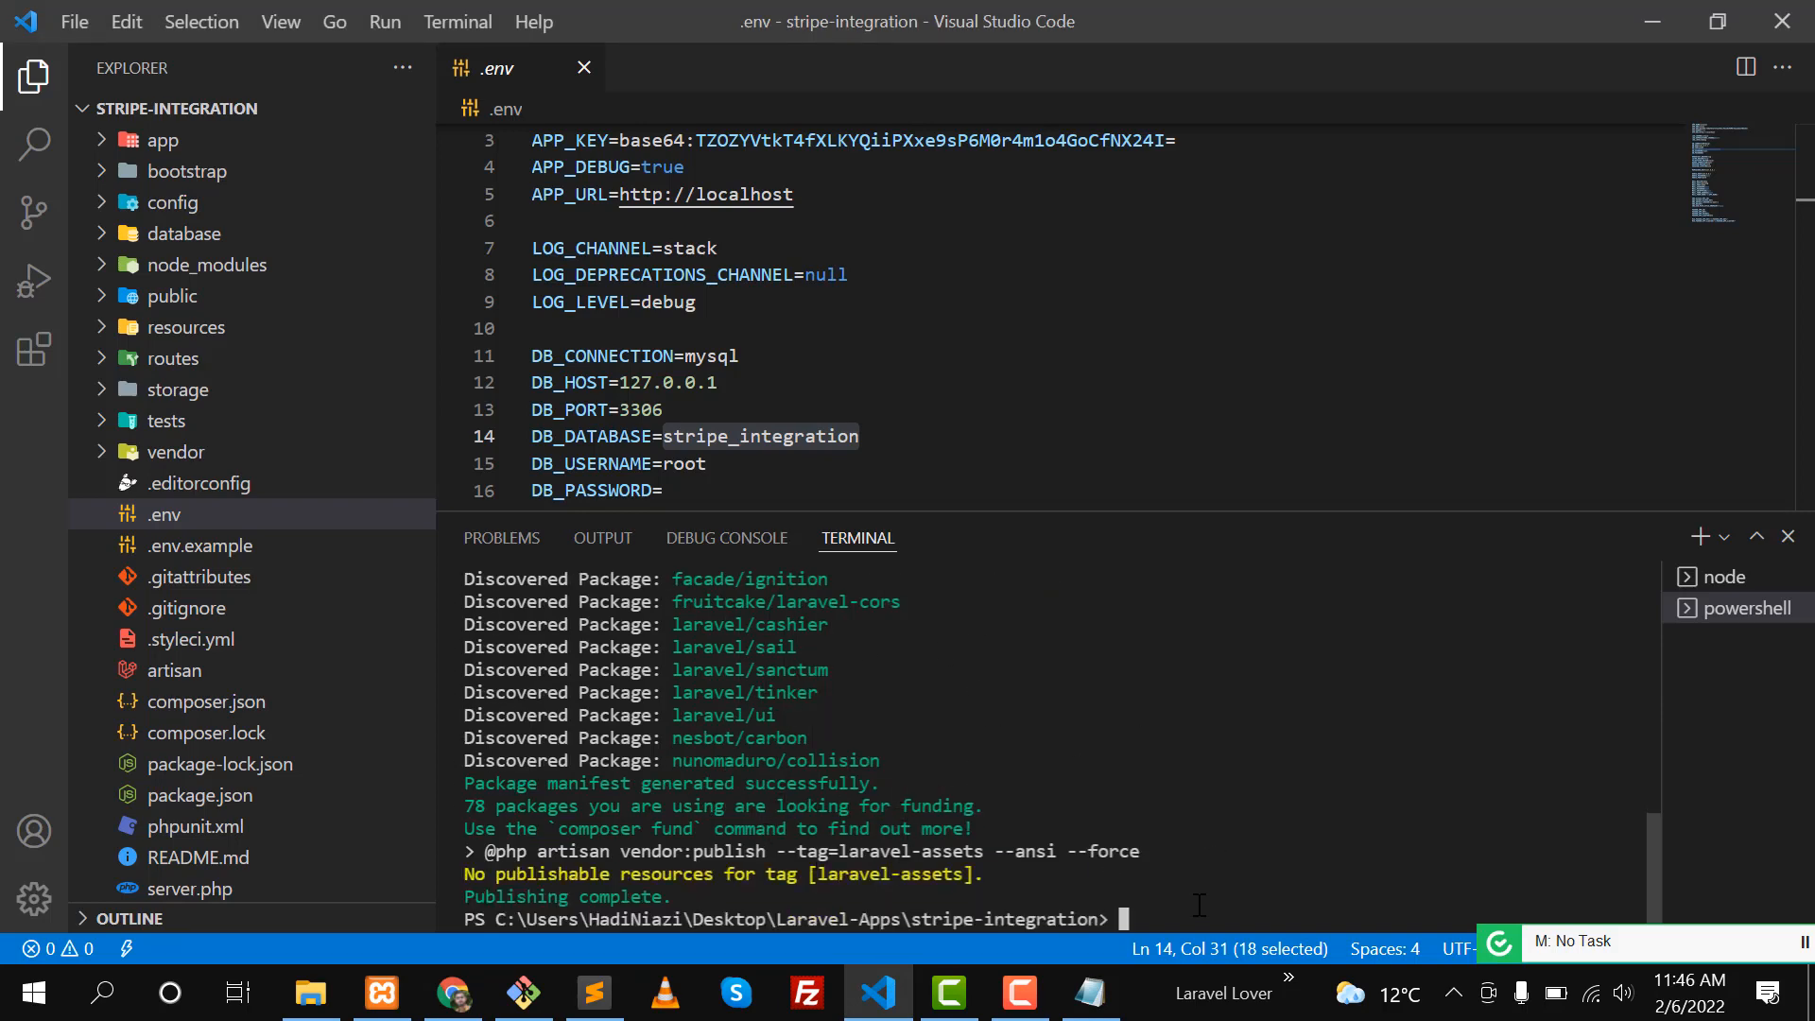
{"action": "type", "text": "php artisan migrate"}
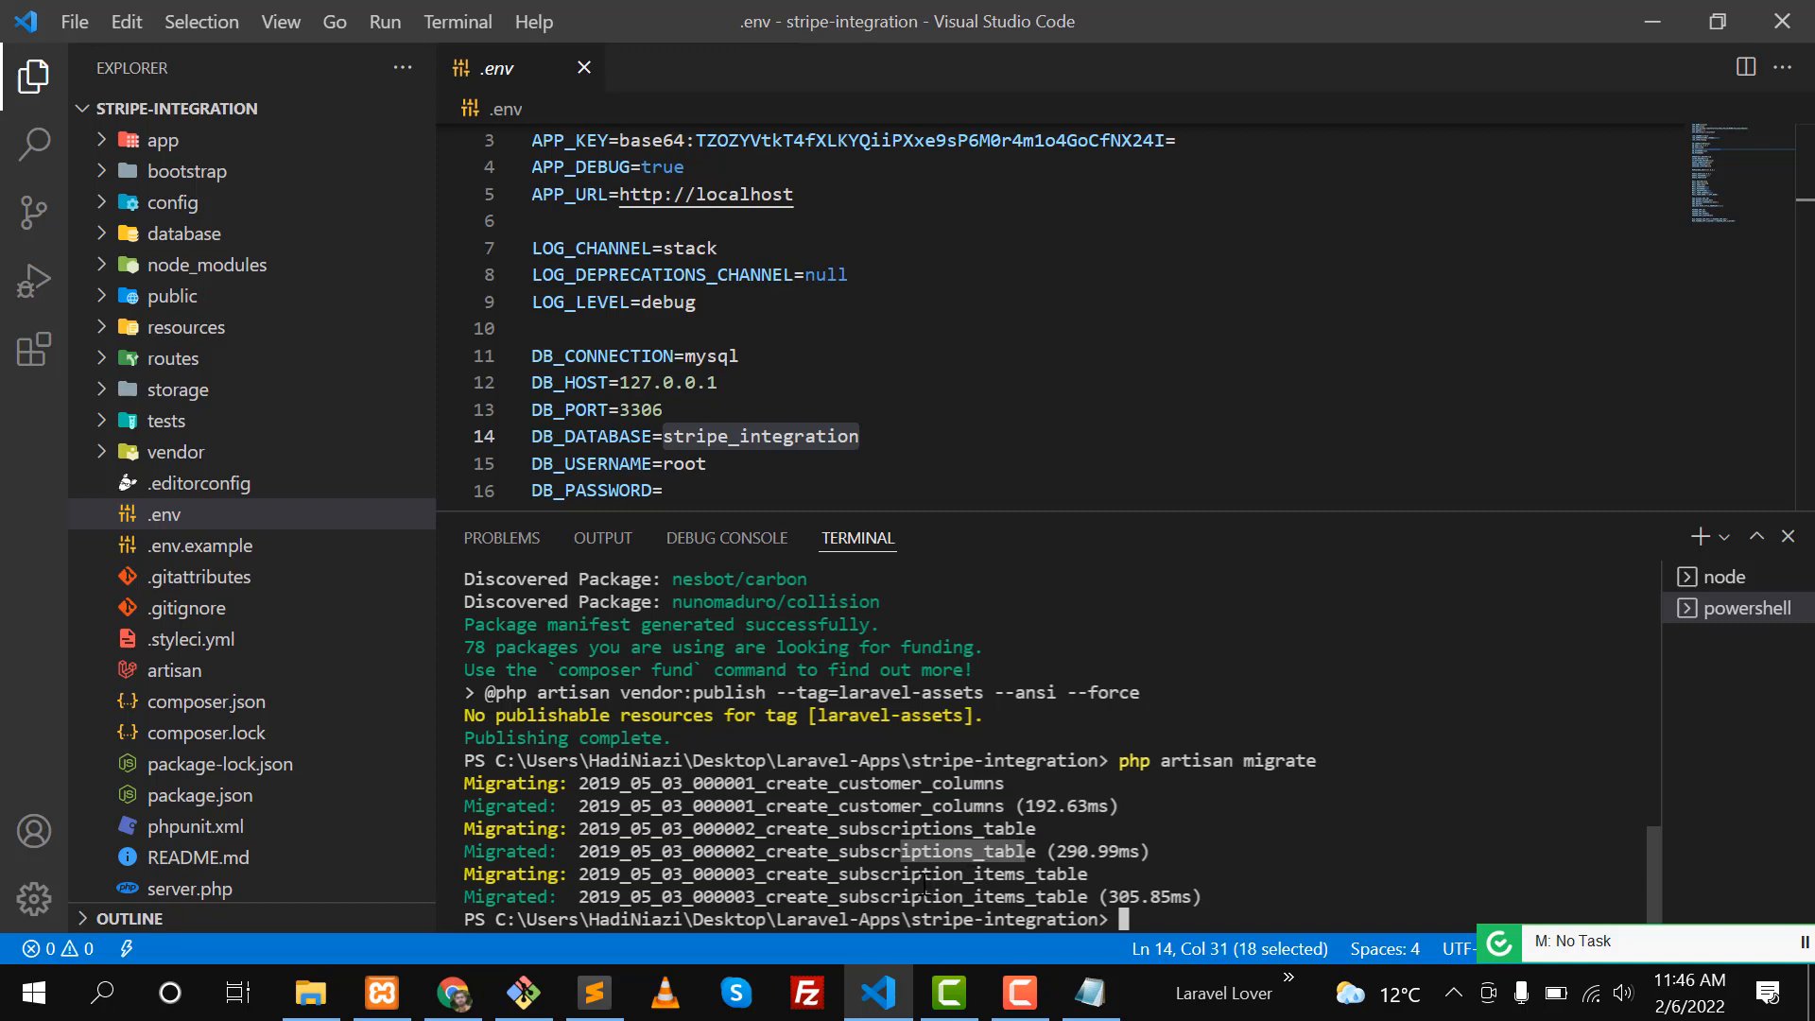
{"action": "key", "text": "alt+tab"}
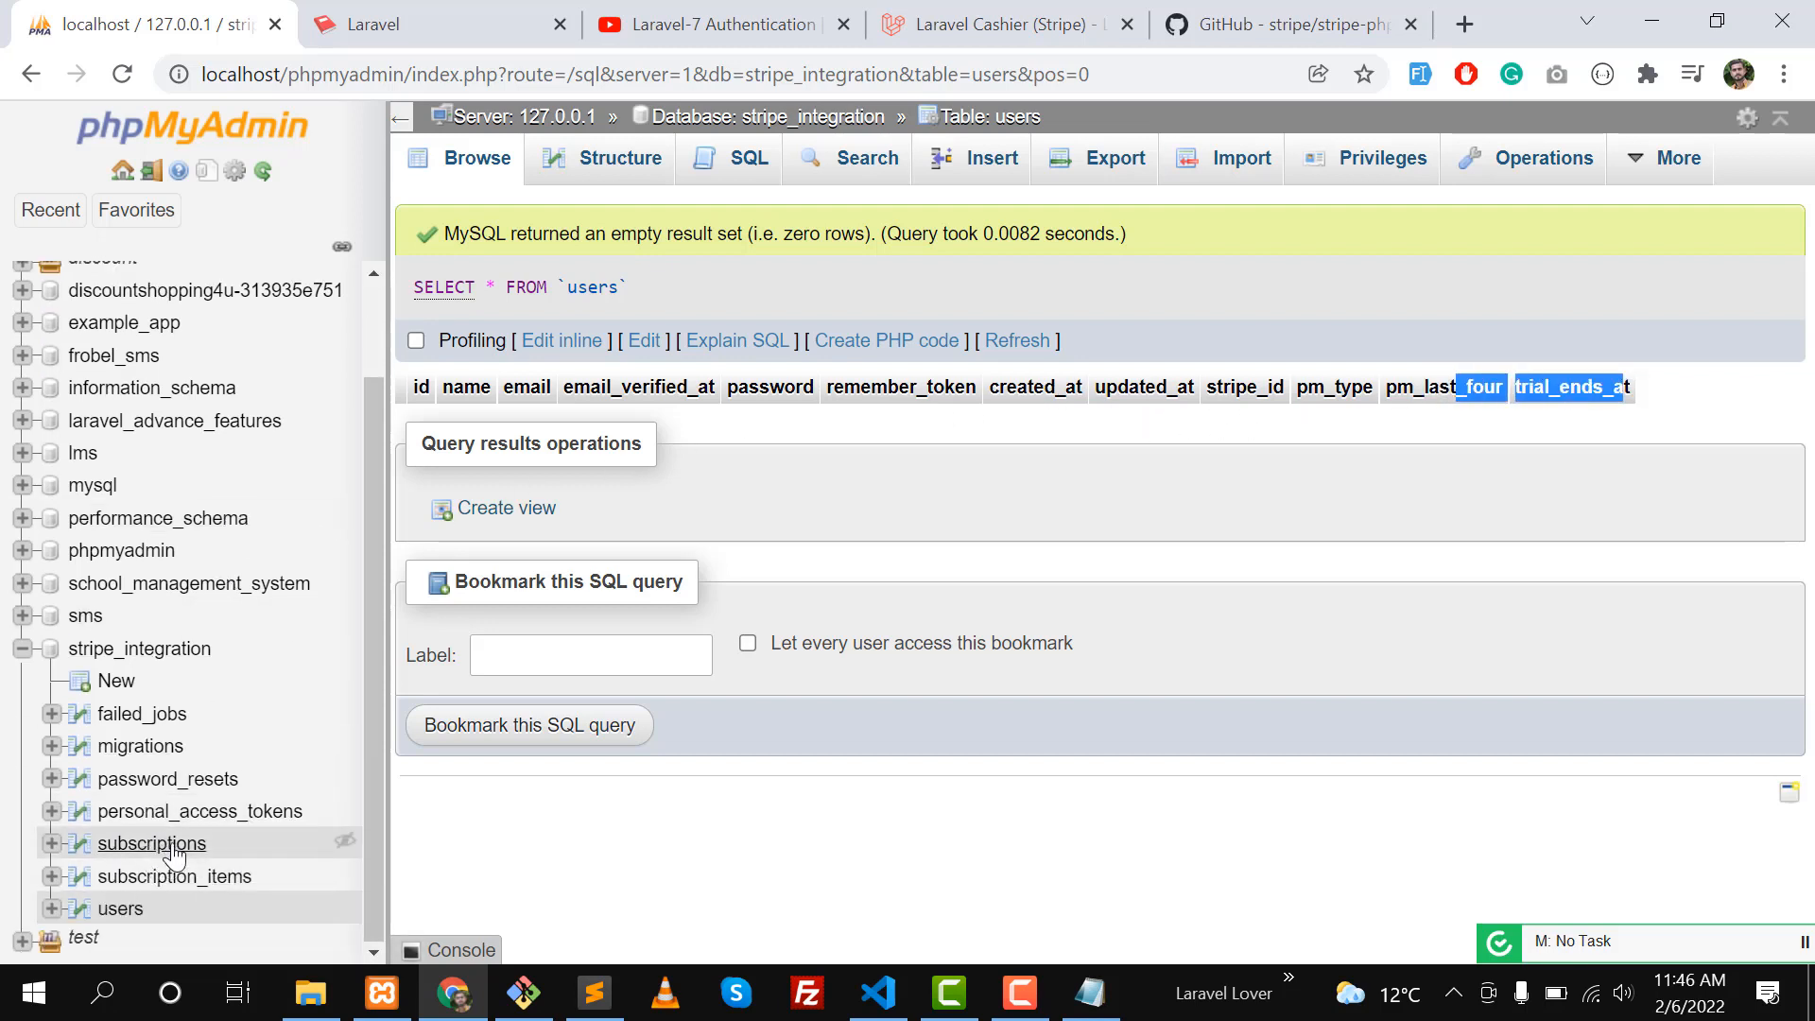
Inspect the empty subscriptions and subscription_items tables, then return to the Cashier docs.
{"action": "left_click", "coordinate": [151, 843]}
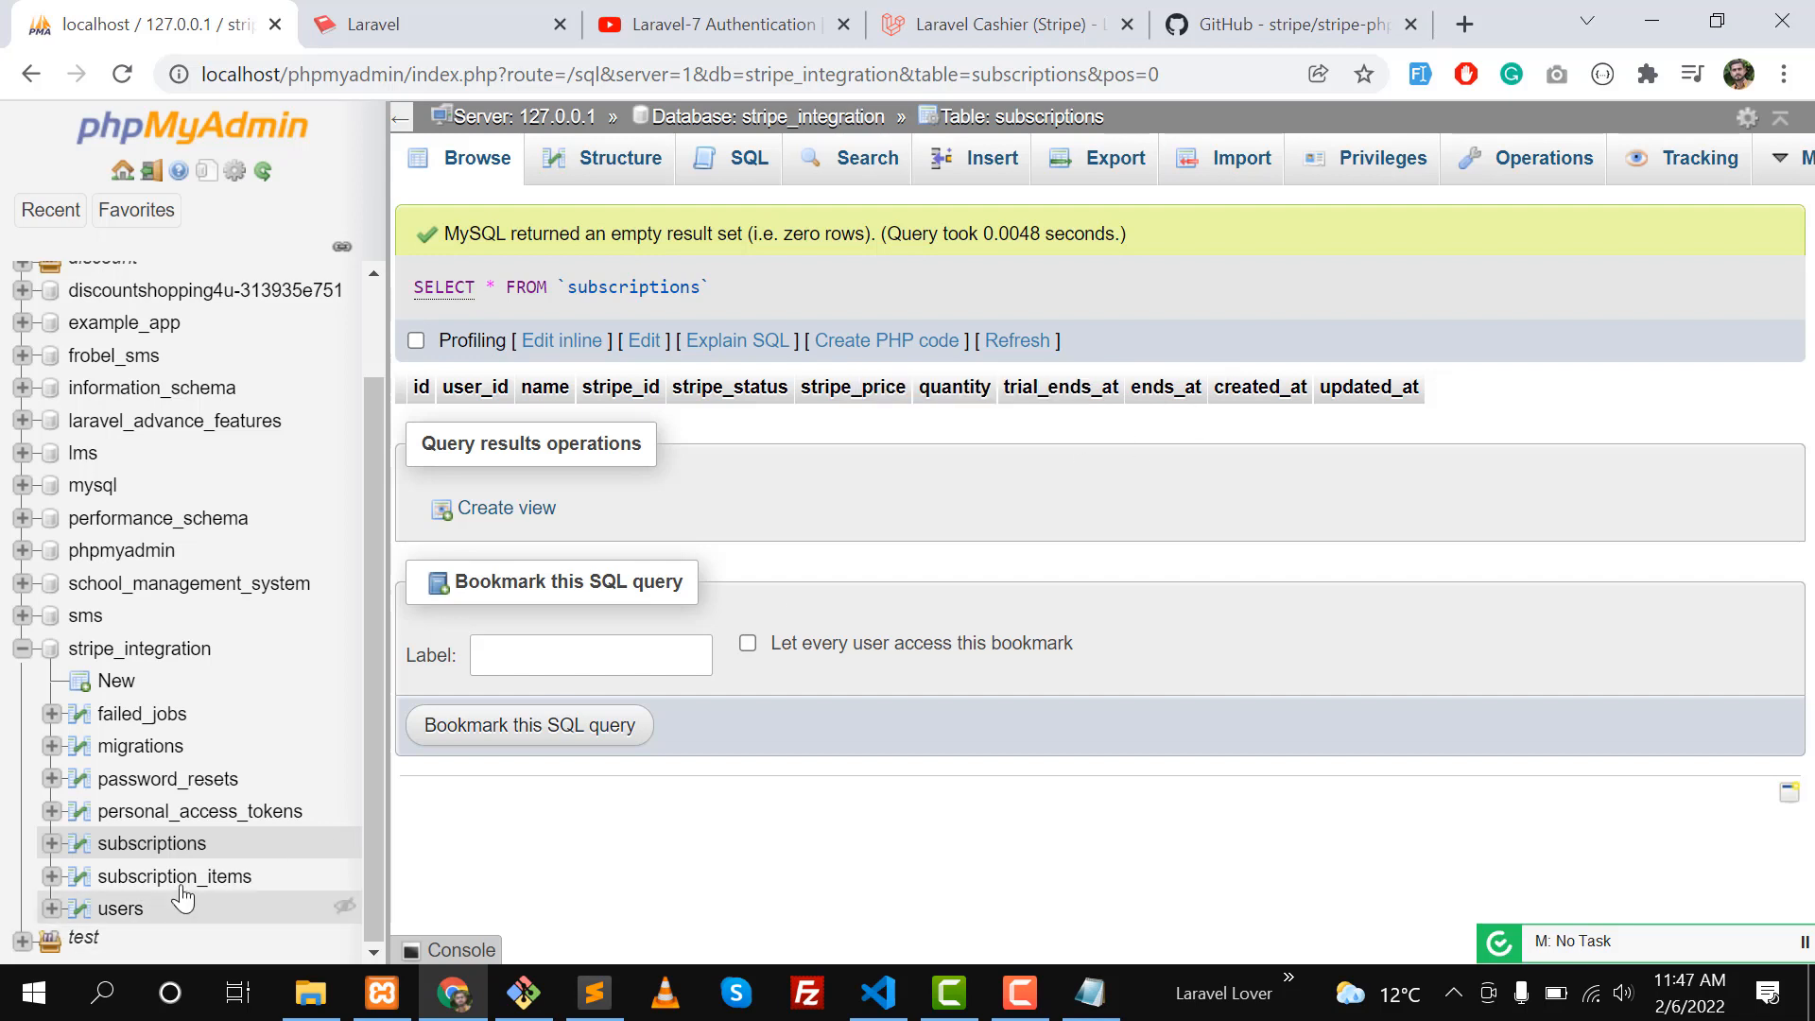
{"action": "left_click", "coordinate": [174, 876]}
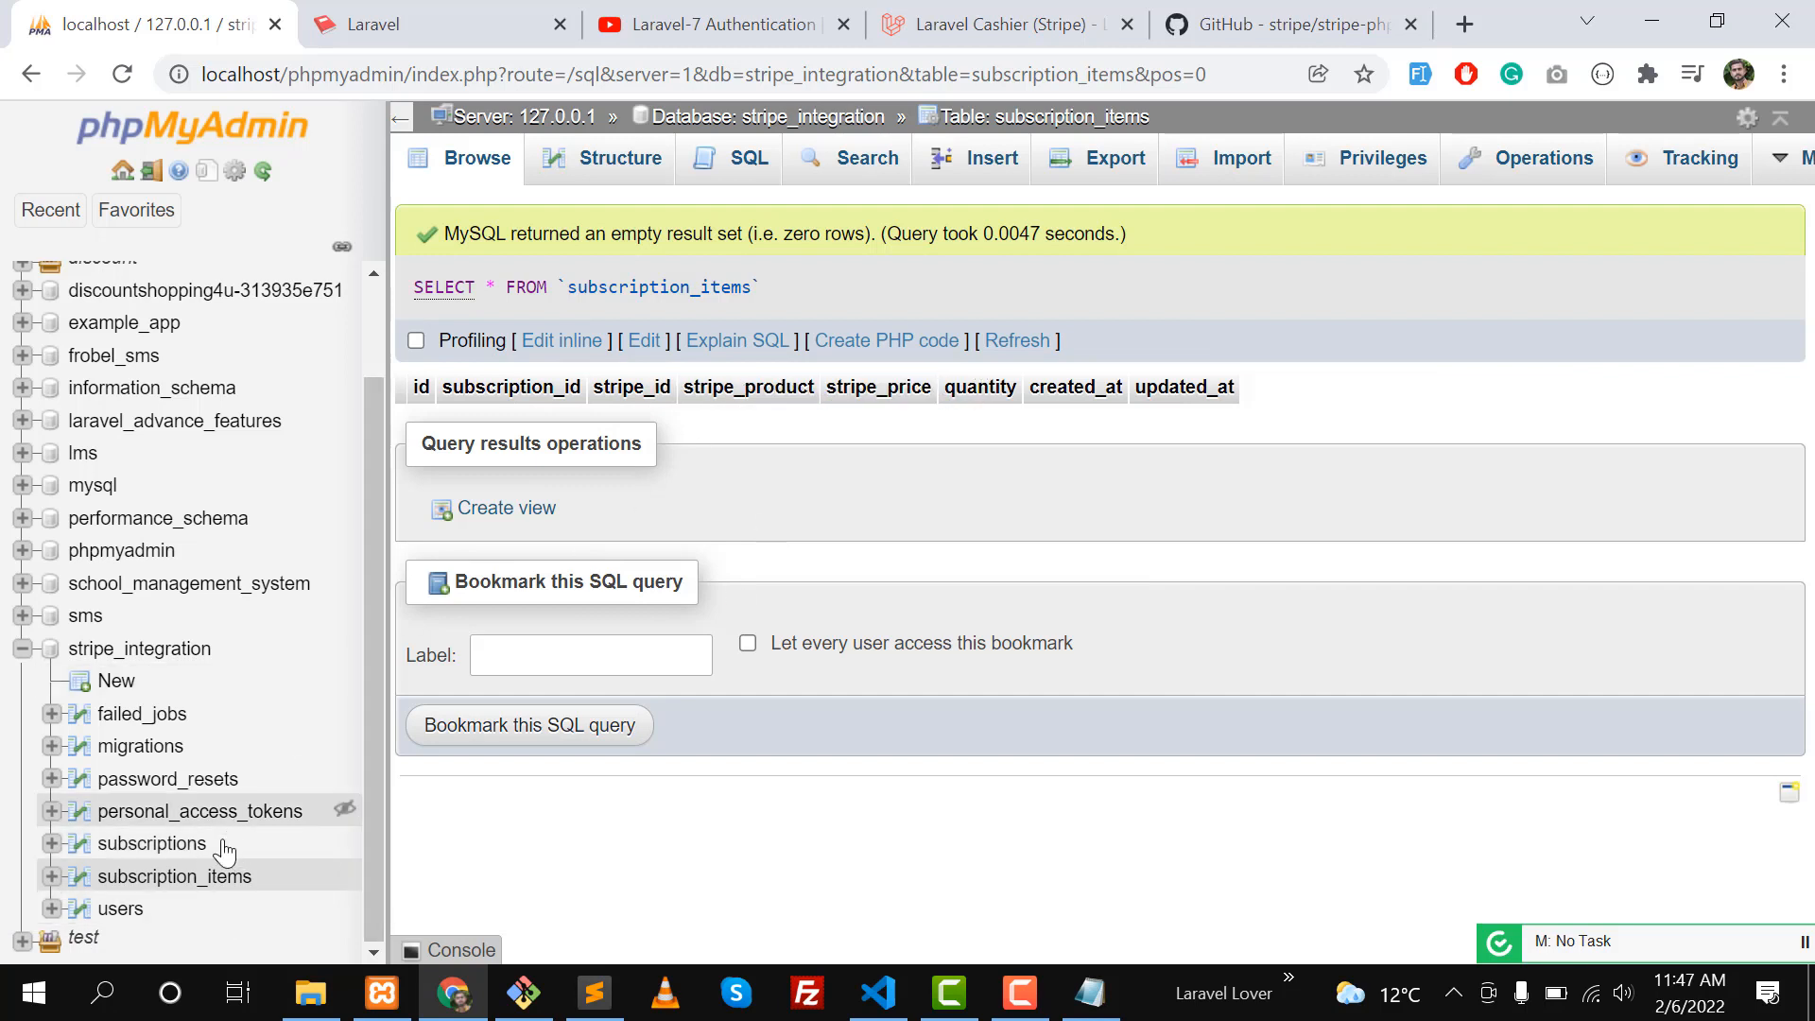
{"action": "mouse_move", "coordinate": [152, 843]}
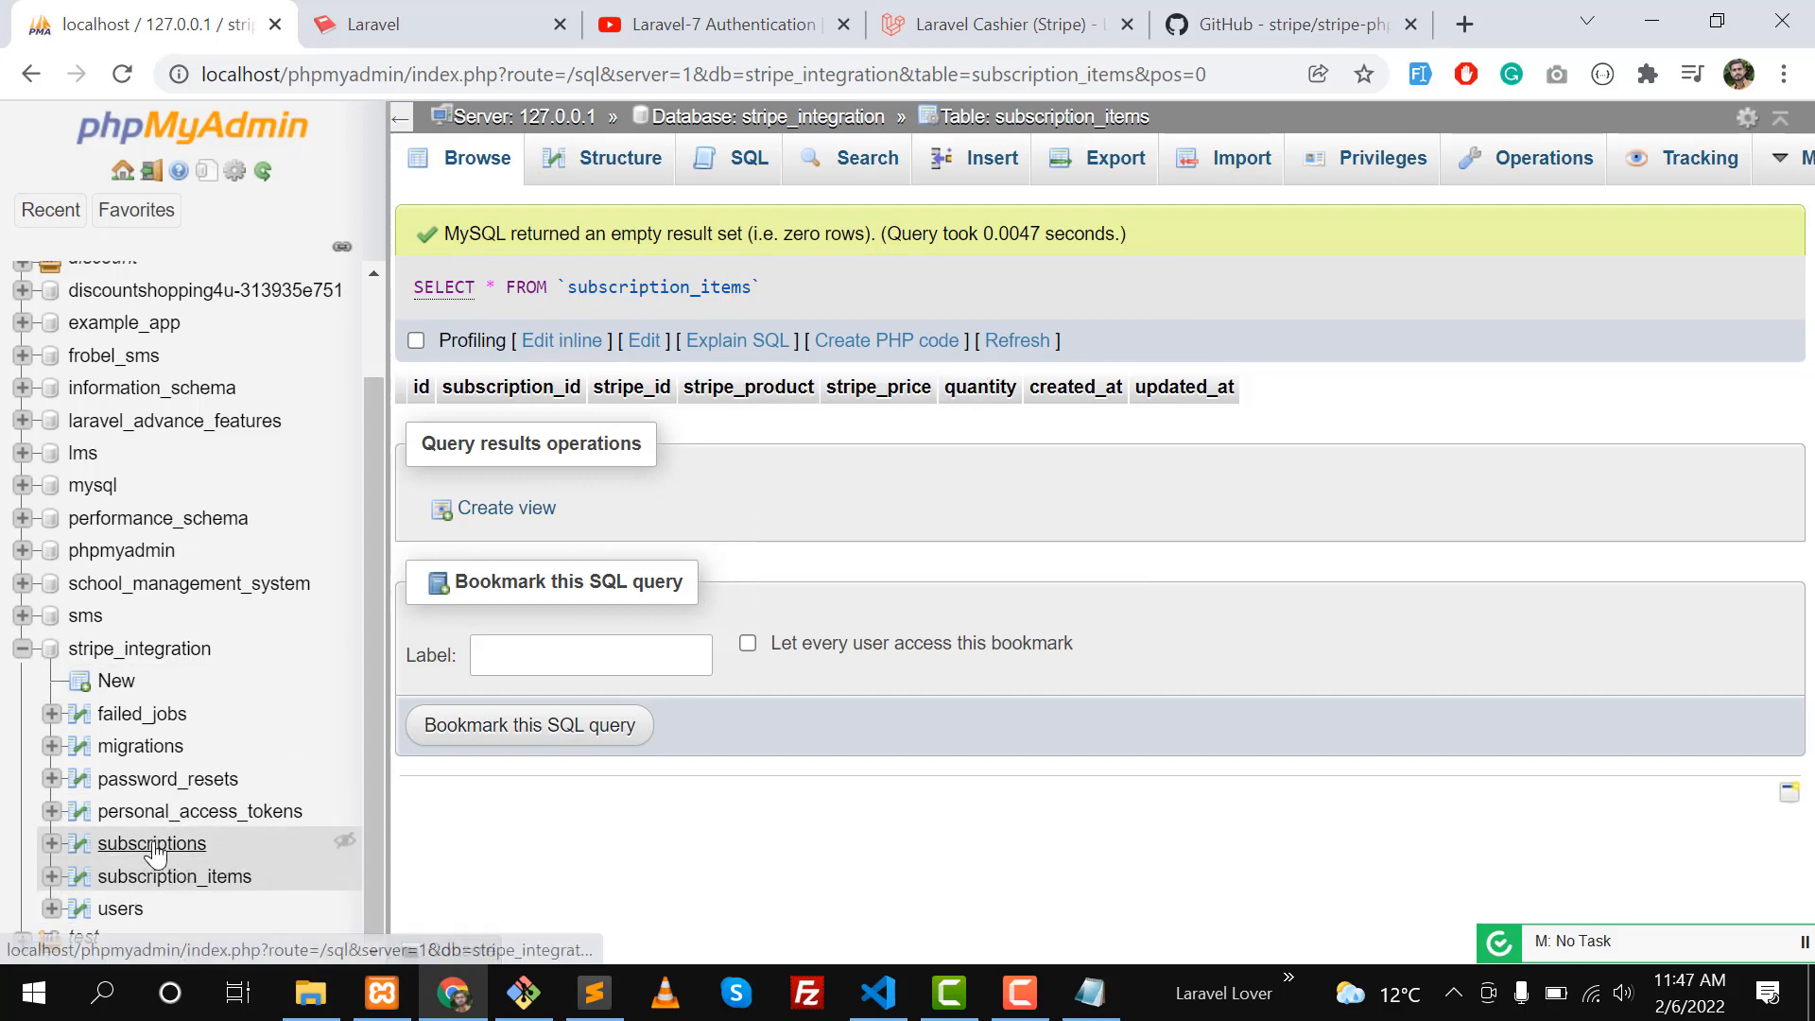
{"action": "left_click", "coordinate": [152, 843]}
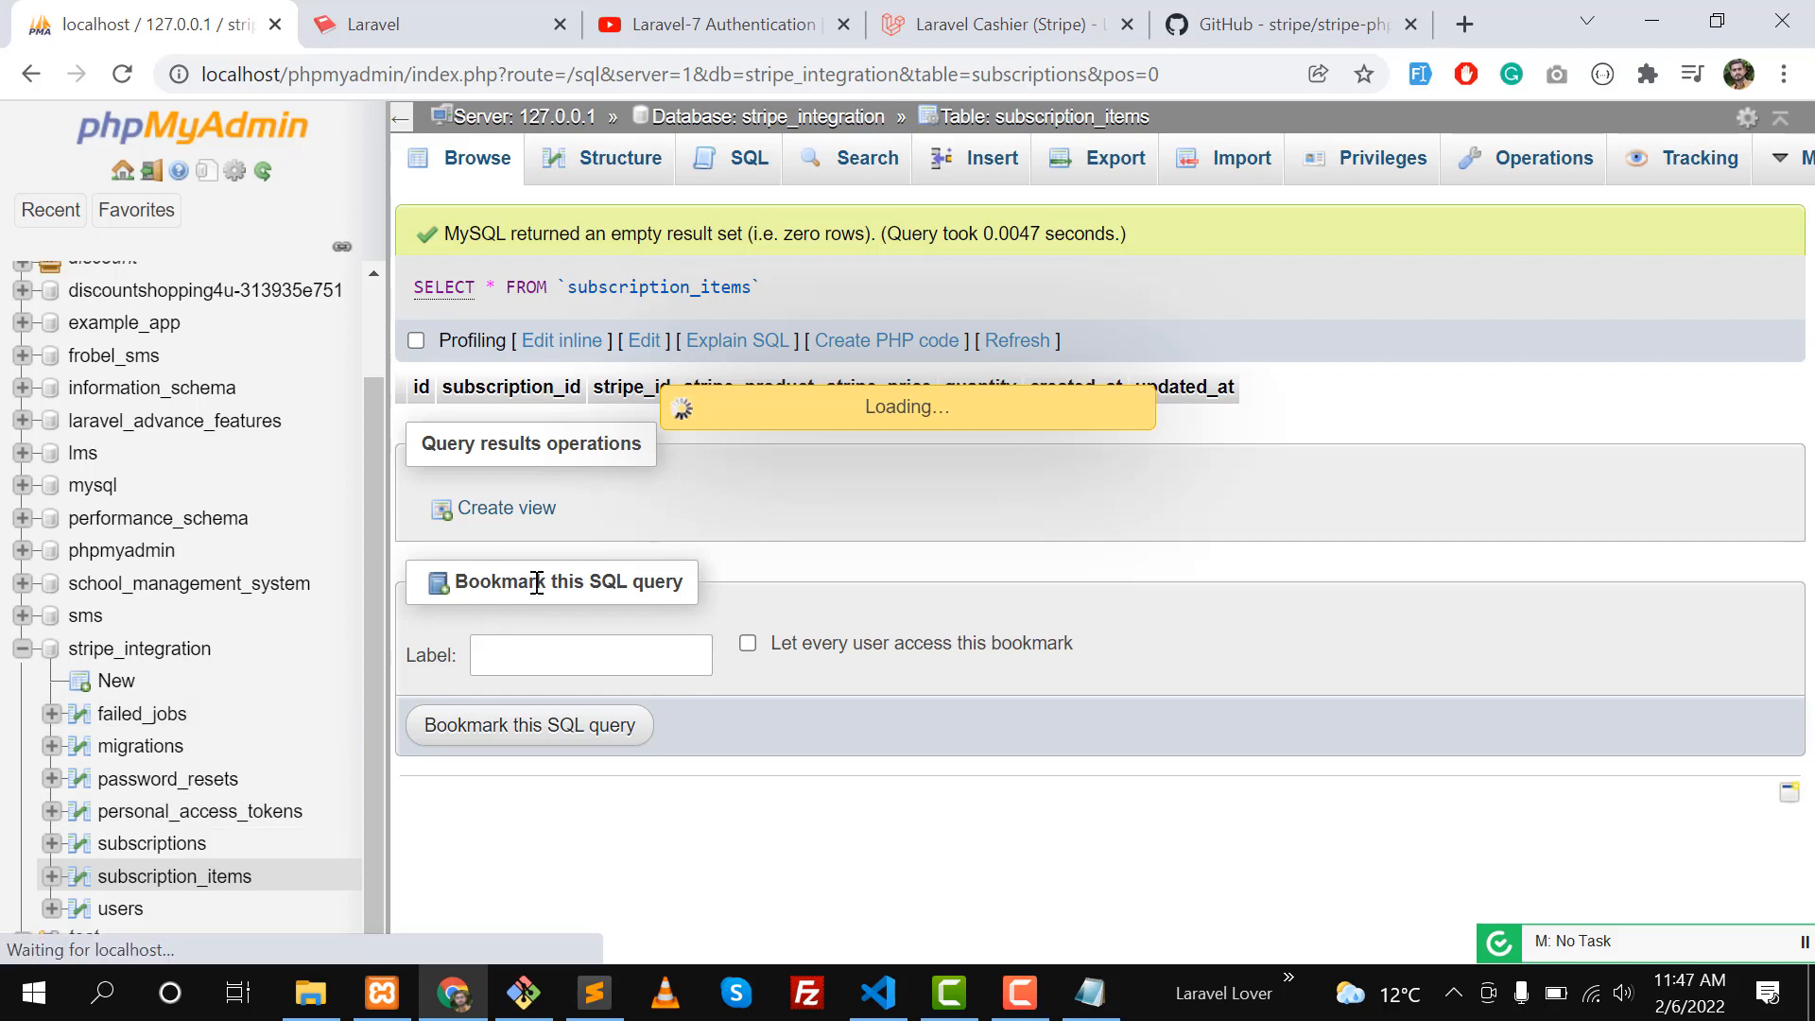
{"action": "left_click", "coordinate": [1001, 22]}
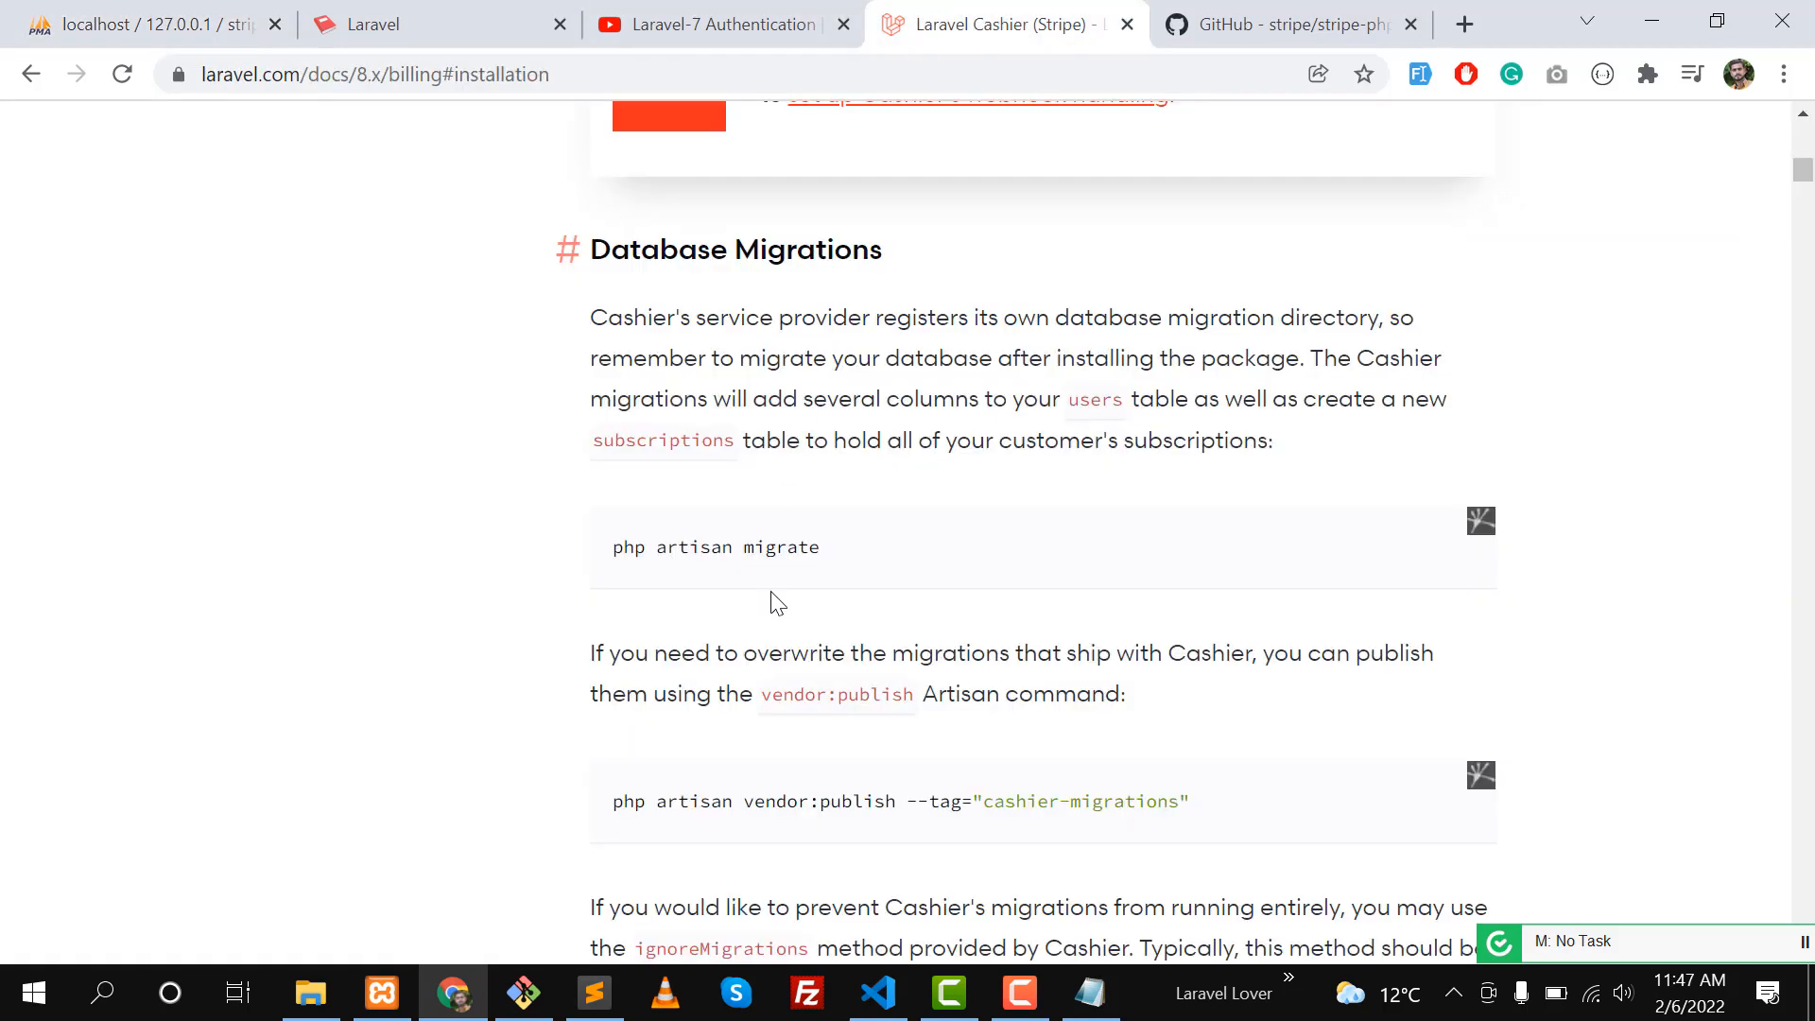
{"action": "scroll", "scroll_direction": "down", "scroll_amount": 3}
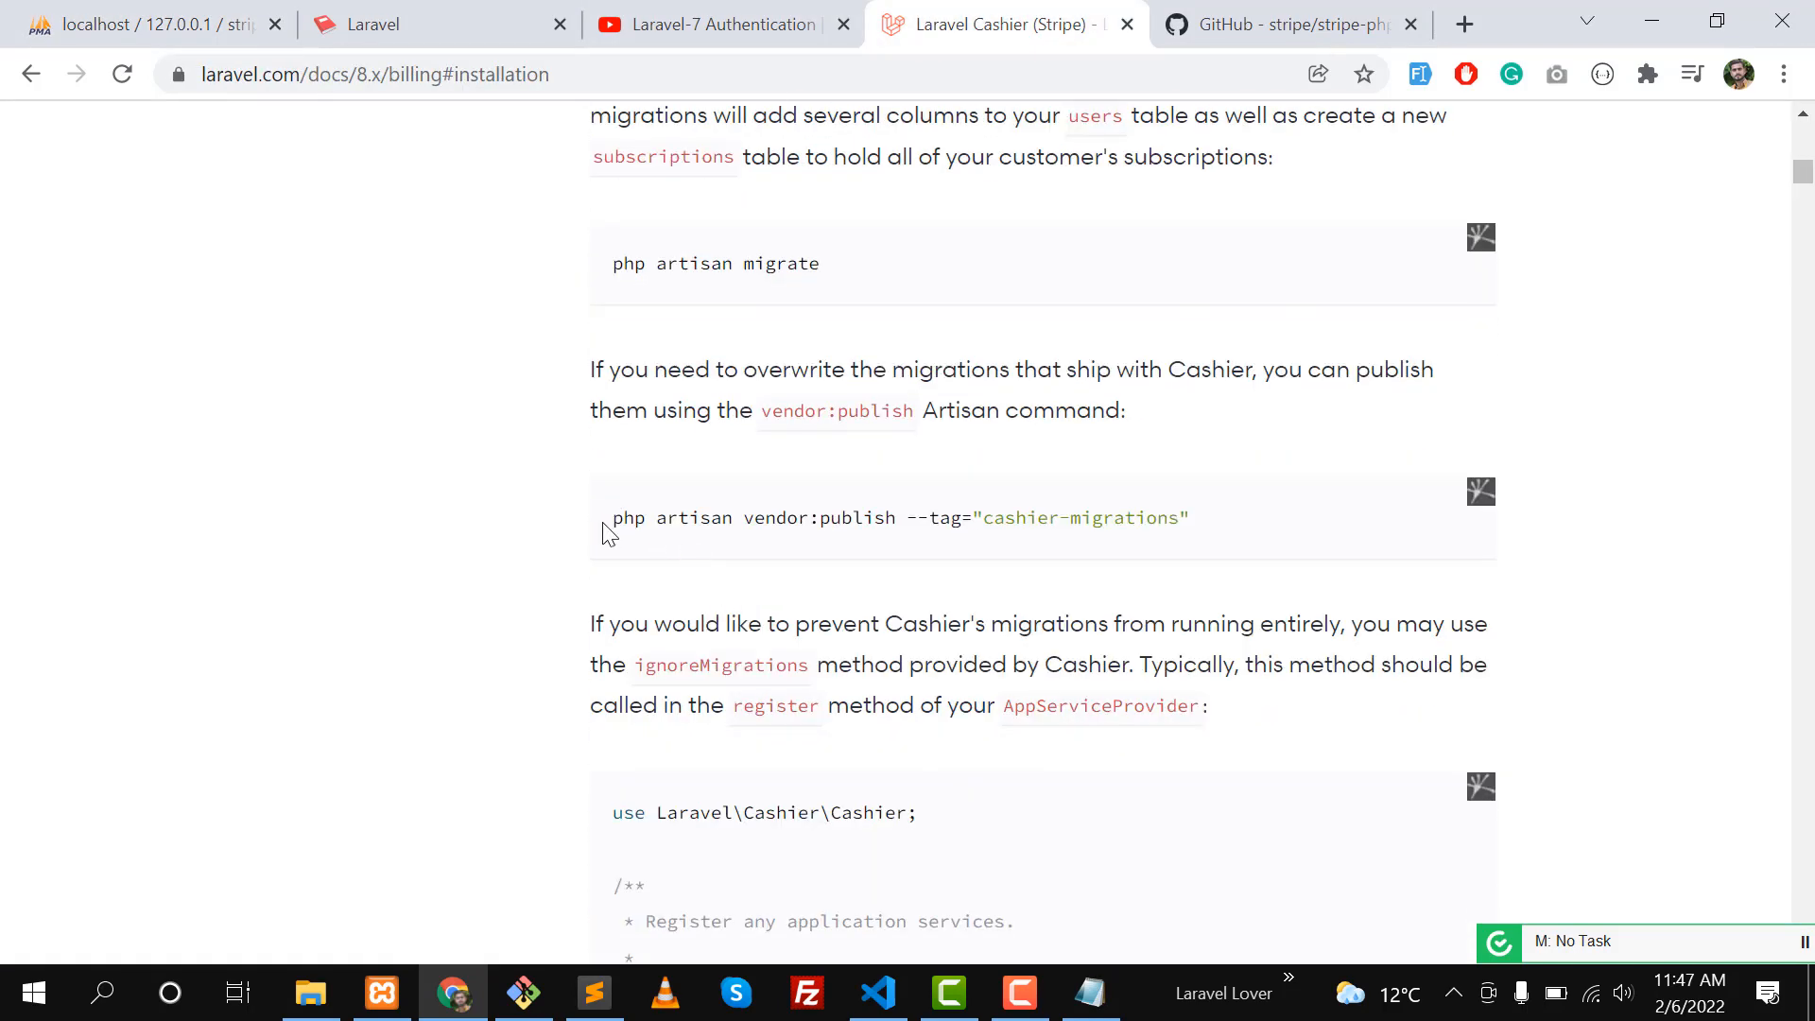
{"action": "mouse_move", "coordinate": [1244, 530]}
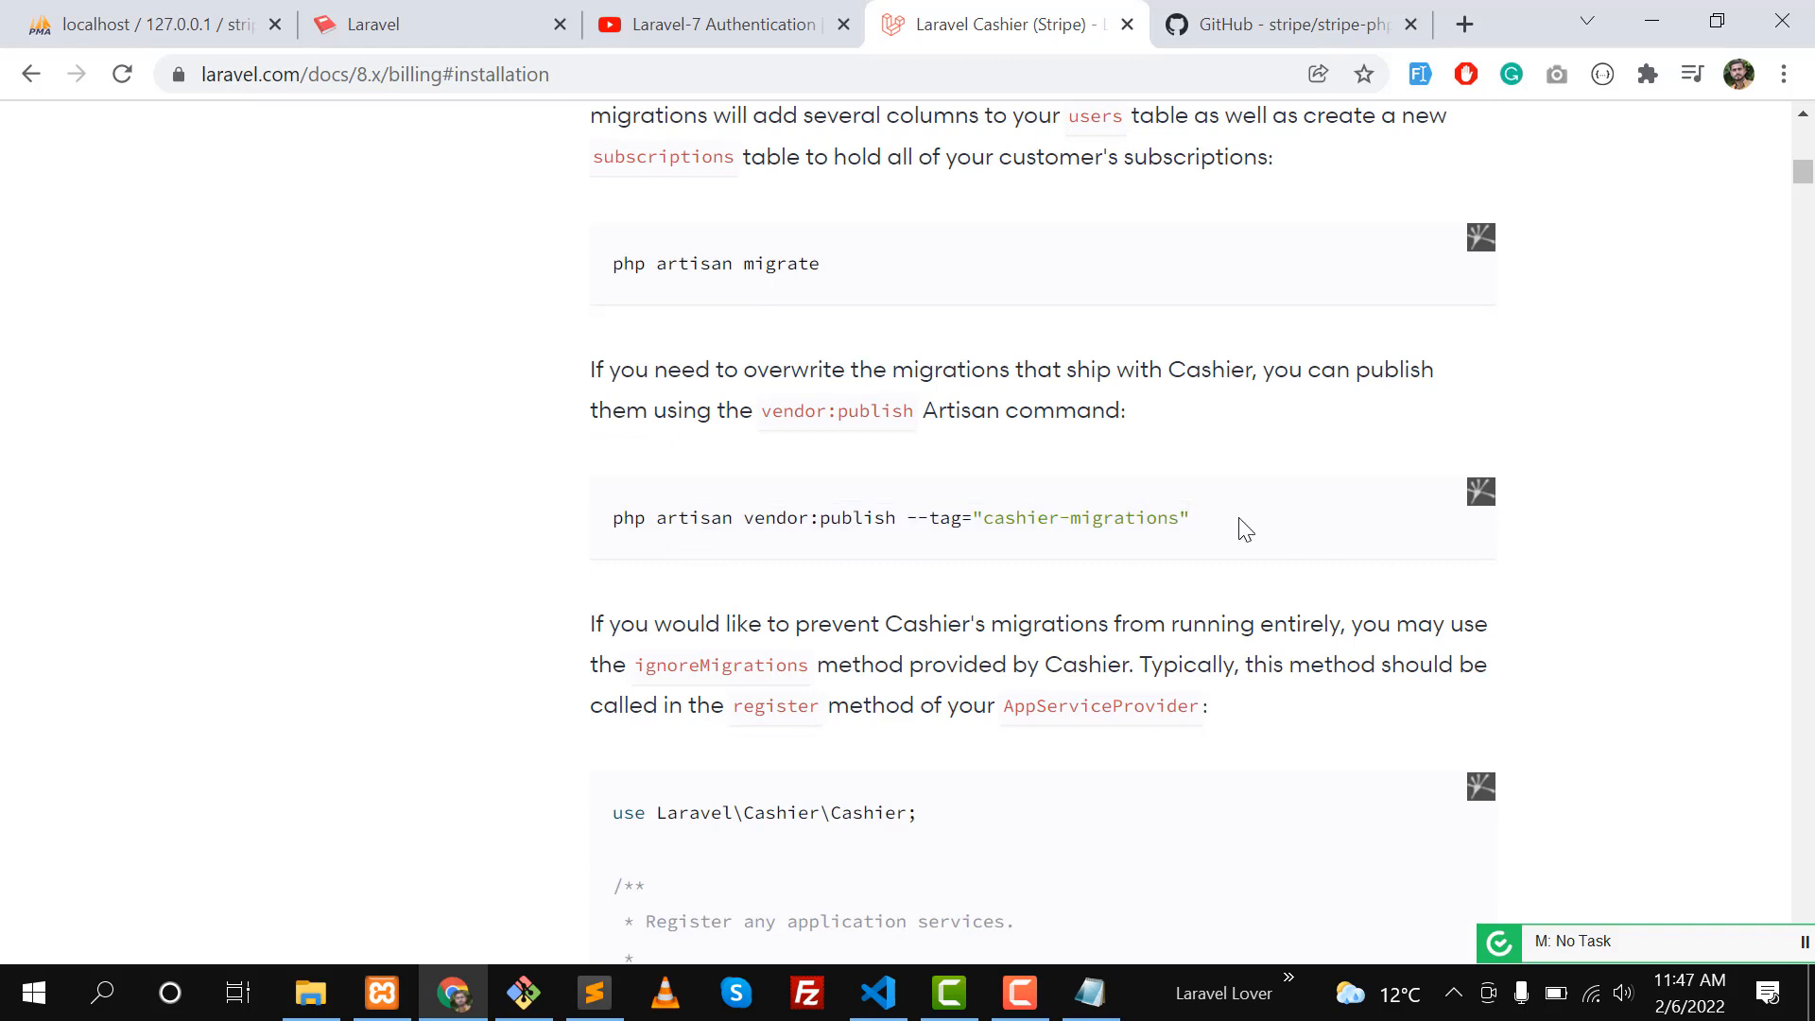
{"action": "triple_click", "coordinate": [899, 518]}
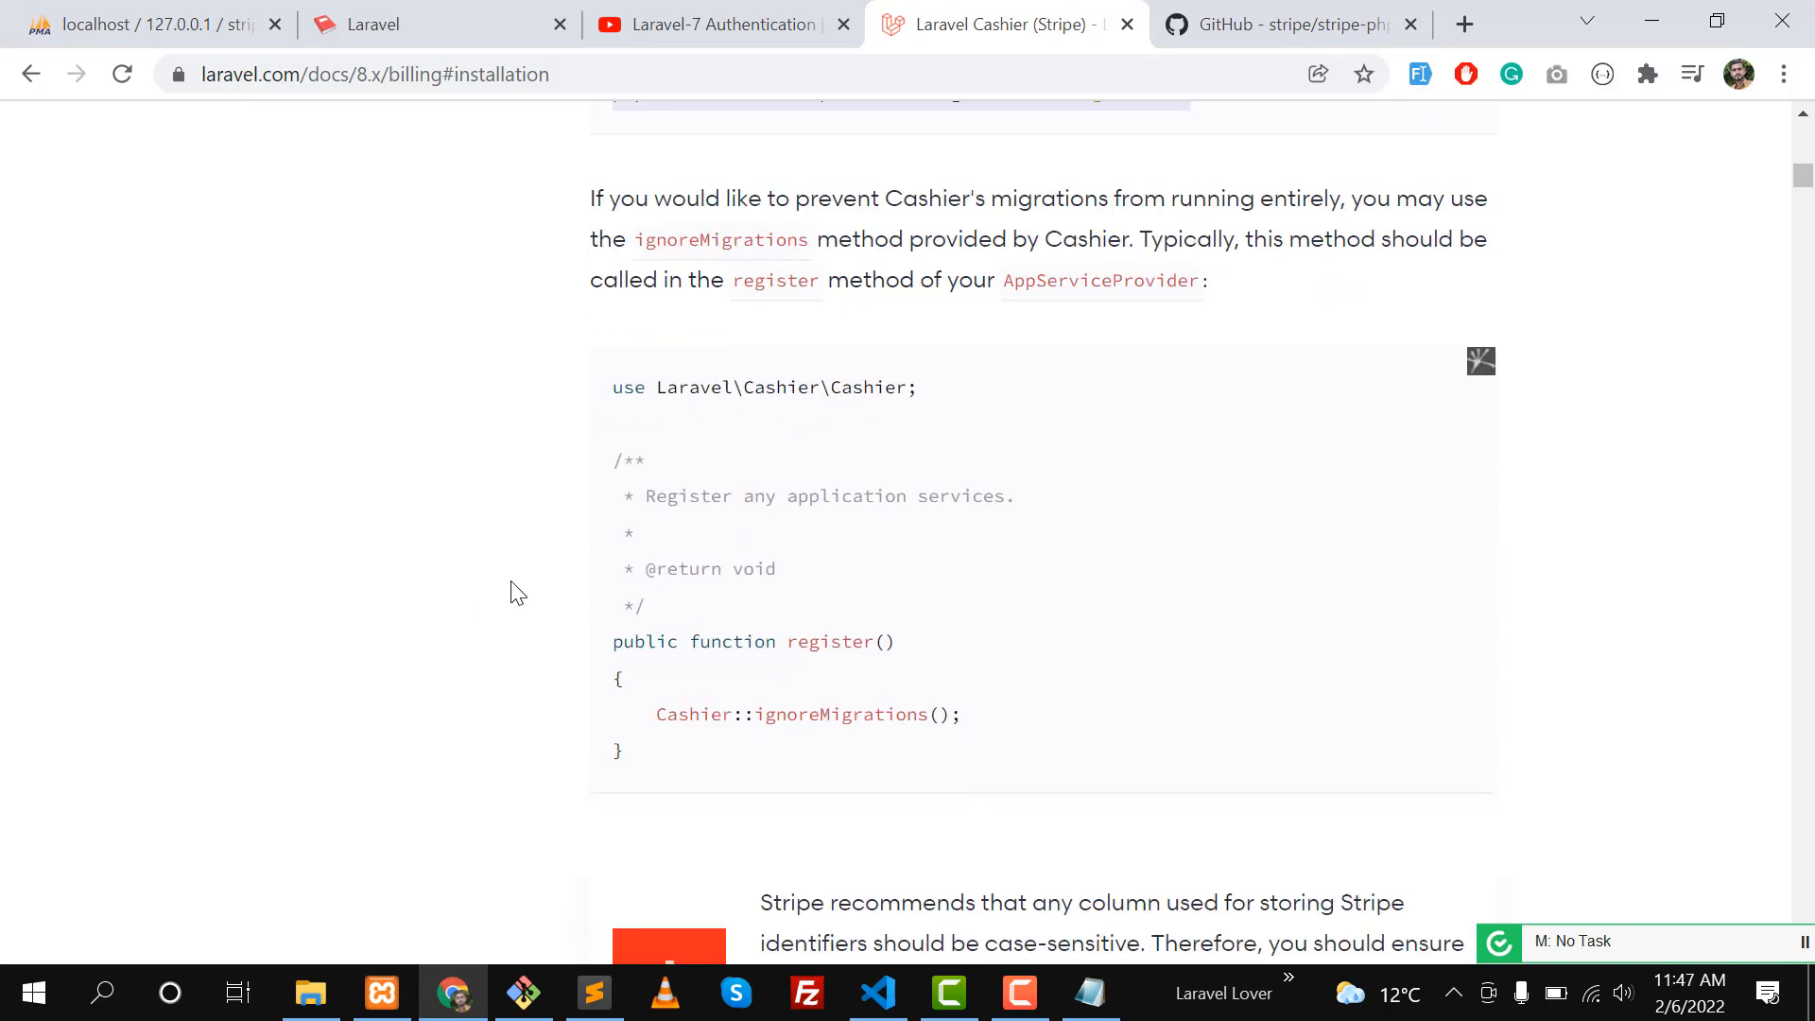
{"action": "mouse_move", "coordinate": [548, 597]}
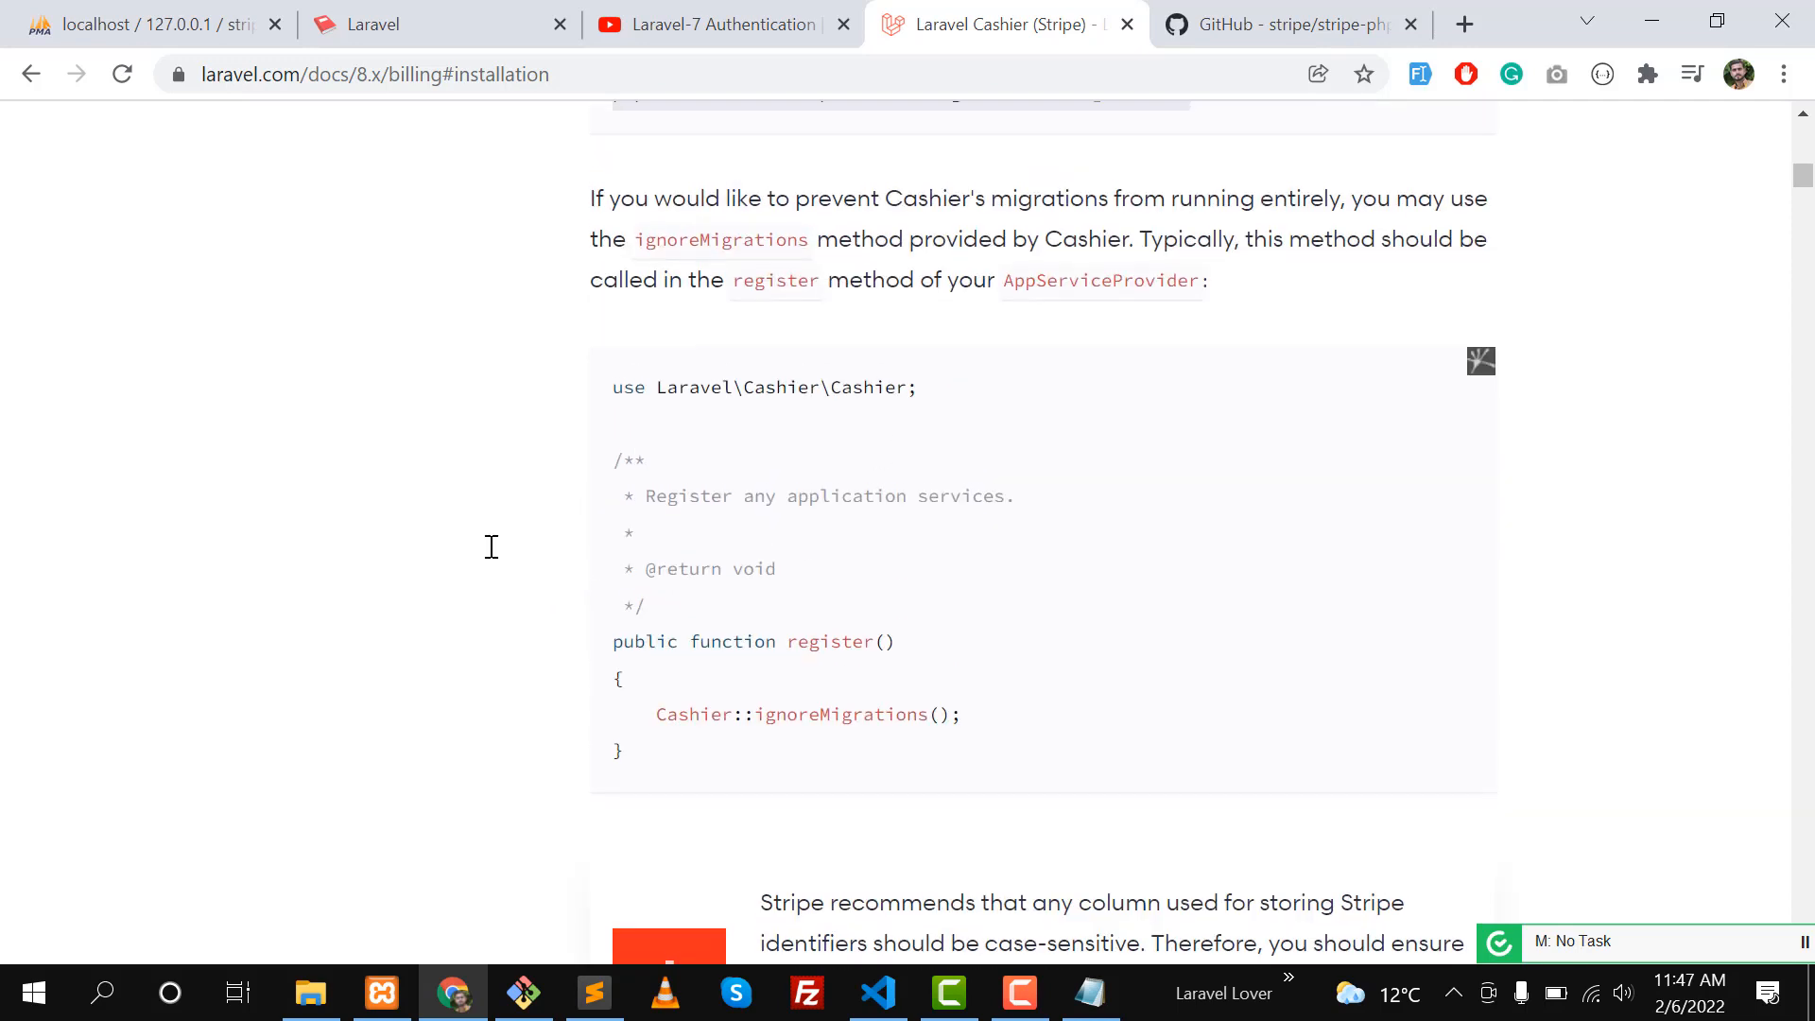
{"action": "scroll", "scroll_direction": "down", "scroll_amount": 3}
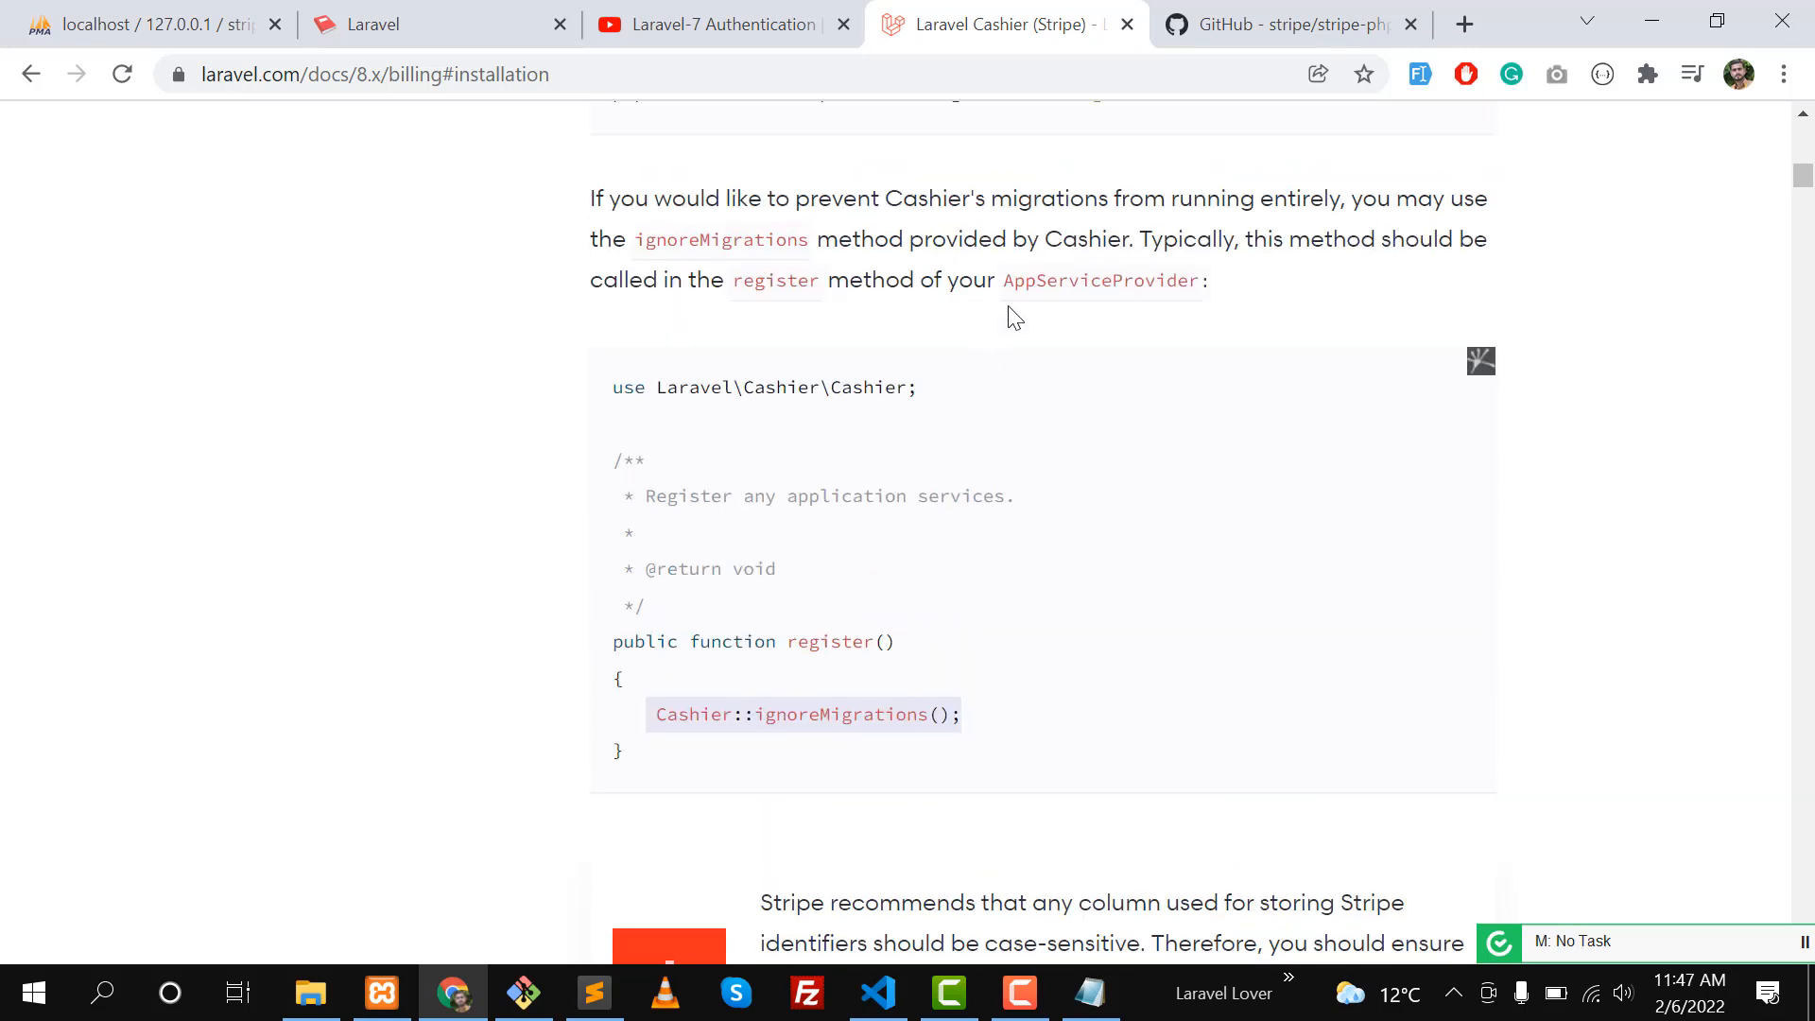
{"action": "scroll", "scroll_direction": "down", "scroll_amount": 3}
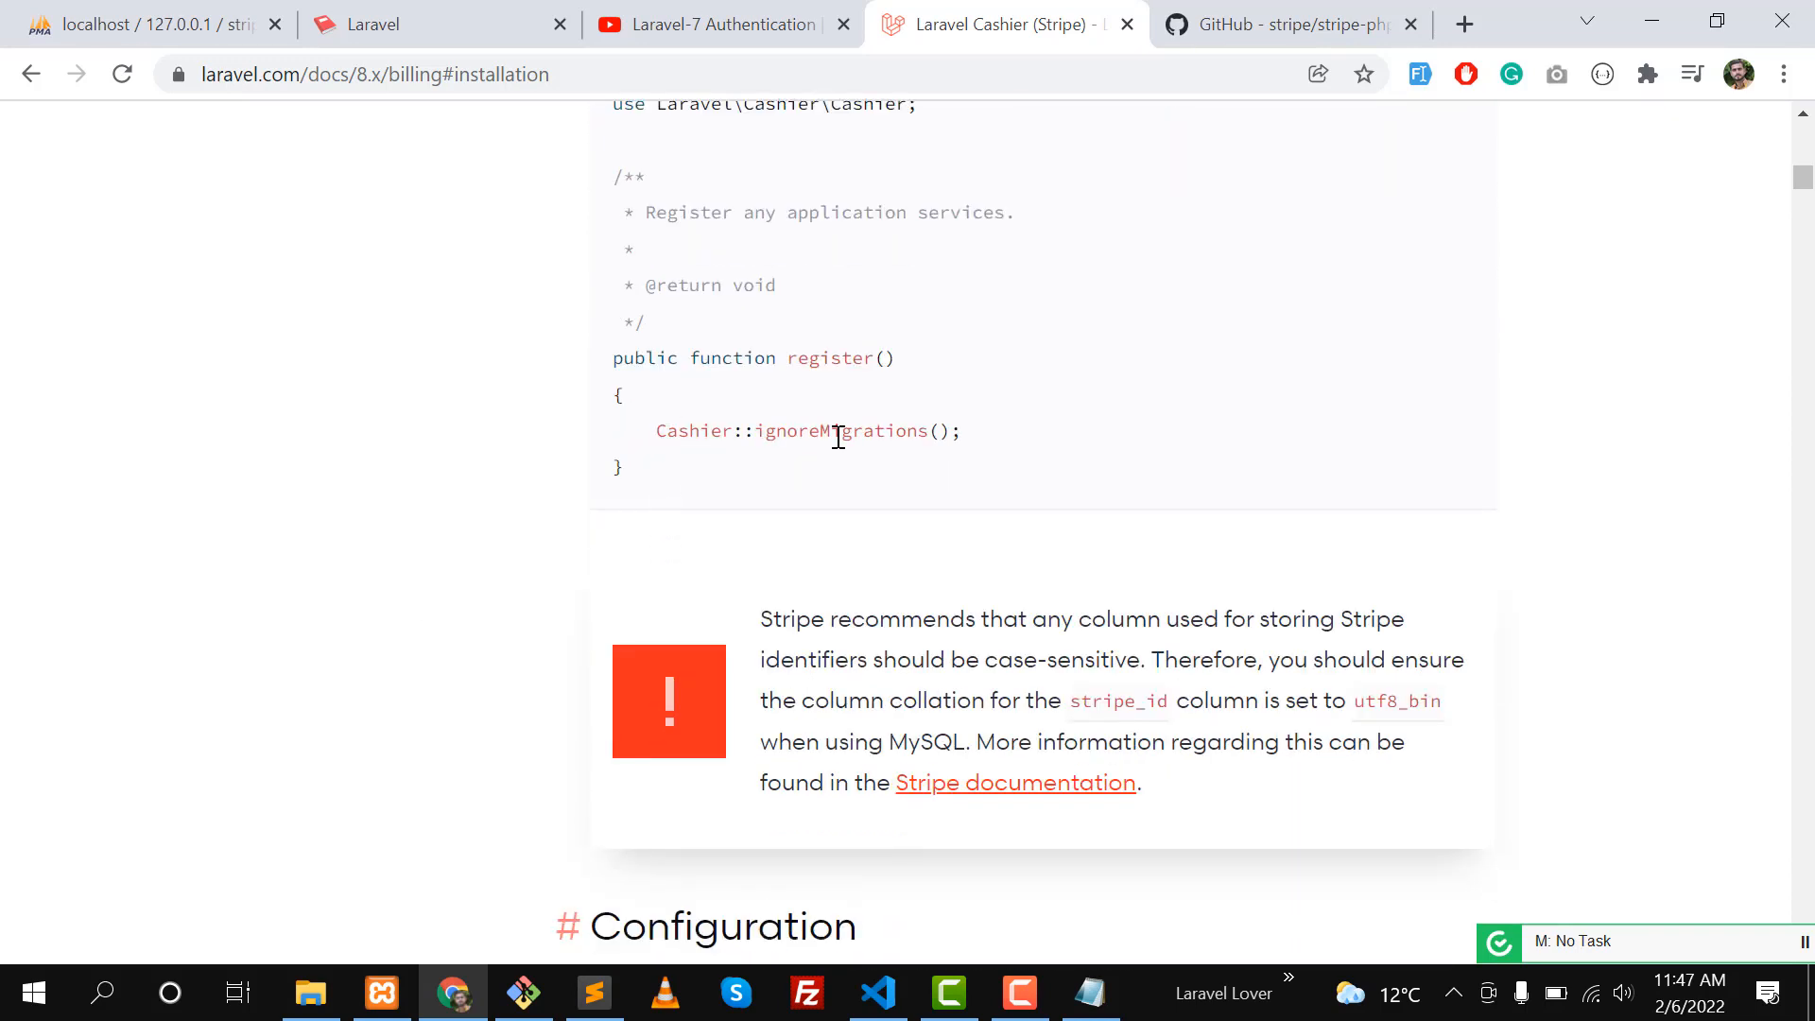
{"action": "scroll", "scroll_direction": "down", "scroll_amount": 3}
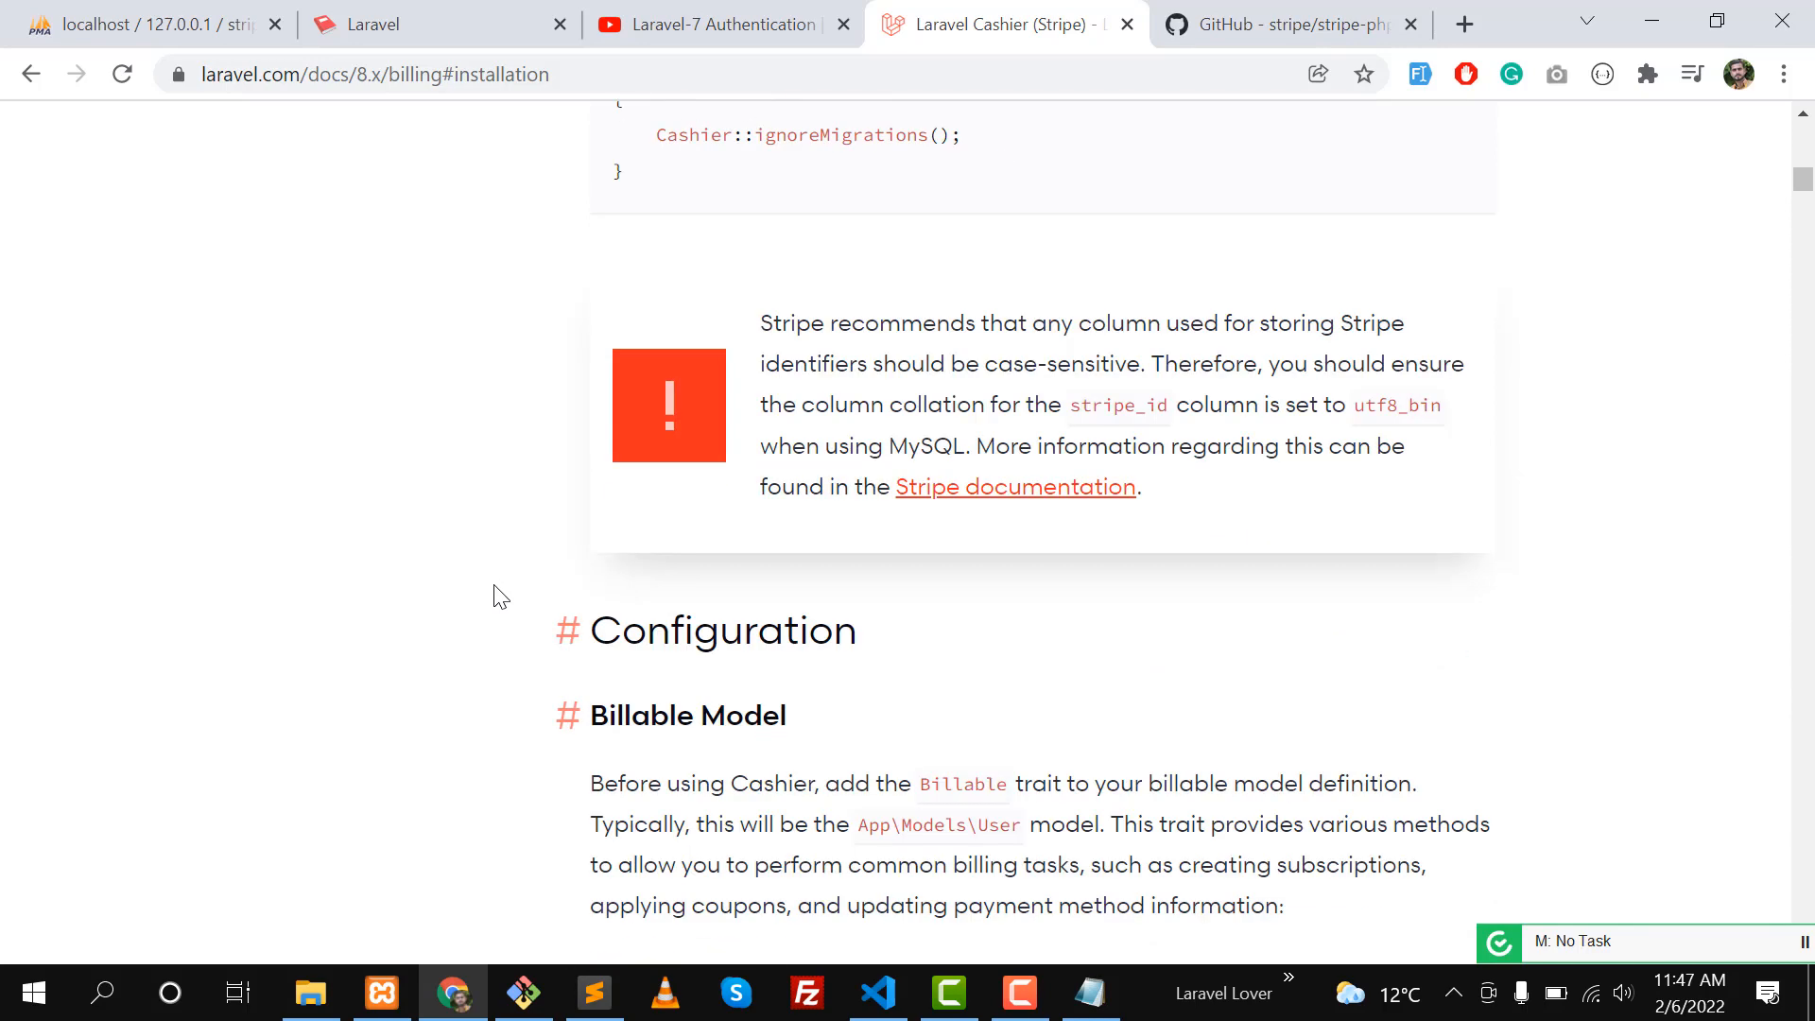
{"action": "scroll", "scroll_direction": "down", "scroll_amount": 3}
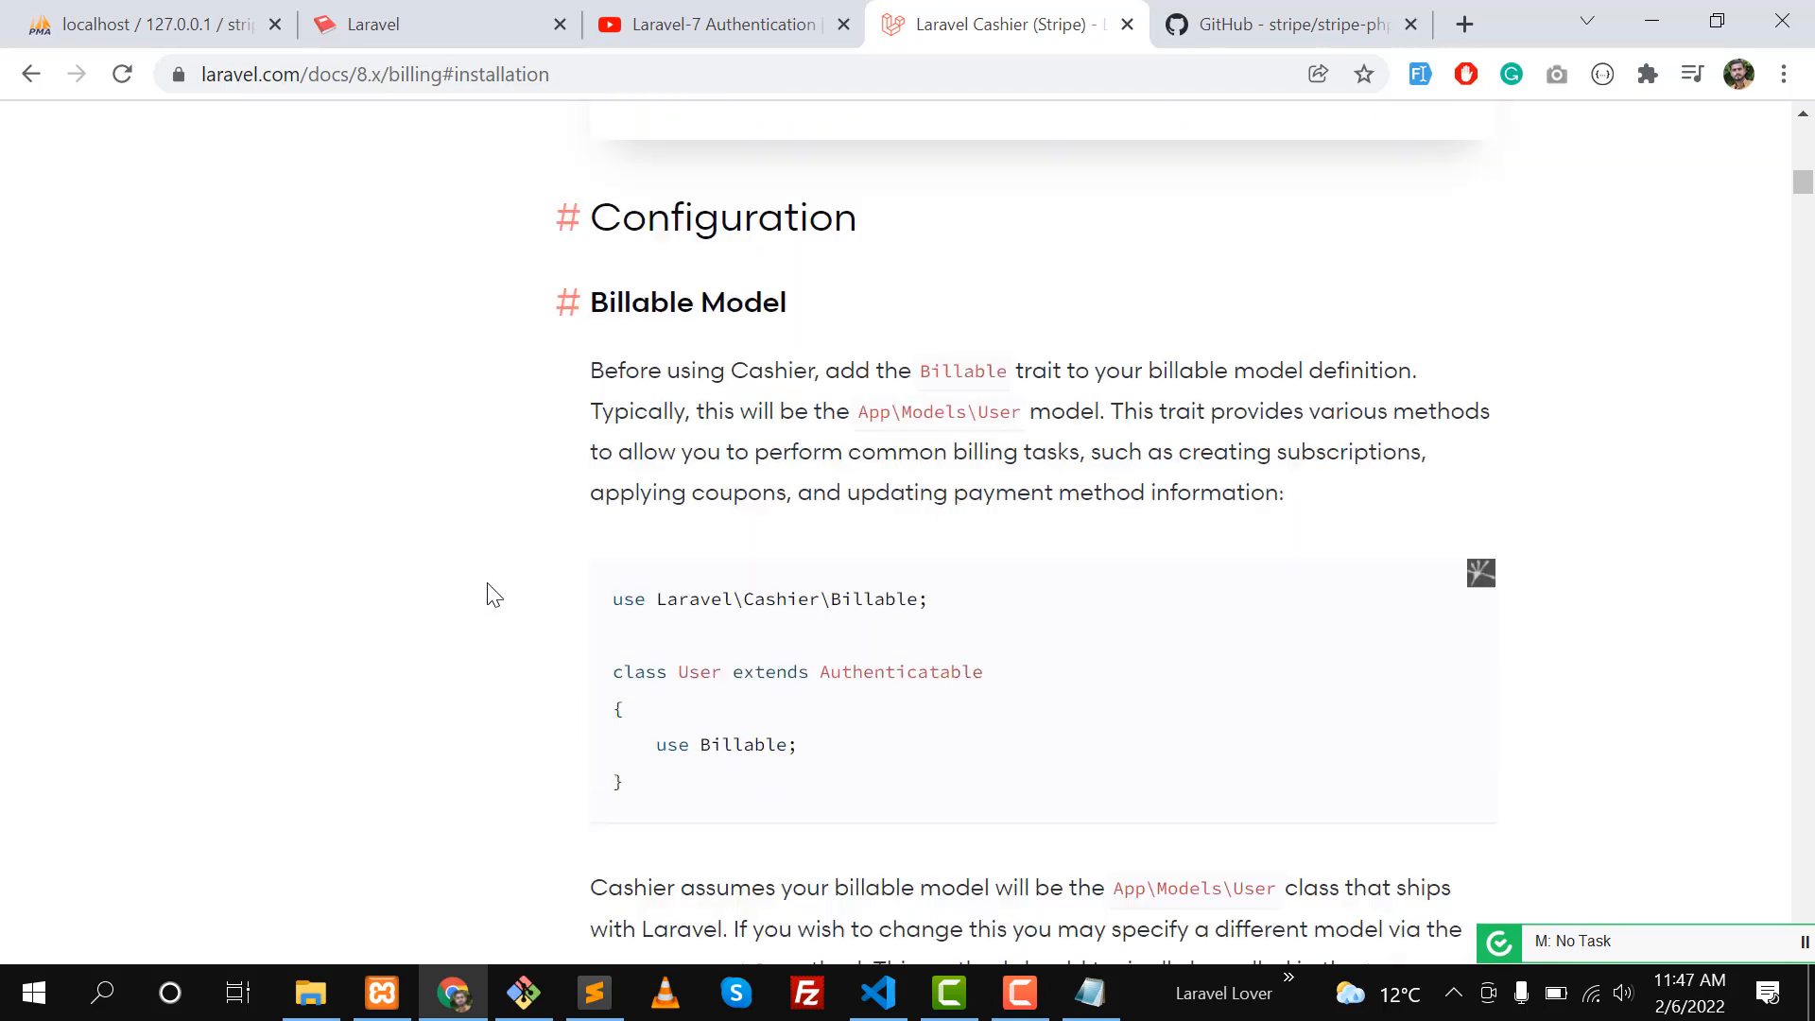
{"action": "scroll", "scroll_direction": "down", "scroll_amount": 3}
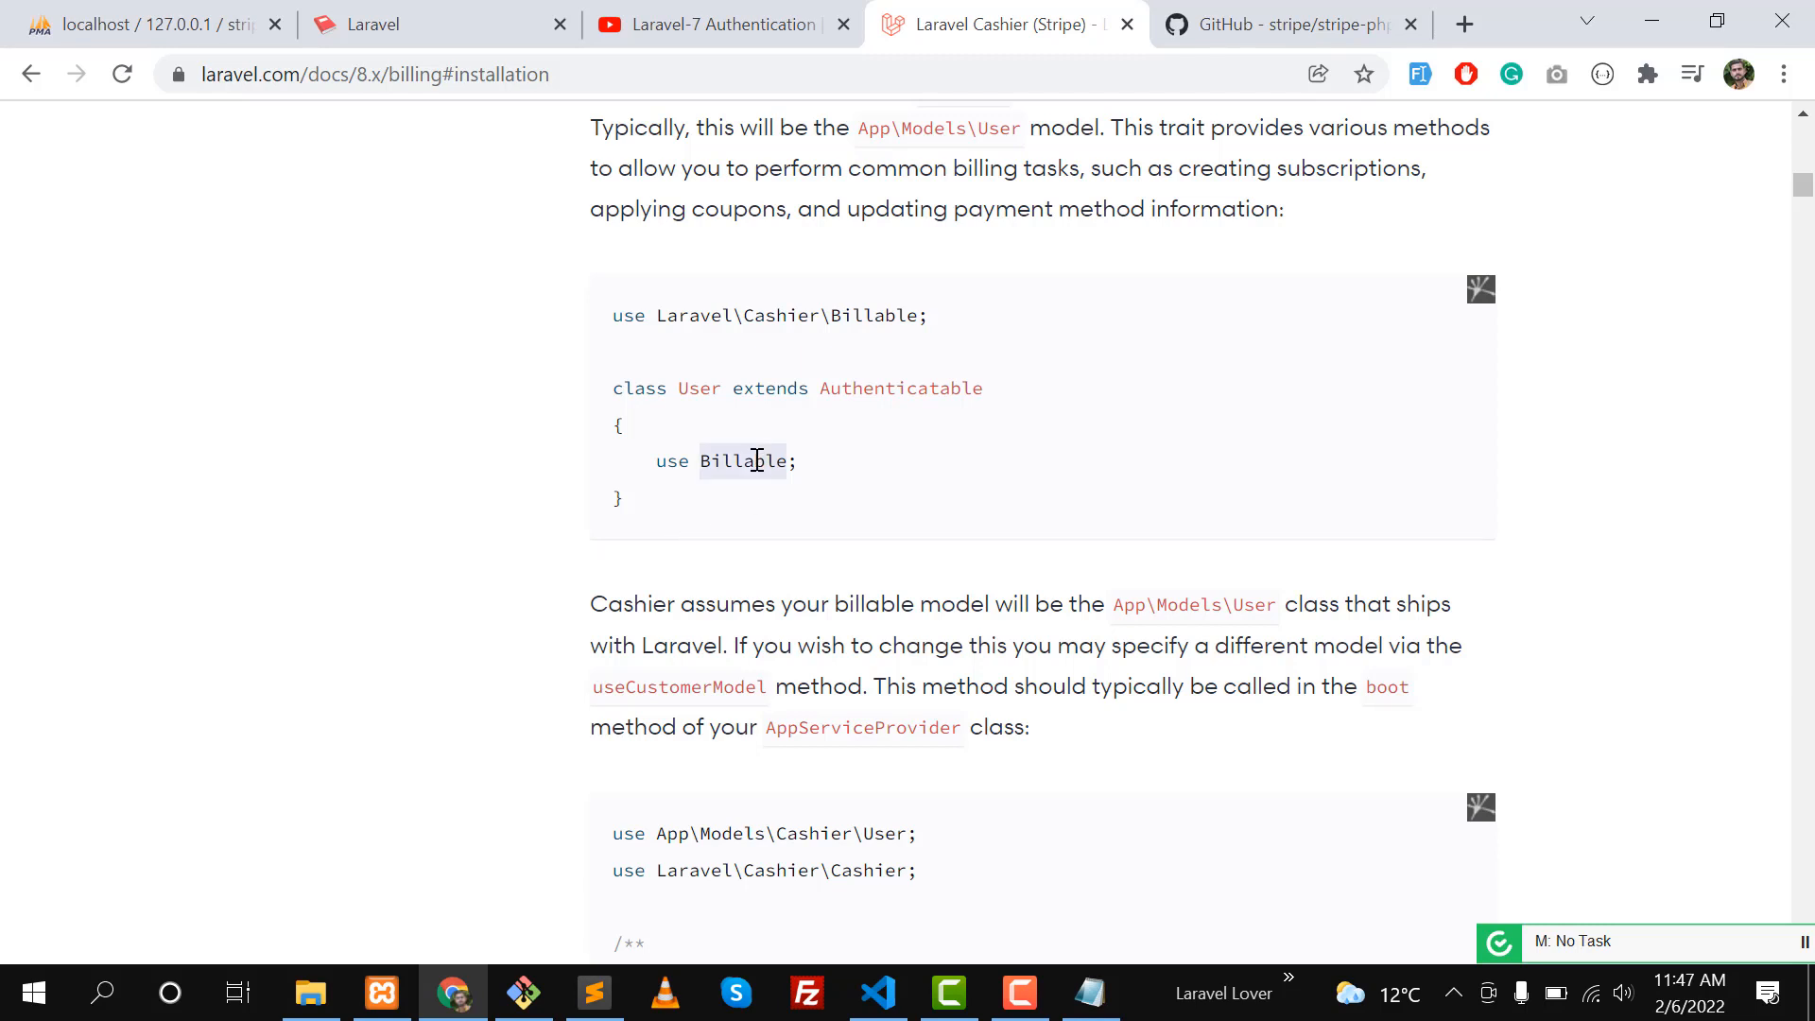
{"action": "mouse_move", "coordinate": [737, 469]}
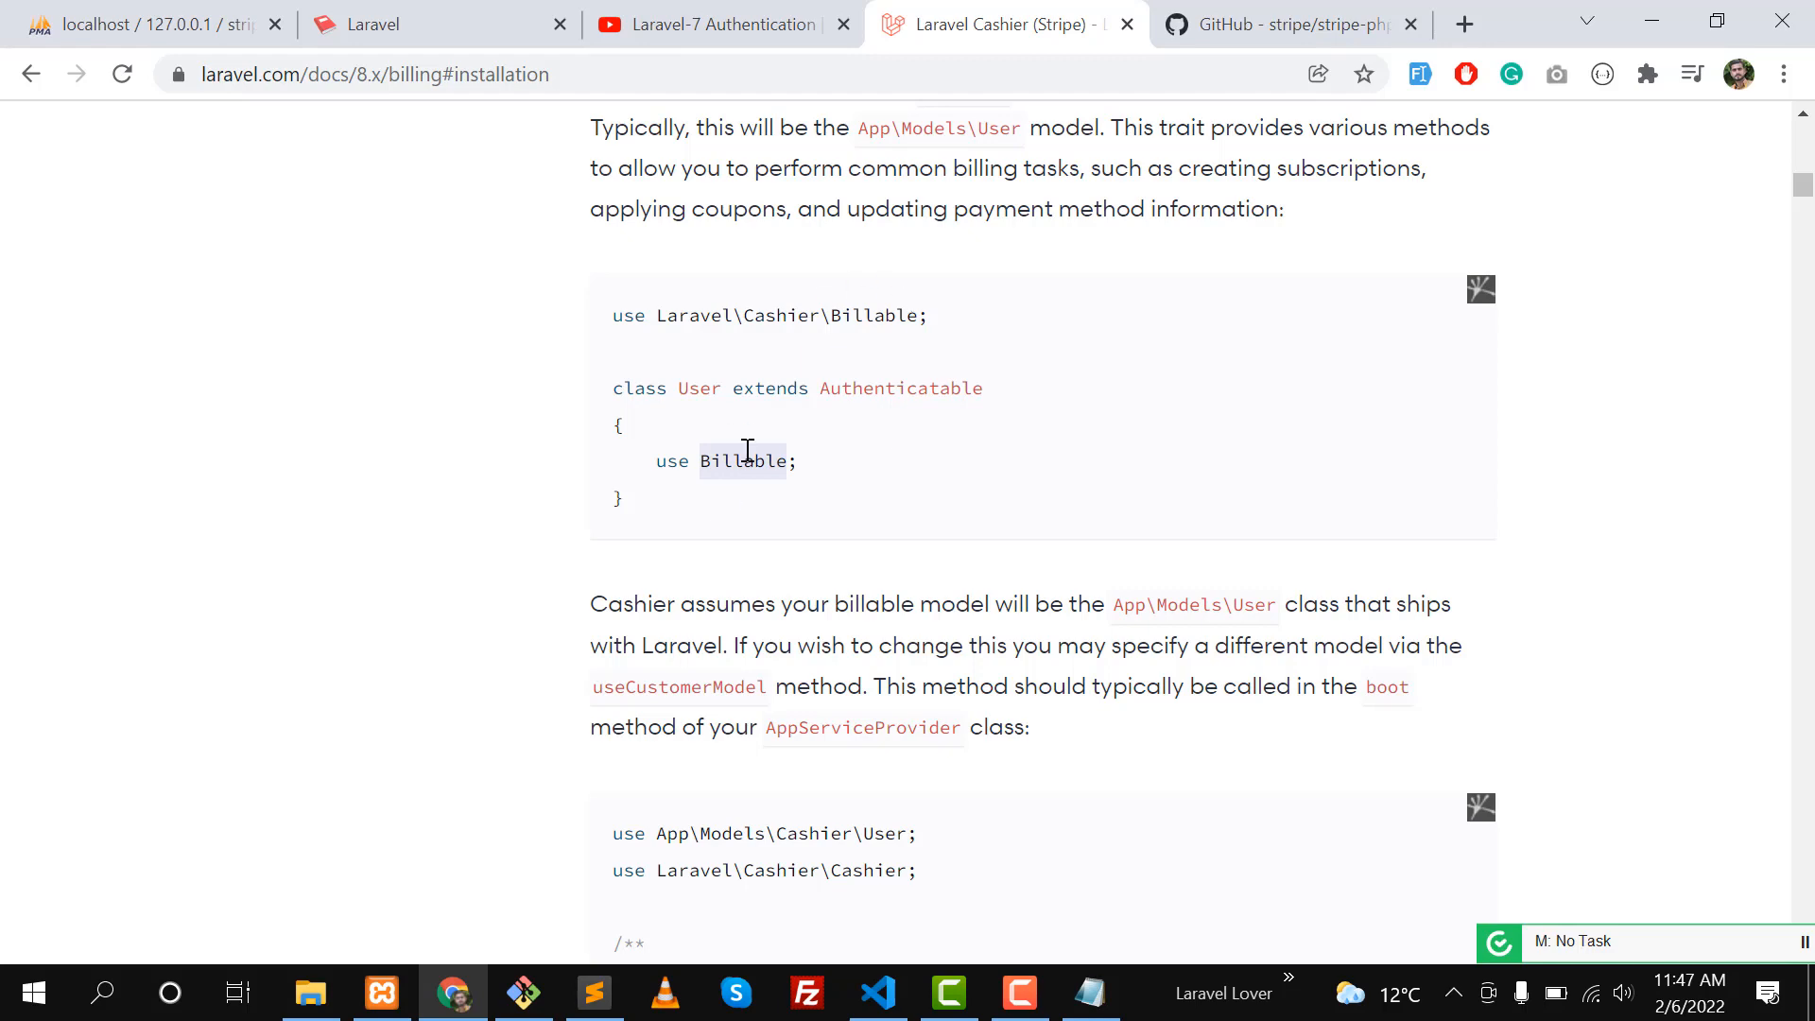
{"action": "mouse_move", "coordinate": [779, 401]}
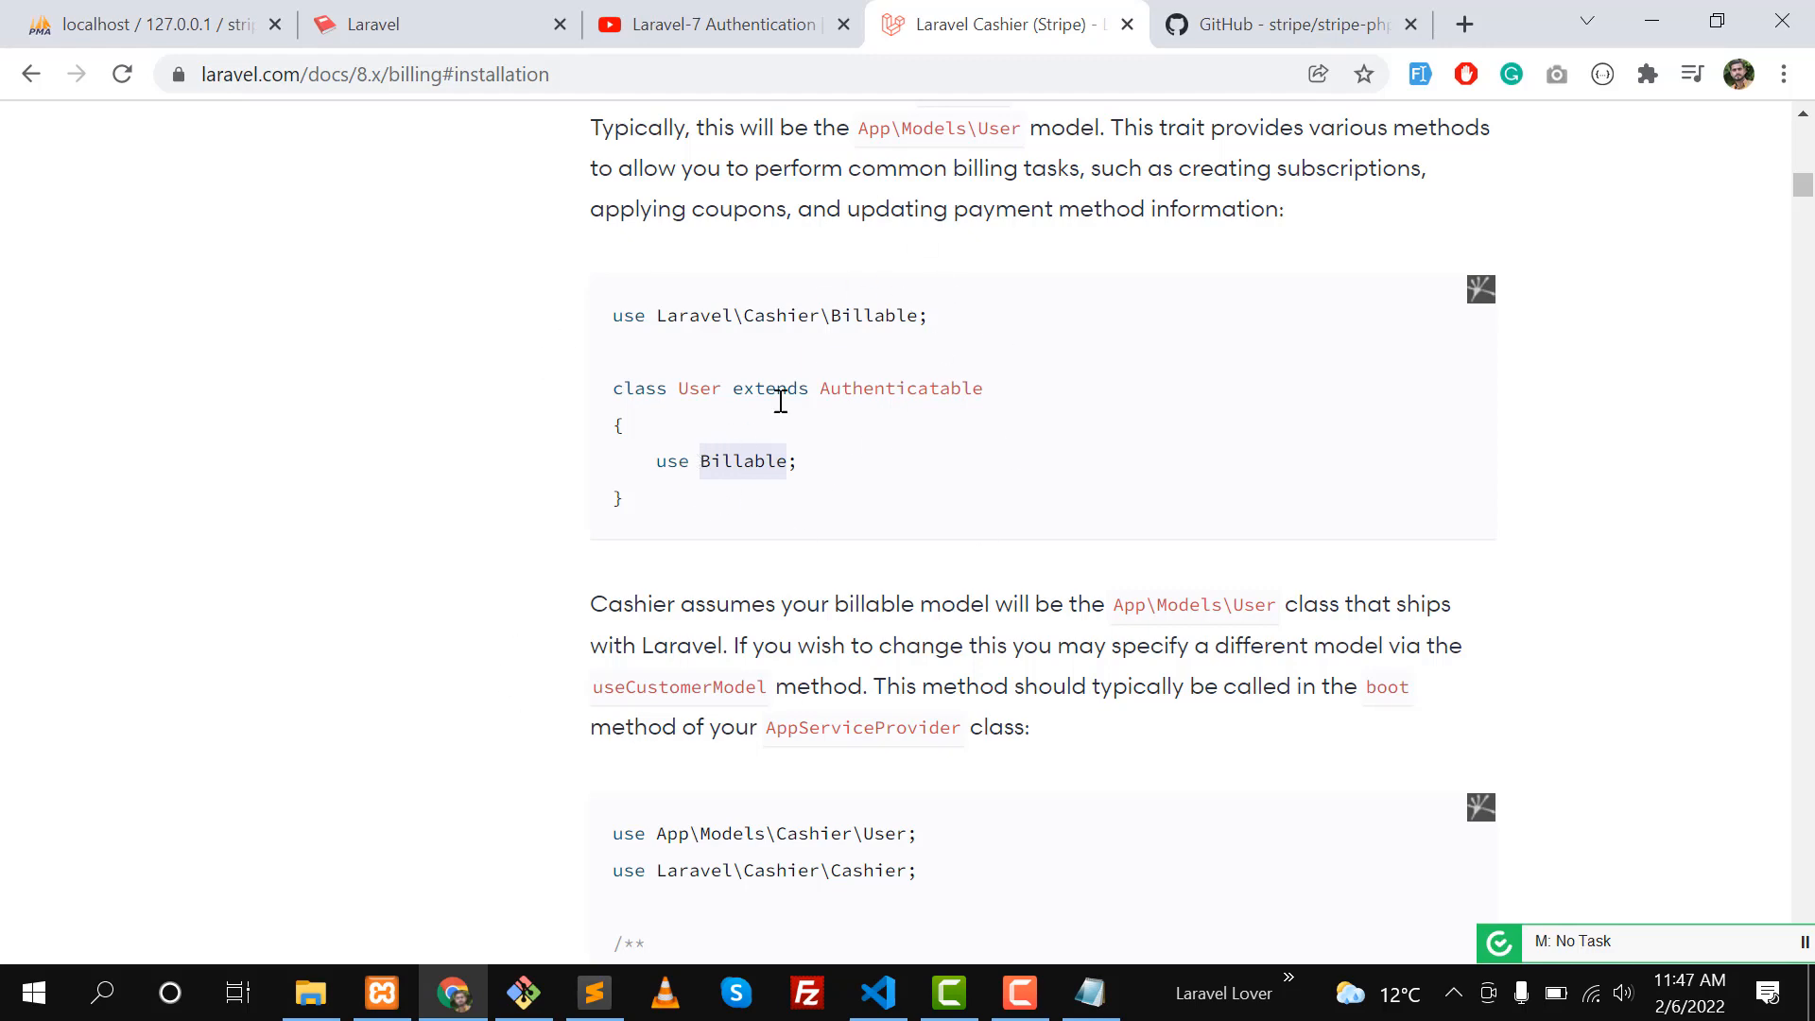
{"action": "scroll", "scroll_direction": "down", "scroll_amount": 3}
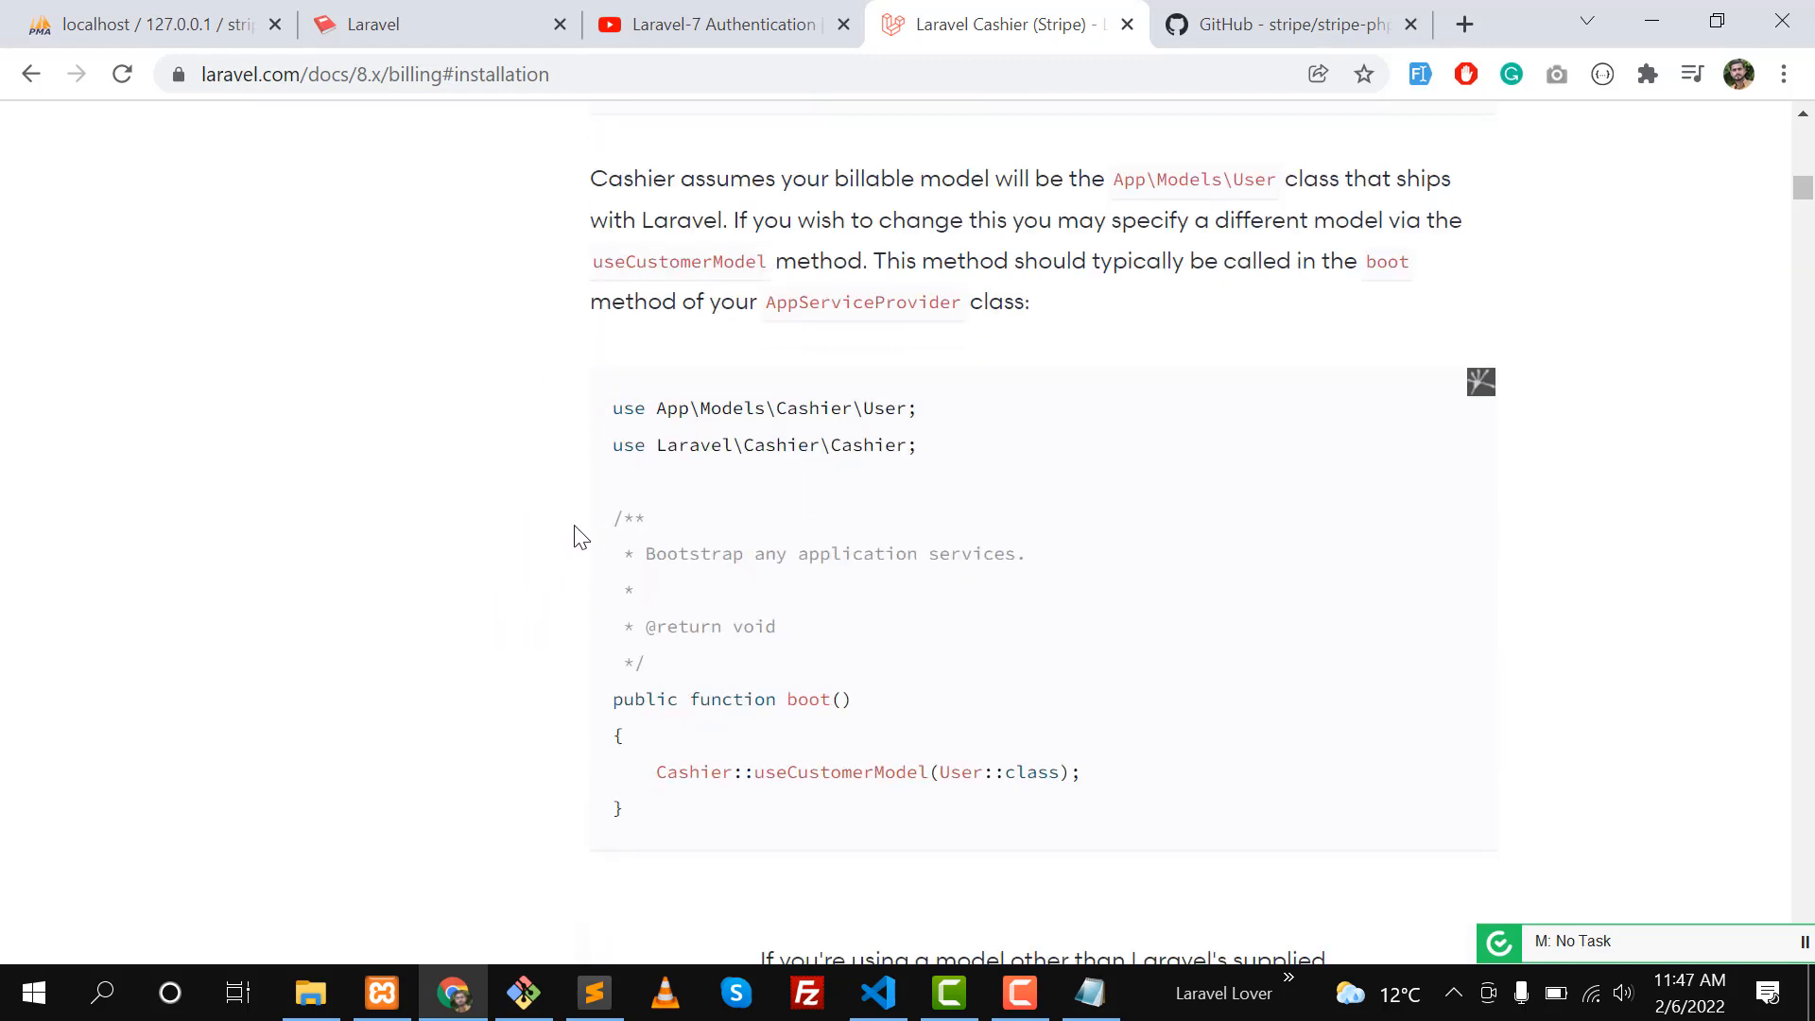
{"action": "scroll", "scroll_direction": "down", "scroll_amount": 3}
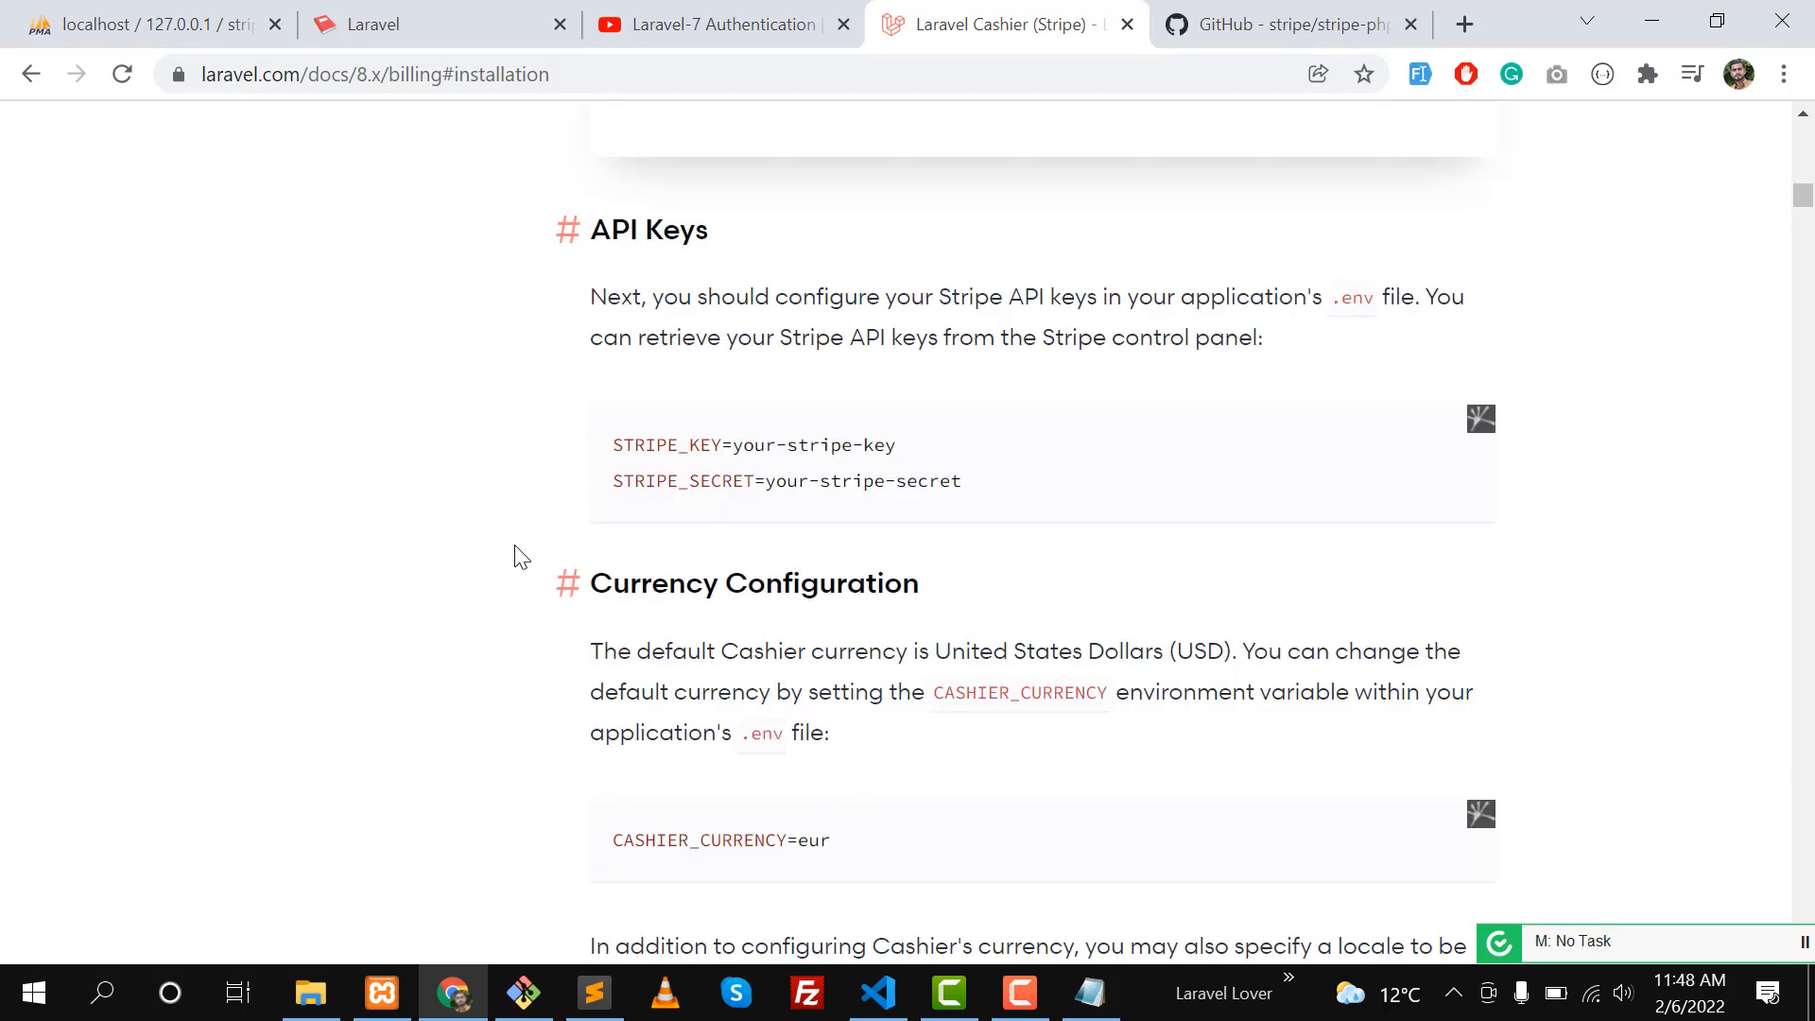
{"action": "mouse_move", "coordinate": [592, 444]}
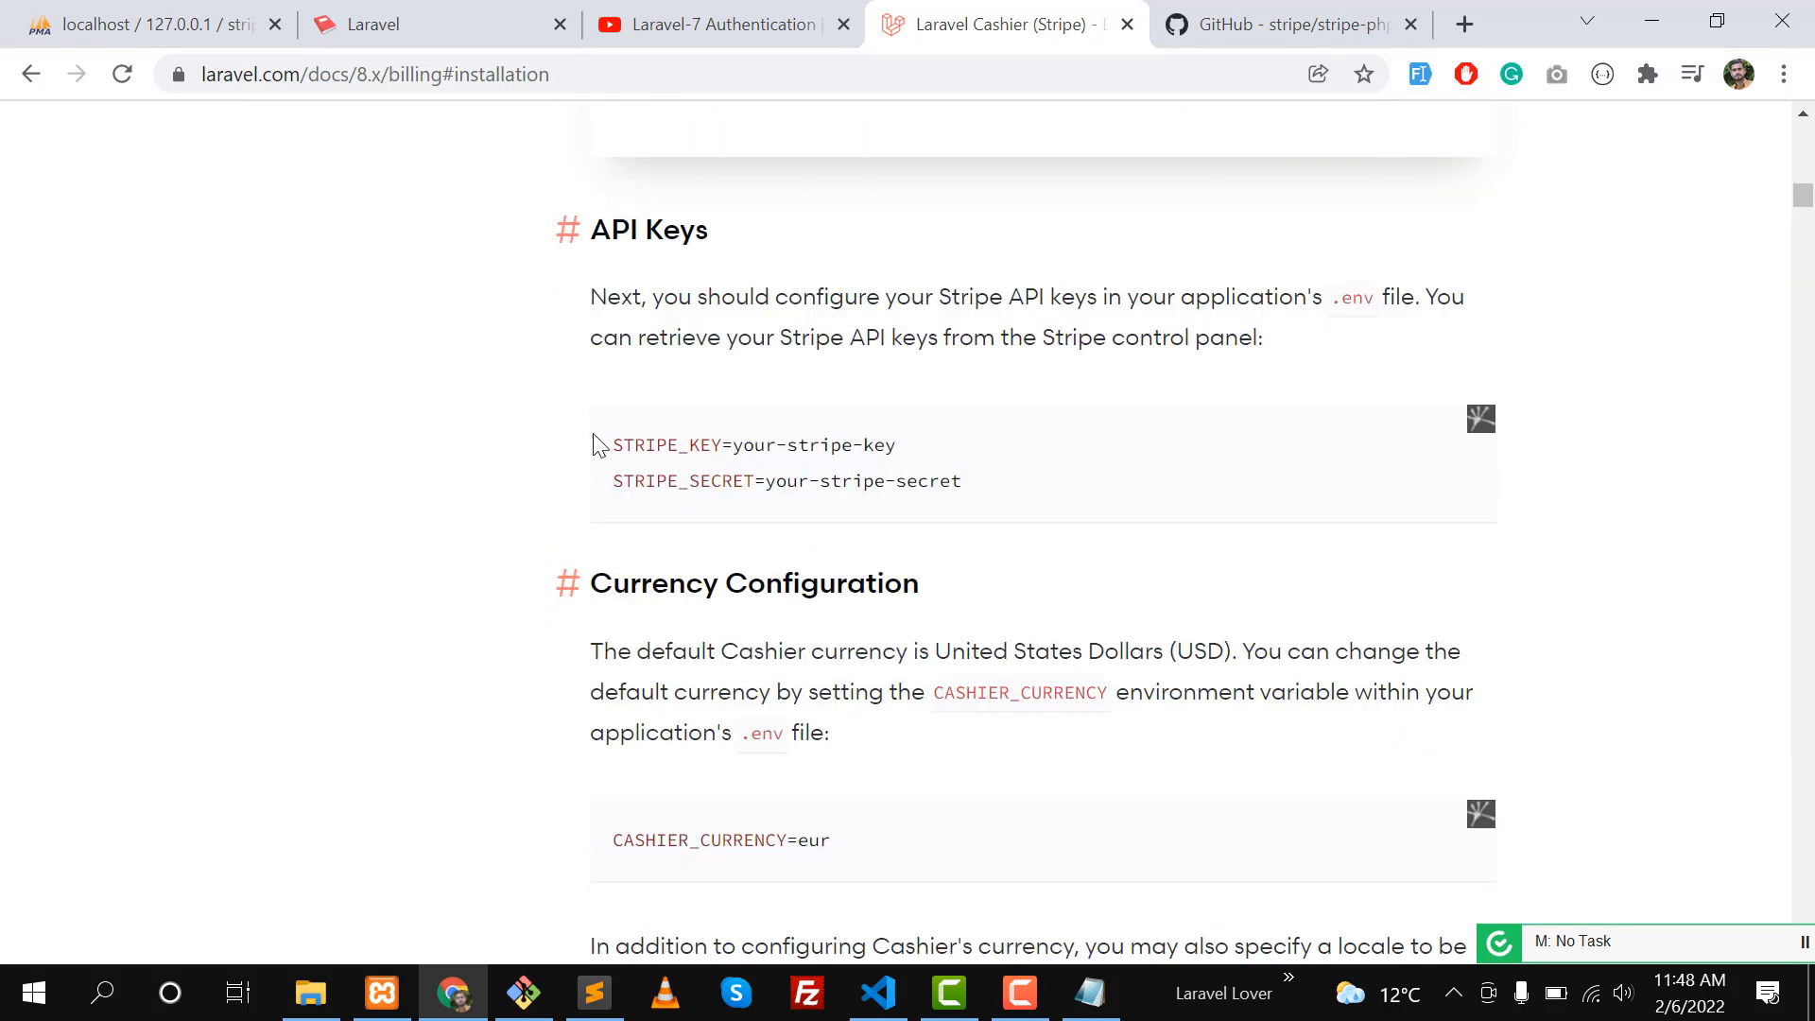
{"action": "left_click_drag", "start_coordinate": [612, 444], "coordinate": [960, 480]}
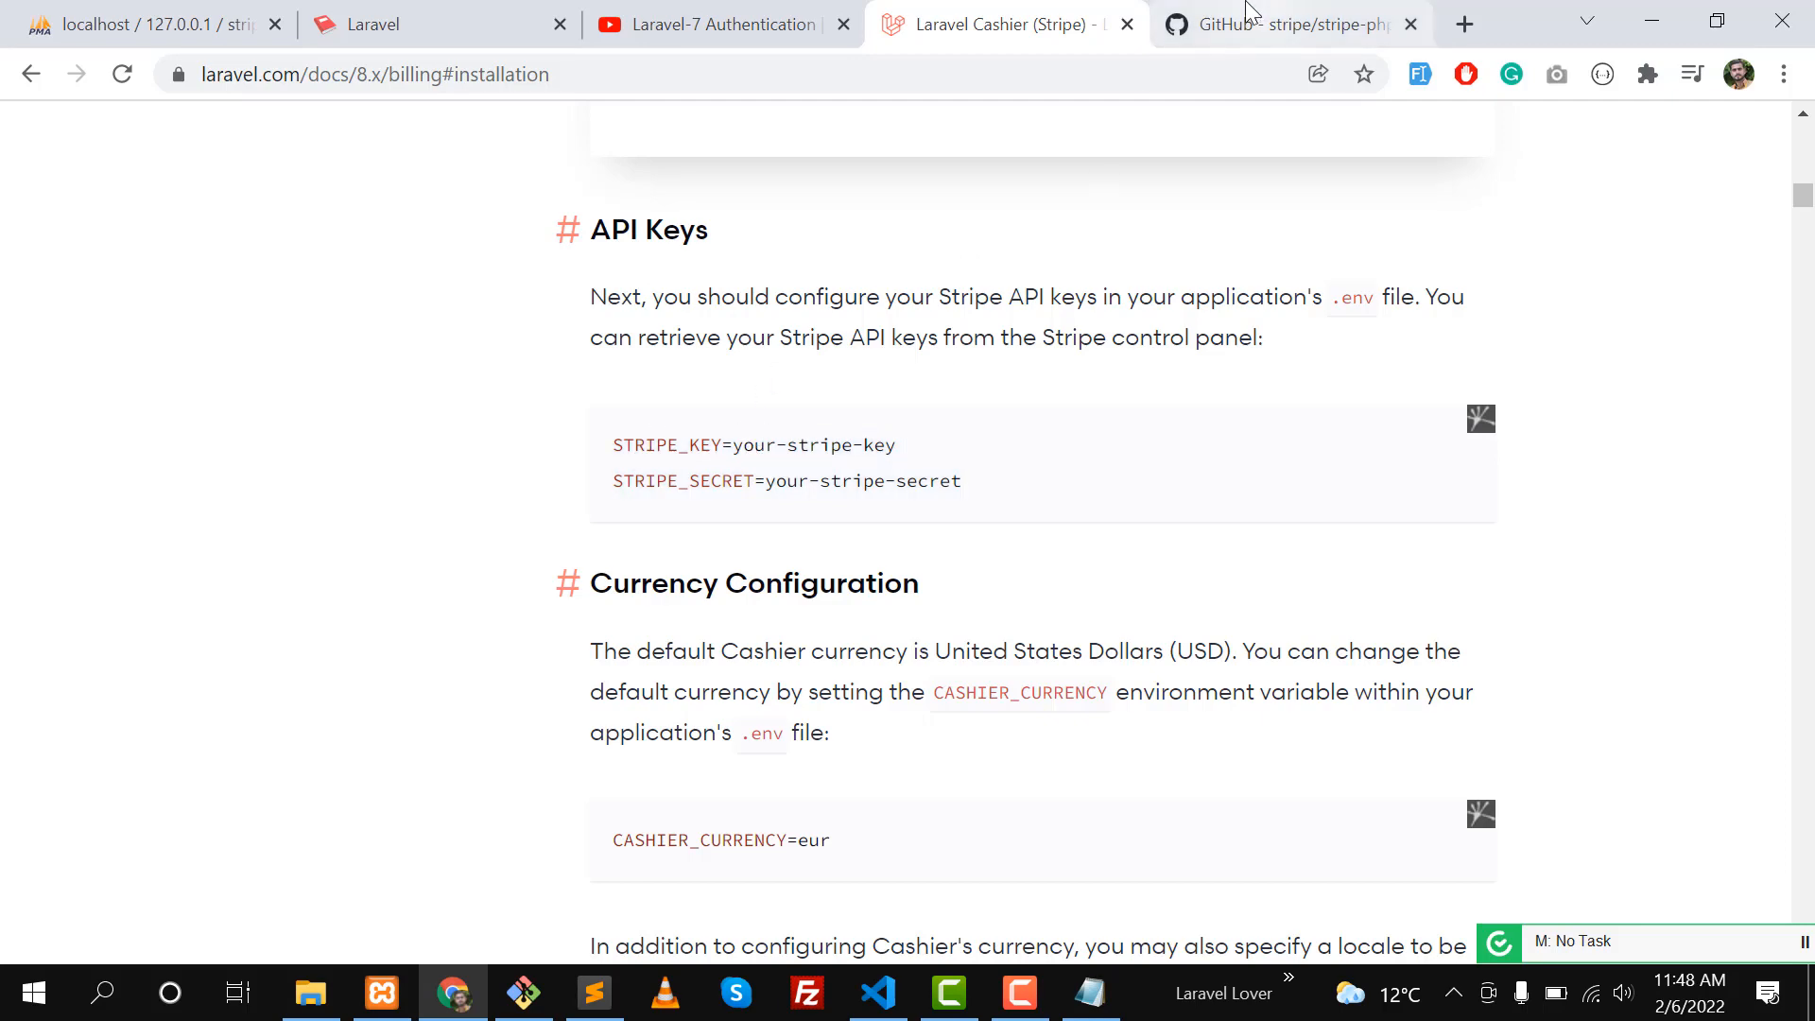
{"action": "scroll", "scroll_direction": "down", "scroll_amount": 3}
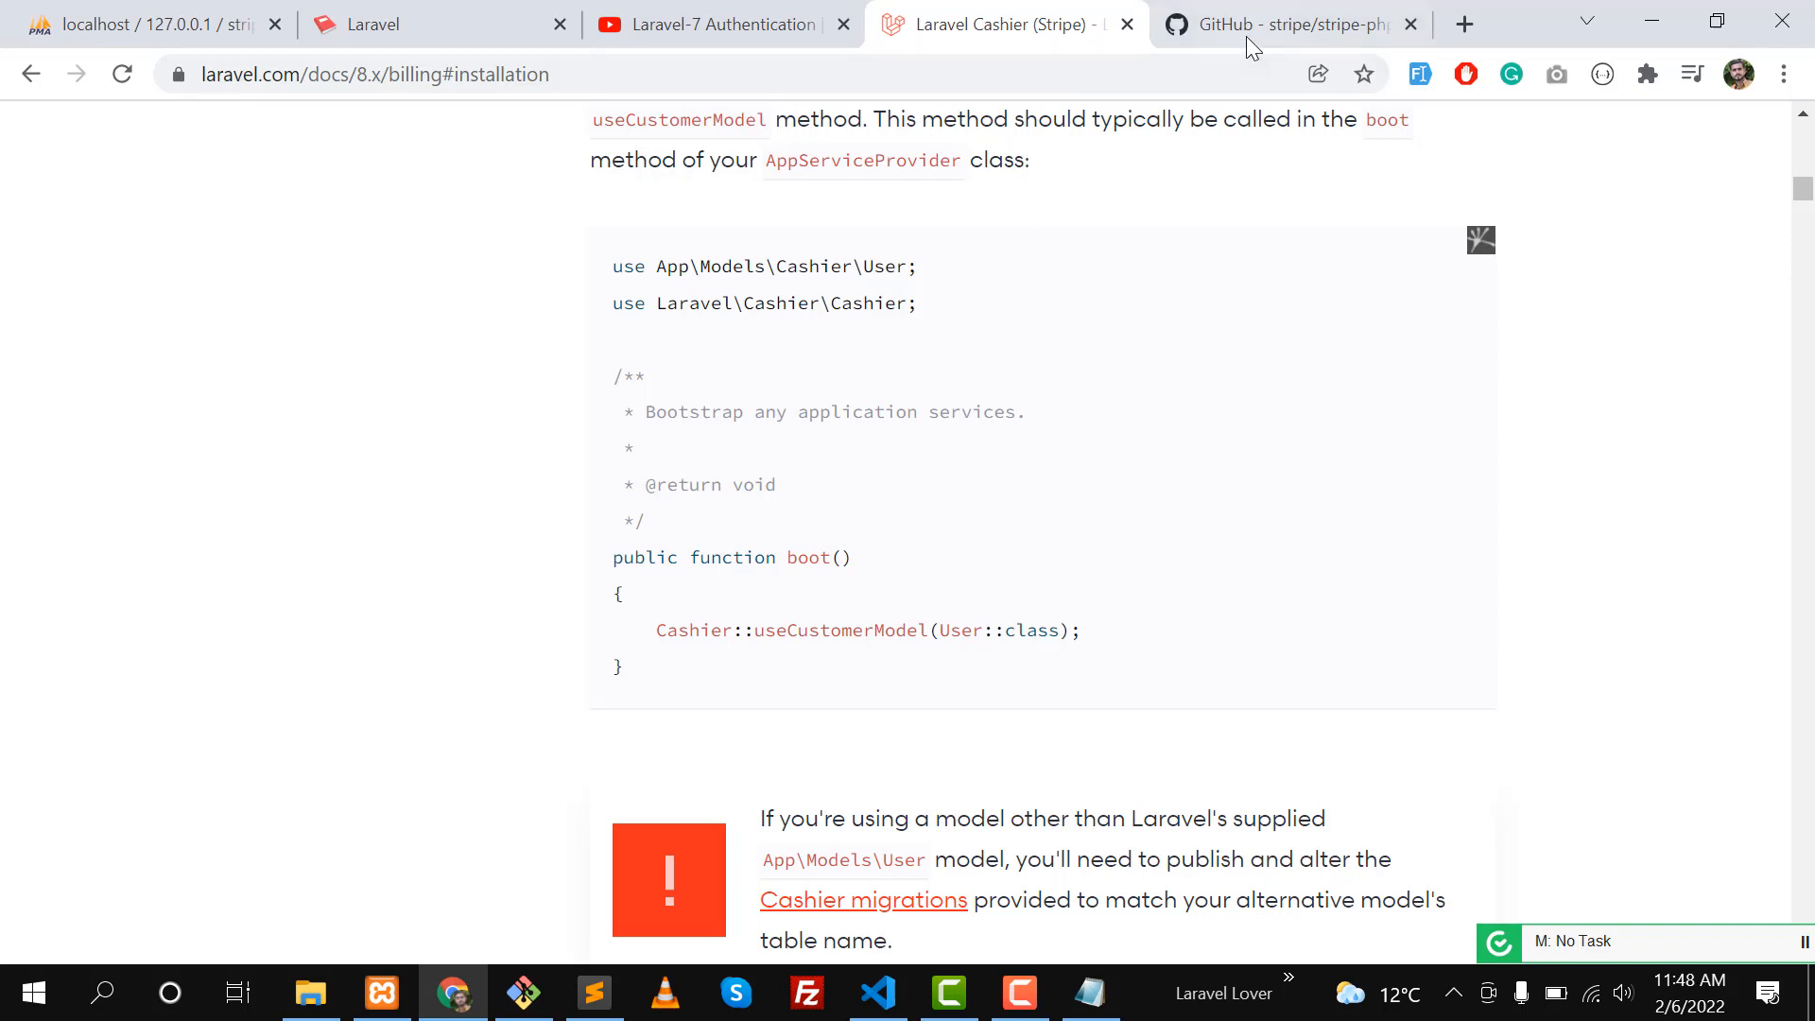
Scroll the stripe-php README to its Composer require command.
{"action": "left_click", "coordinate": [1285, 24]}
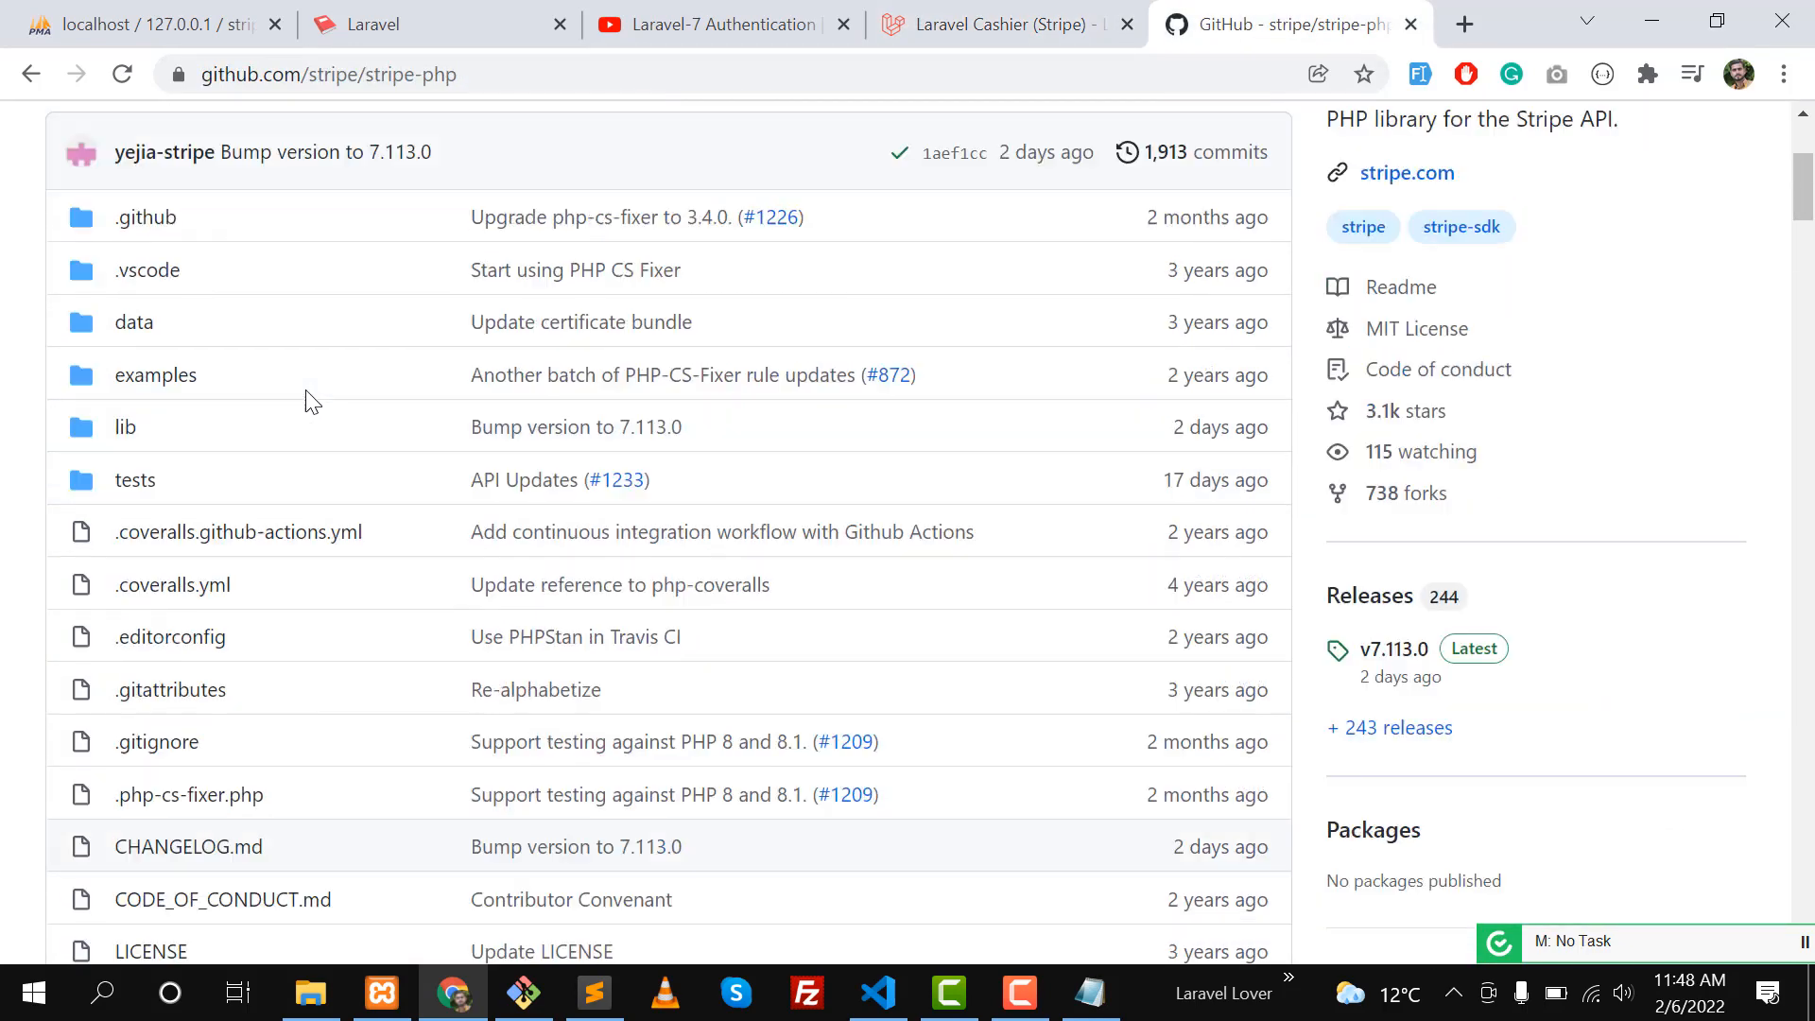
{"action": "scroll", "scroll_direction": "up", "scroll_amount": 3}
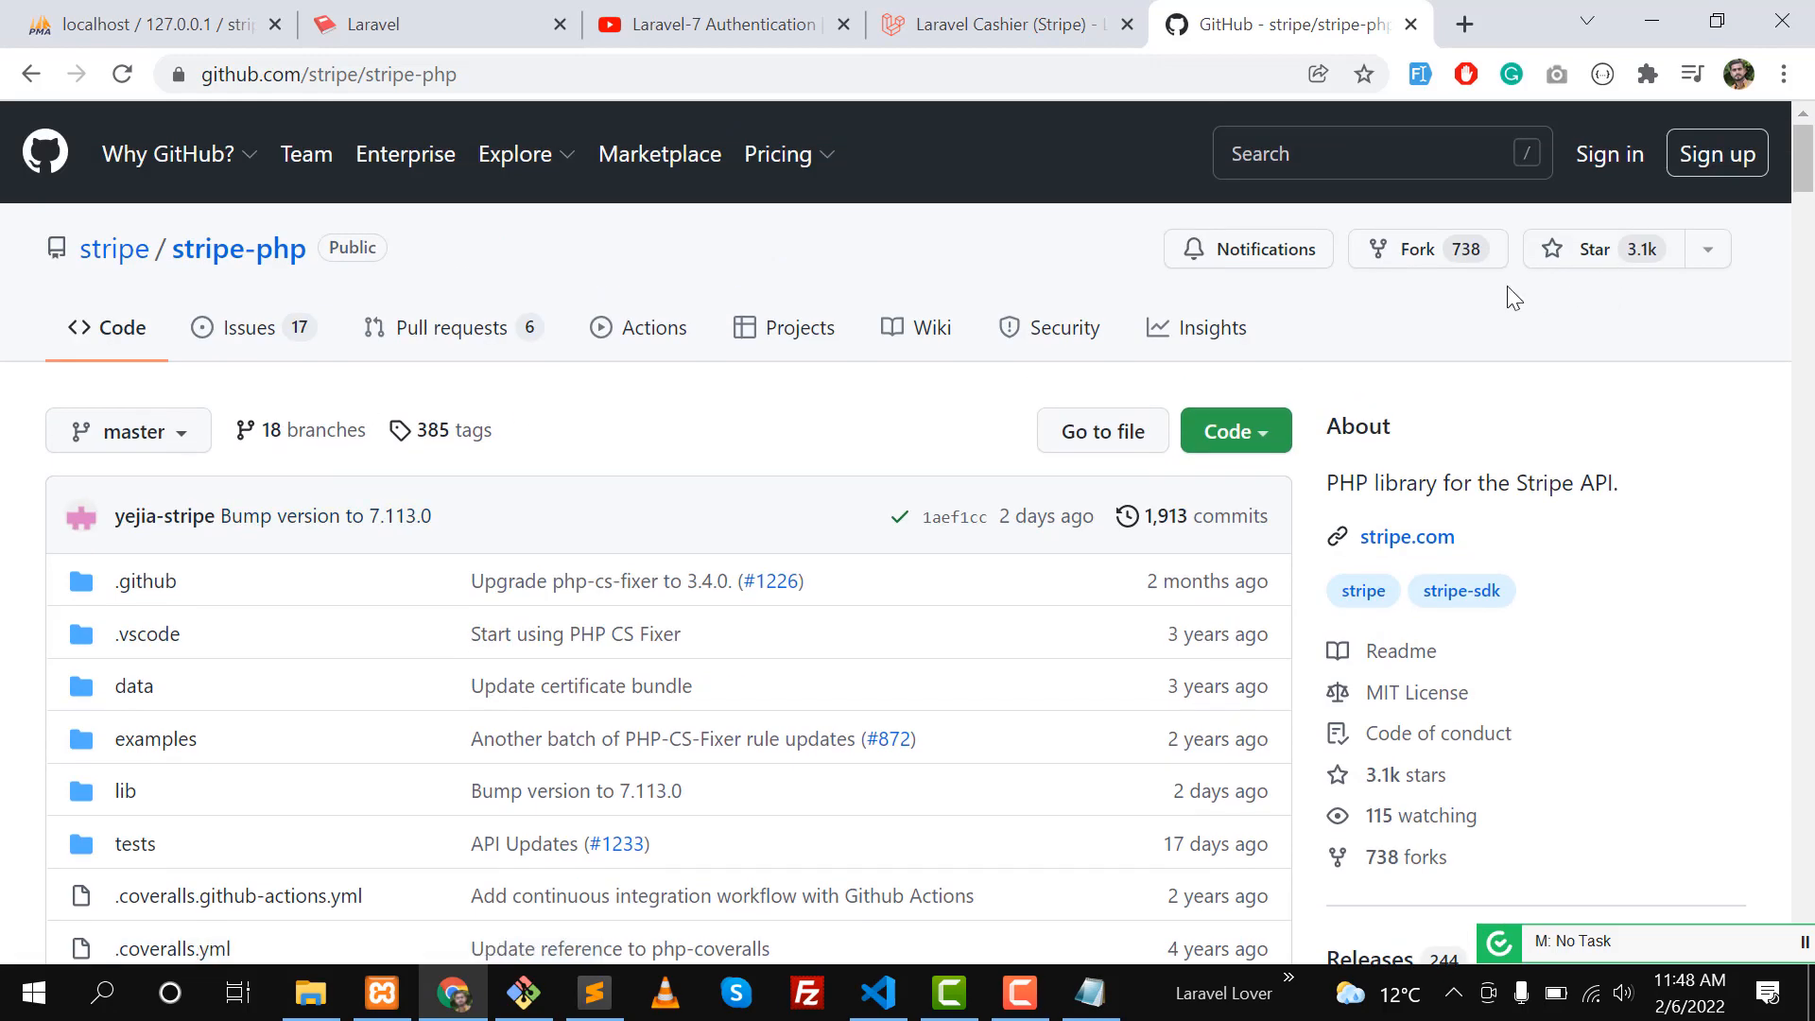
{"action": "scroll", "scroll_direction": "down", "scroll_amount": 3}
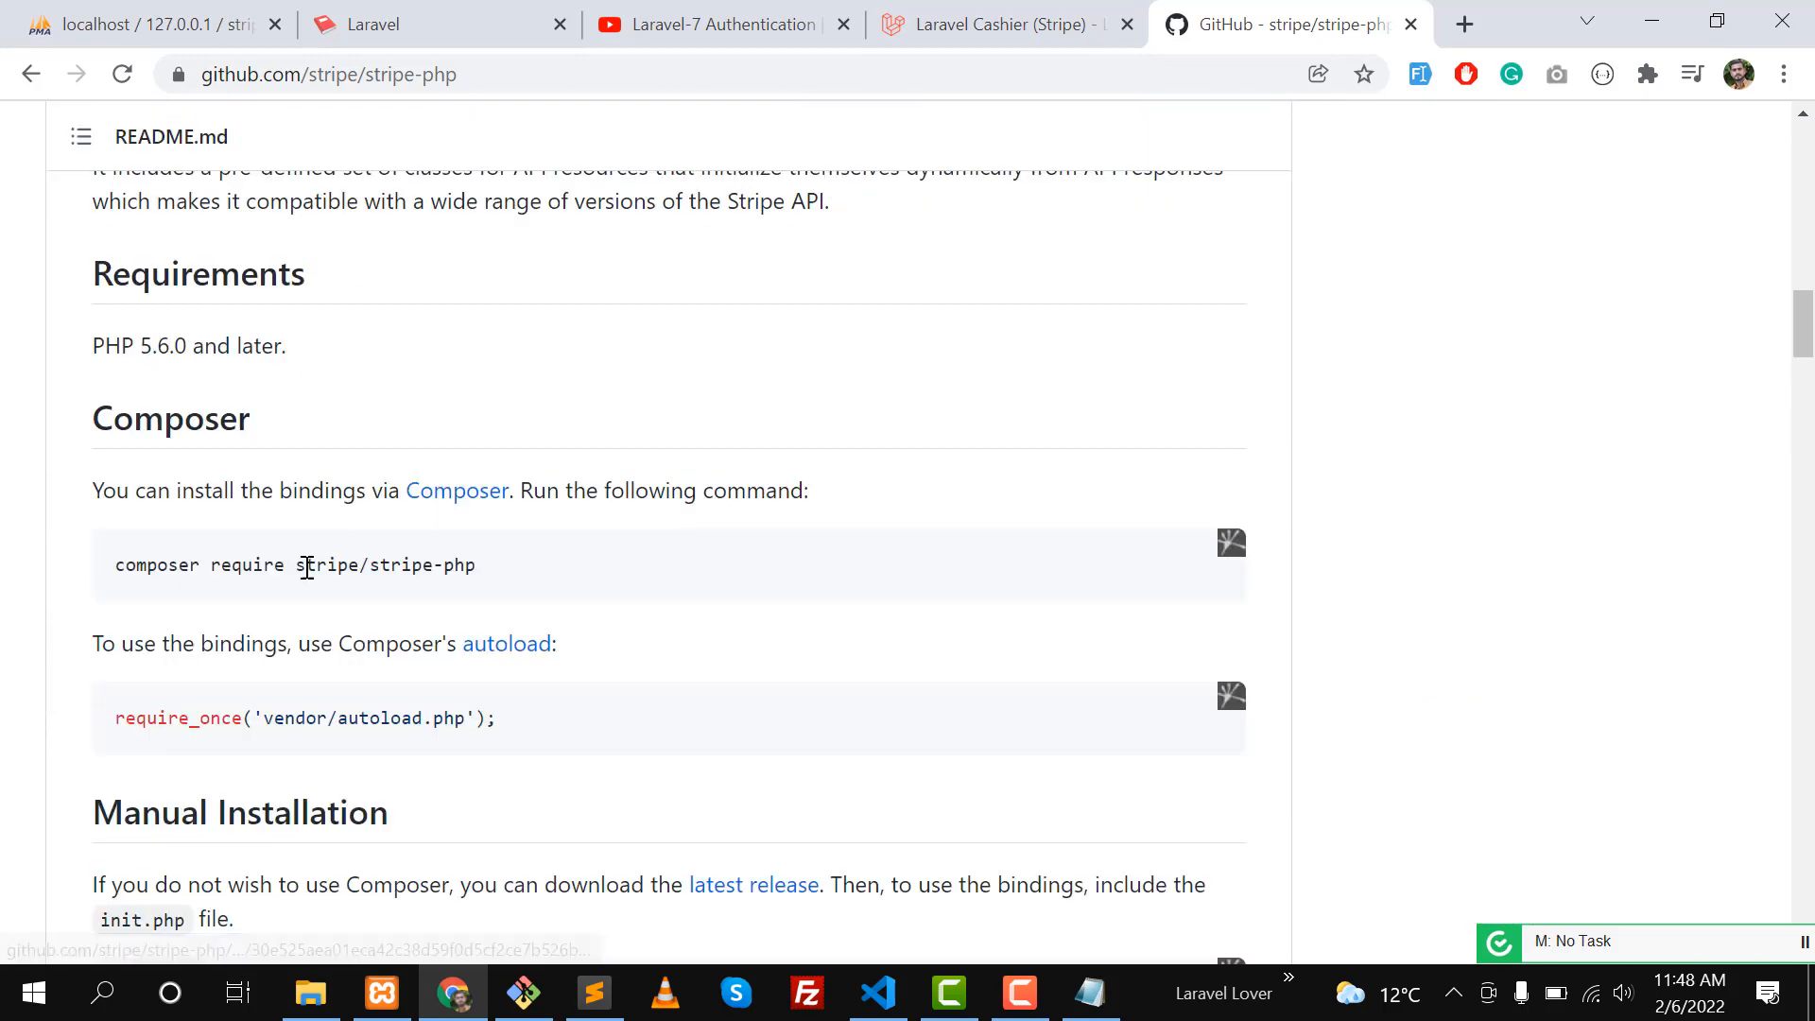
{"action": "mouse_move", "coordinate": [255, 565]}
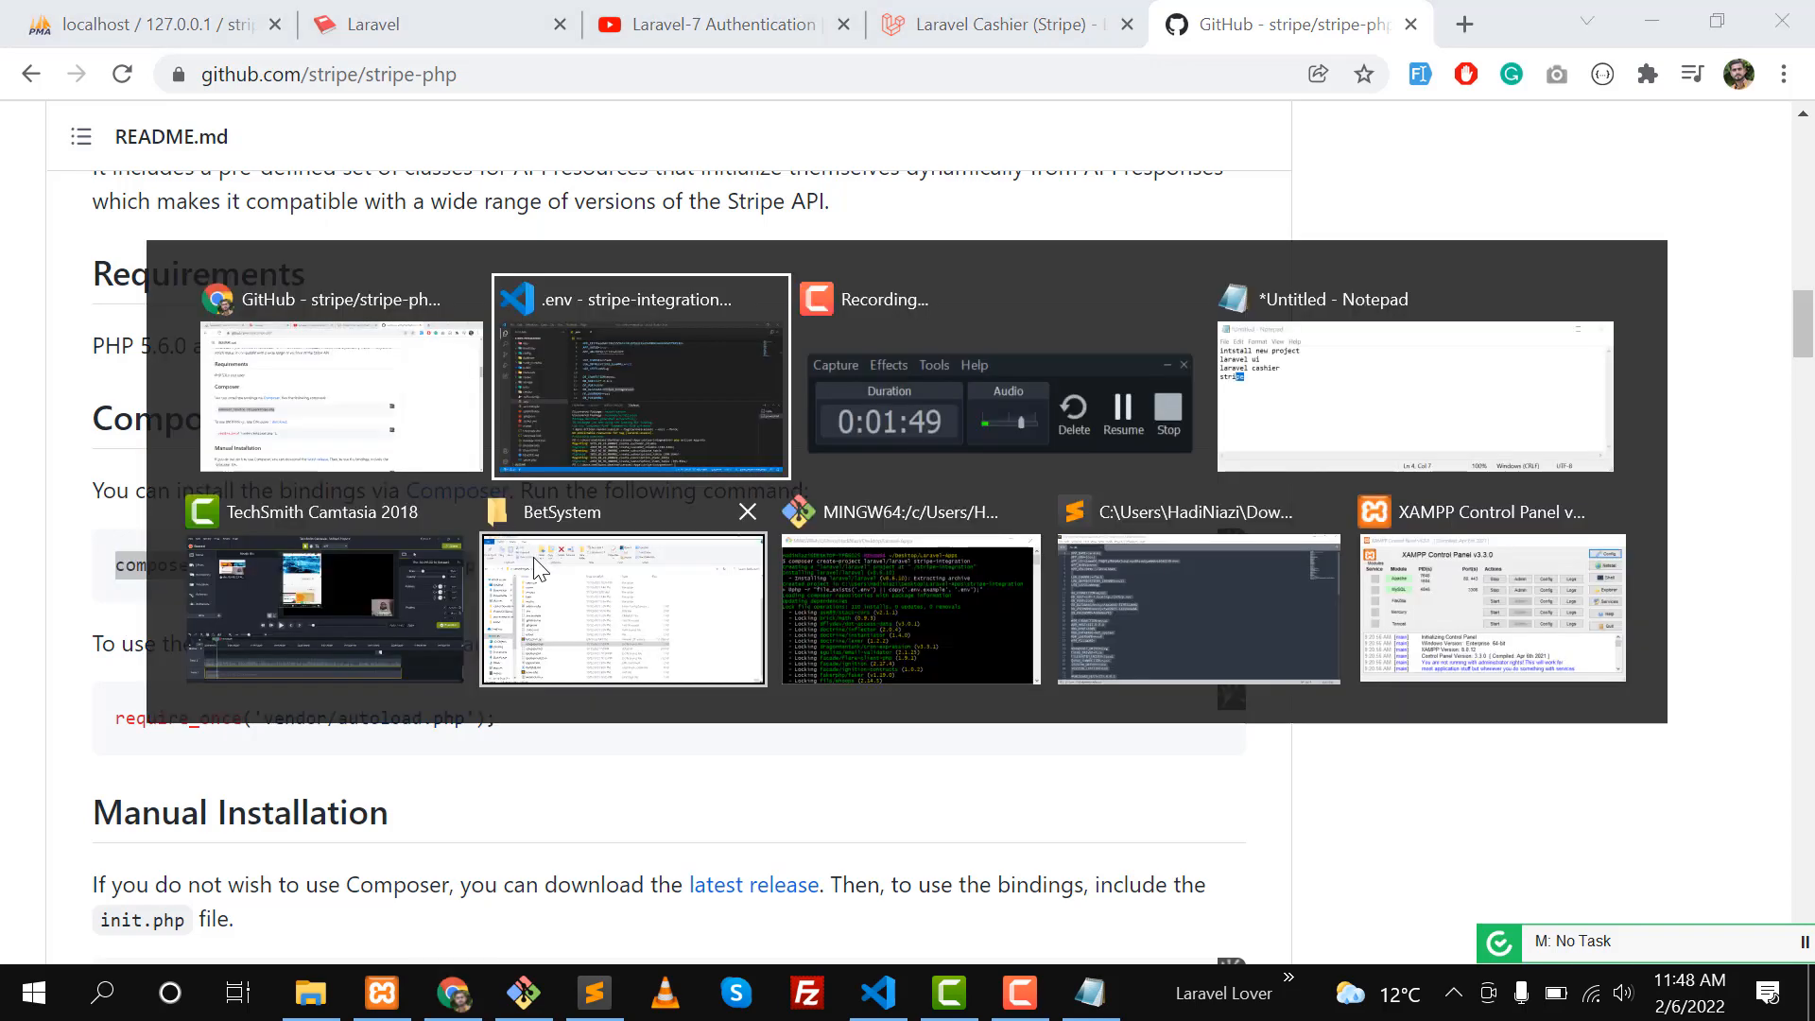
Run composer require stripe/stripe-php in the project's terminal.
{"action": "left_click", "coordinate": [637, 370]}
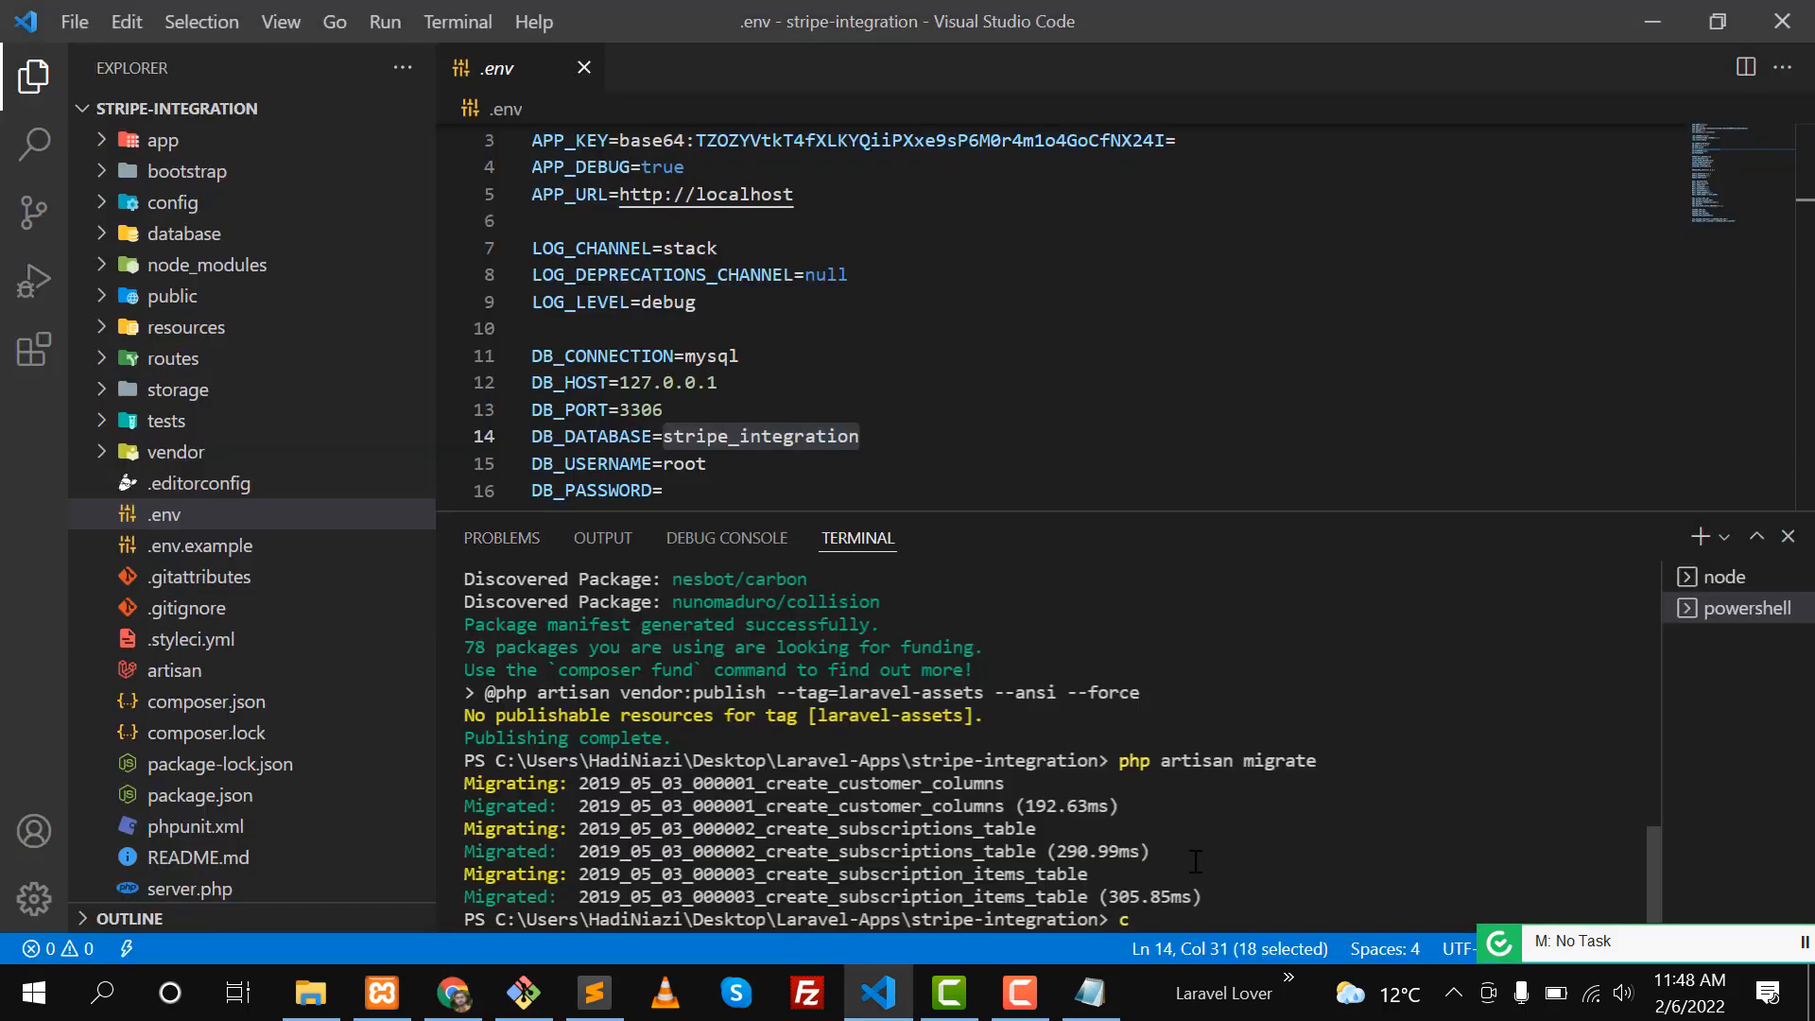
{"action": "type", "text": "omposer require stripe/stripe-php"}
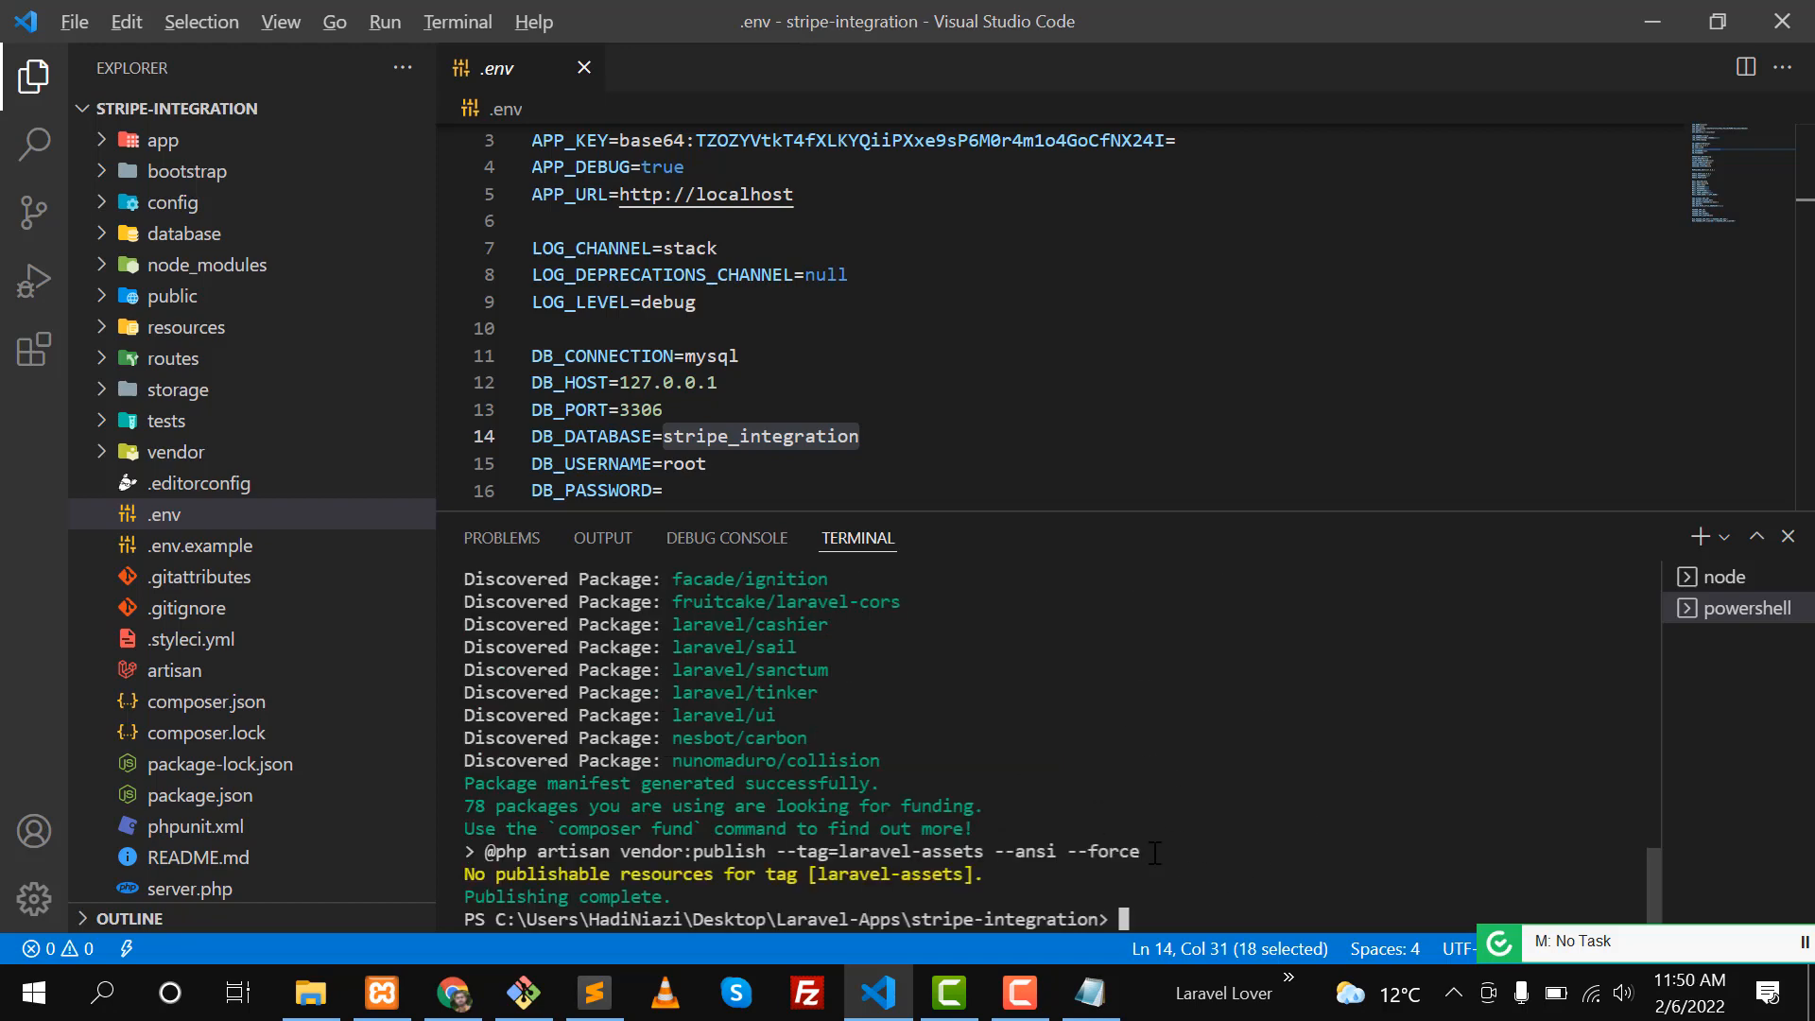
Close the stripe-php GitHub tab, landing on the Stripe account registration form.
{"action": "left_click", "coordinate": [451, 992]}
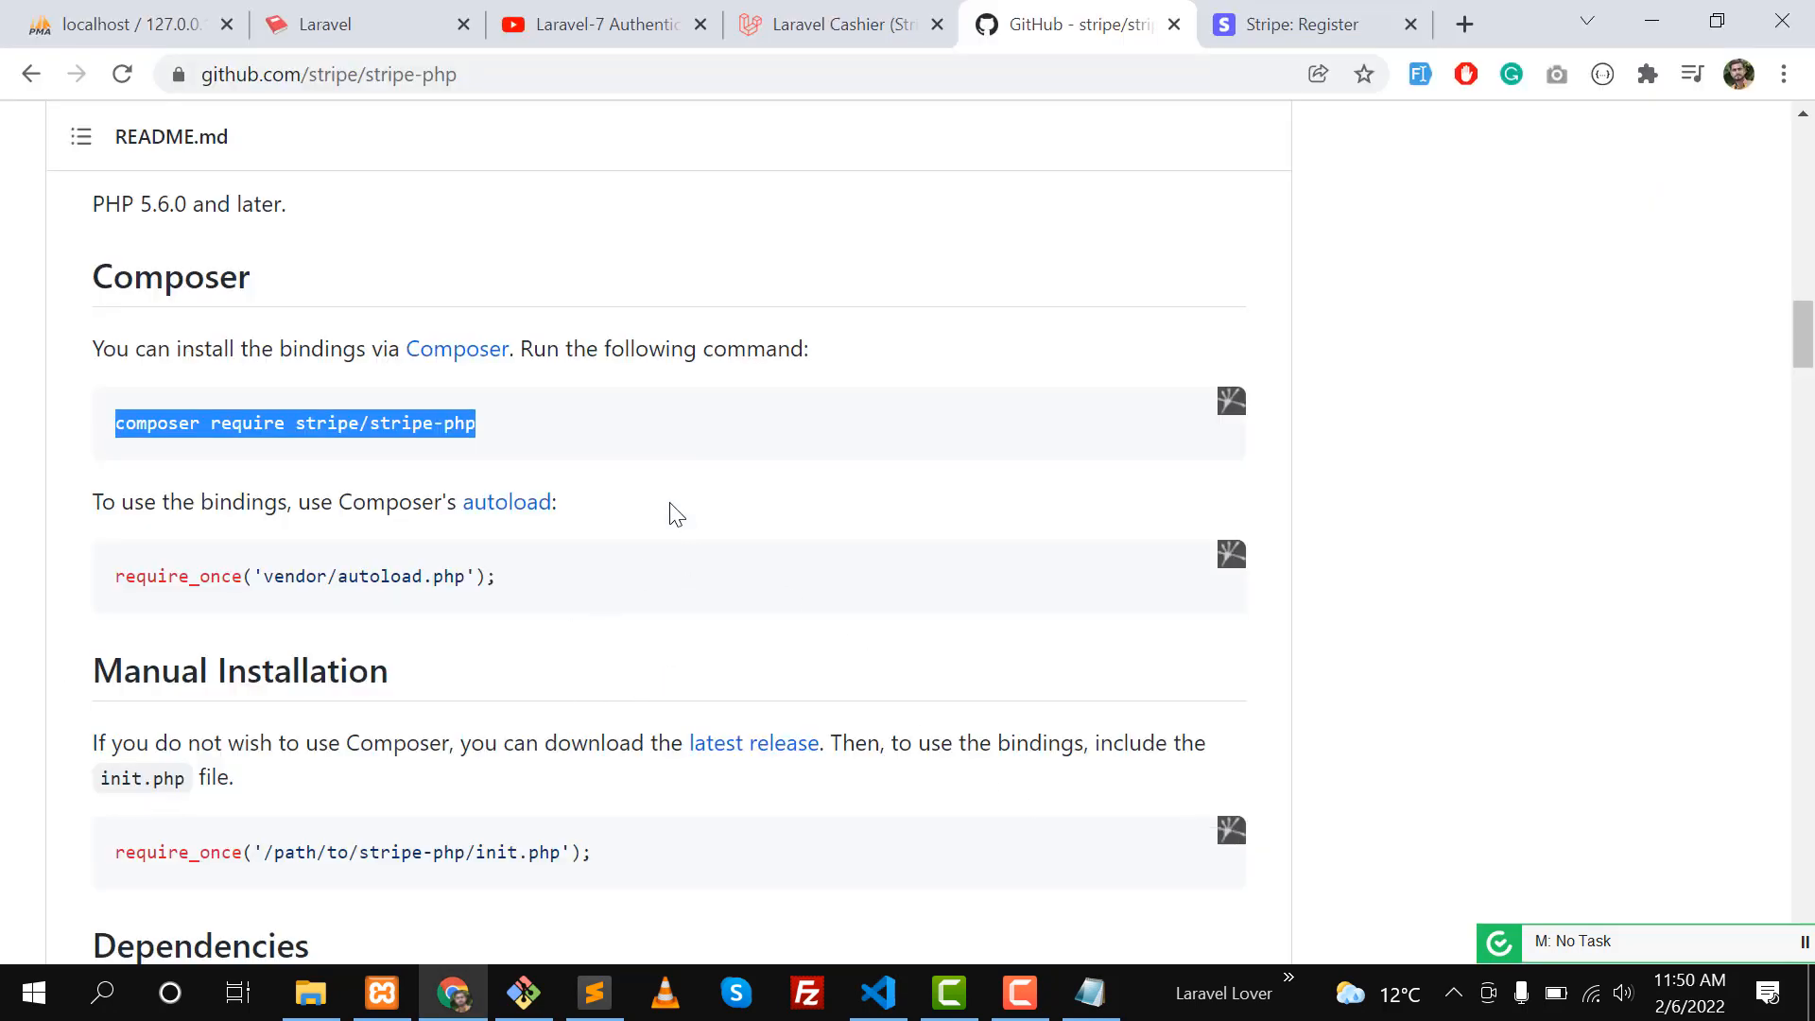
{"action": "scroll", "scroll_direction": "down", "scroll_amount": 3}
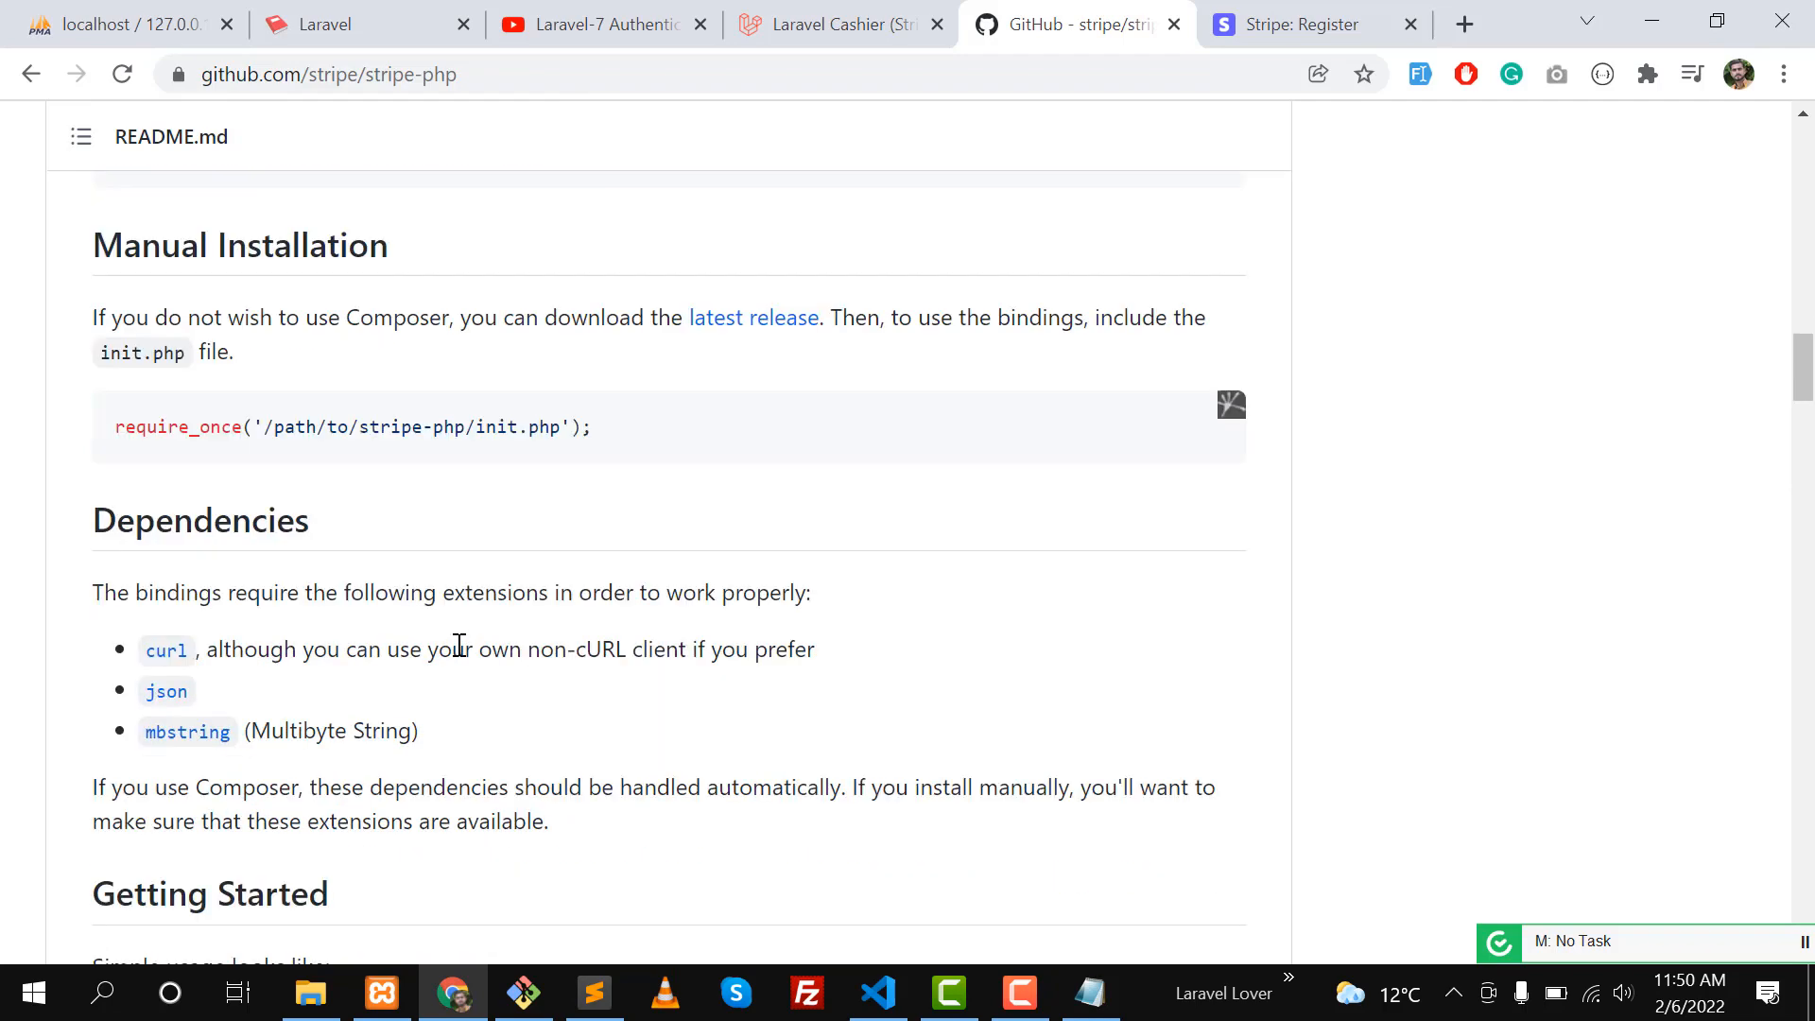
{"action": "mouse_move", "coordinate": [709, 569]}
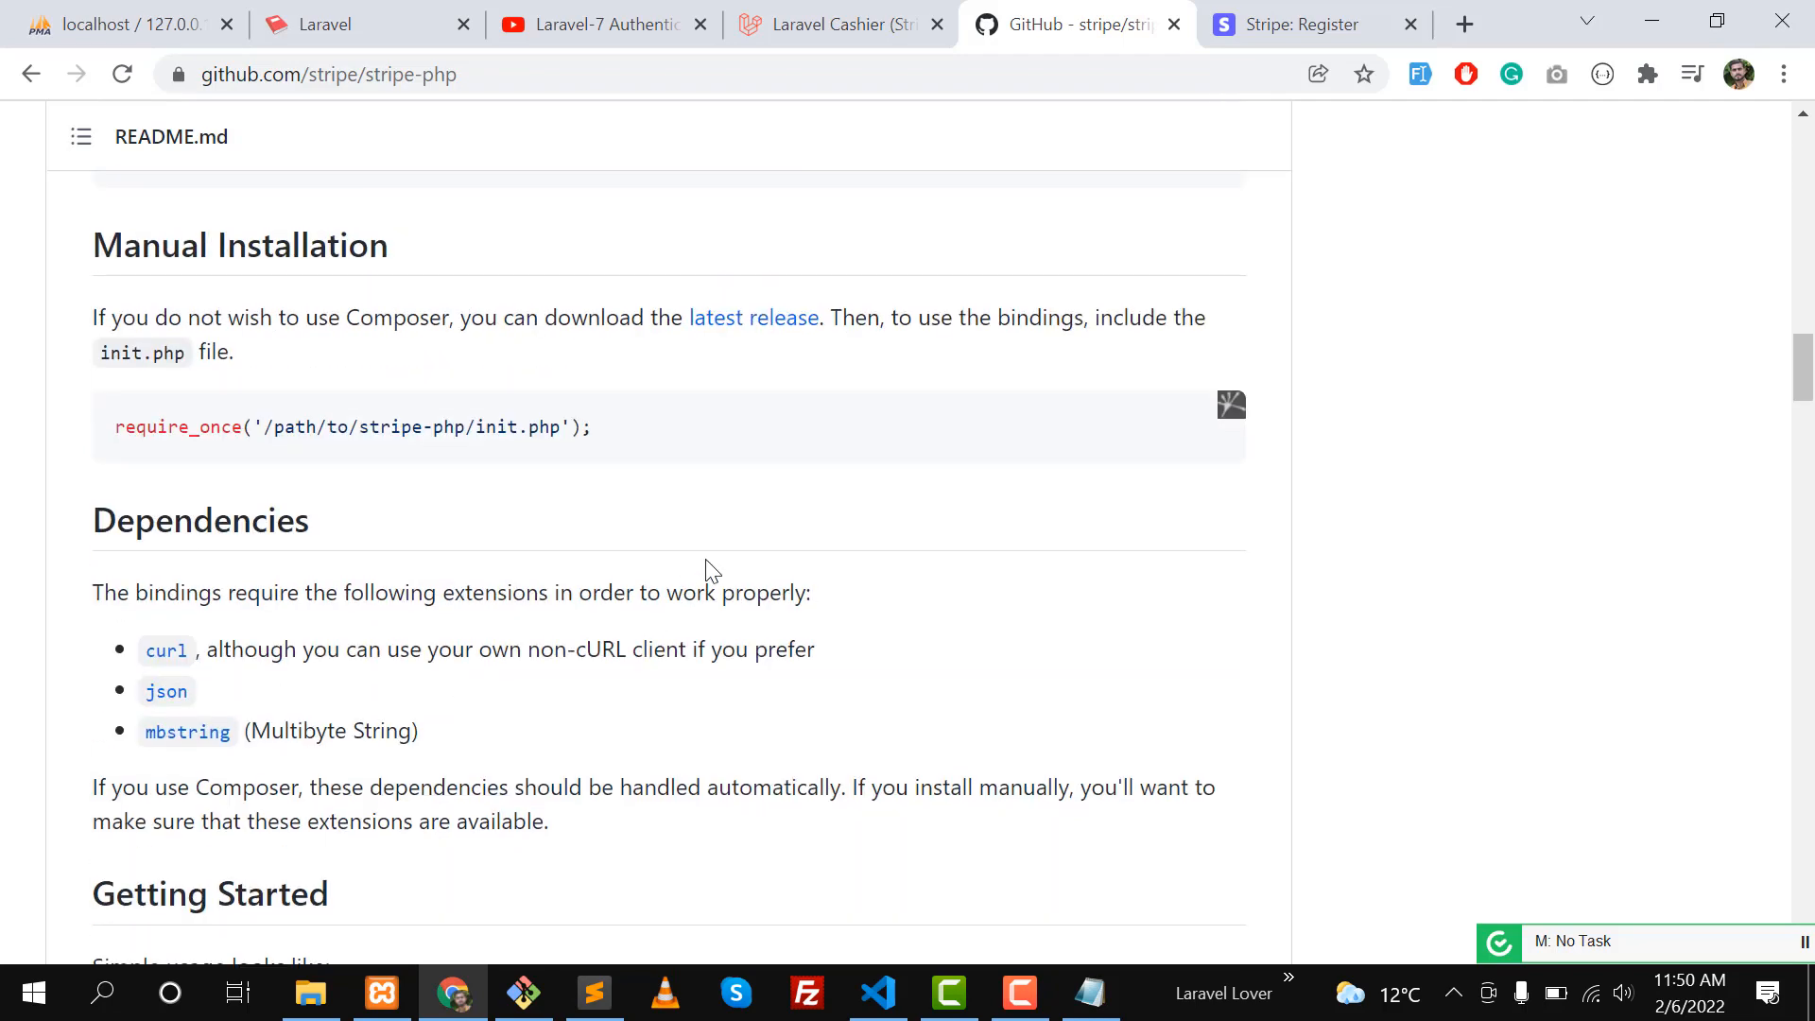
{"action": "left_click", "coordinate": [1297, 23]}
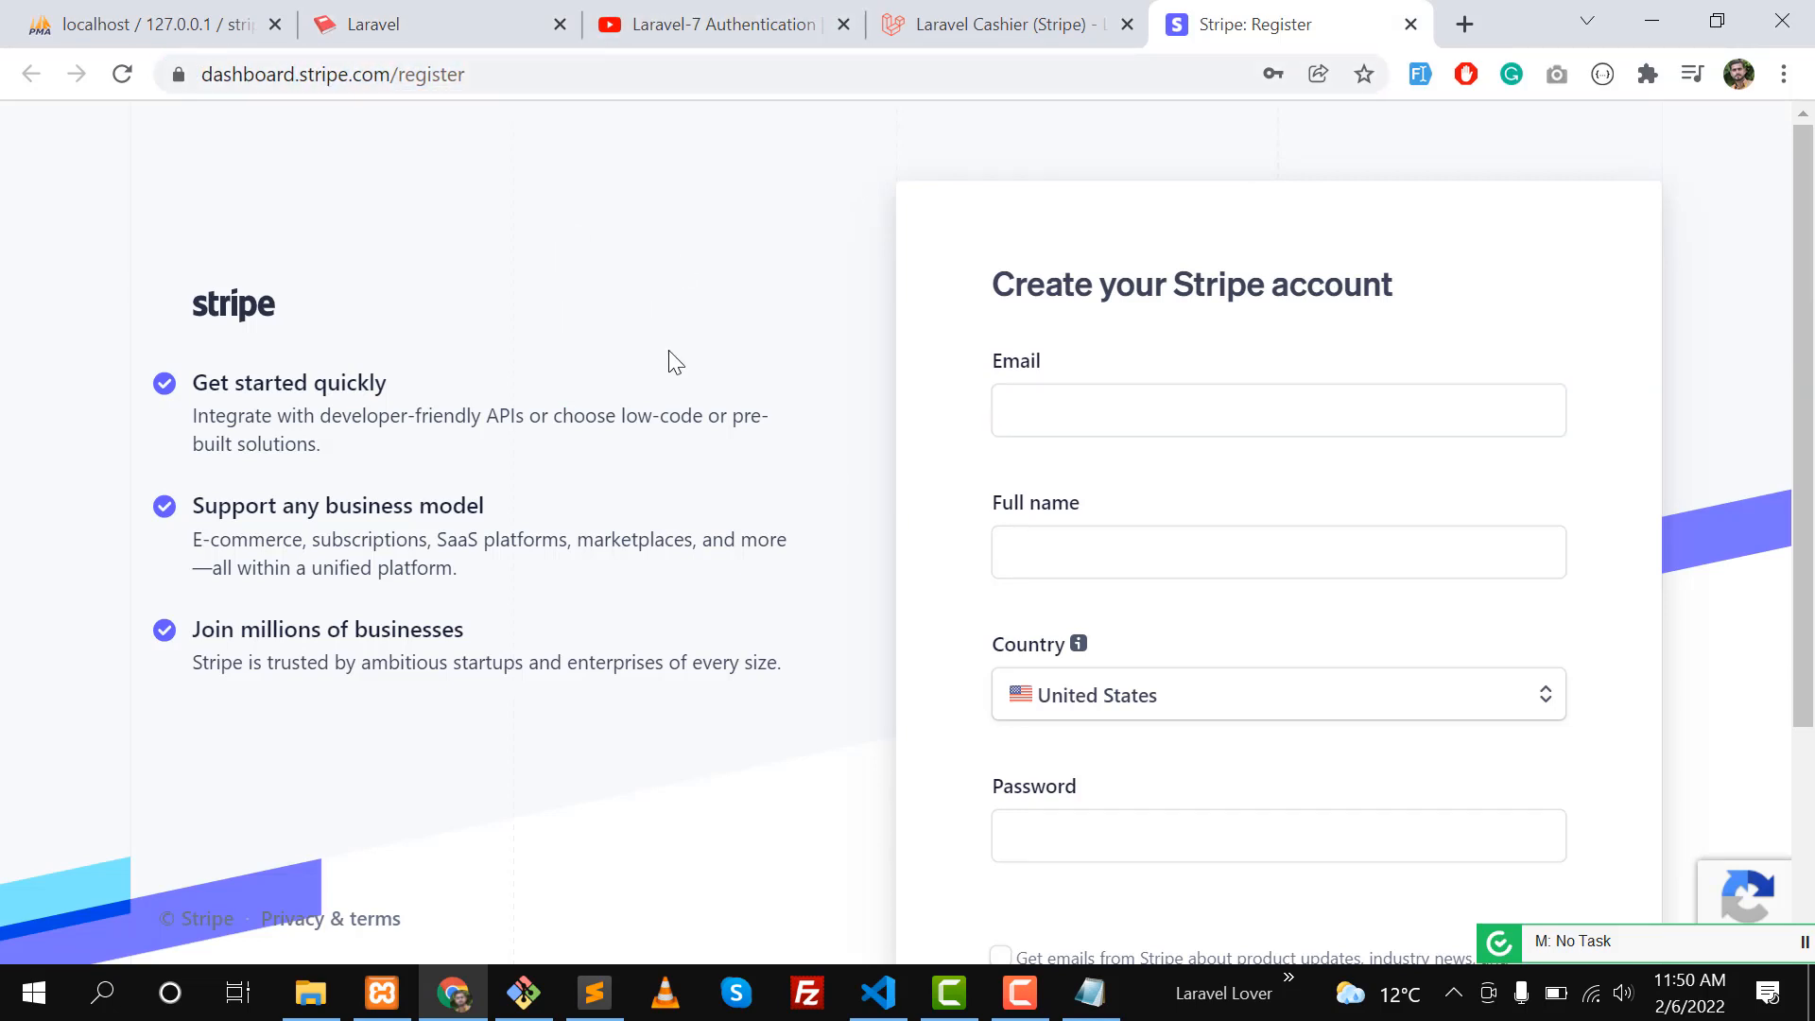
{"action": "mouse_move", "coordinate": [726, 549]}
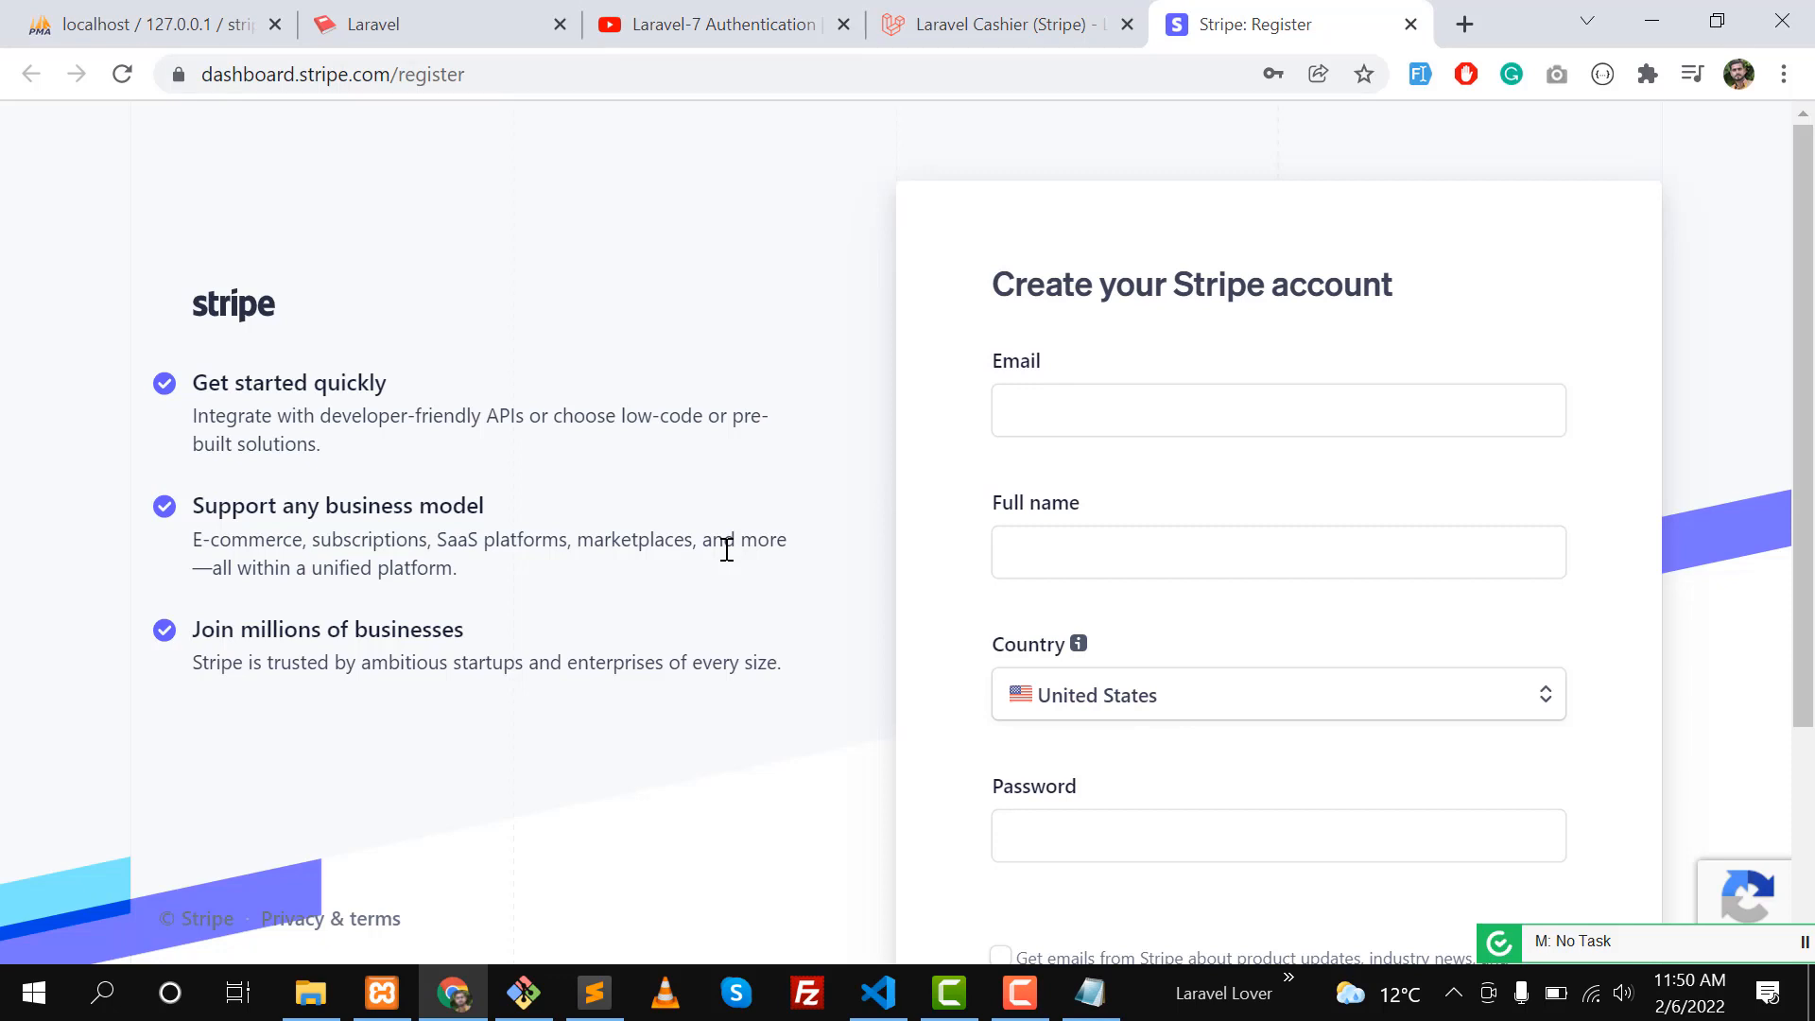
Look over the registration form's country list, then head to Sign in instead of registering.
{"action": "left_click", "coordinate": [1278, 410]}
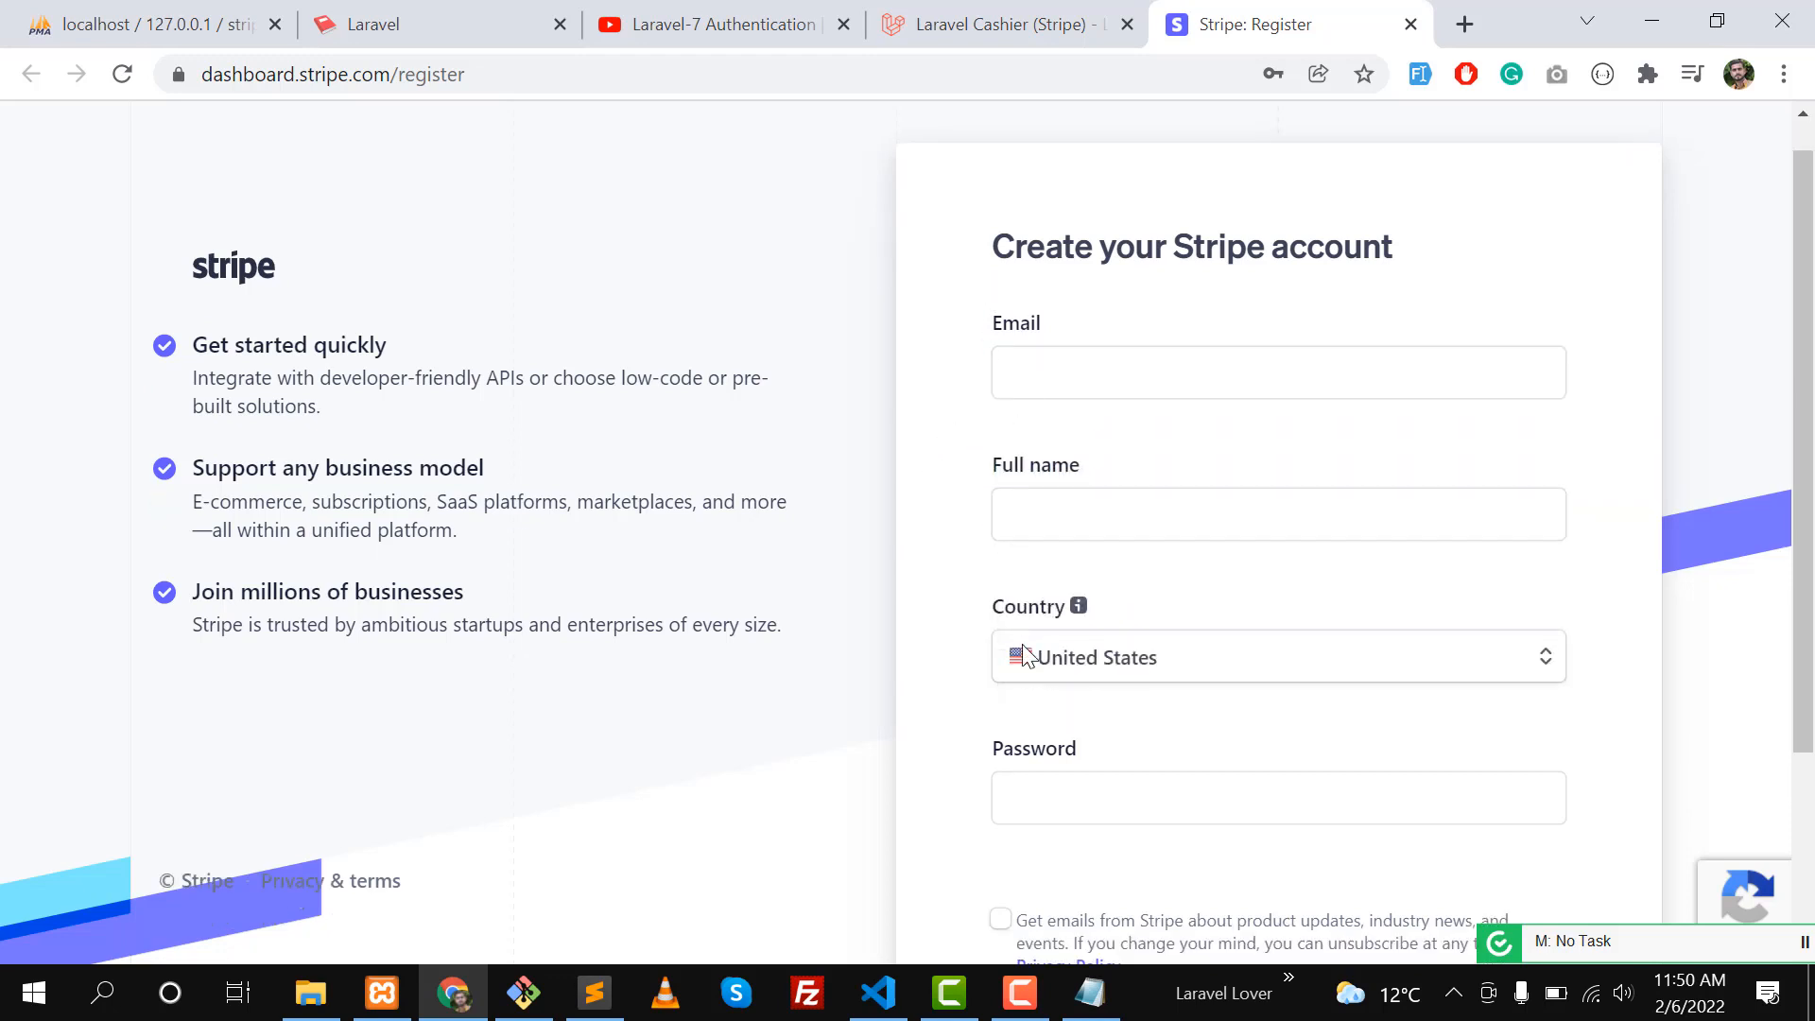
{"action": "scroll", "scroll_direction": "down", "scroll_amount": 3}
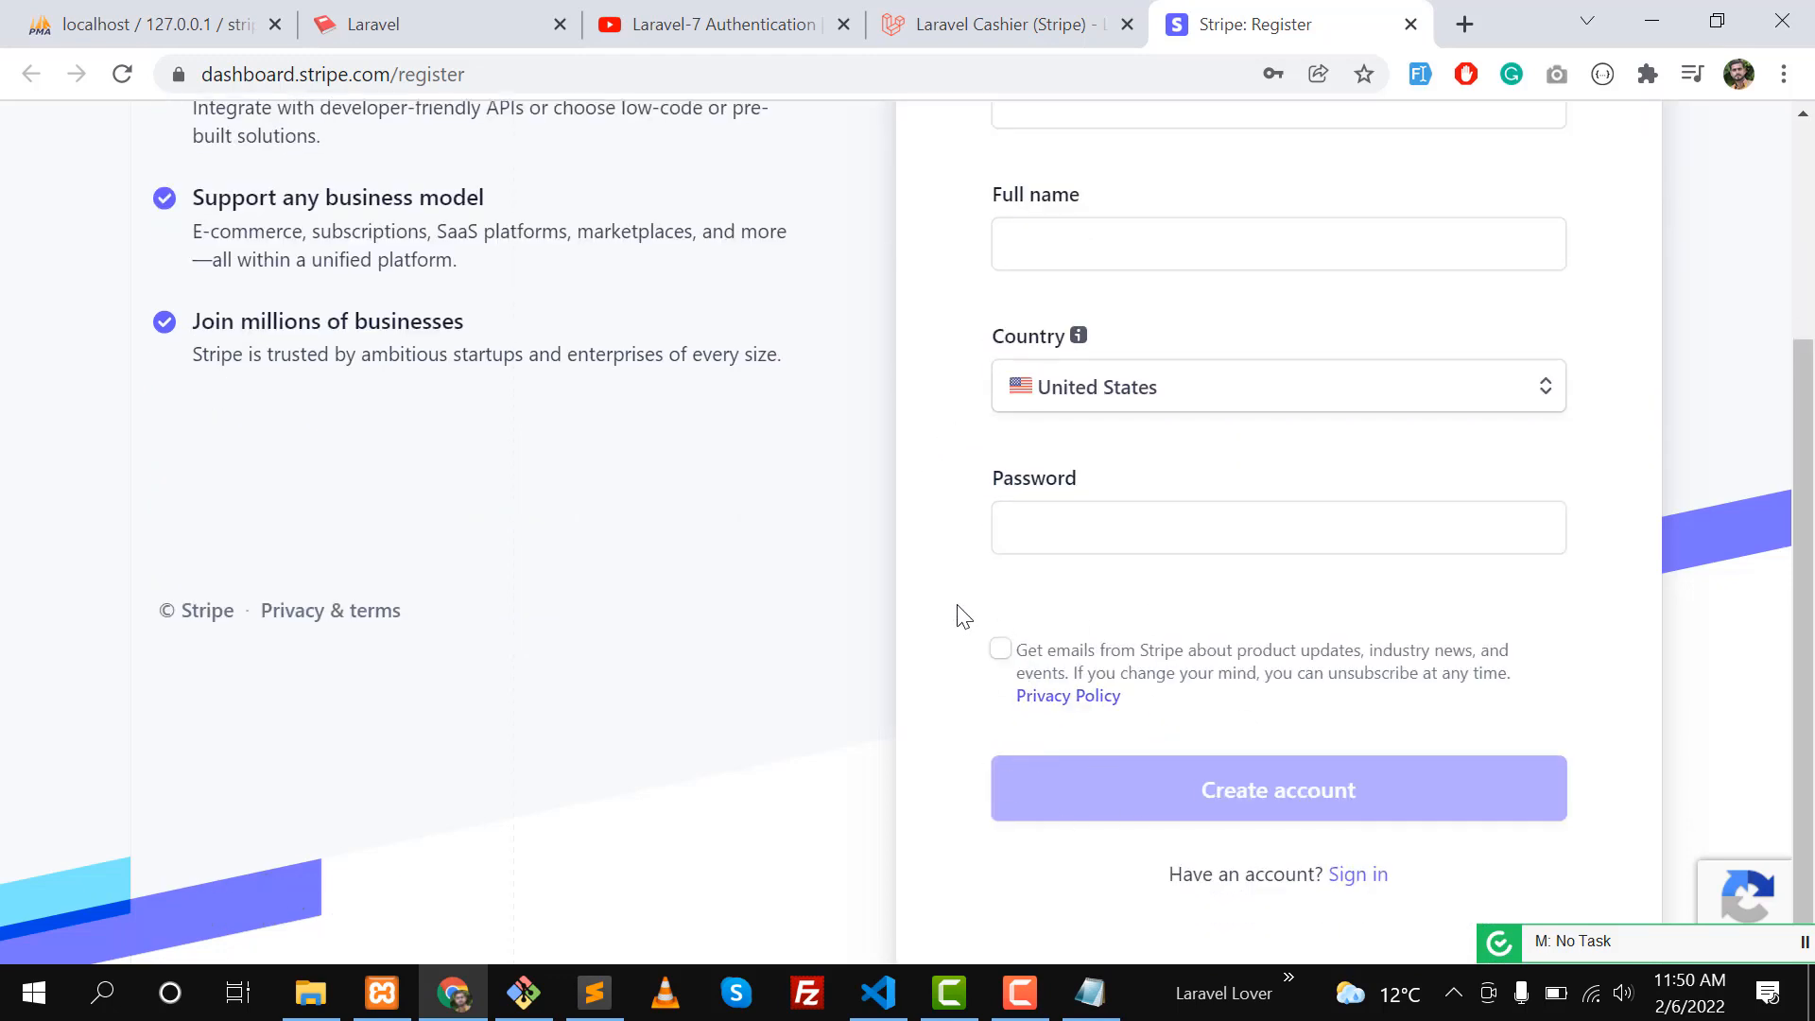
{"action": "left_click", "coordinate": [1277, 386]}
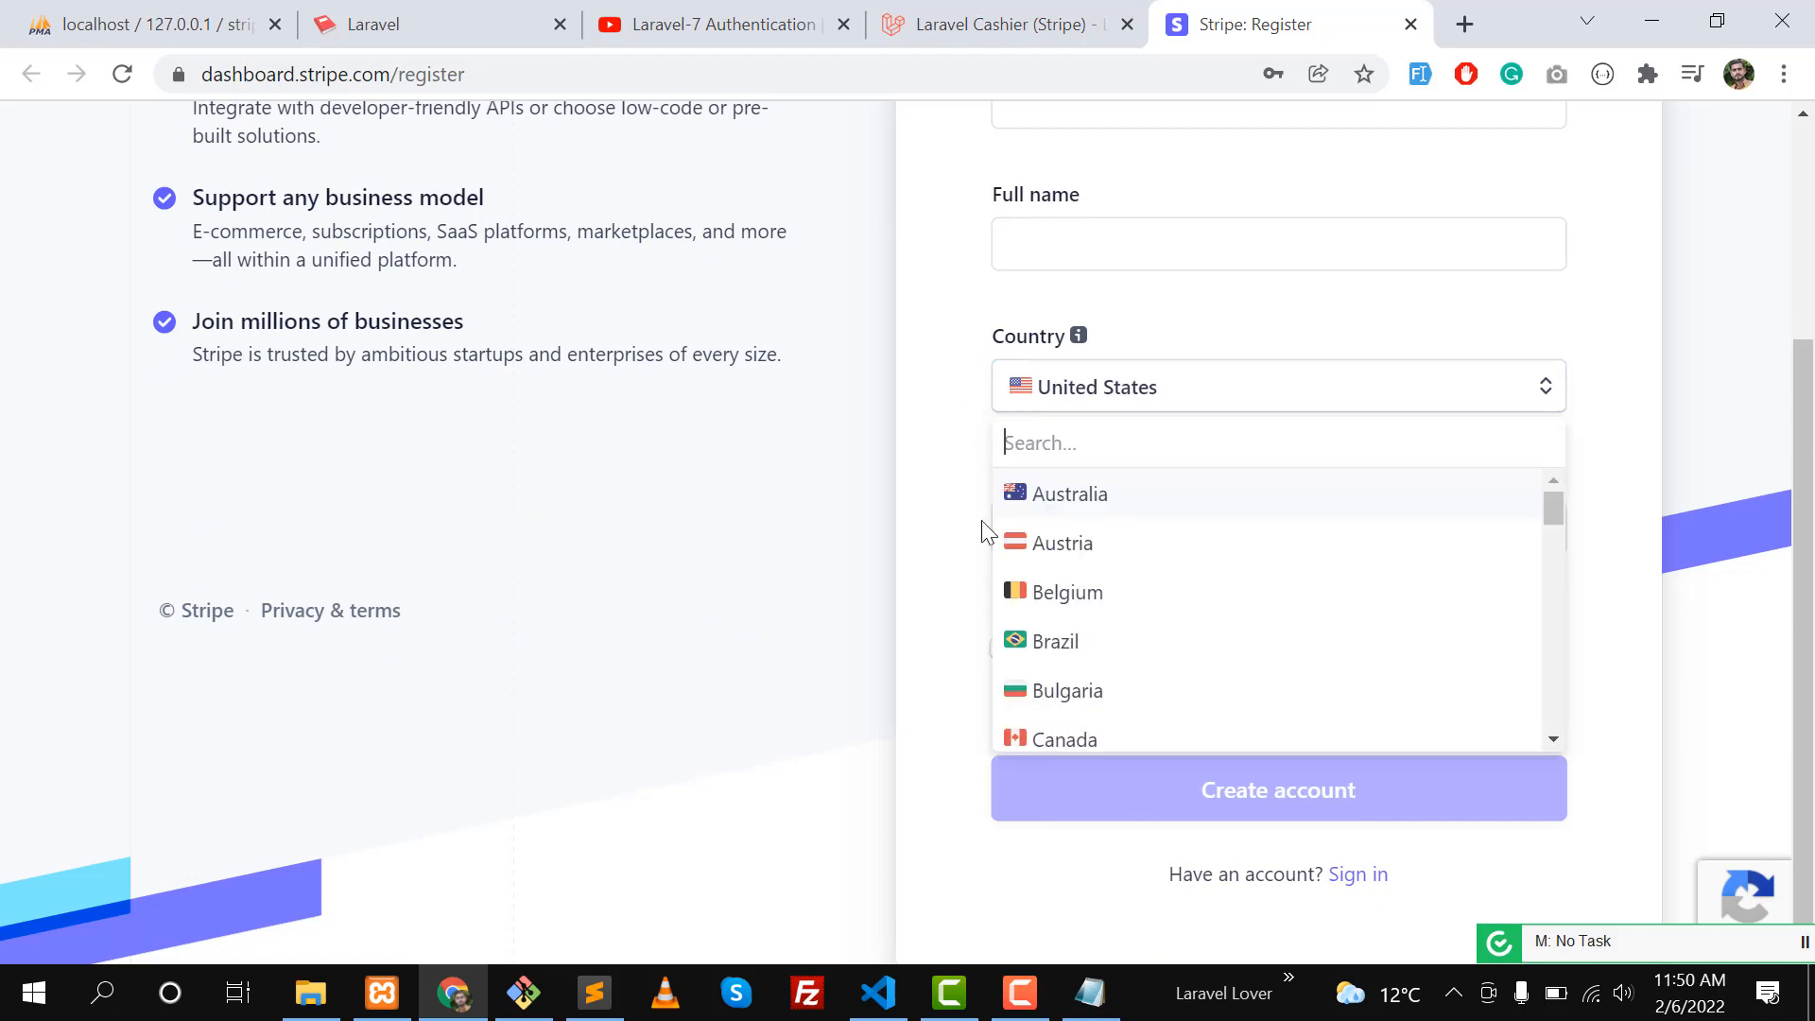
{"action": "scroll", "scroll_direction": "down", "scroll_amount": 3}
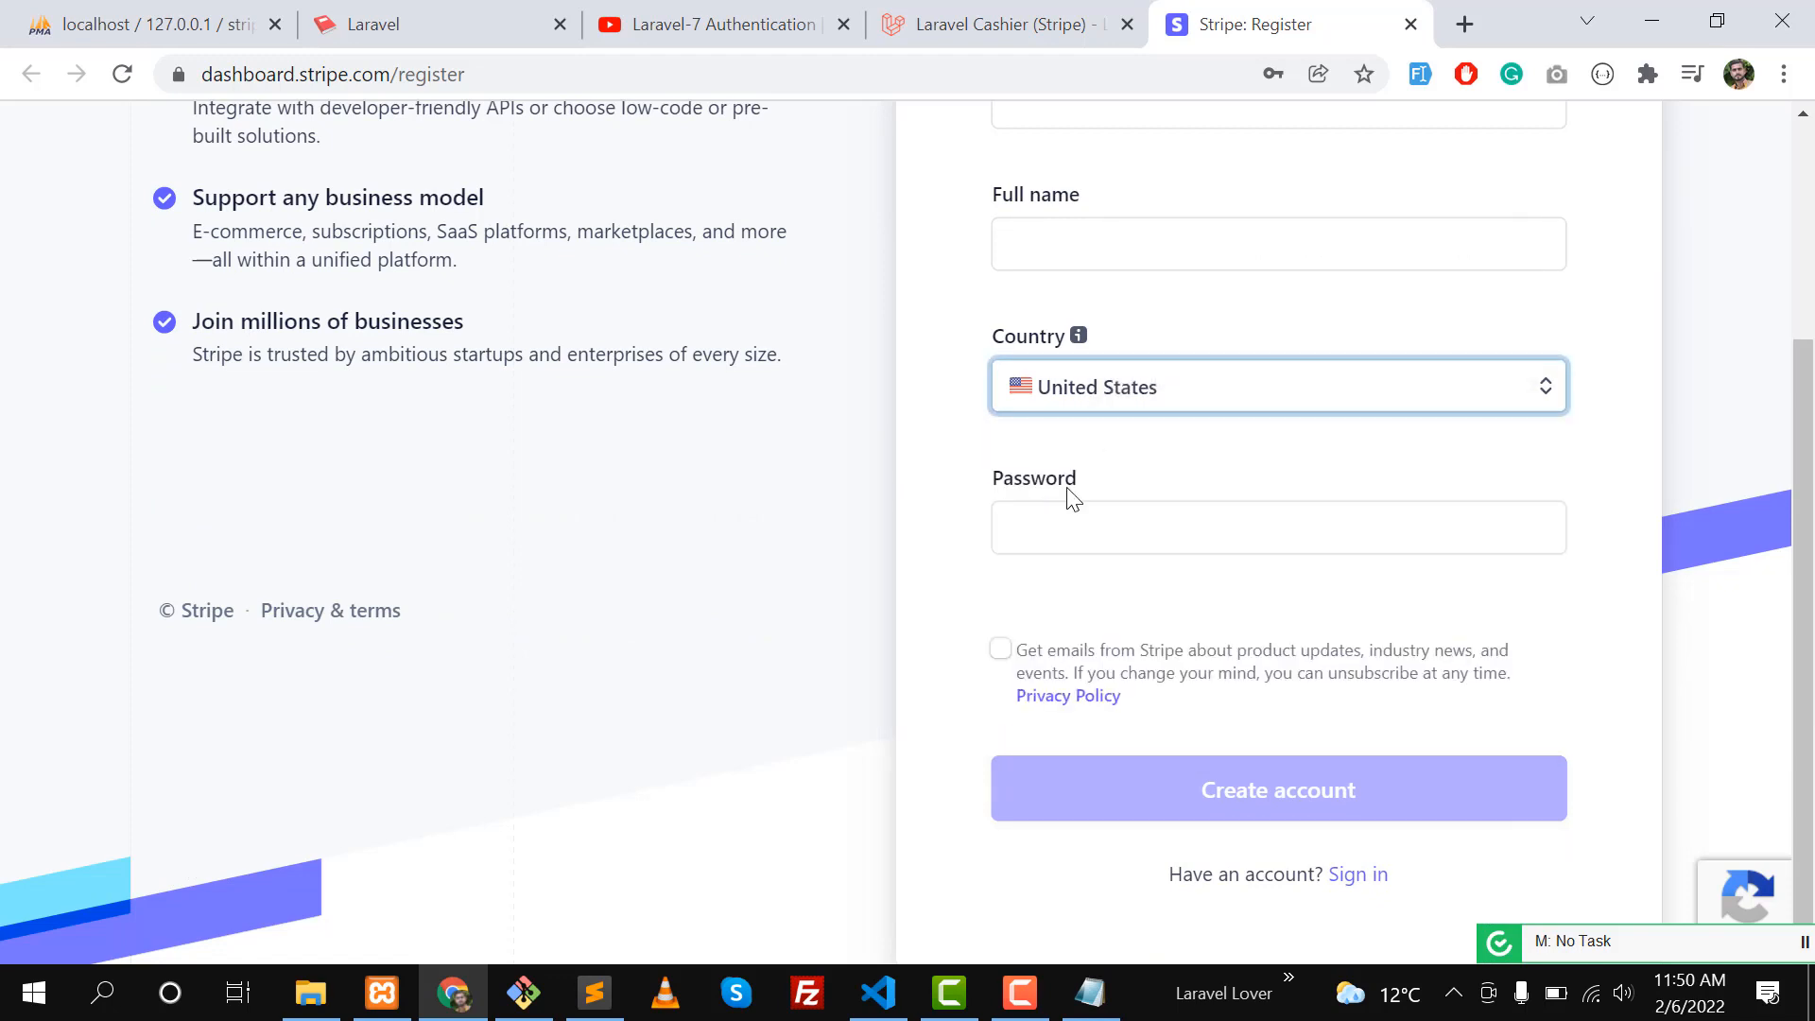
{"action": "mouse_move", "coordinate": [1076, 801]}
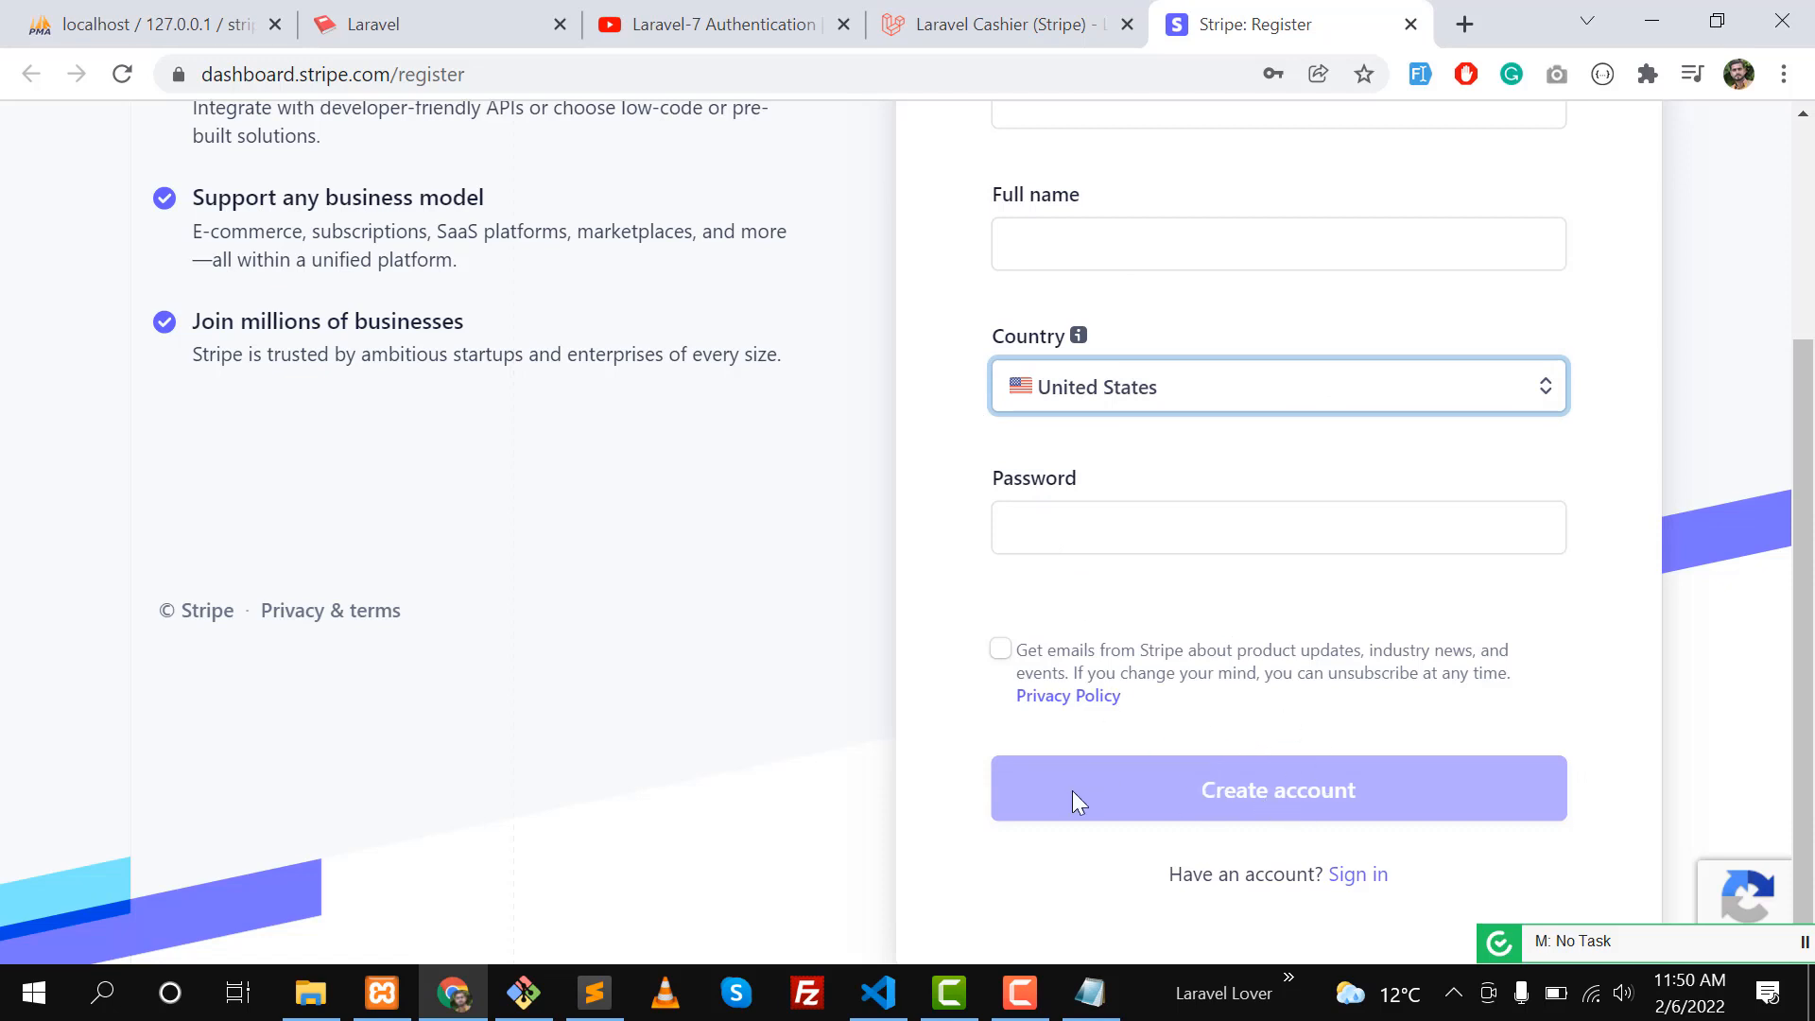
{"action": "left_click", "coordinate": [1276, 788]}
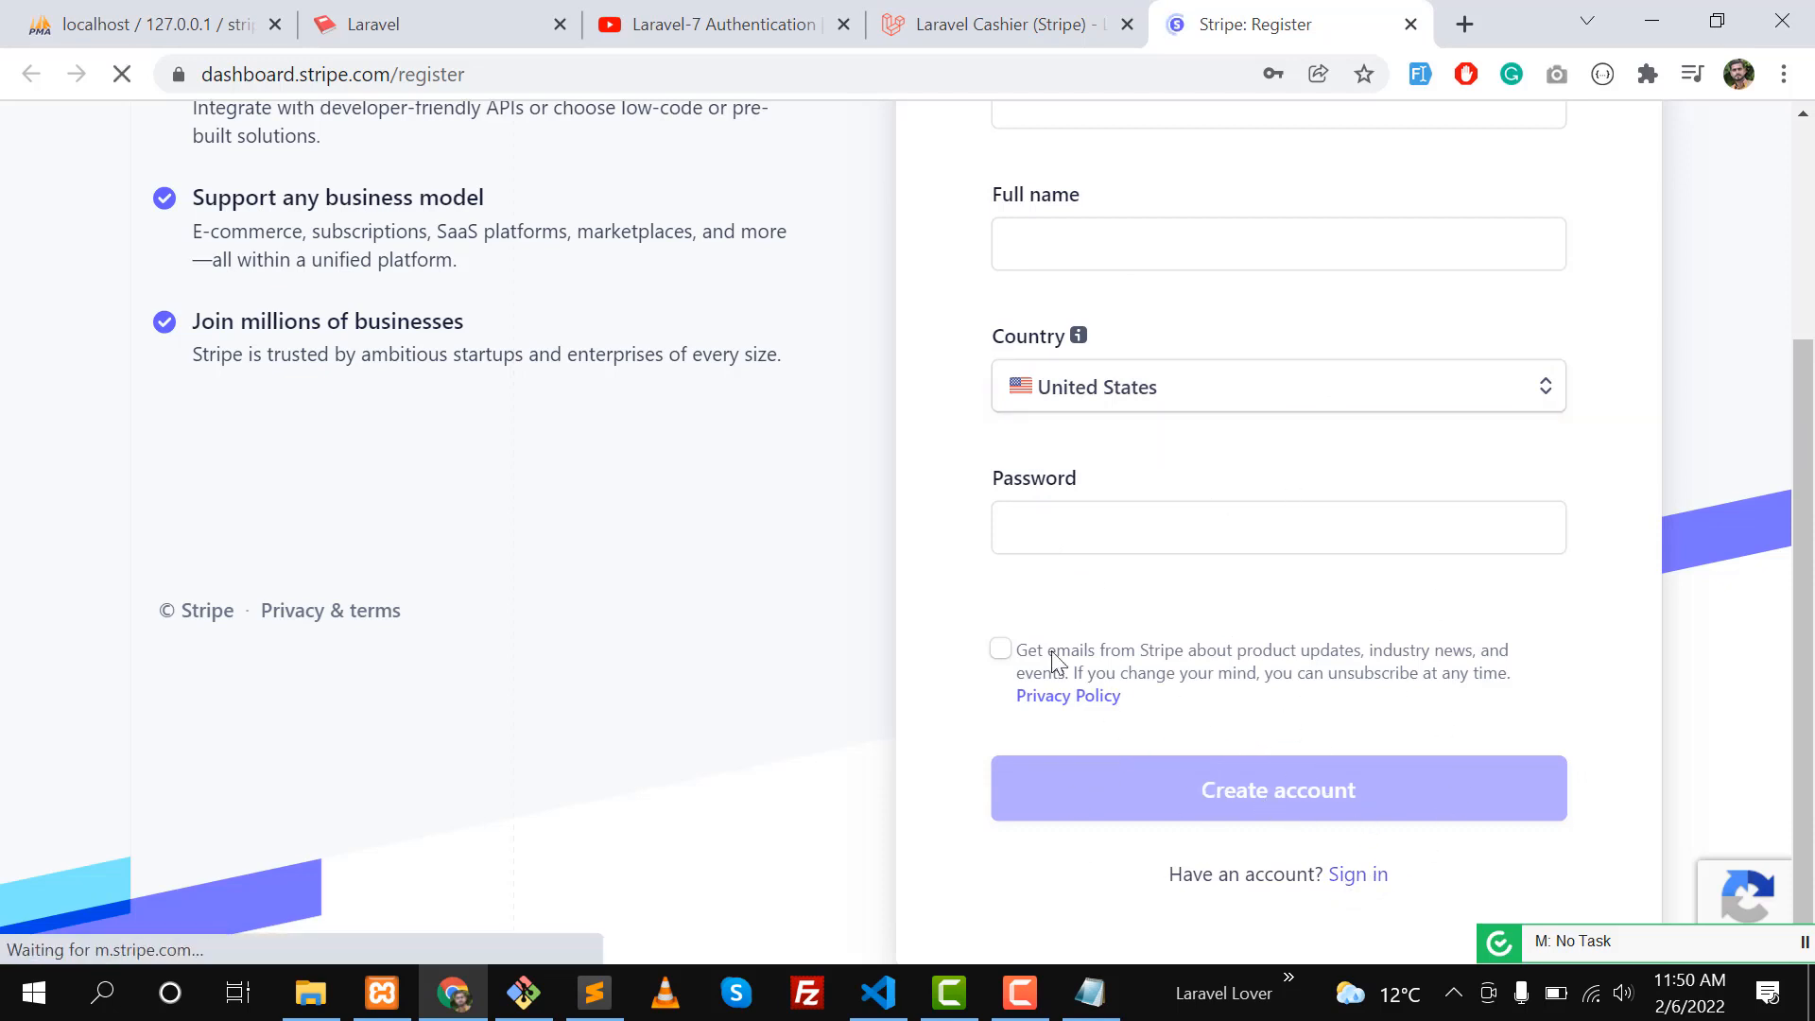
Submit the Stripe sign-in email and password to reach the test-mode Home dashboard.
{"action": "left_click", "coordinate": [1357, 873]}
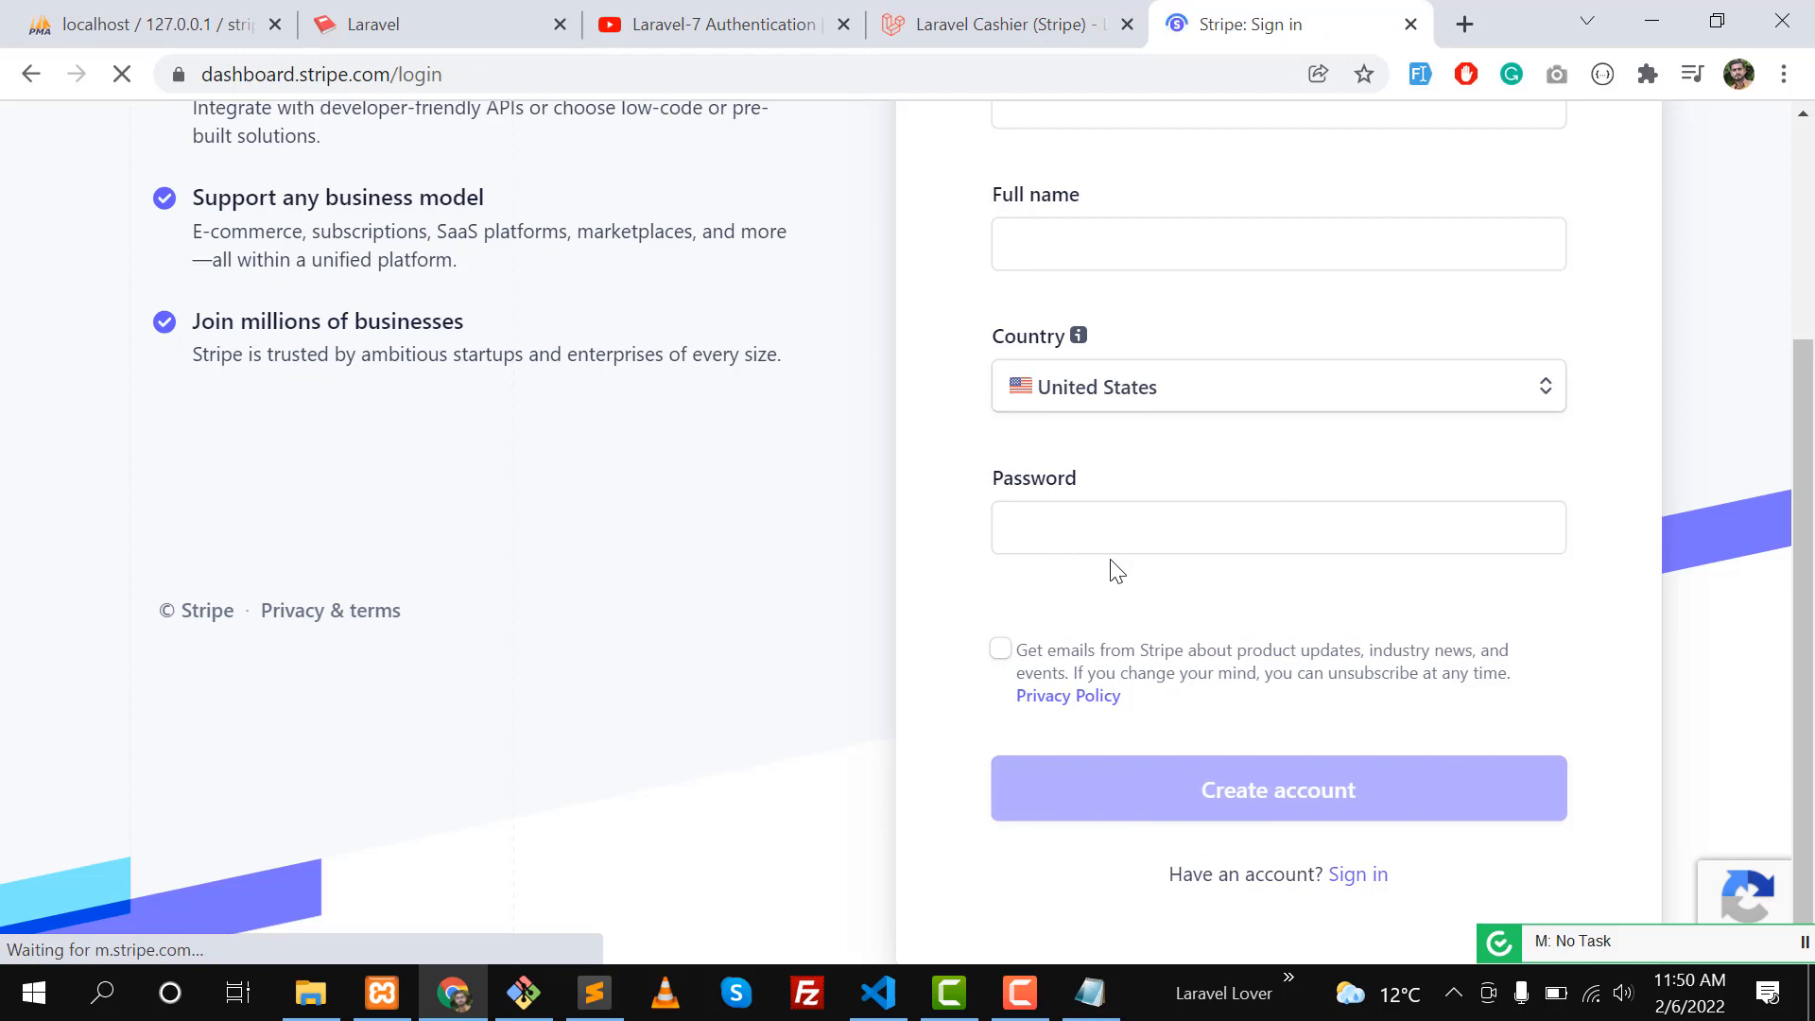
{"action": "left_click", "coordinate": [1357, 874]}
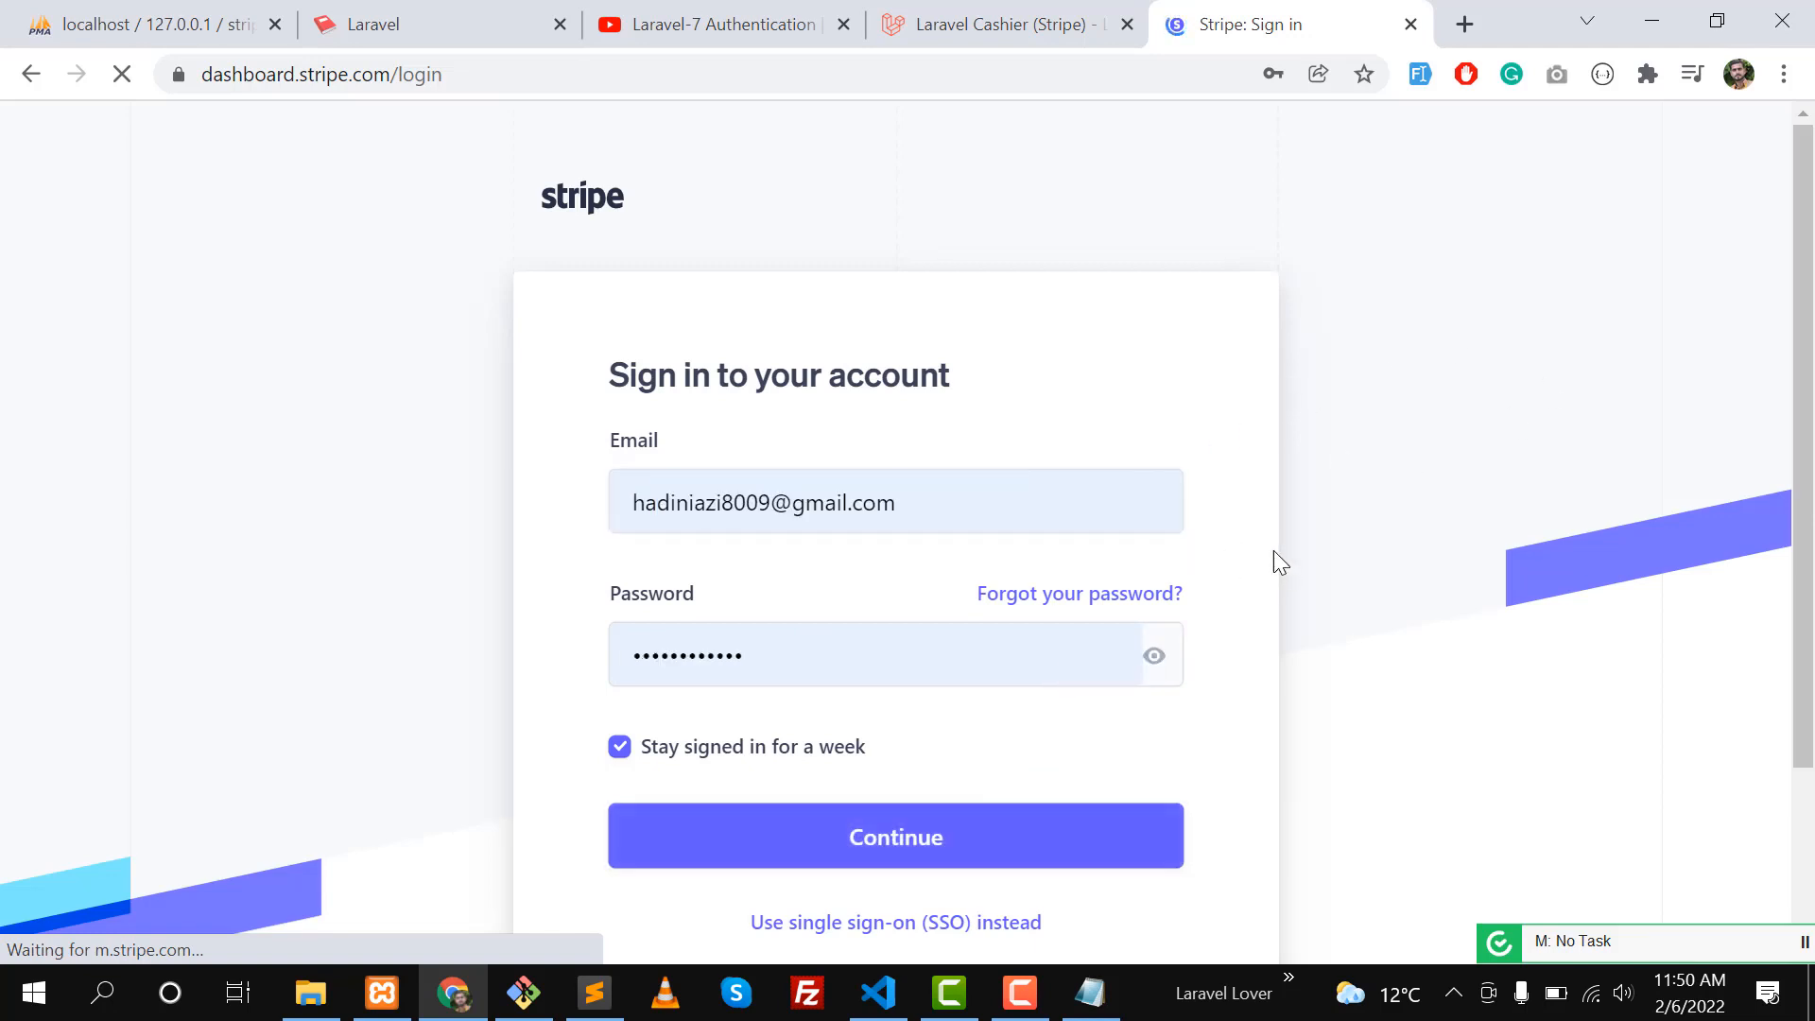
{"action": "left_click", "coordinate": [894, 835]}
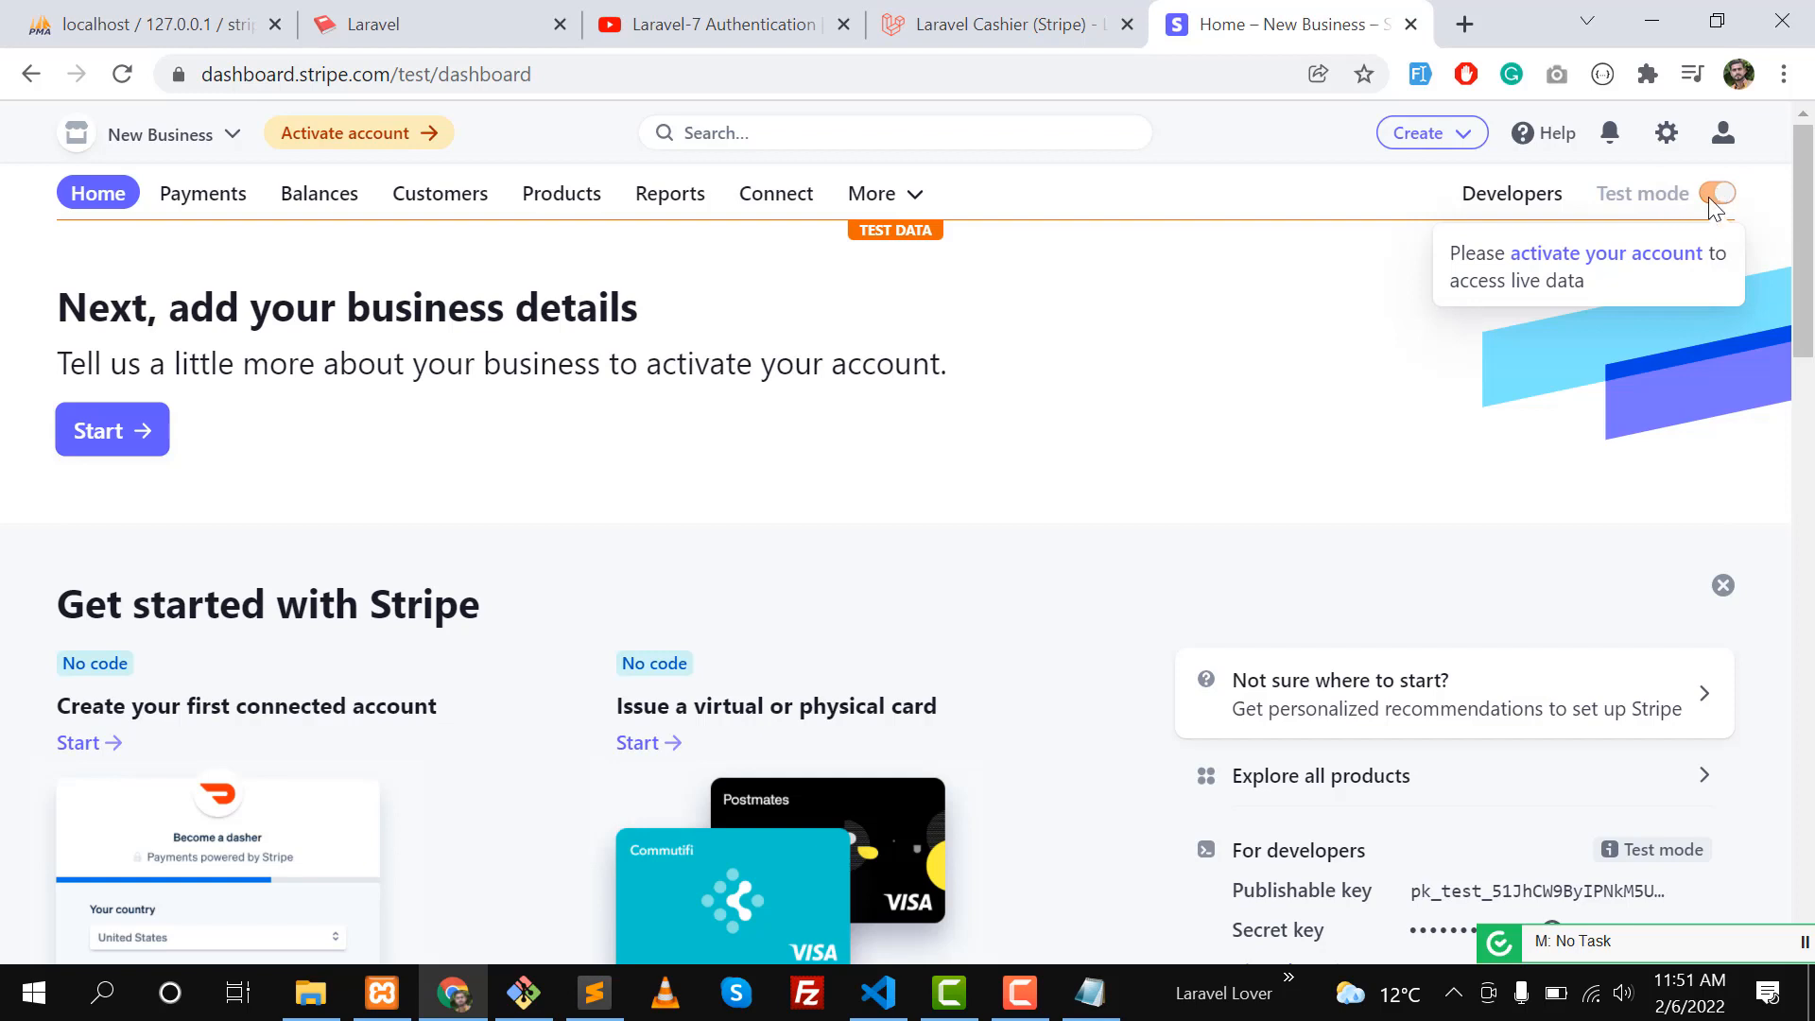
{"action": "mouse_move", "coordinate": [1722, 240]}
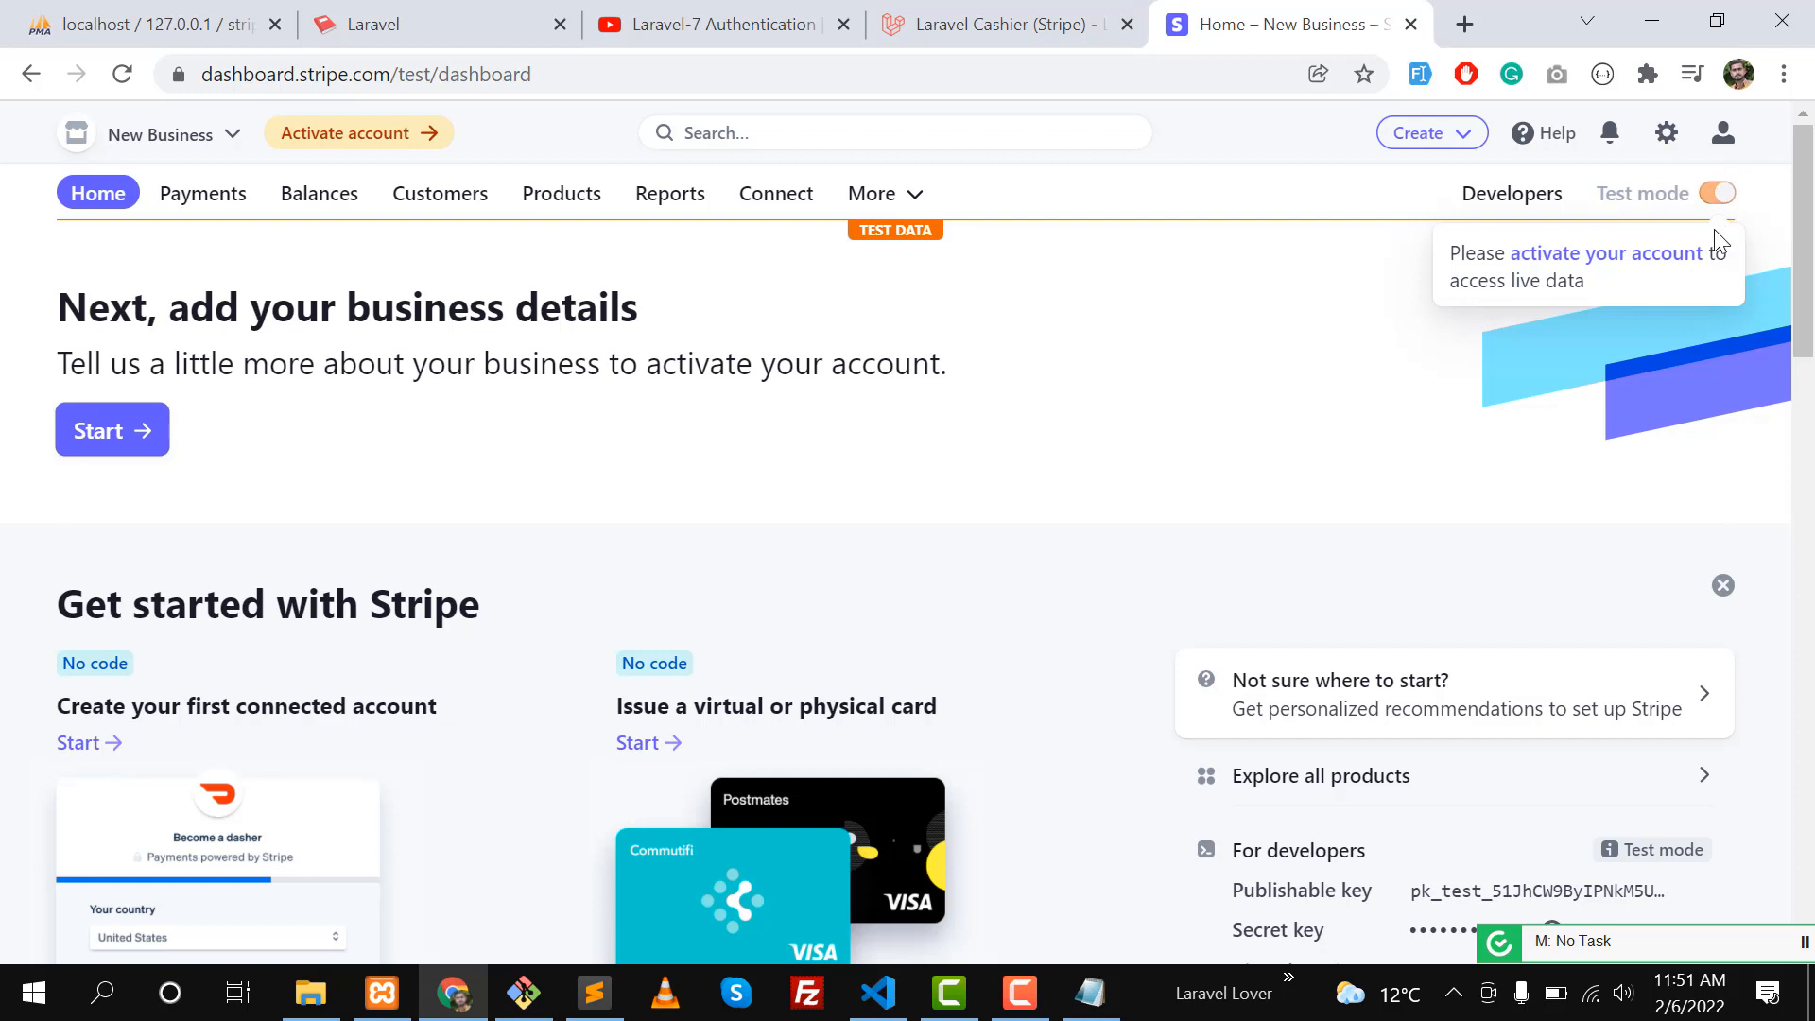
{"action": "mouse_move", "coordinate": [359, 240]}
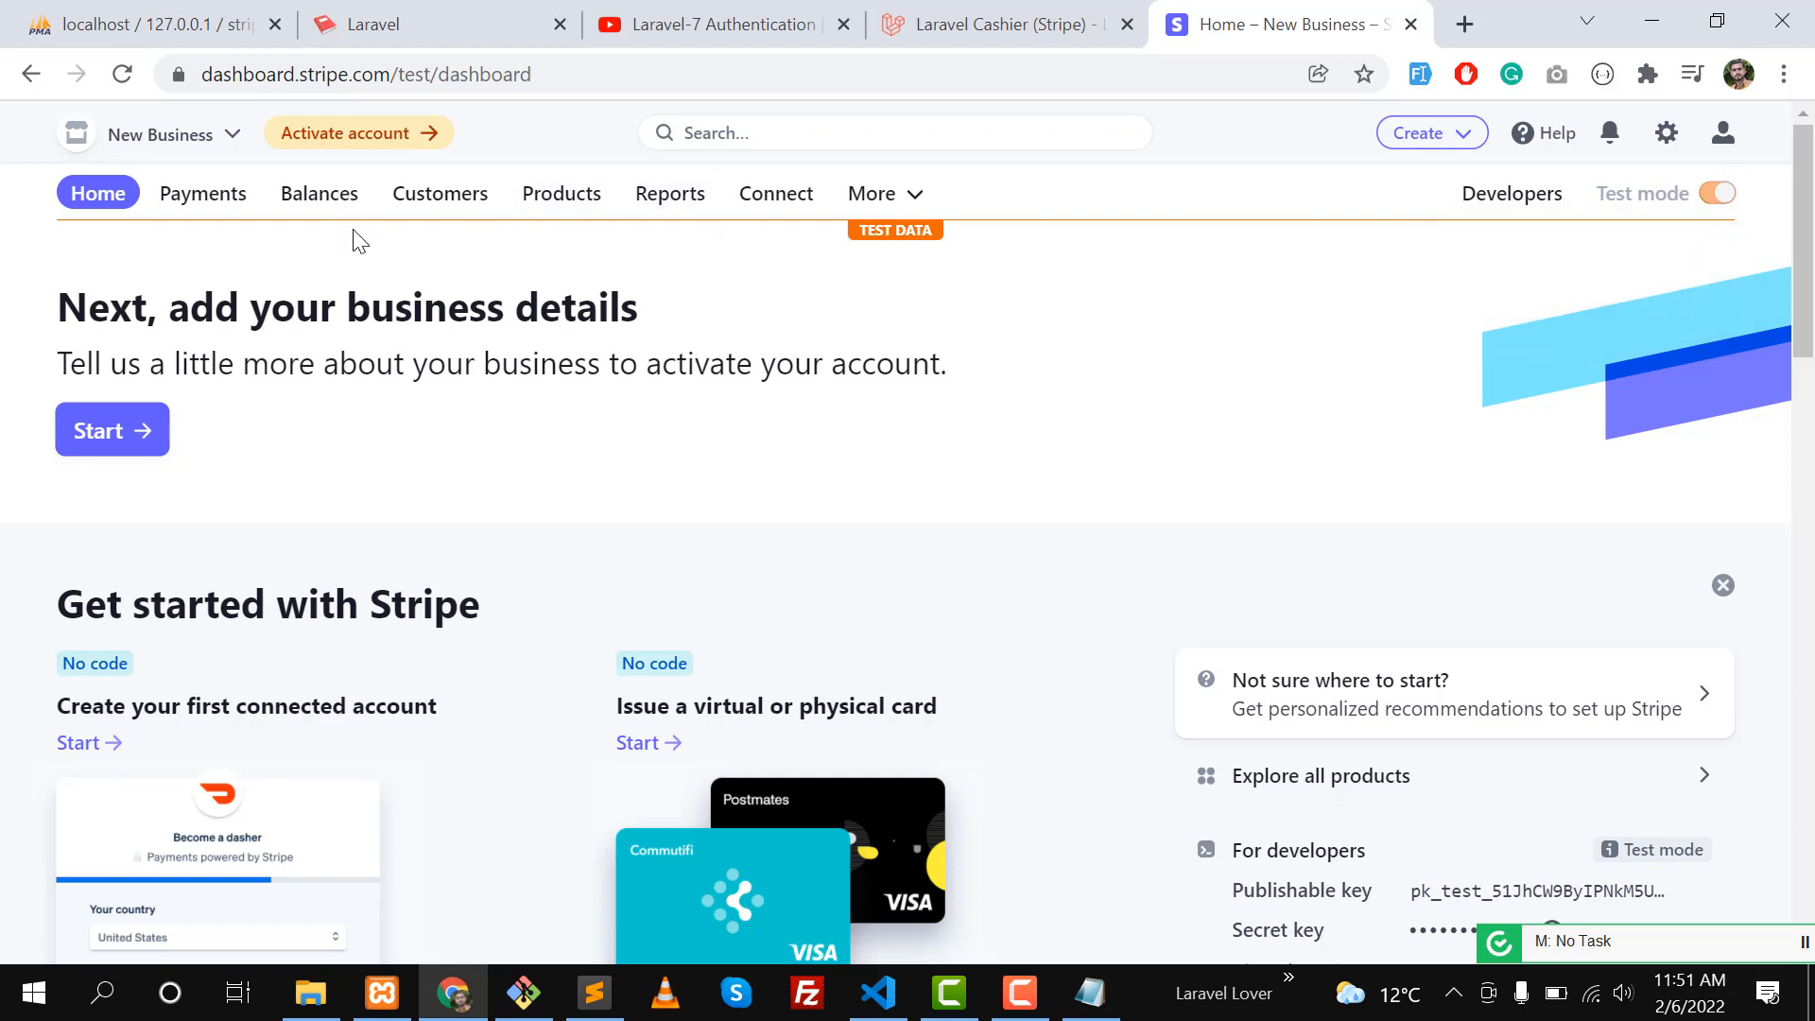
{"action": "mouse_move", "coordinate": [1511, 193]}
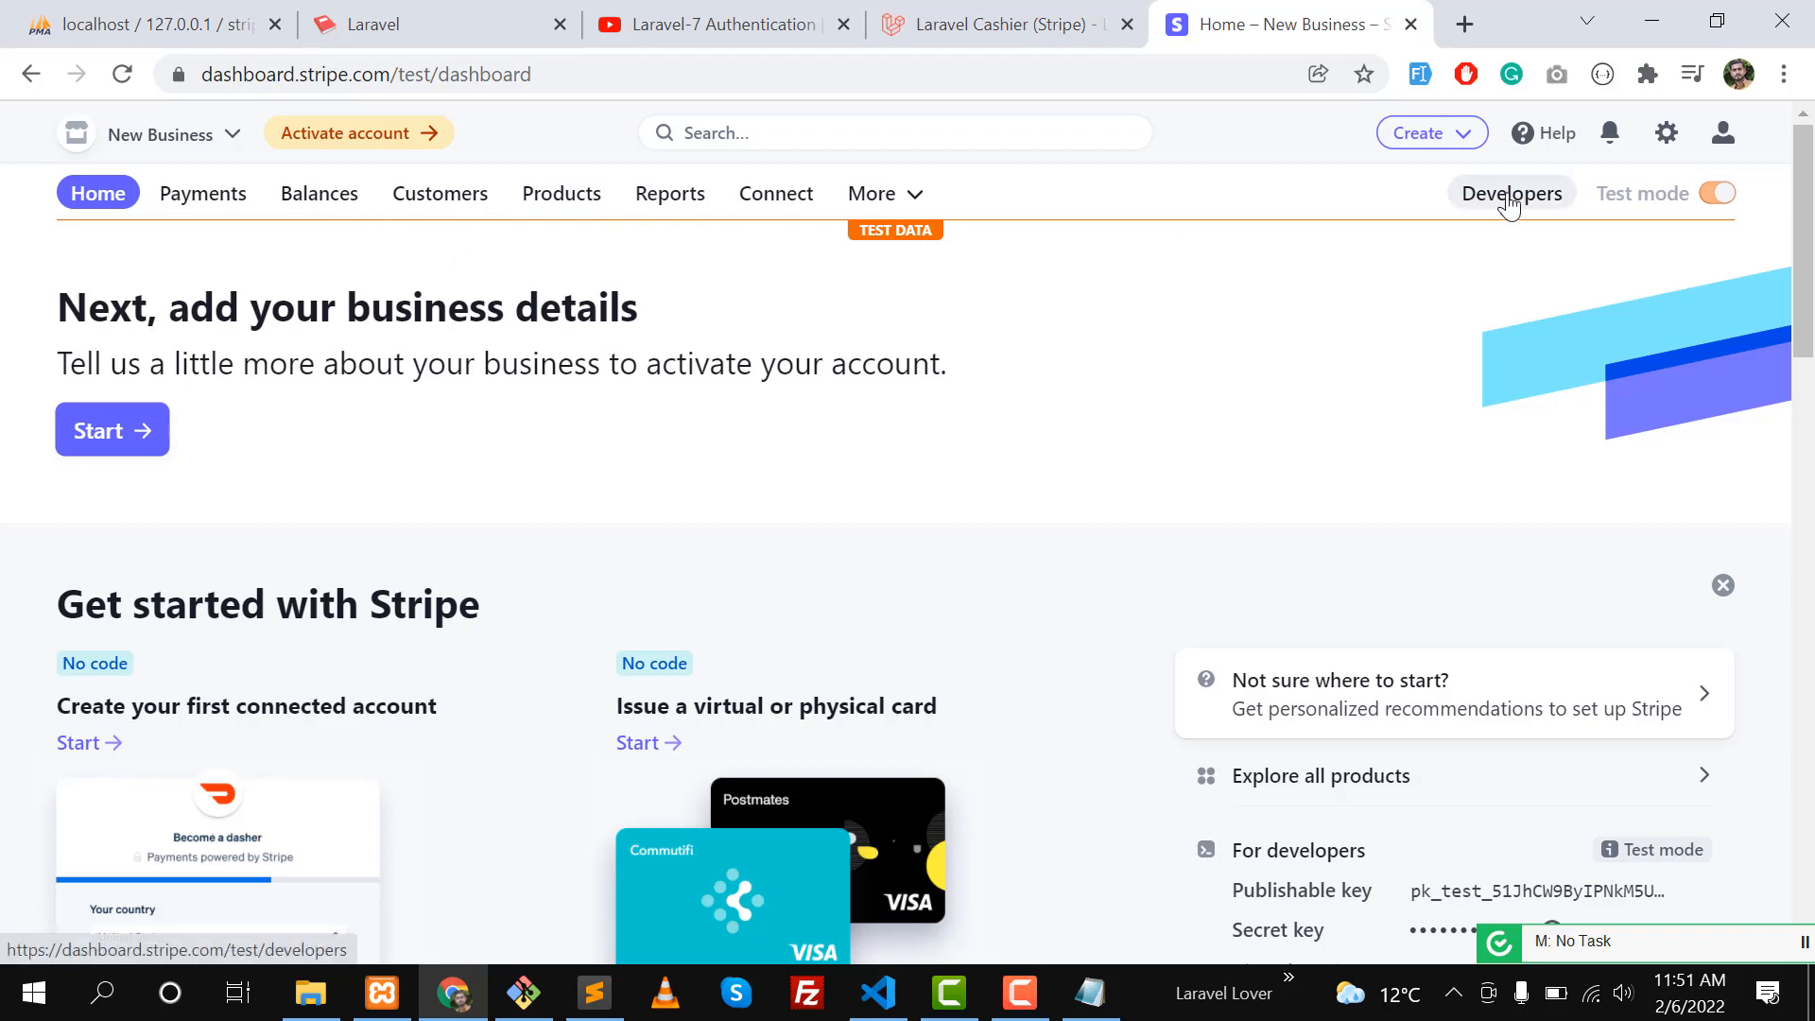
Go to Developers > API keys showing the test publishable and hidden secret keys.
{"action": "left_click", "coordinate": [1508, 193]}
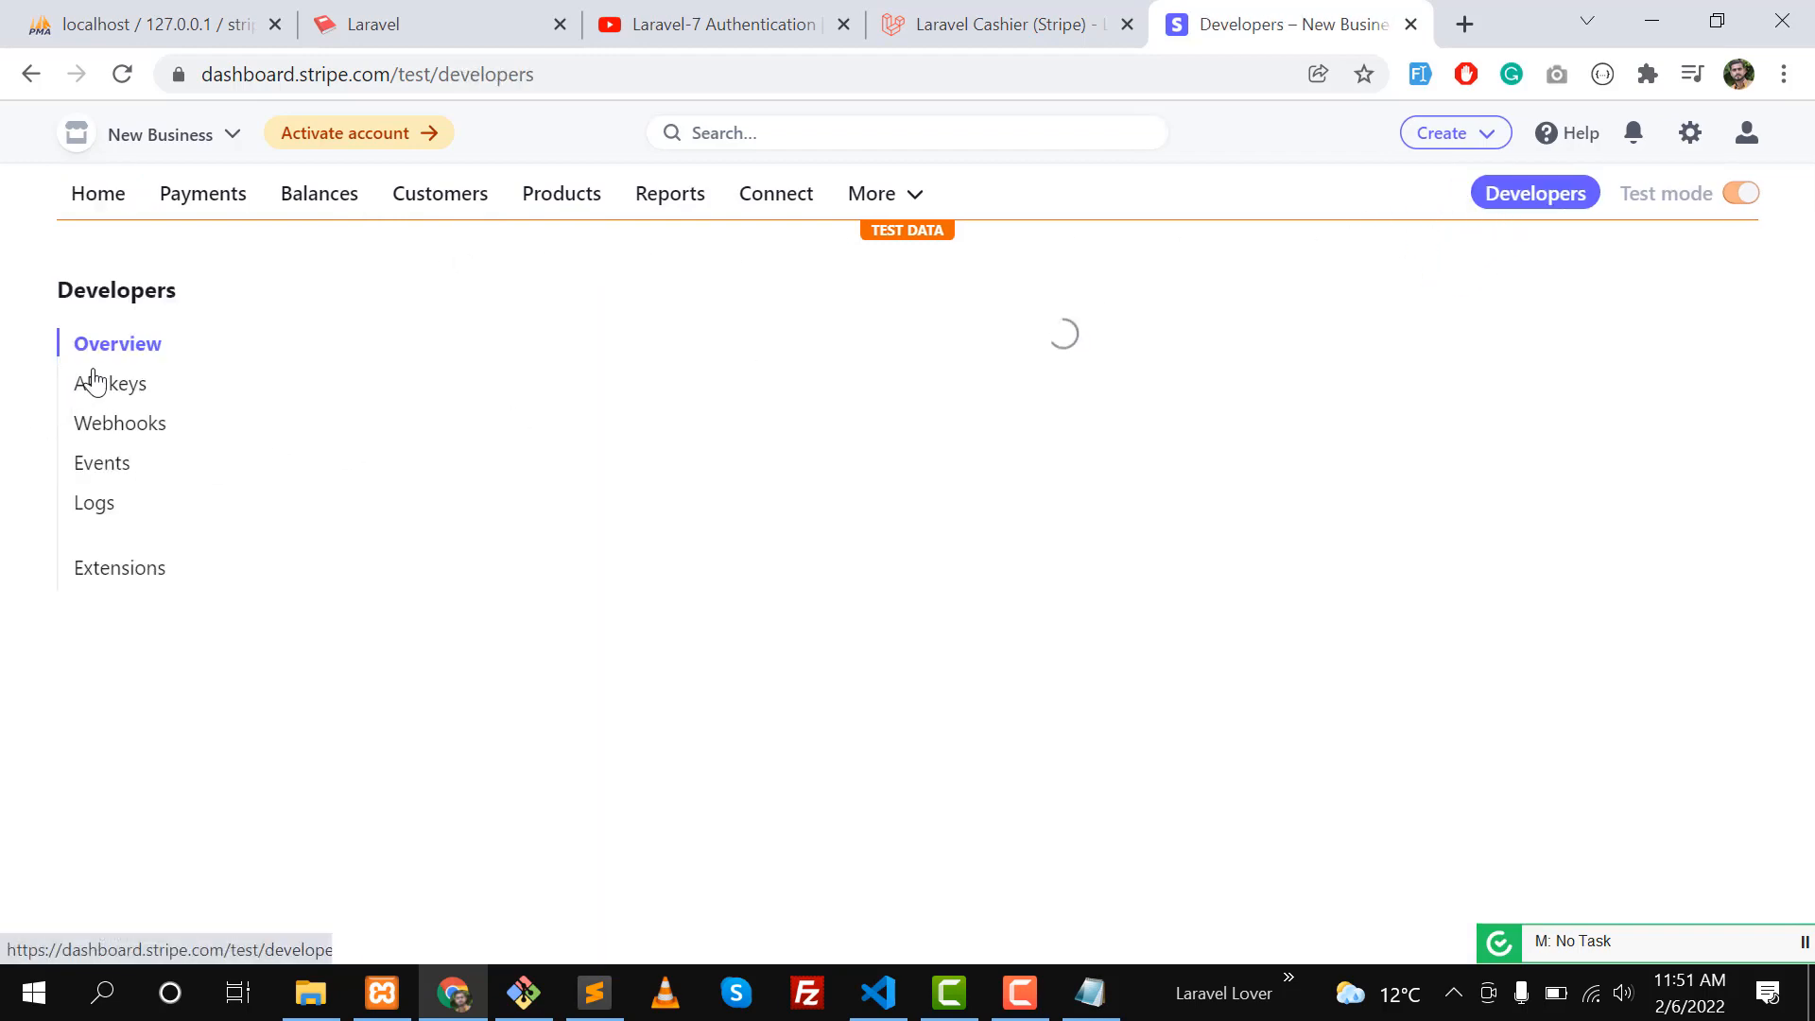
{"action": "left_click", "coordinate": [110, 384]}
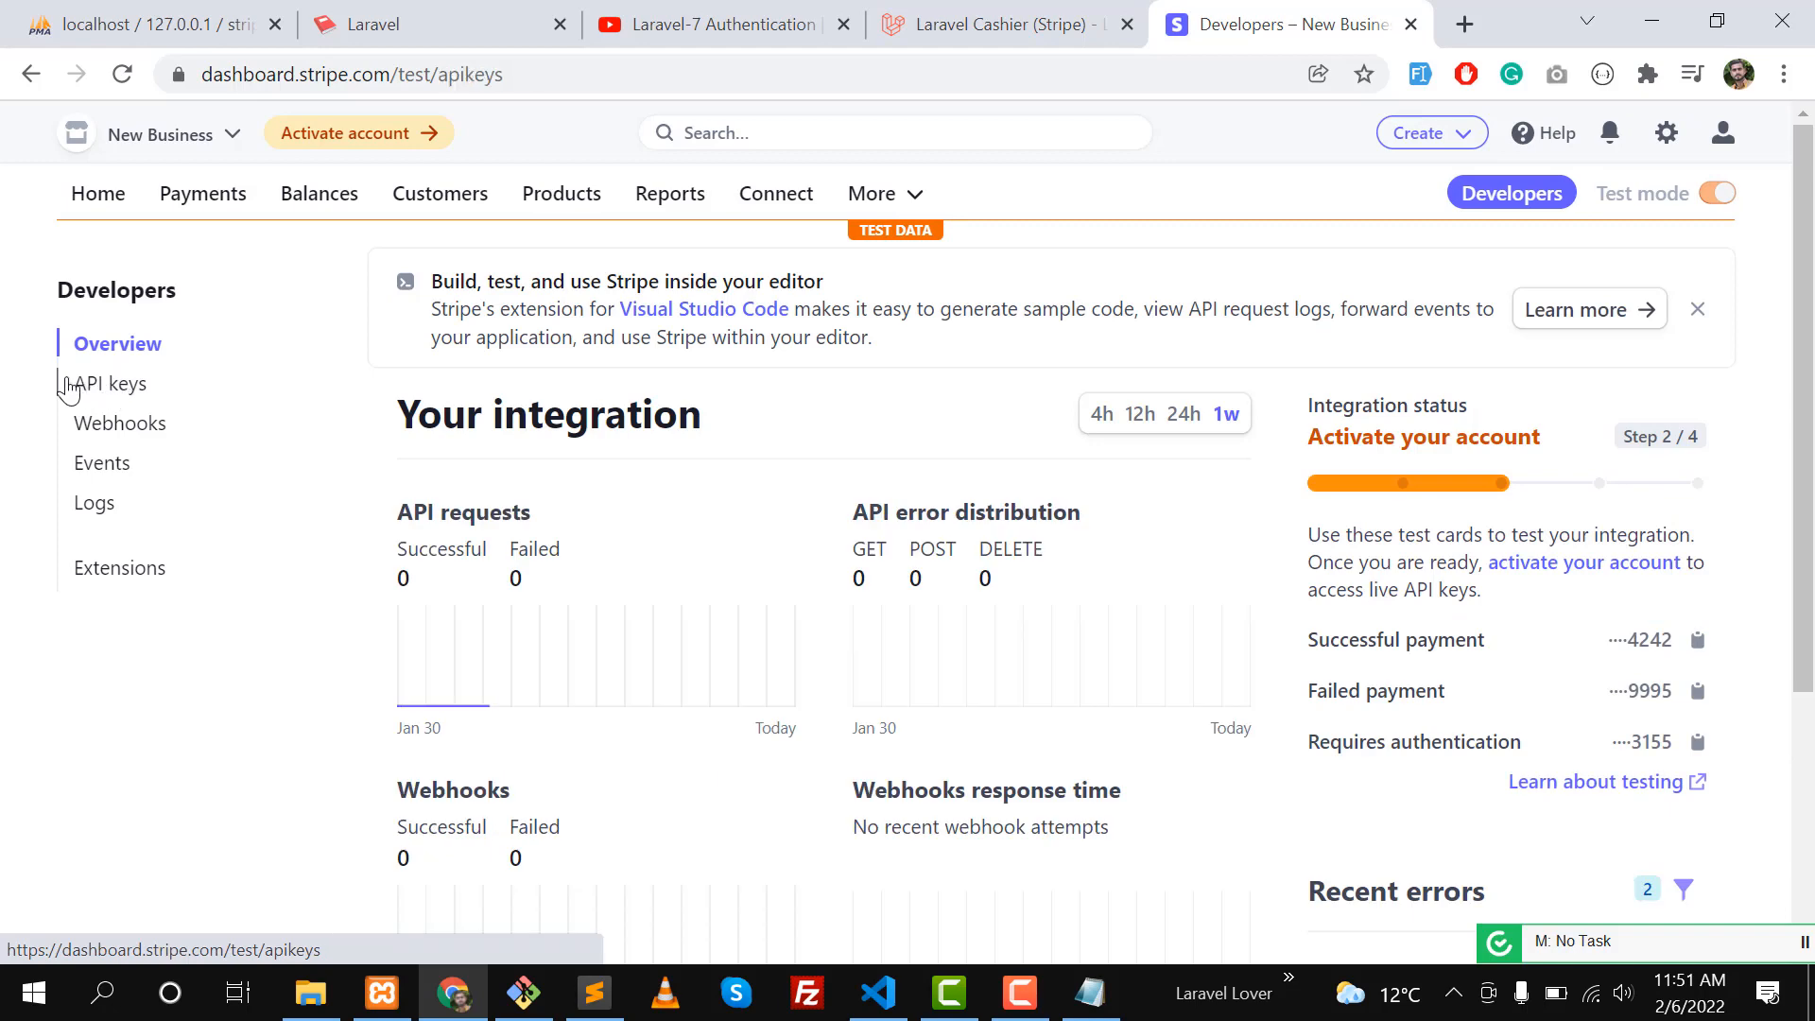
{"action": "left_click", "coordinate": [111, 384]}
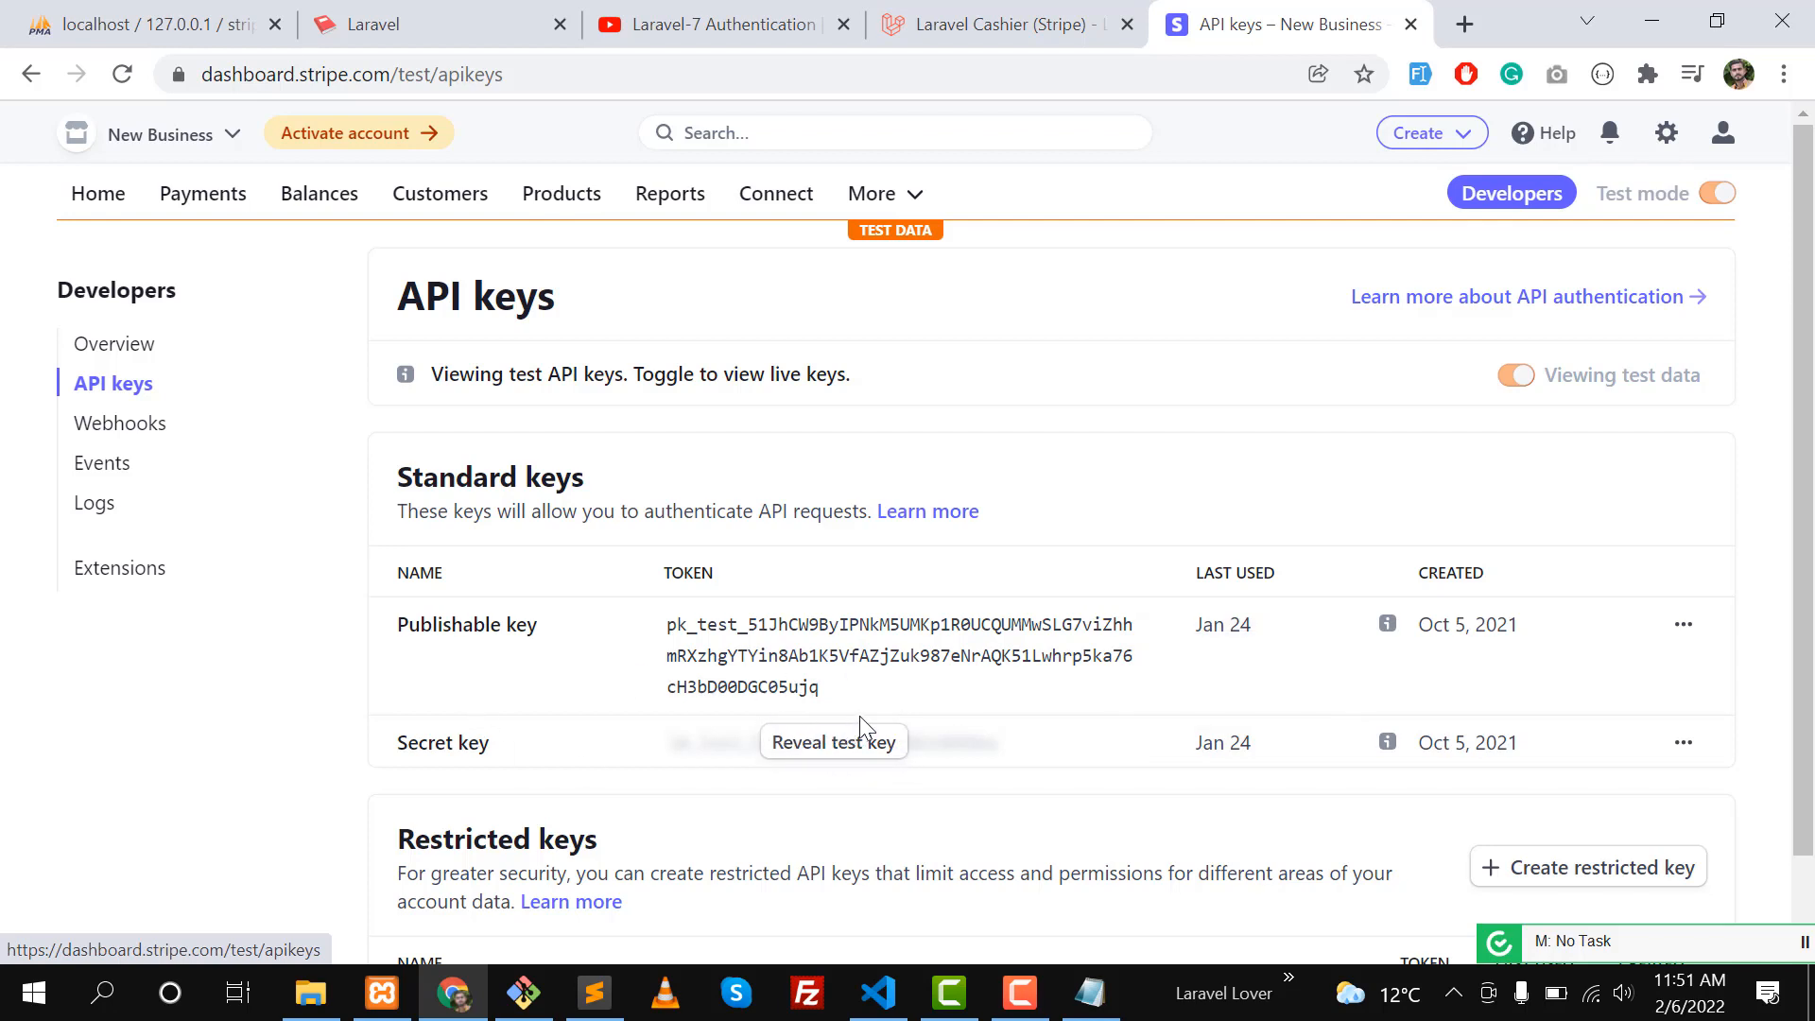
{"action": "mouse_move", "coordinate": [1204, 420]}
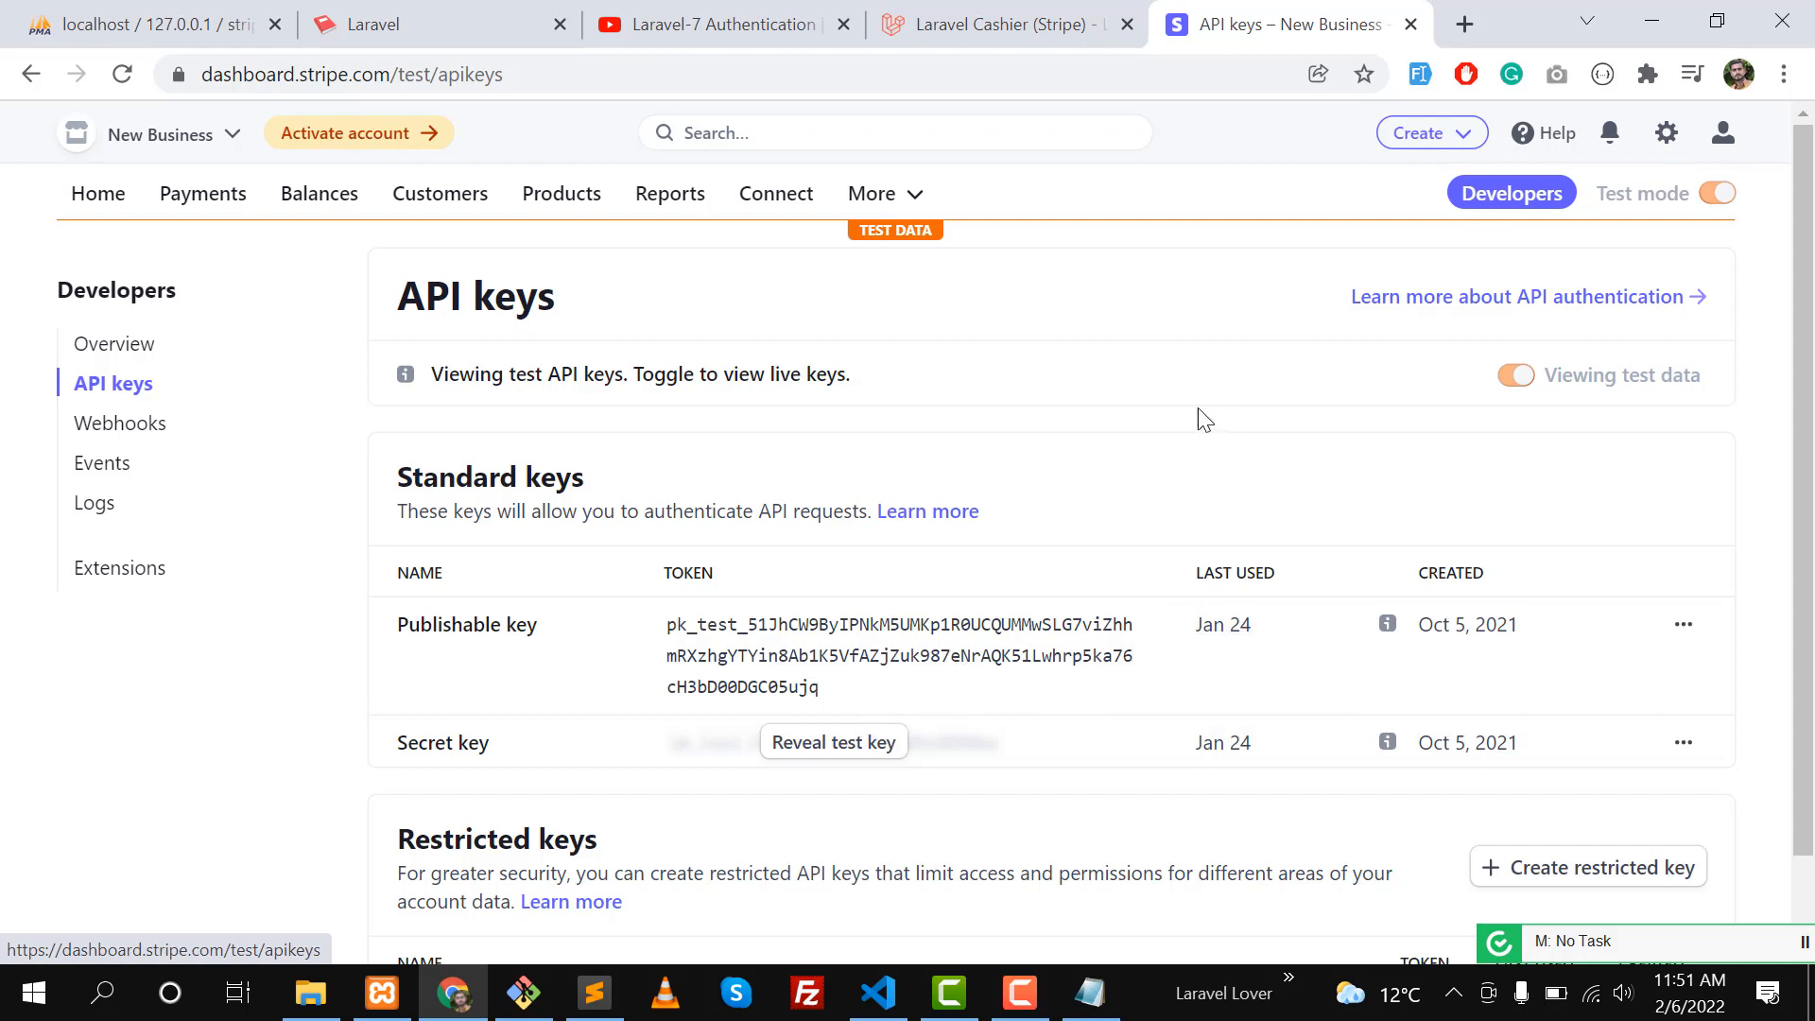